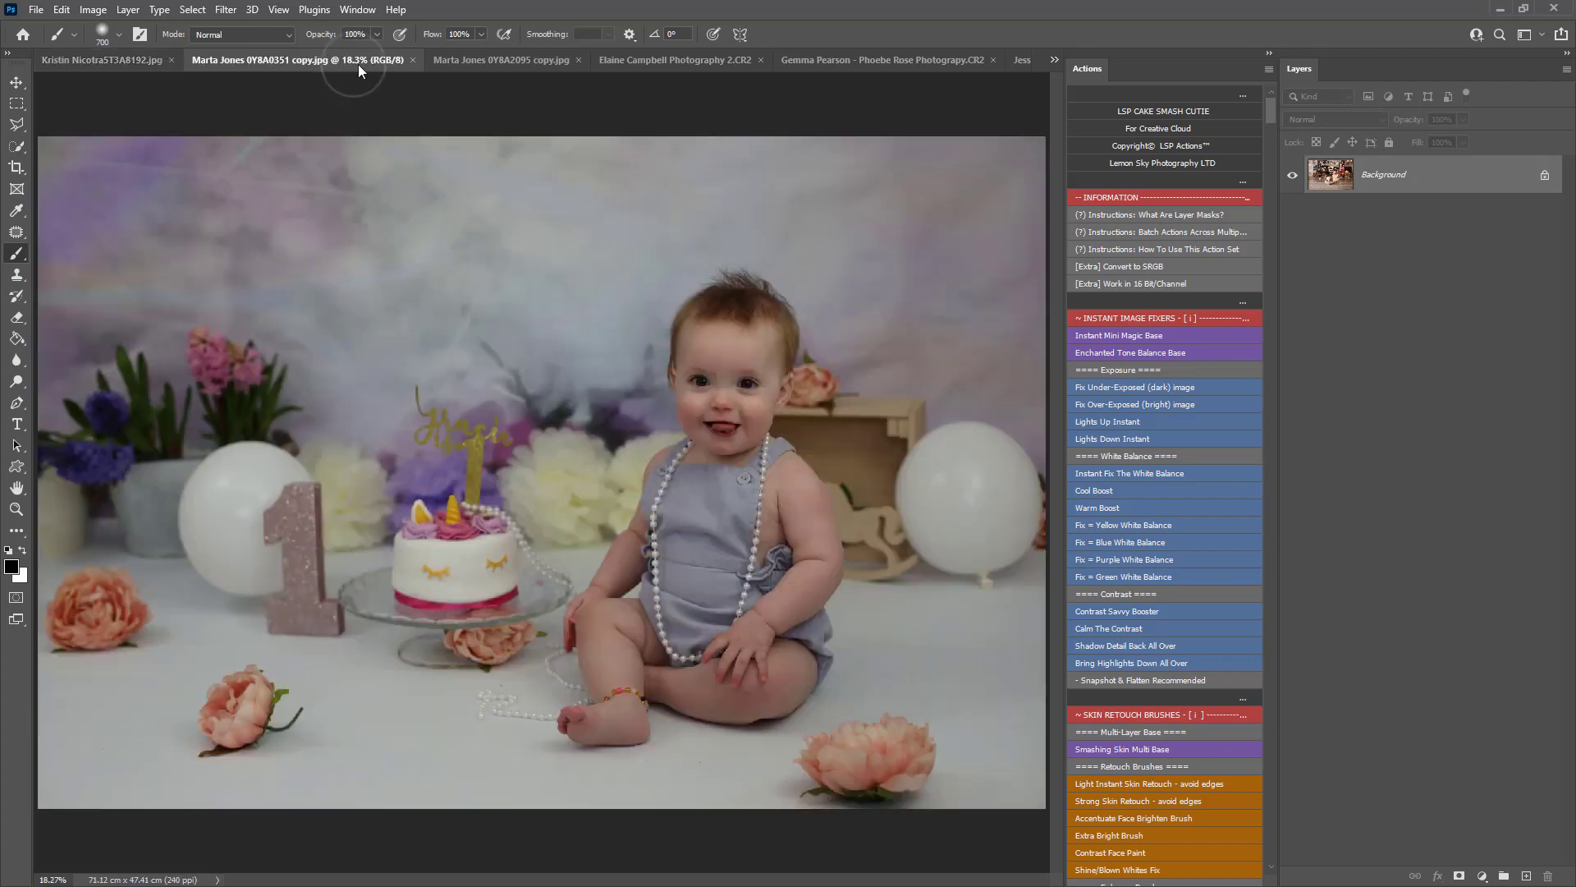
# Step: Preview the pink hot-air-balloon photo, then return to the blue balloons cake smash photo
pyautogui.click(640, 59)
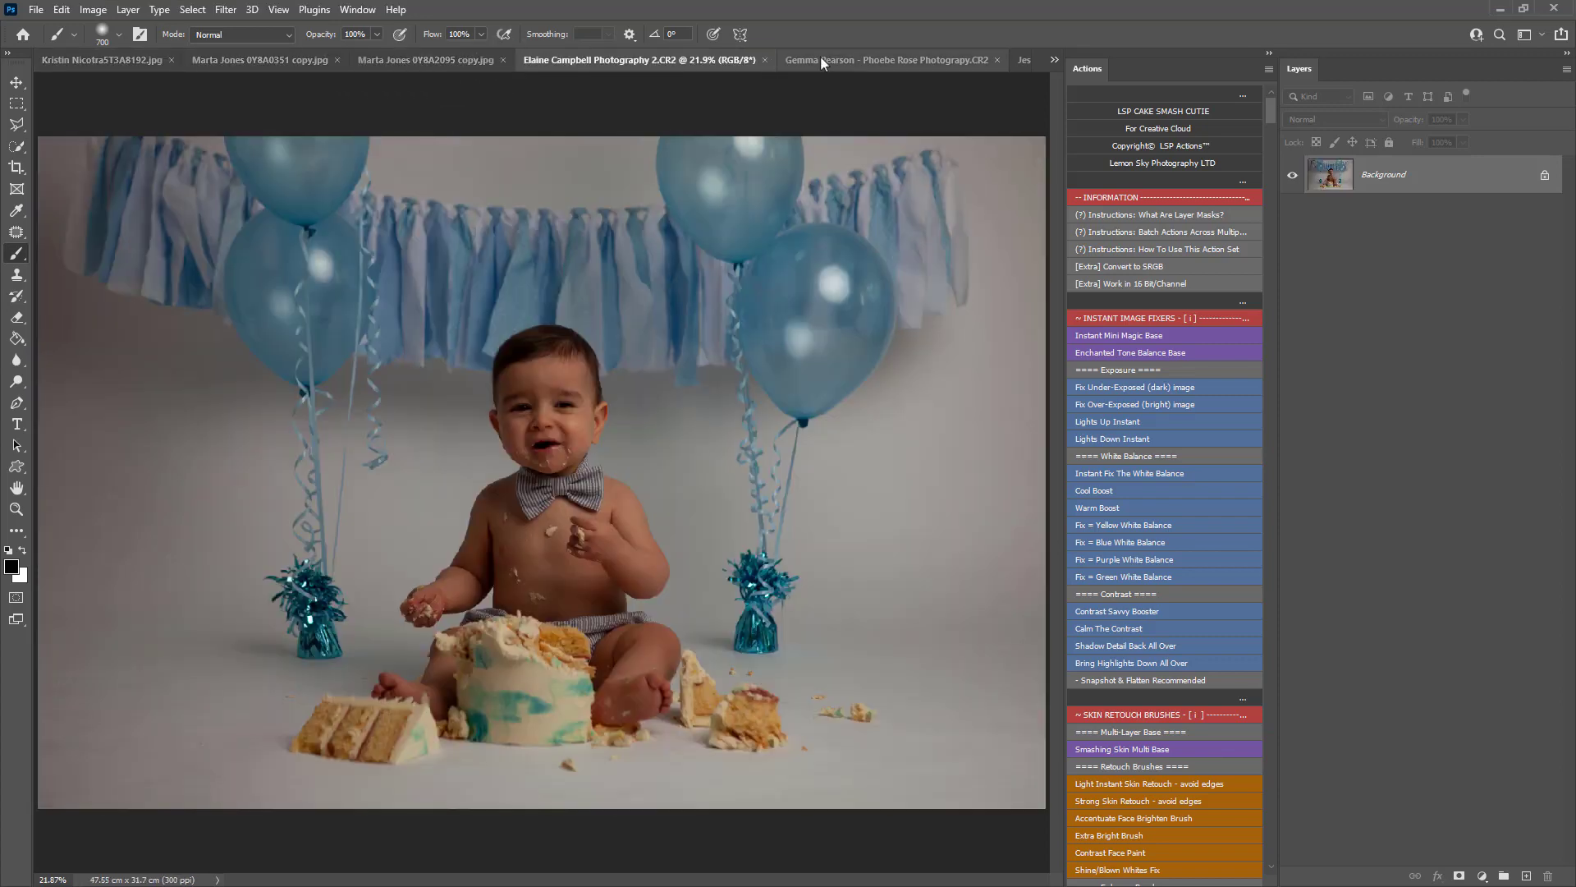
pyautogui.click(850, 59)
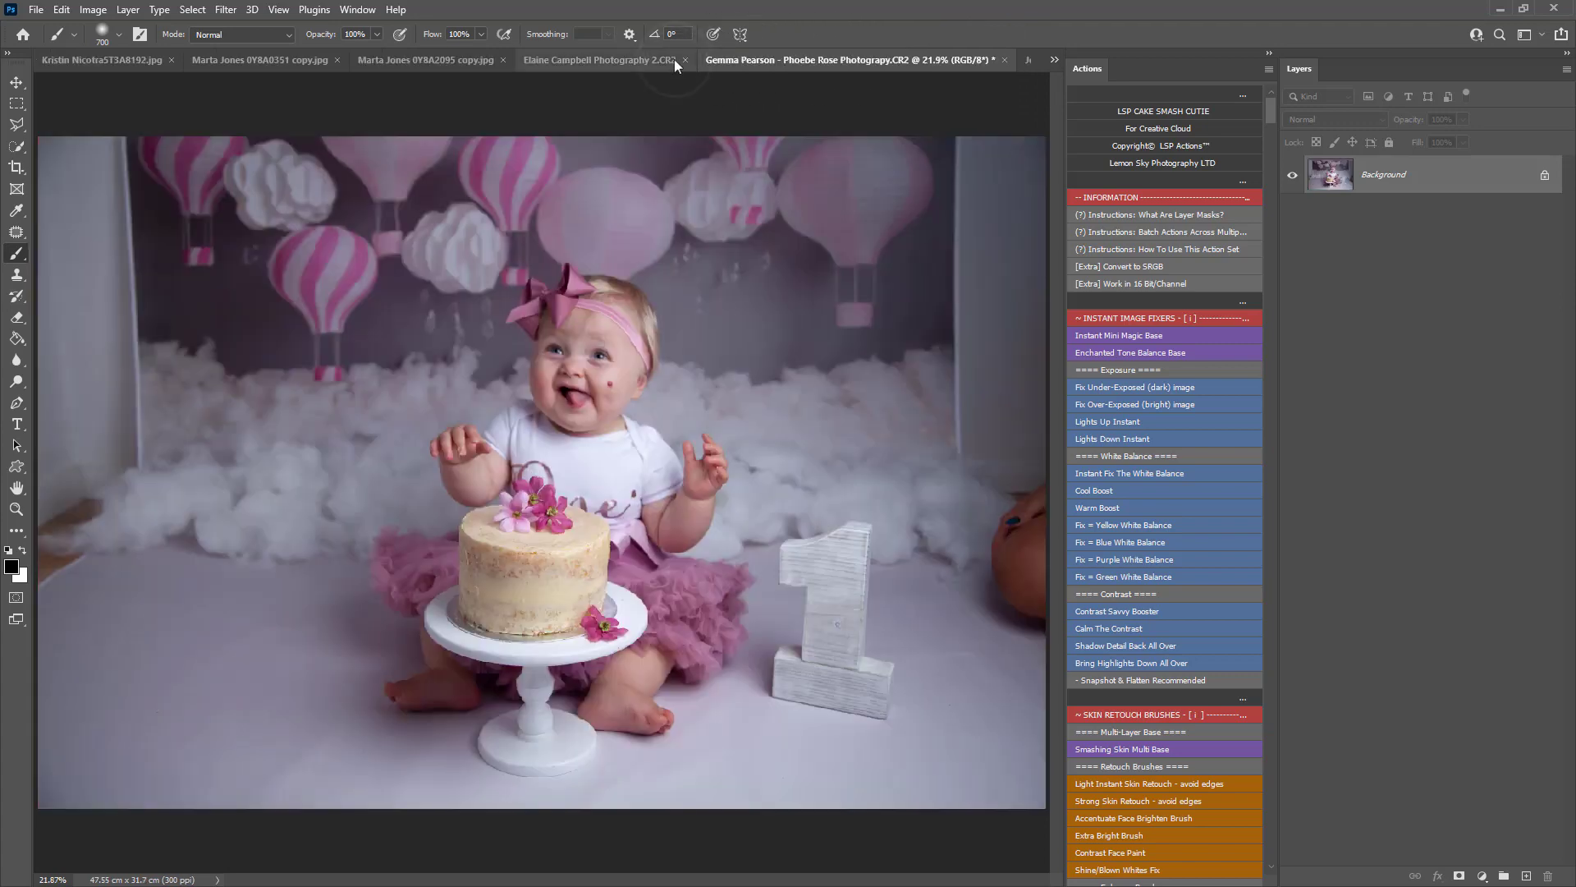
pyautogui.click(599, 59)
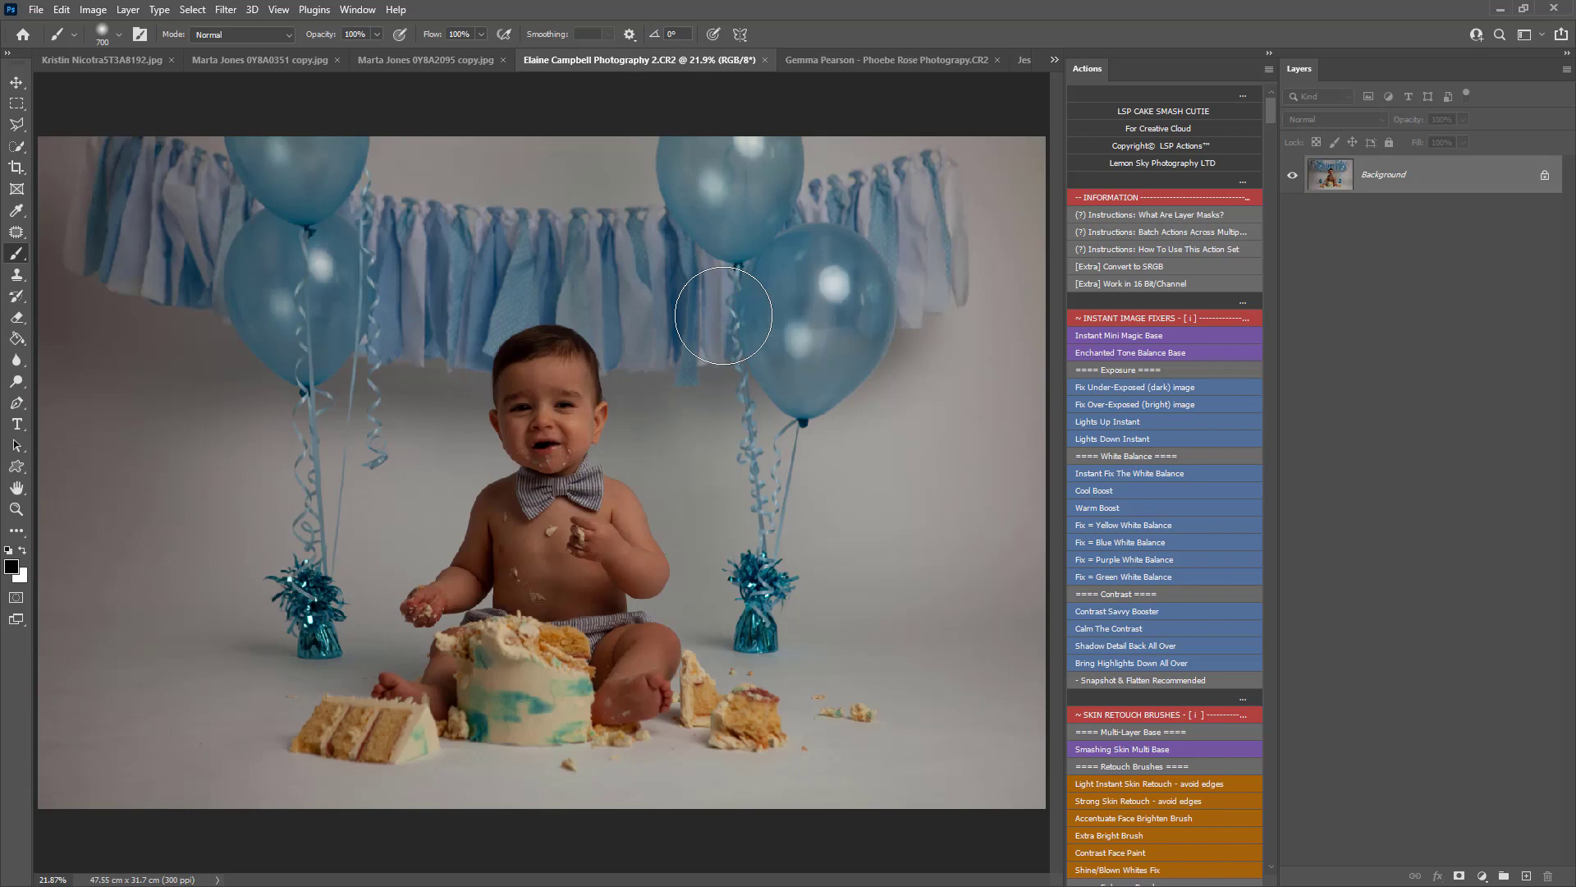
pyautogui.moveTo(762, 341)
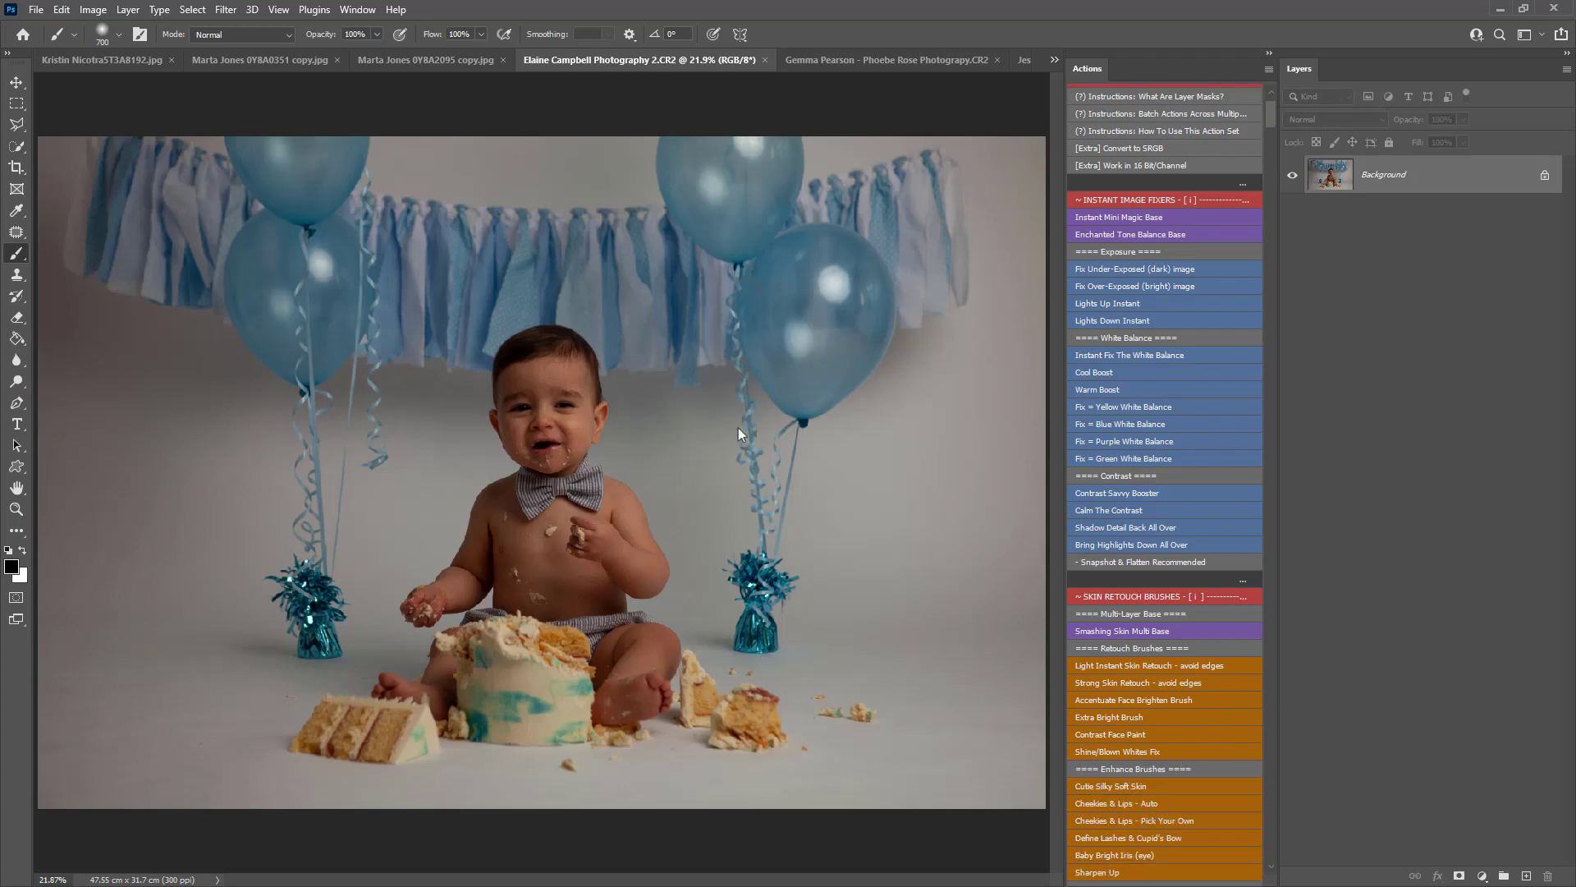
# Step: Scroll the Actions panel down toward the Instant Mini Magic Base action
pyautogui.scroll(-3)
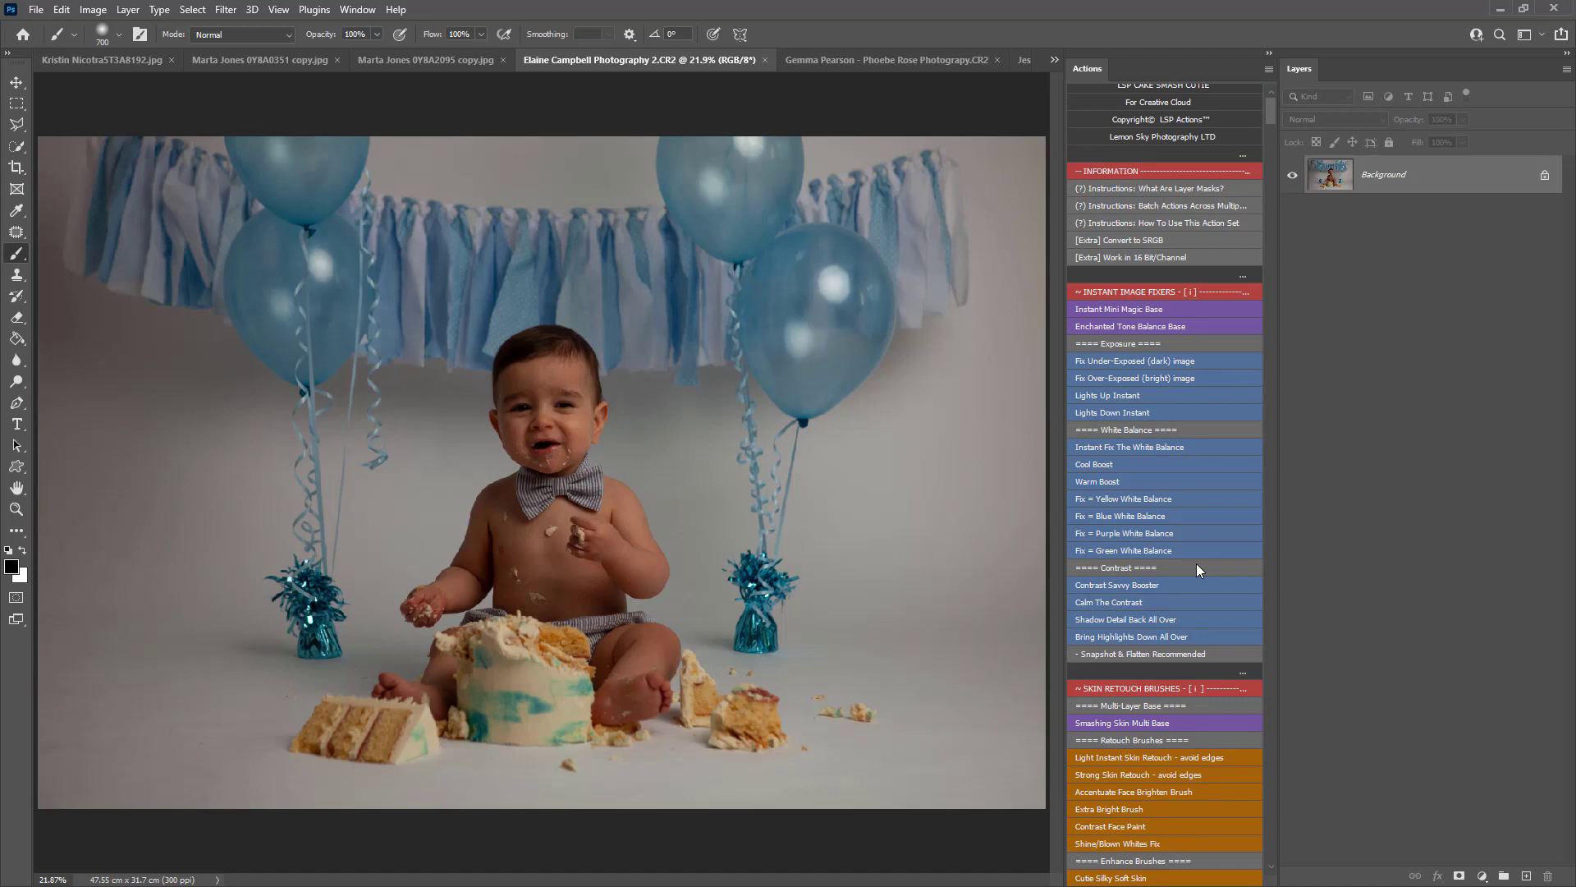
pyautogui.moveTo(1134, 483)
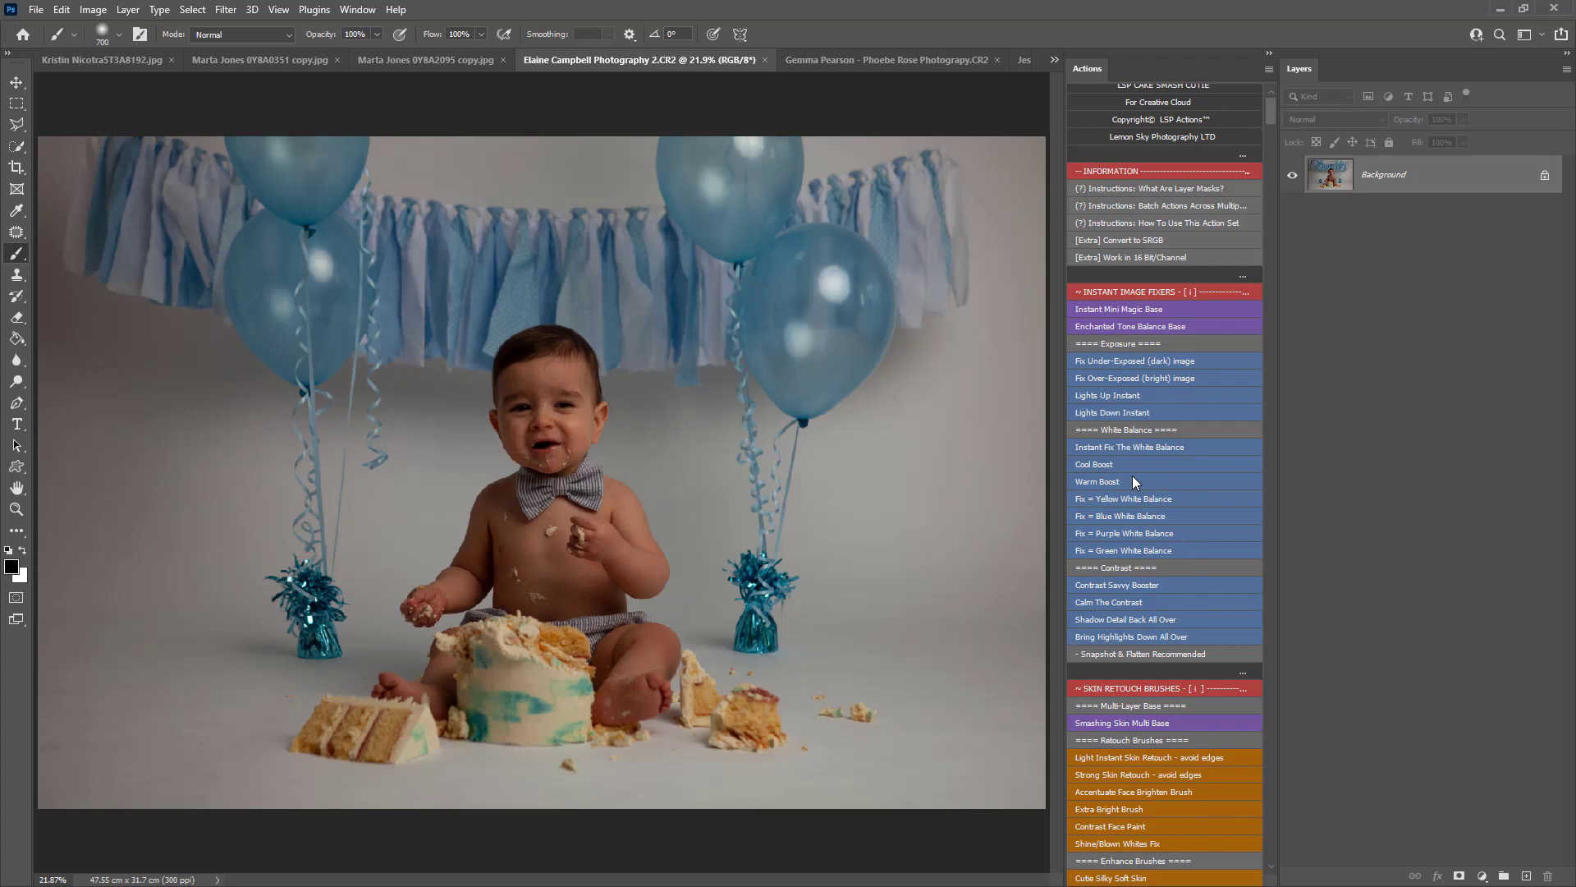
pyautogui.moveTo(999, 486)
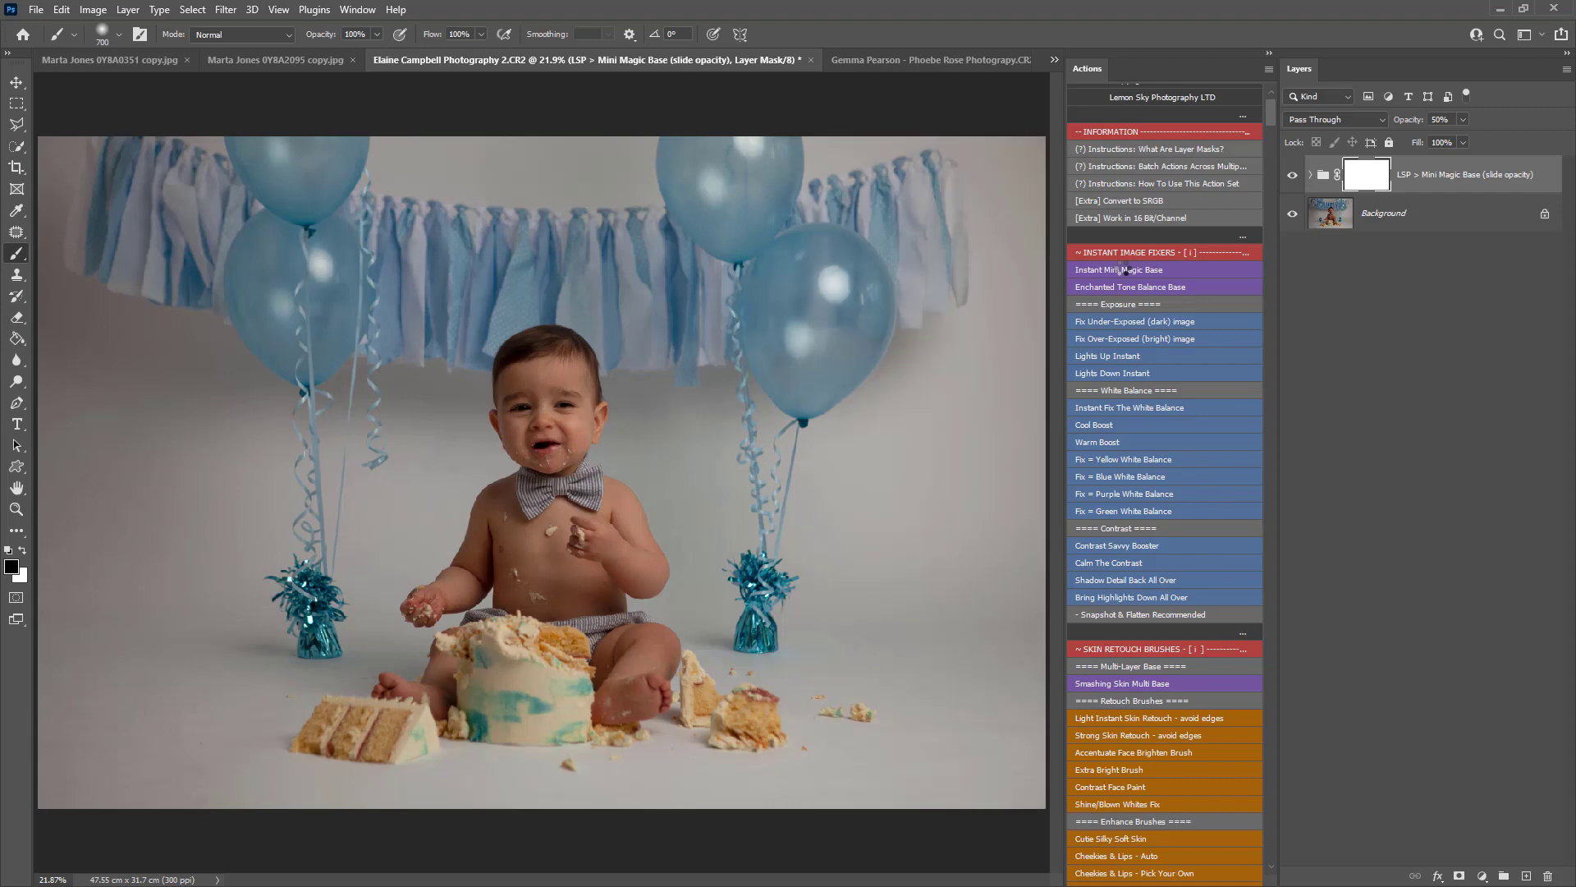
# Step: Compare the Mini Magic Base effect on and off, then set the group's opacity to 57%
pyautogui.click(1293, 180)
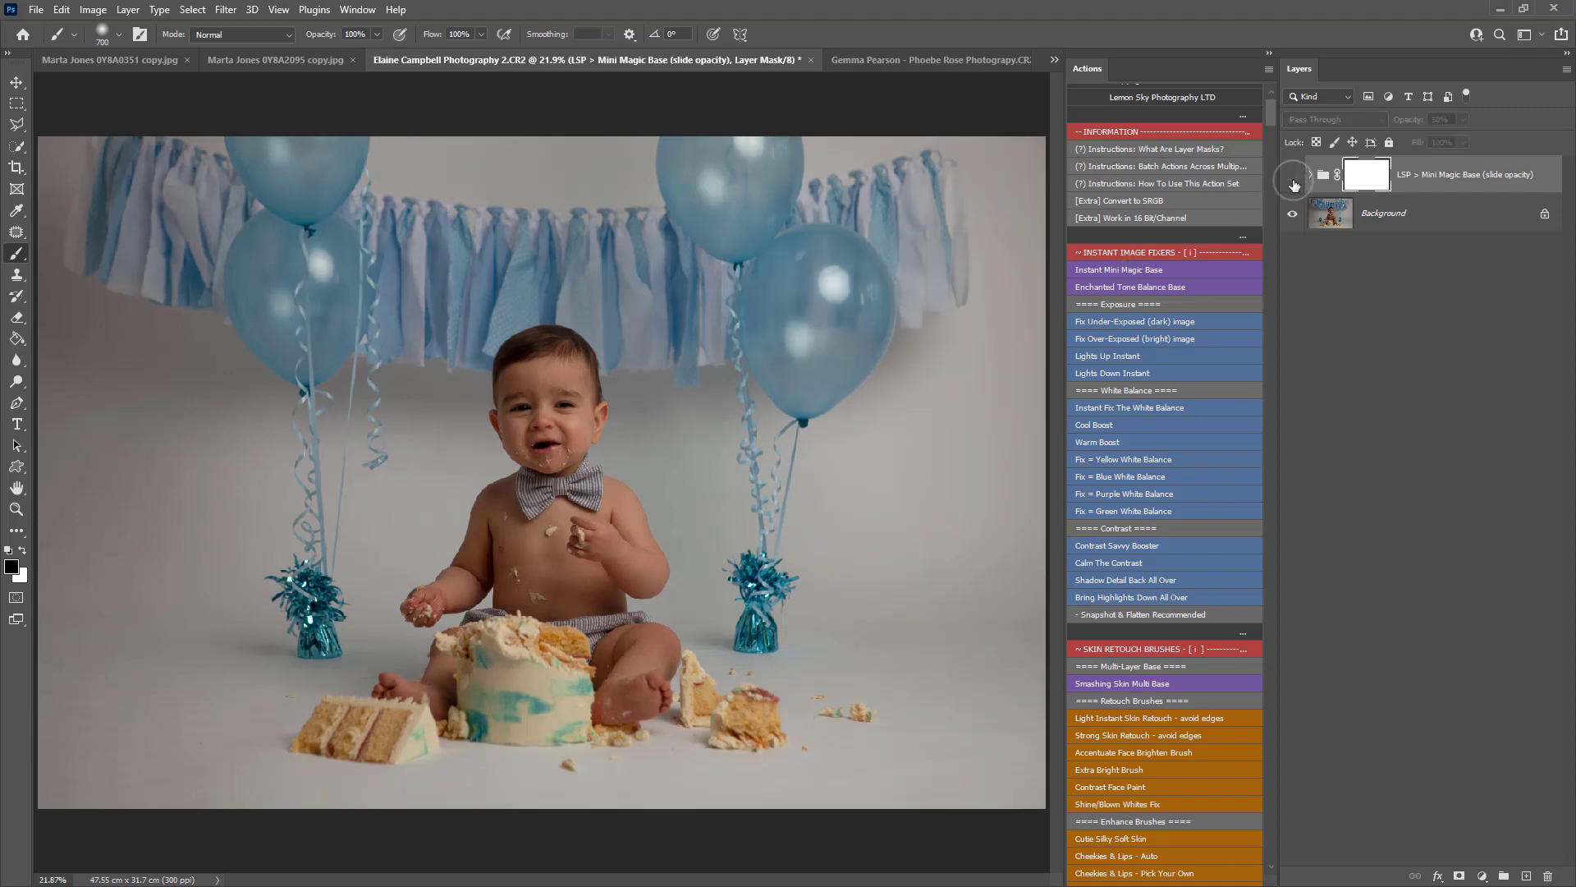
pyautogui.click(1294, 183)
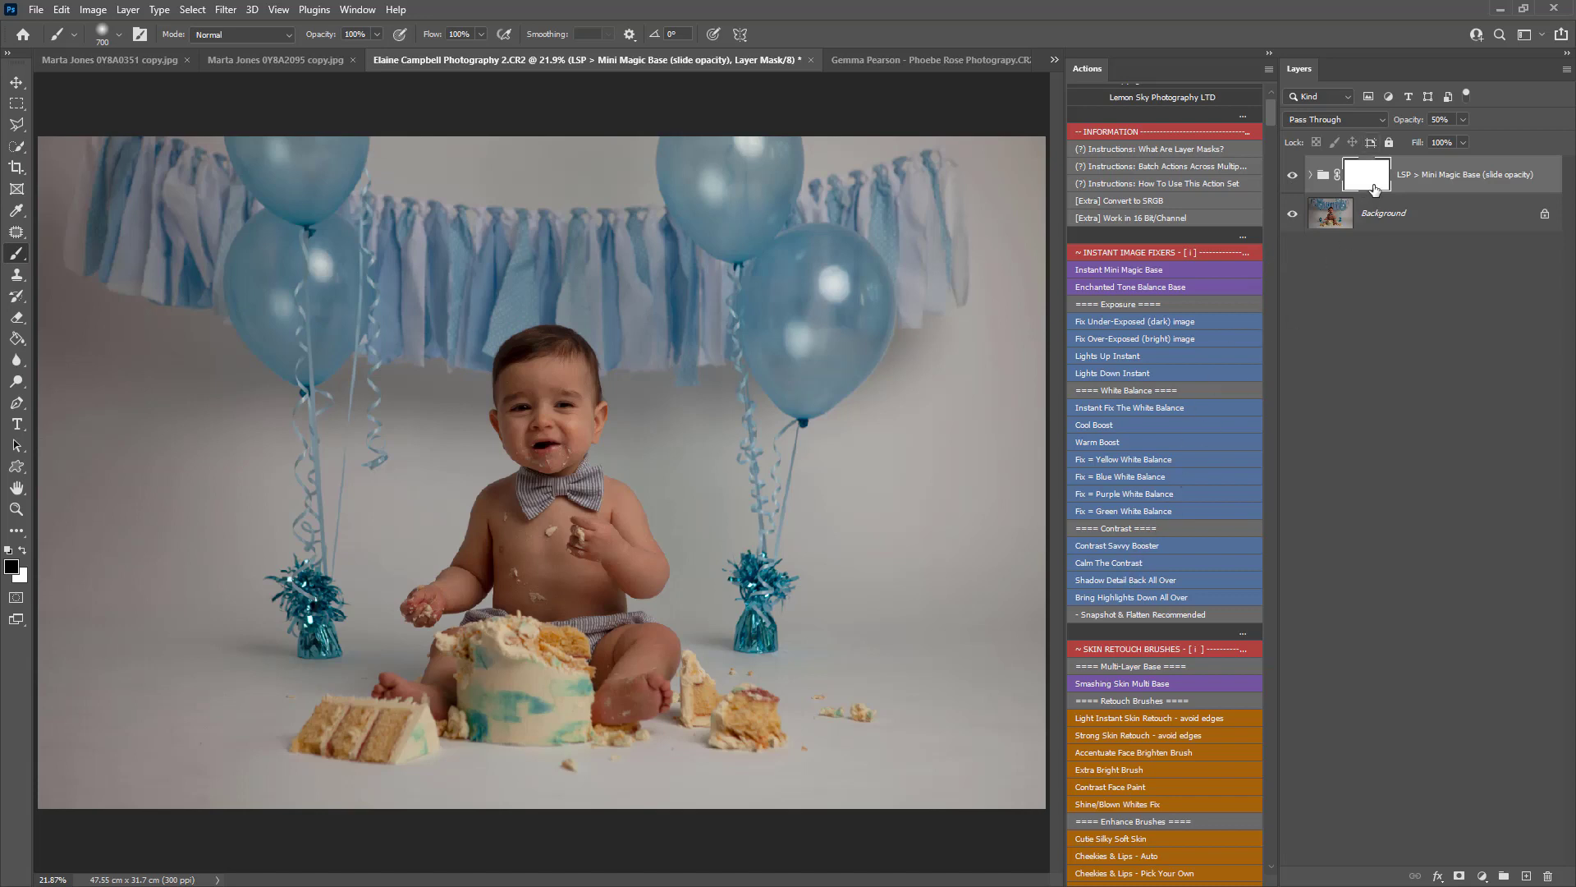
pyautogui.moveTo(1371, 189)
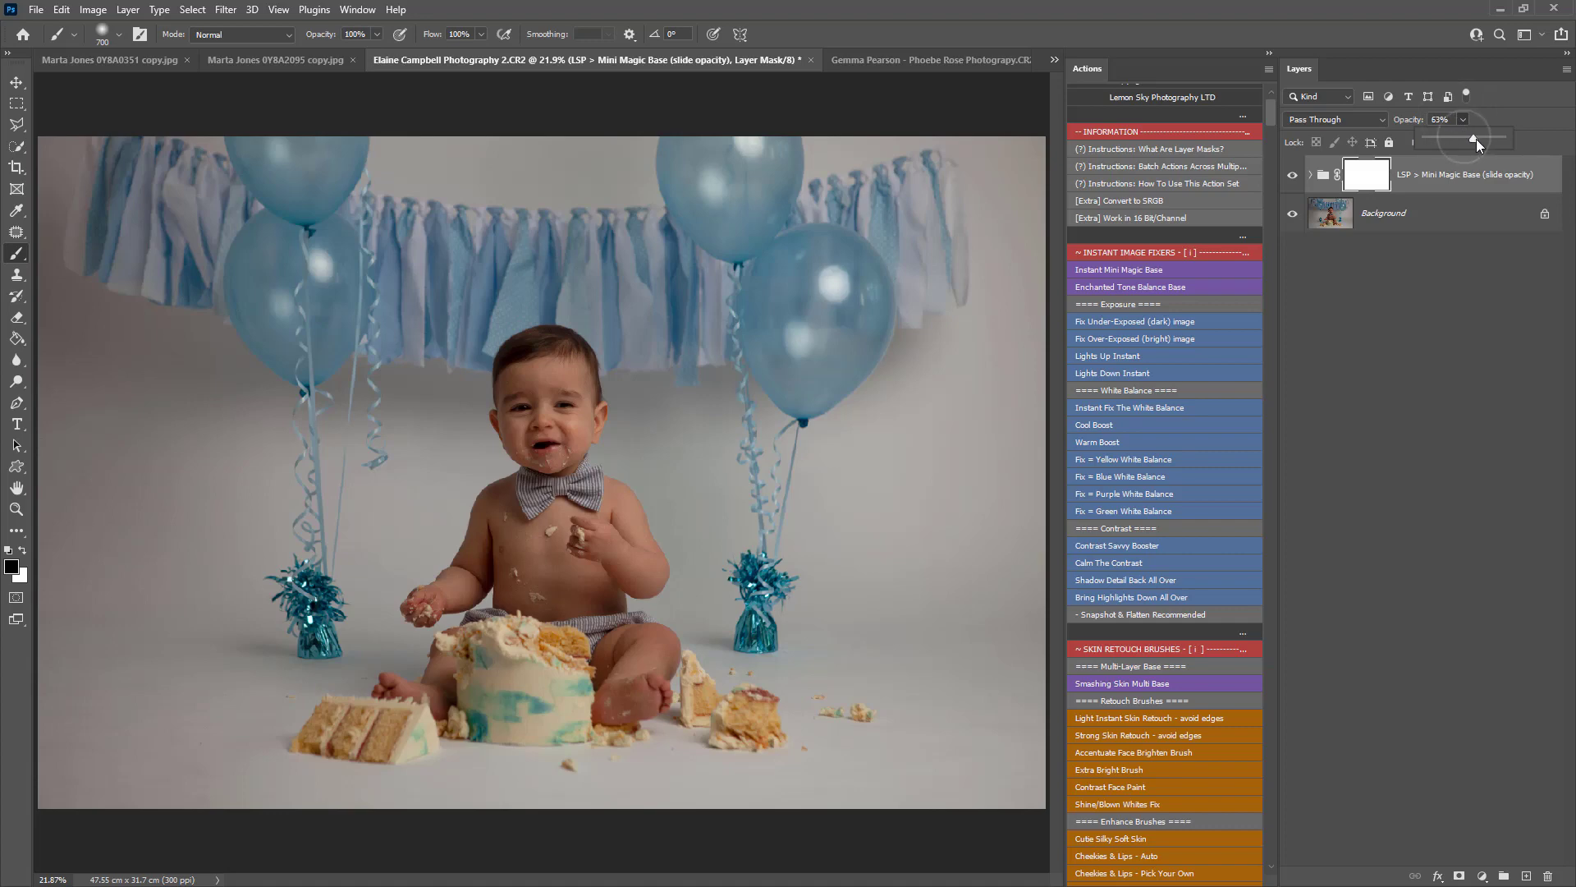
pyautogui.moveTo(1474, 139); pyautogui.dragTo(1420, 139)
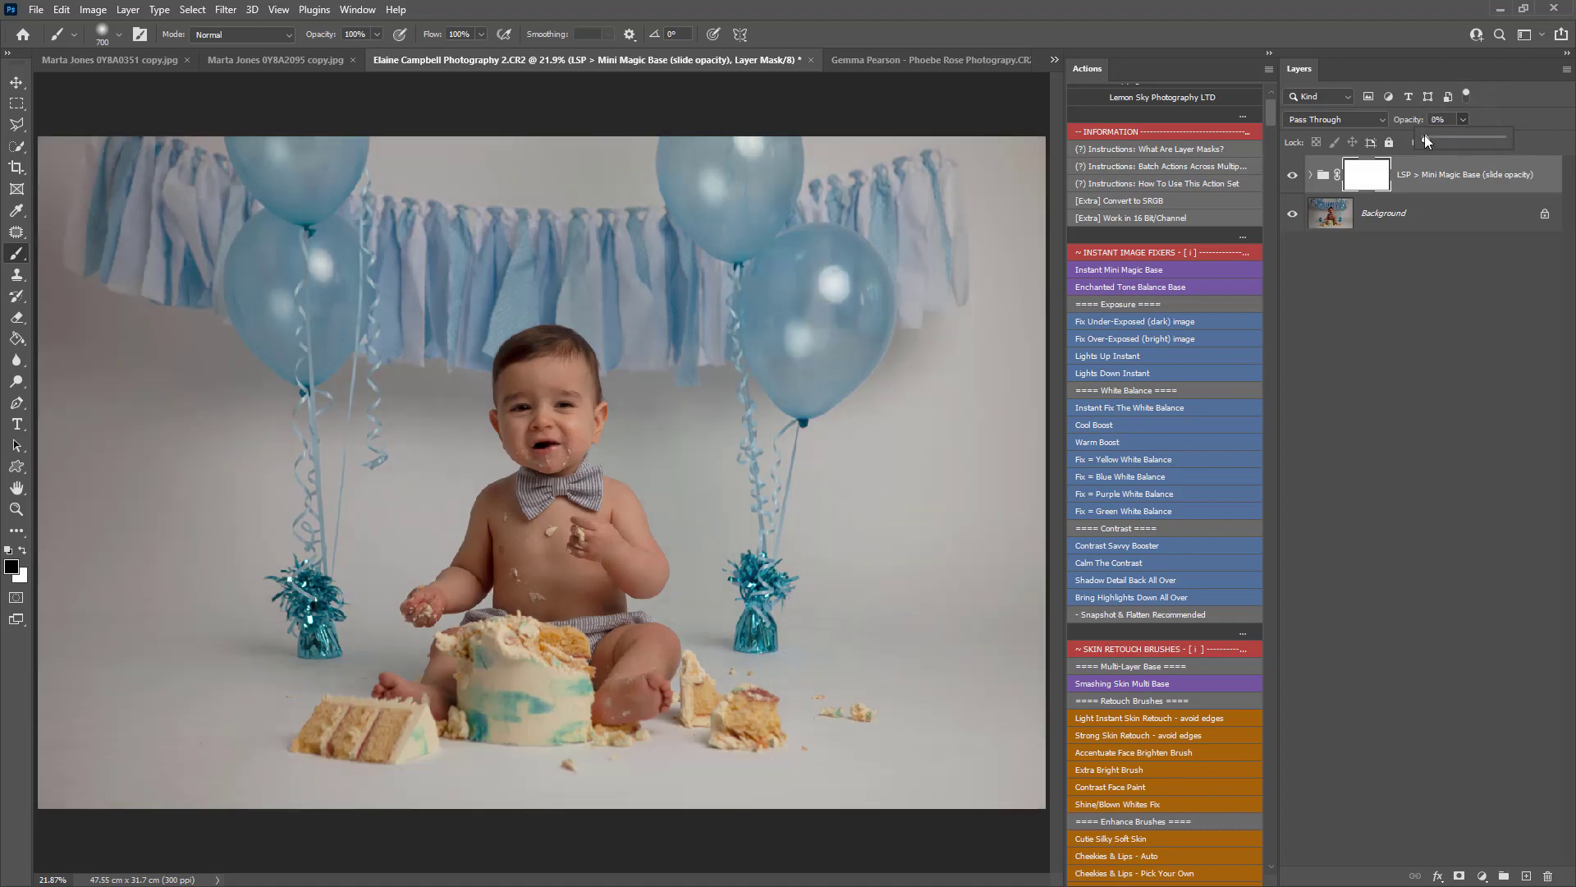
pyautogui.moveTo(1425, 139); pyautogui.dragTo(1465, 140)
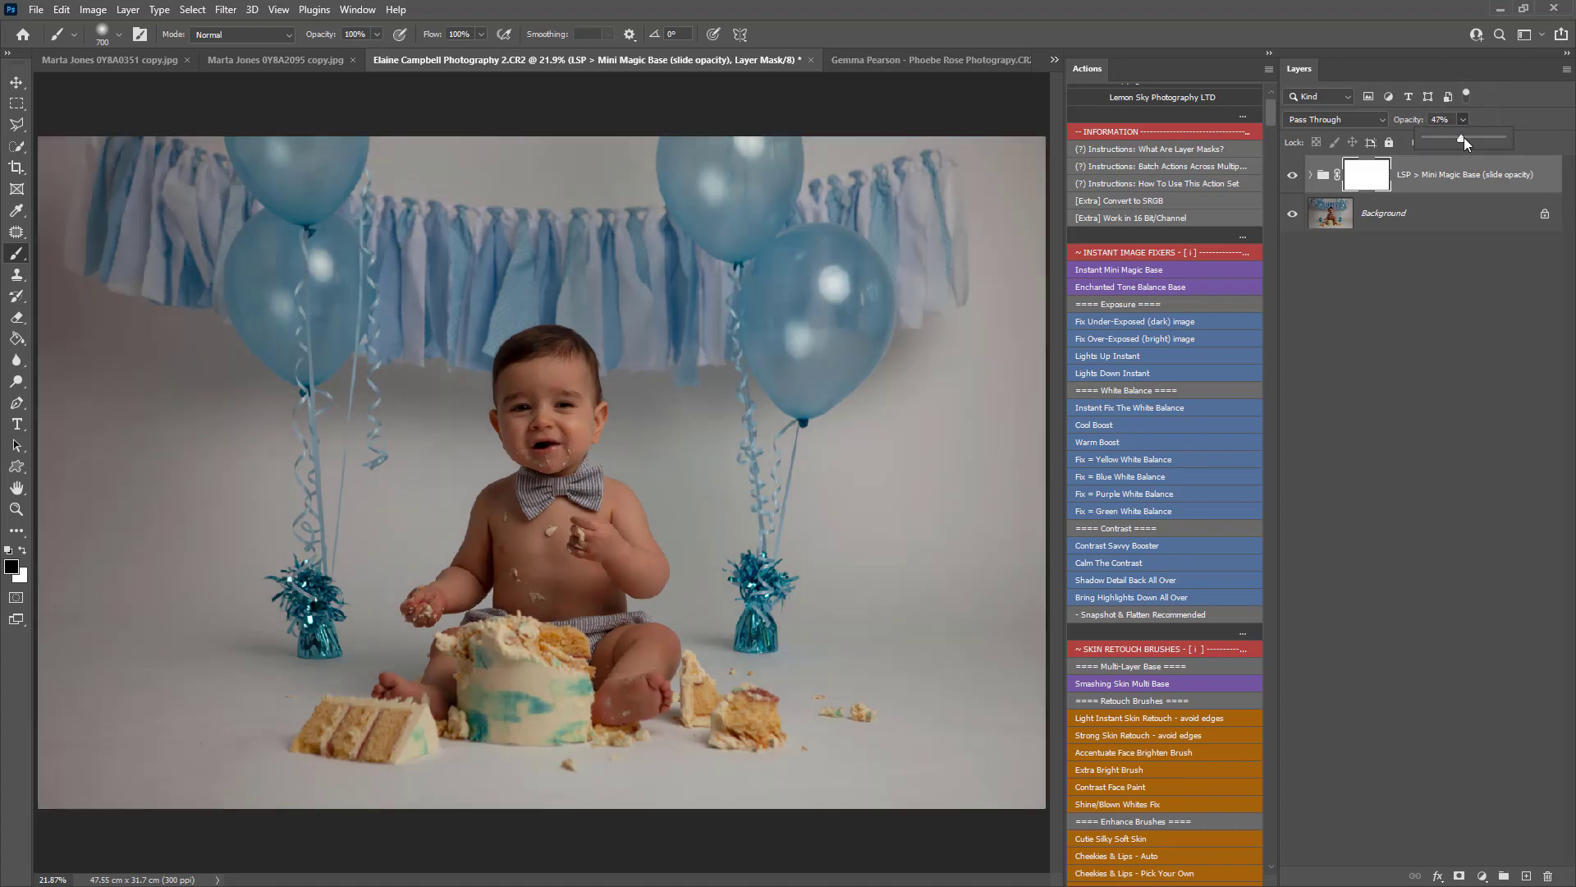
pyautogui.moveTo(1451, 138); pyautogui.dragTo(1470, 138)
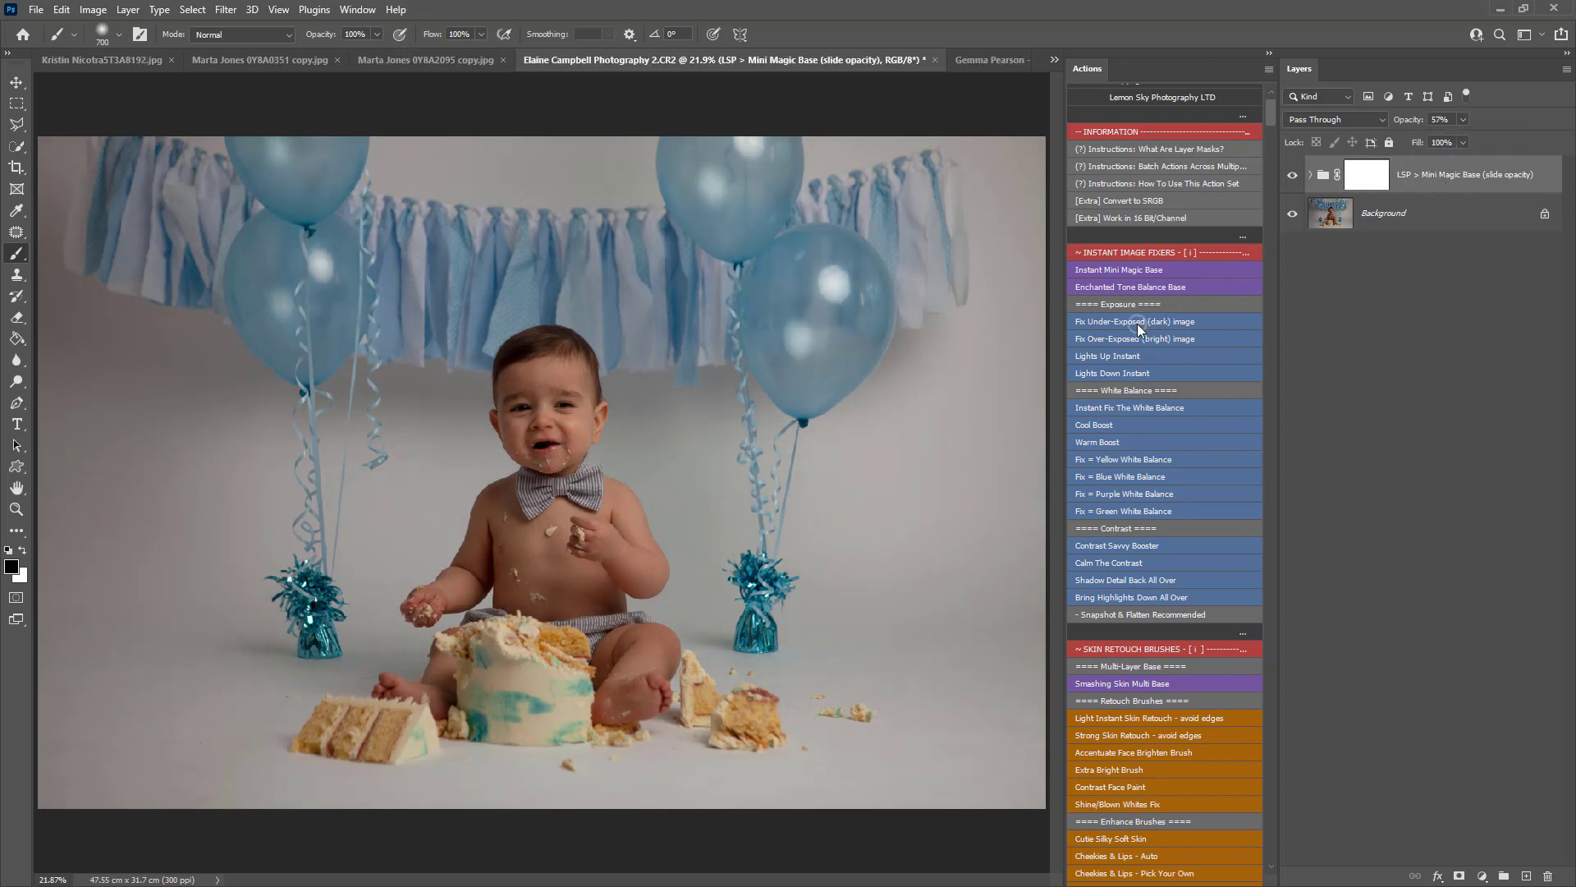
# Step: Apply the Fix Under-Exposed and Contrast Savvy Booster actions and compare the new layers
pyautogui.click(1134, 321)
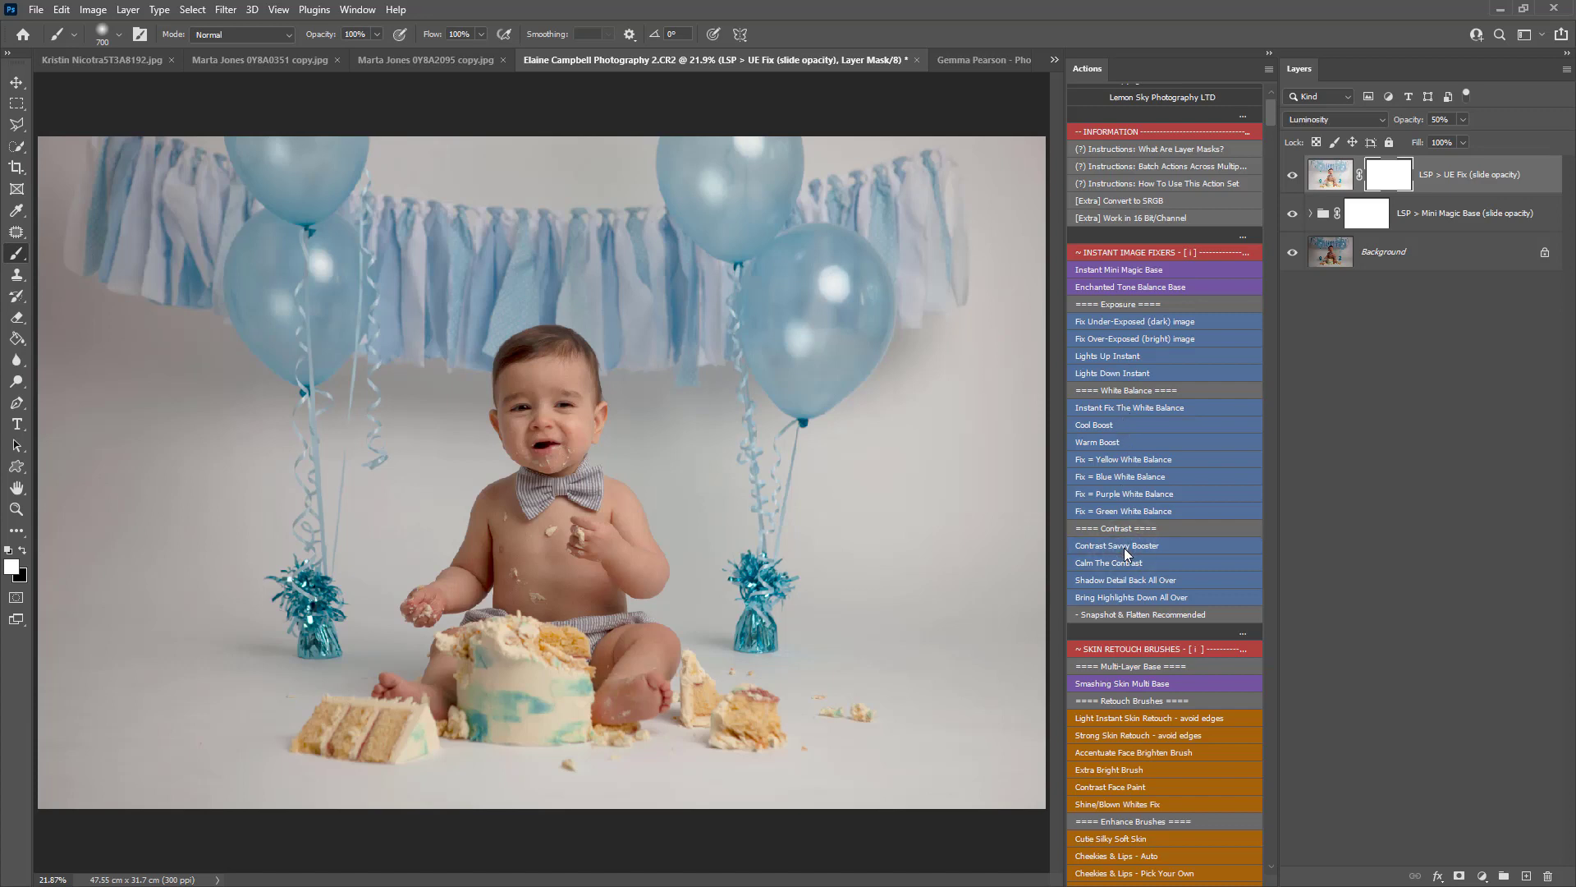
pyautogui.click(1116, 545)
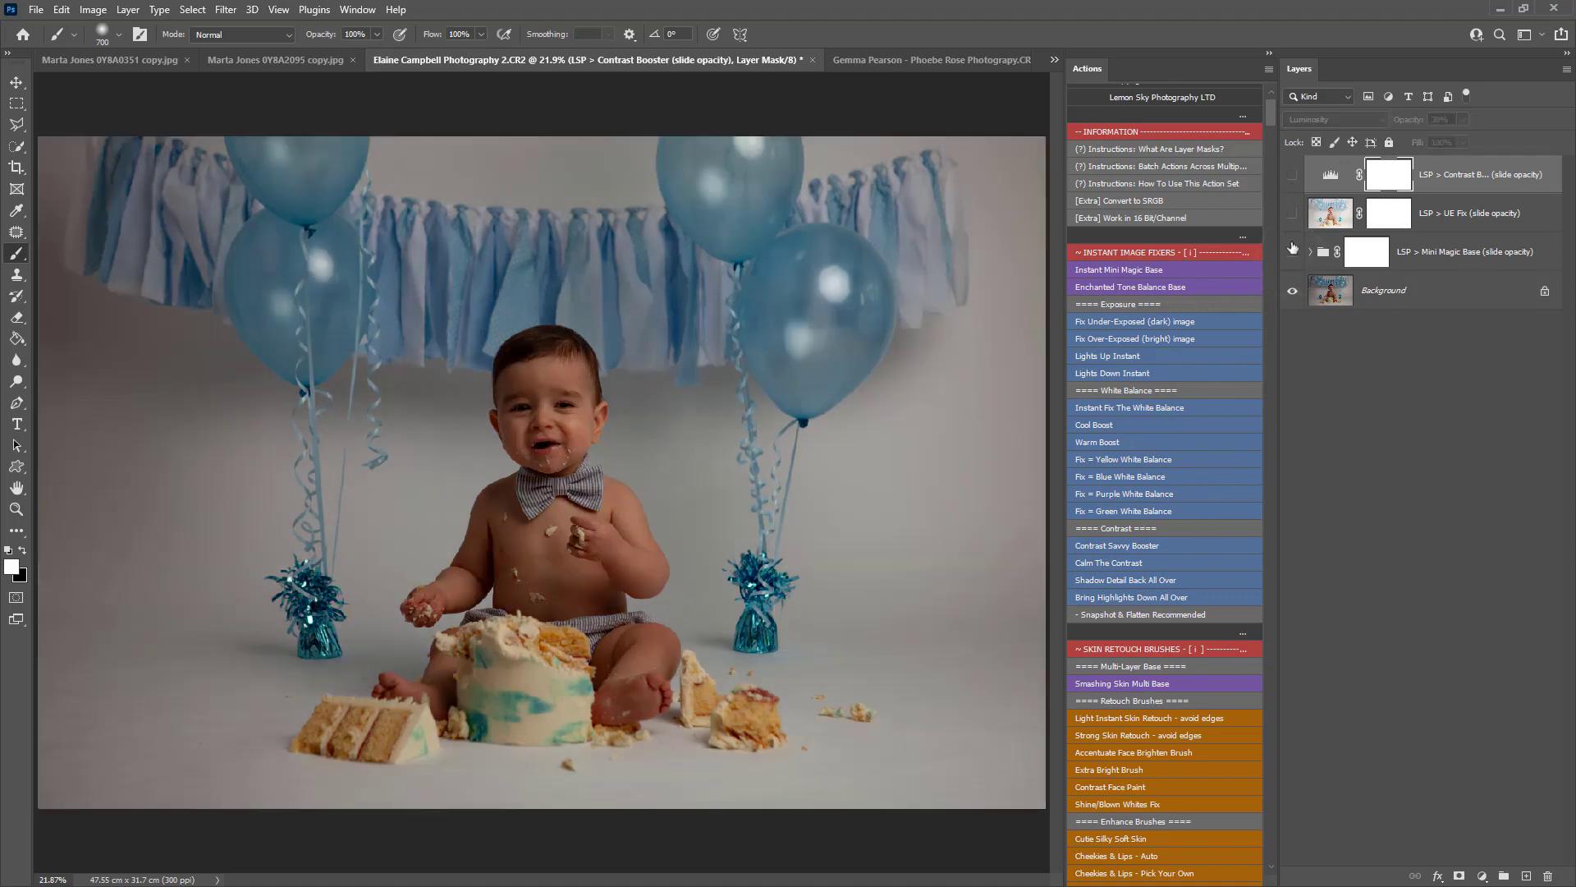
pyautogui.click(1294, 175)
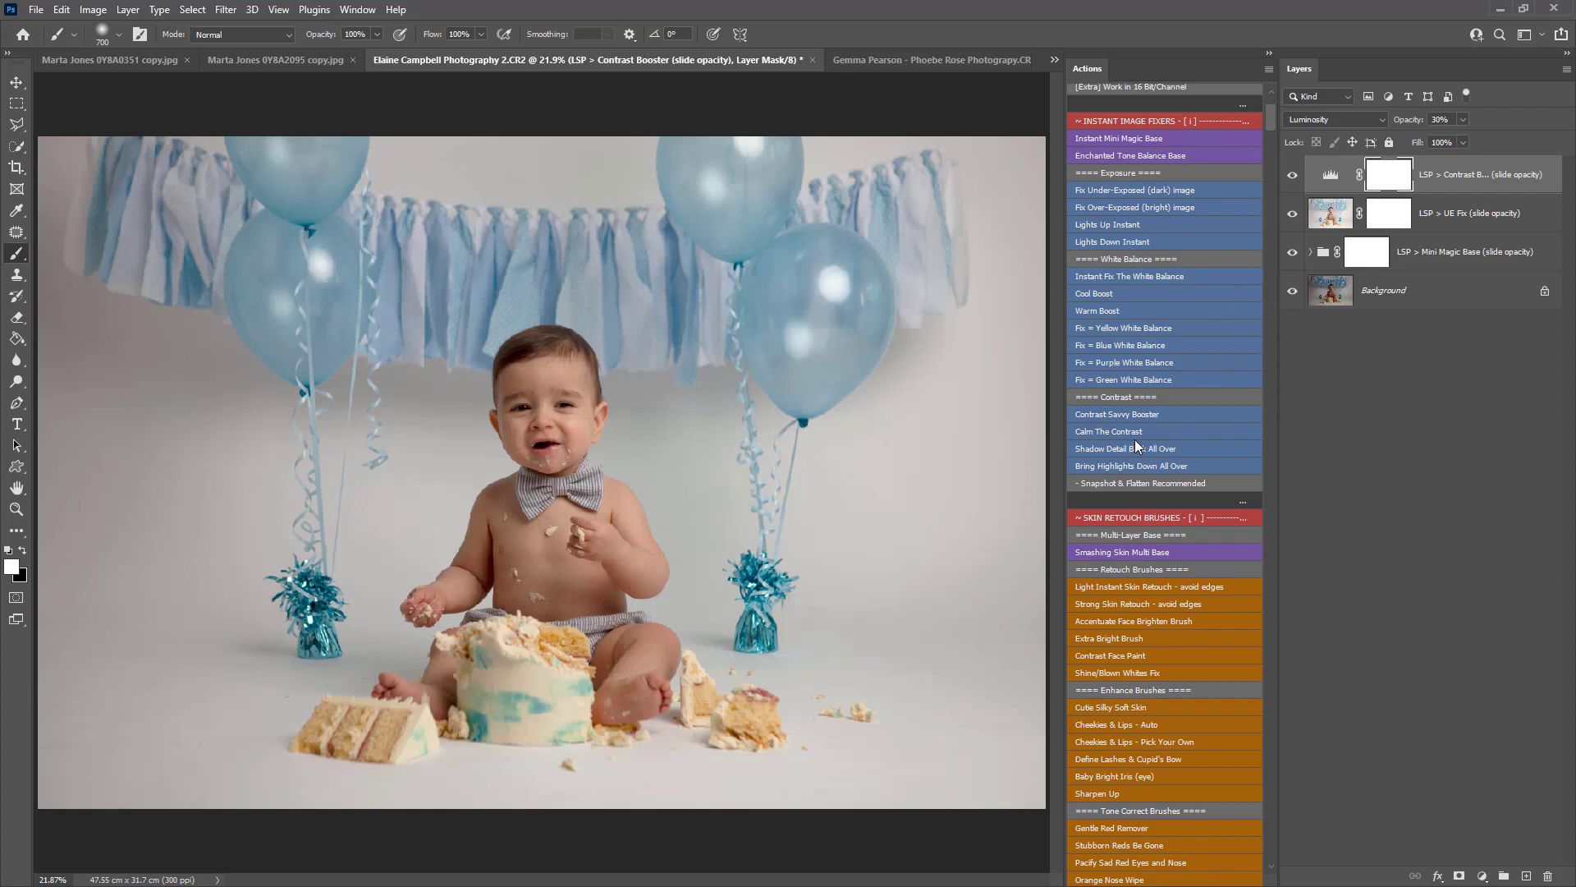
pyautogui.scroll(-3)
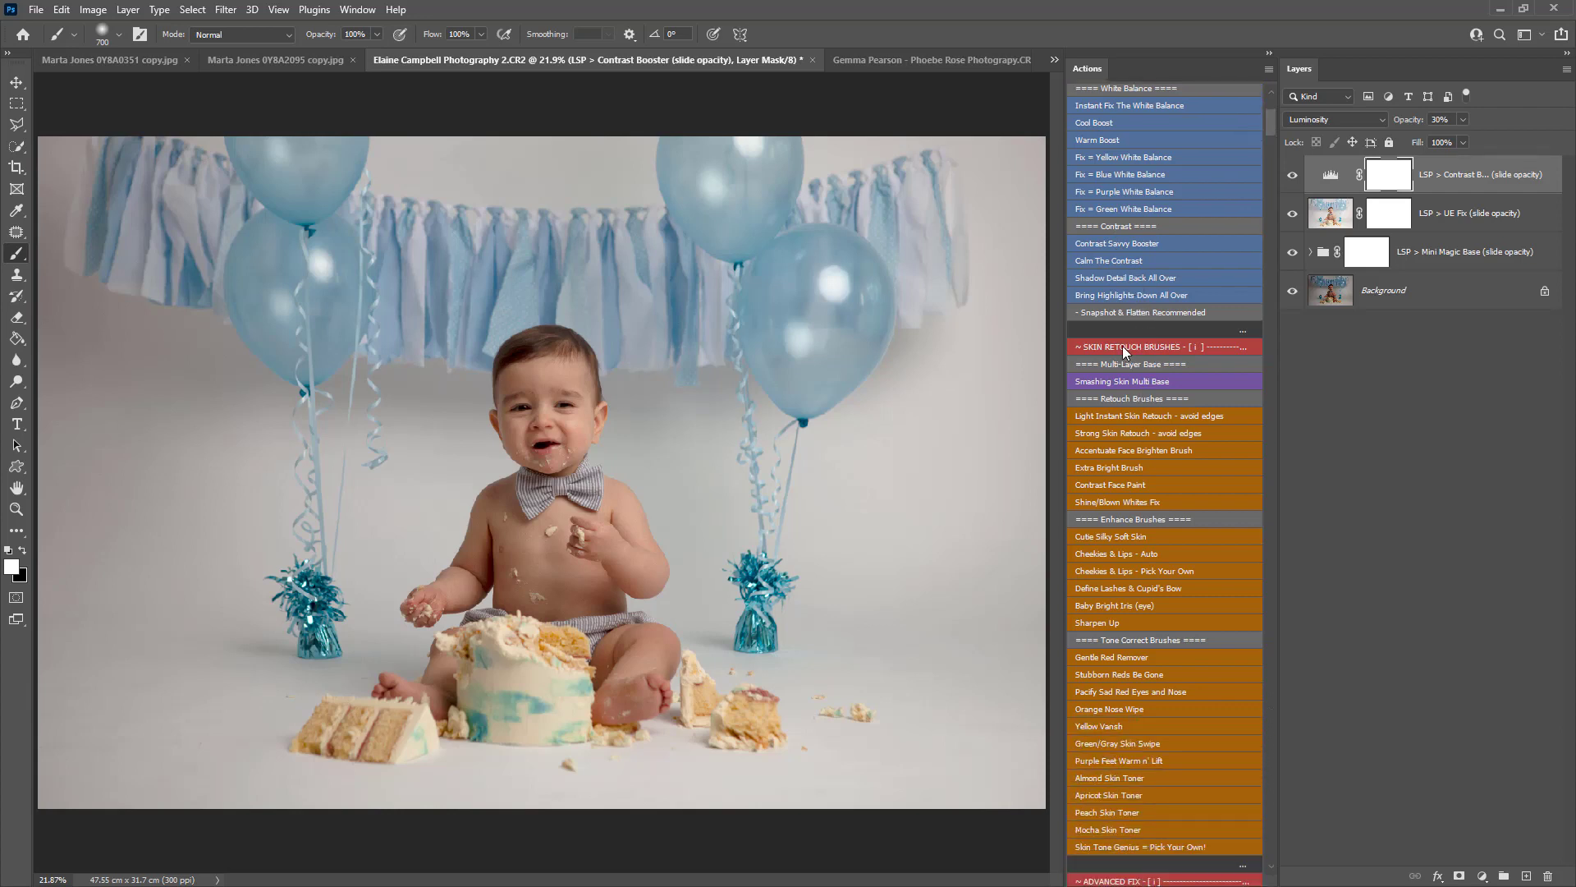
# Step: Scroll the Actions panel down to the skin retouch and background fix actions
pyautogui.scroll(-3)
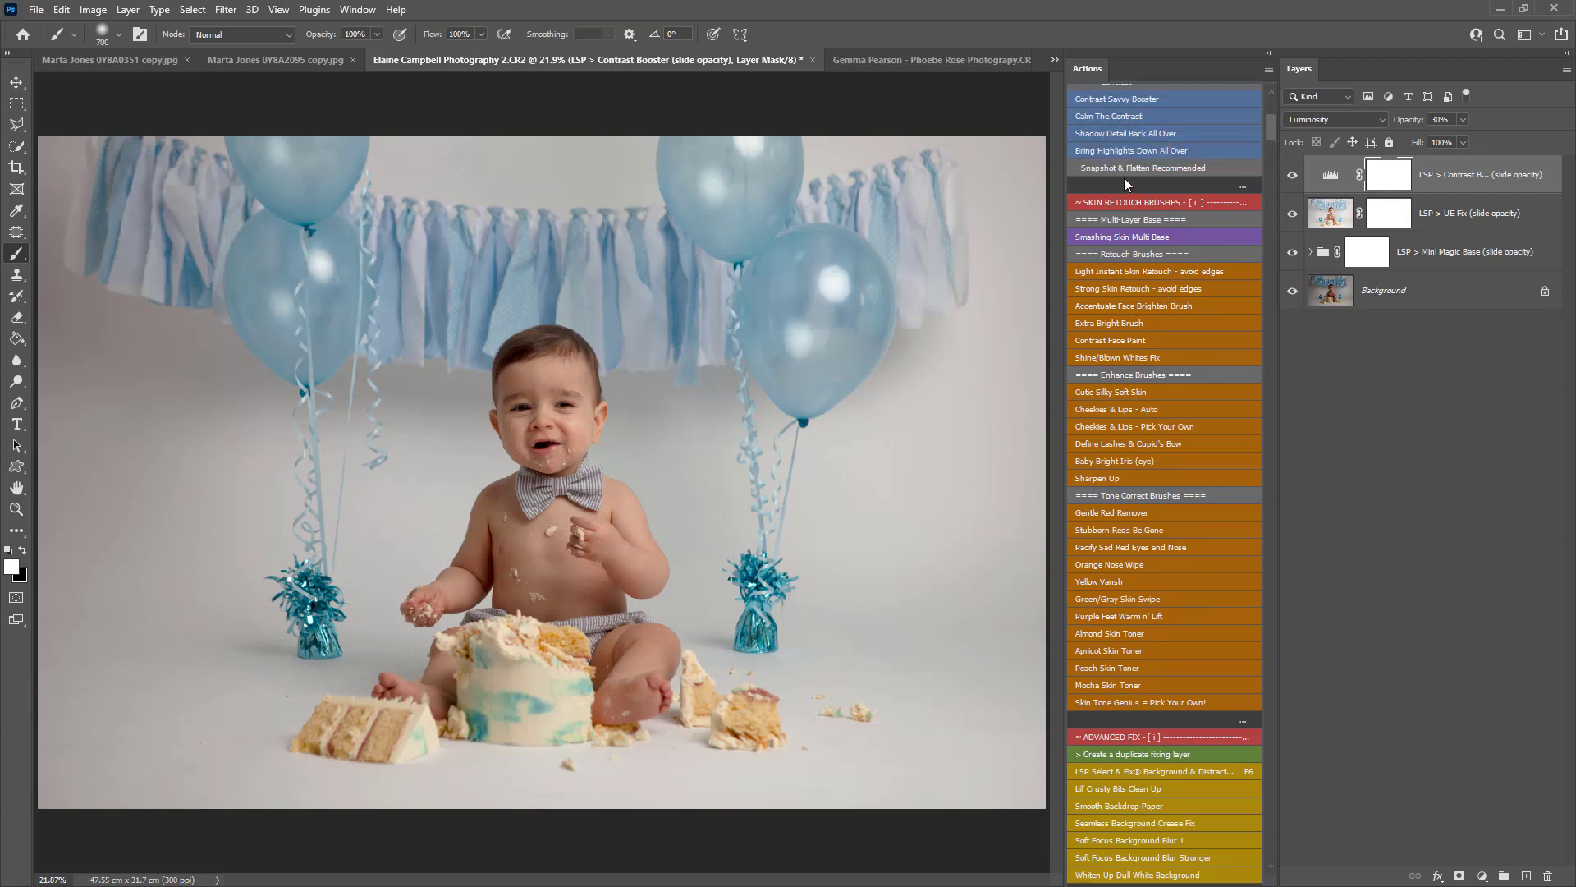
pyautogui.moveTo(1163, 178)
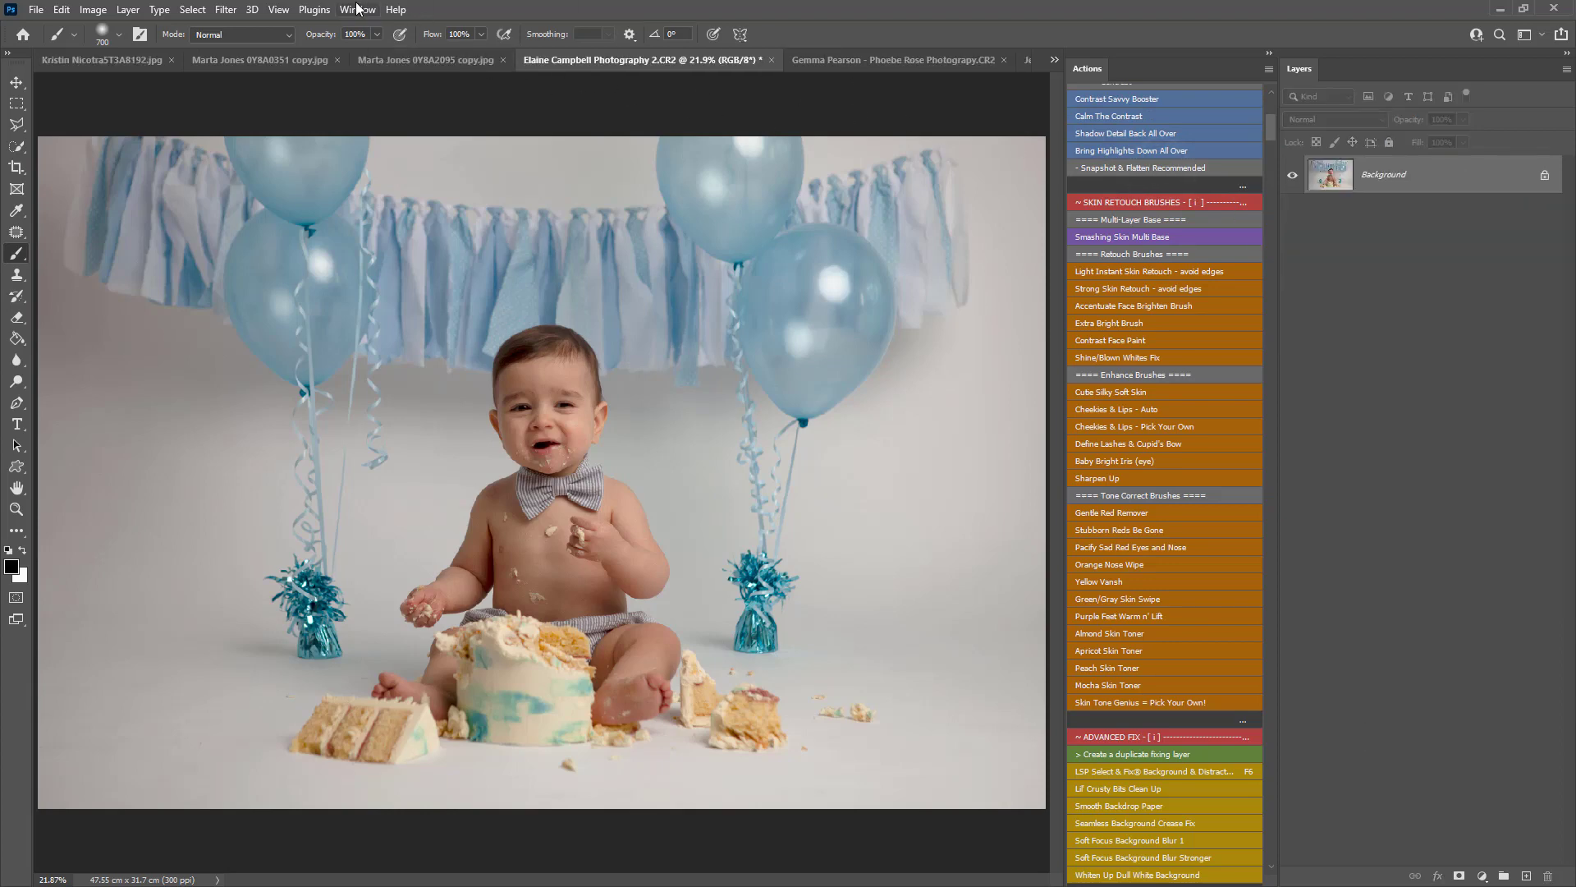
# Step: Show the History panel from the Window menu and dock it above the Layers panel
pyautogui.click(357, 9)
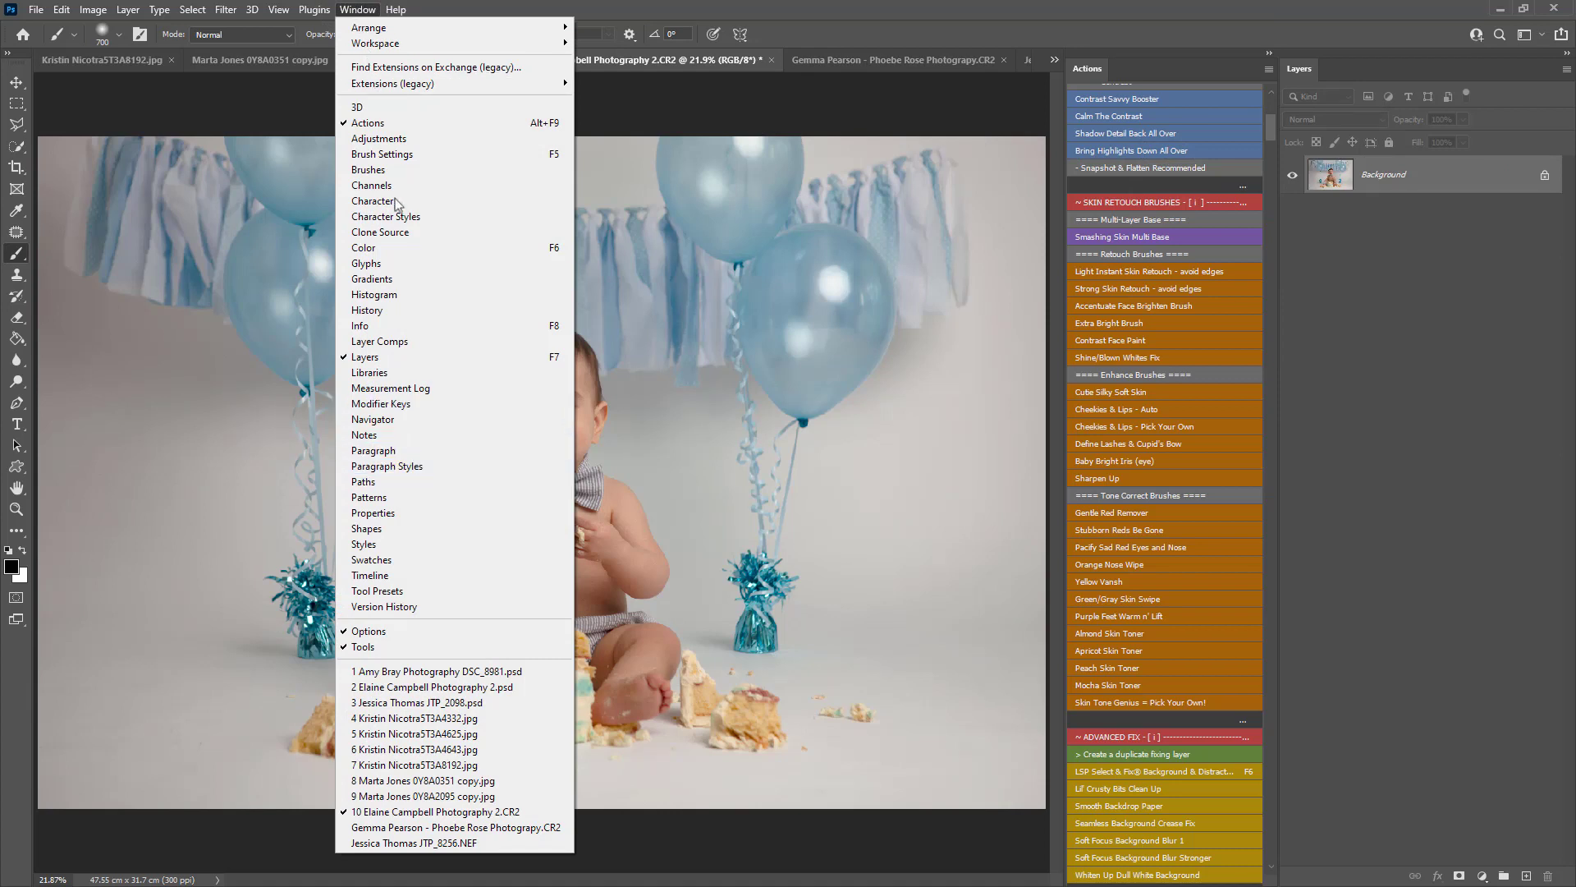
pyautogui.click(367, 310)
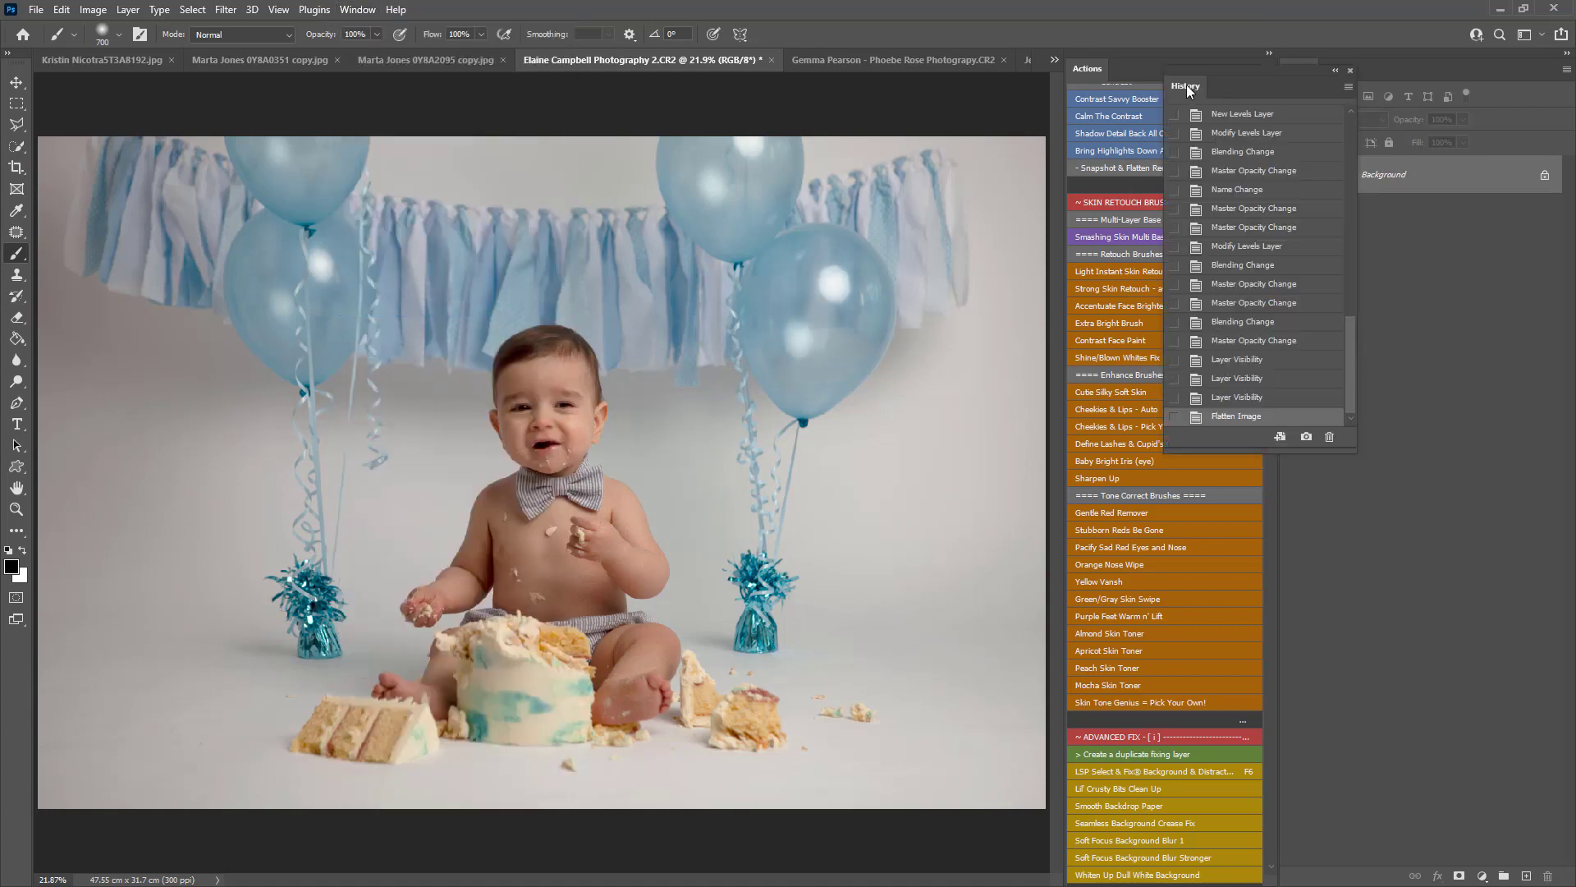
pyautogui.click(1302, 69)
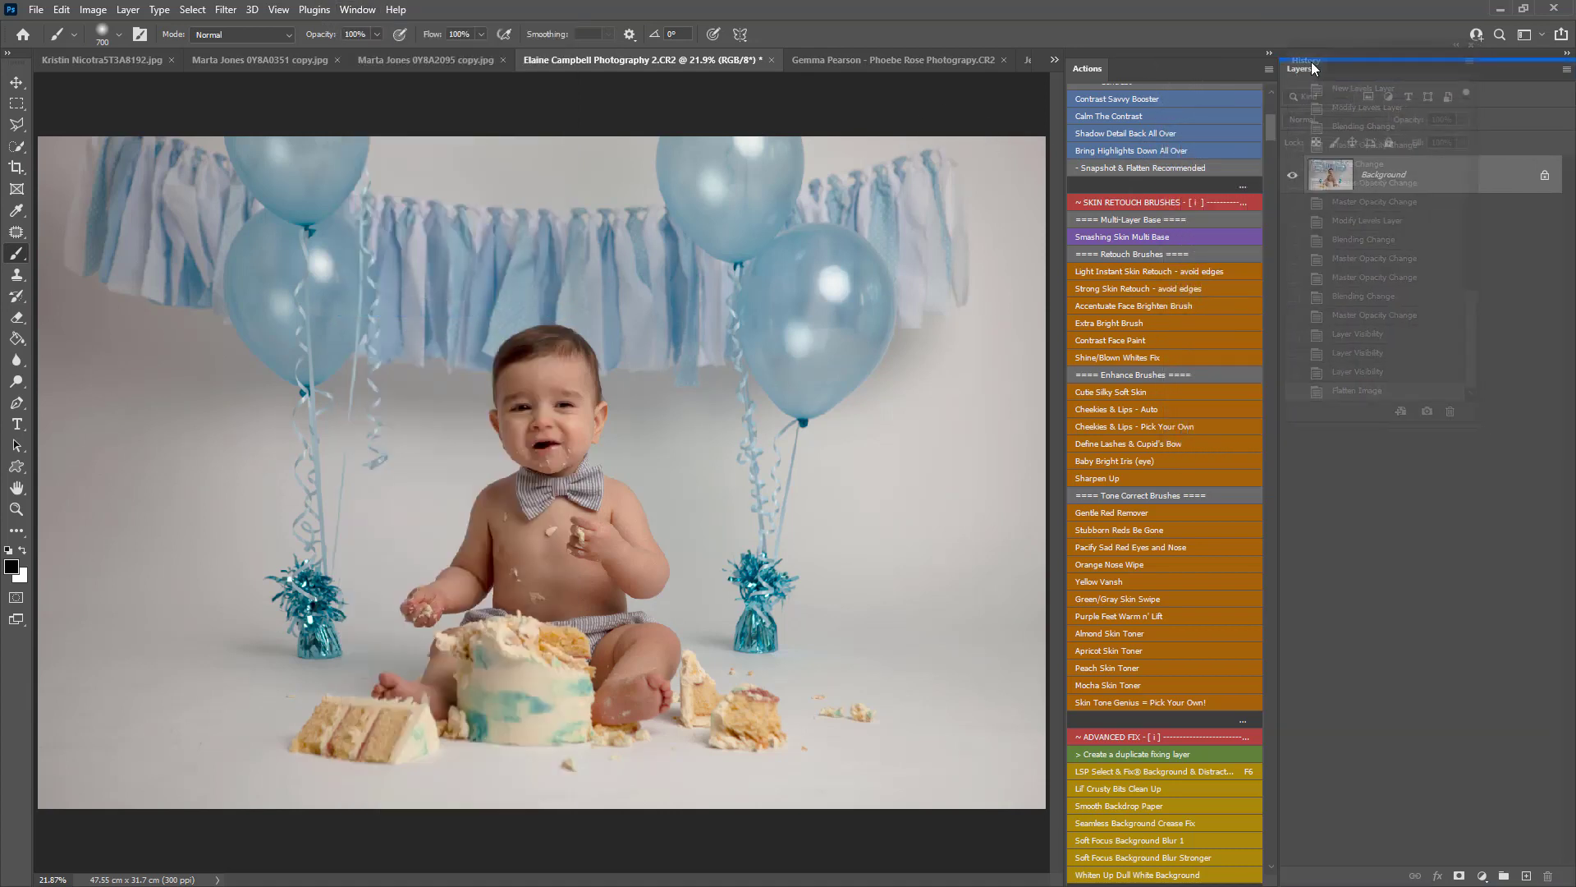
pyautogui.click(1301, 68)
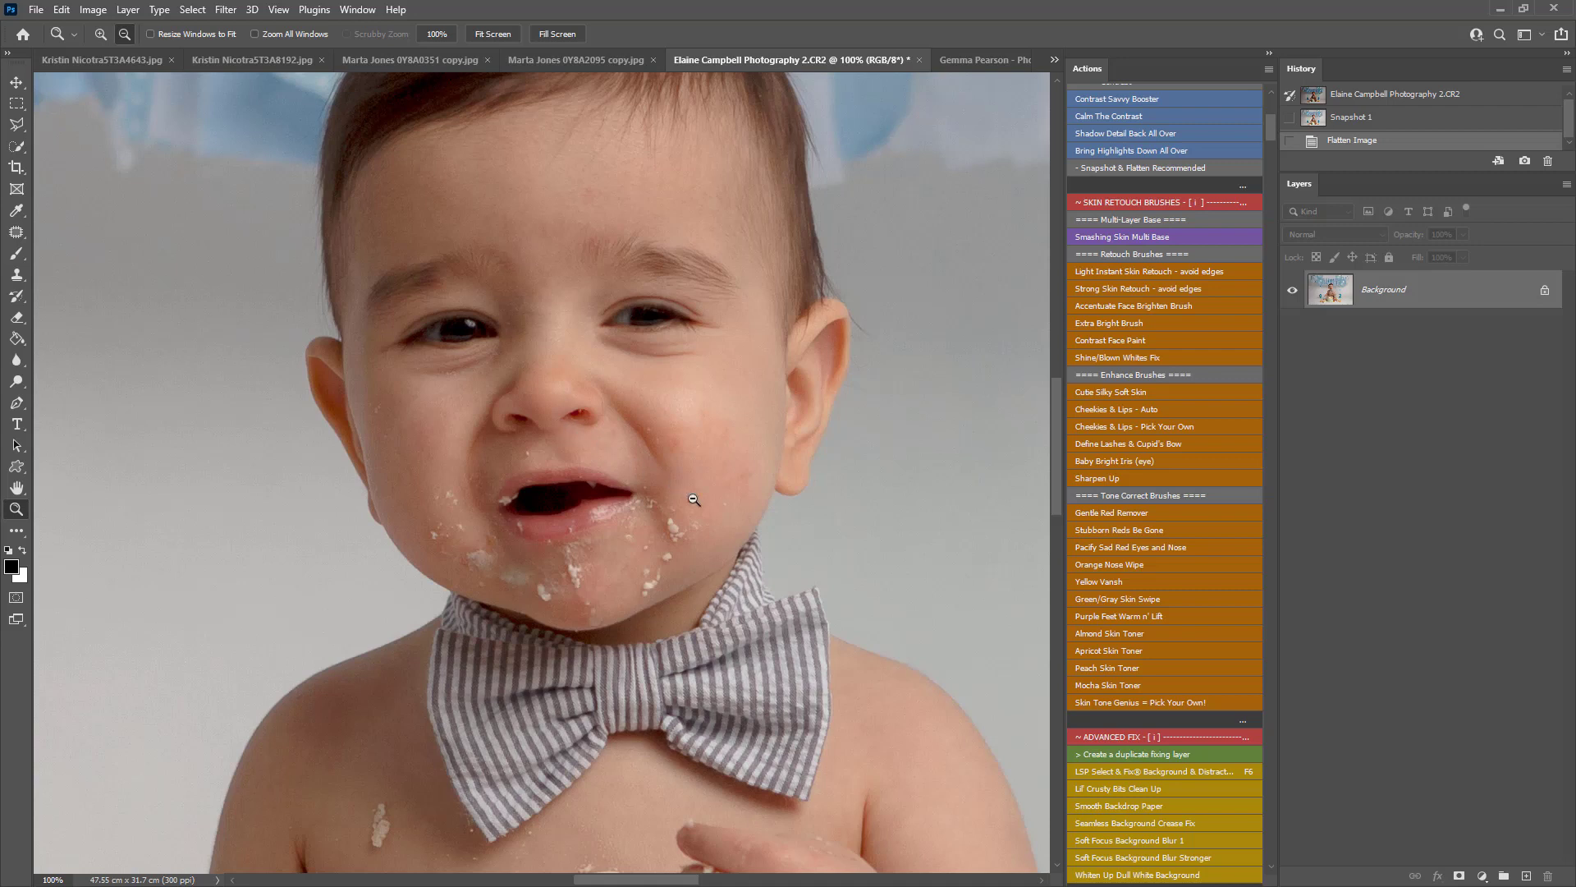
pyautogui.moveTo(735, 436)
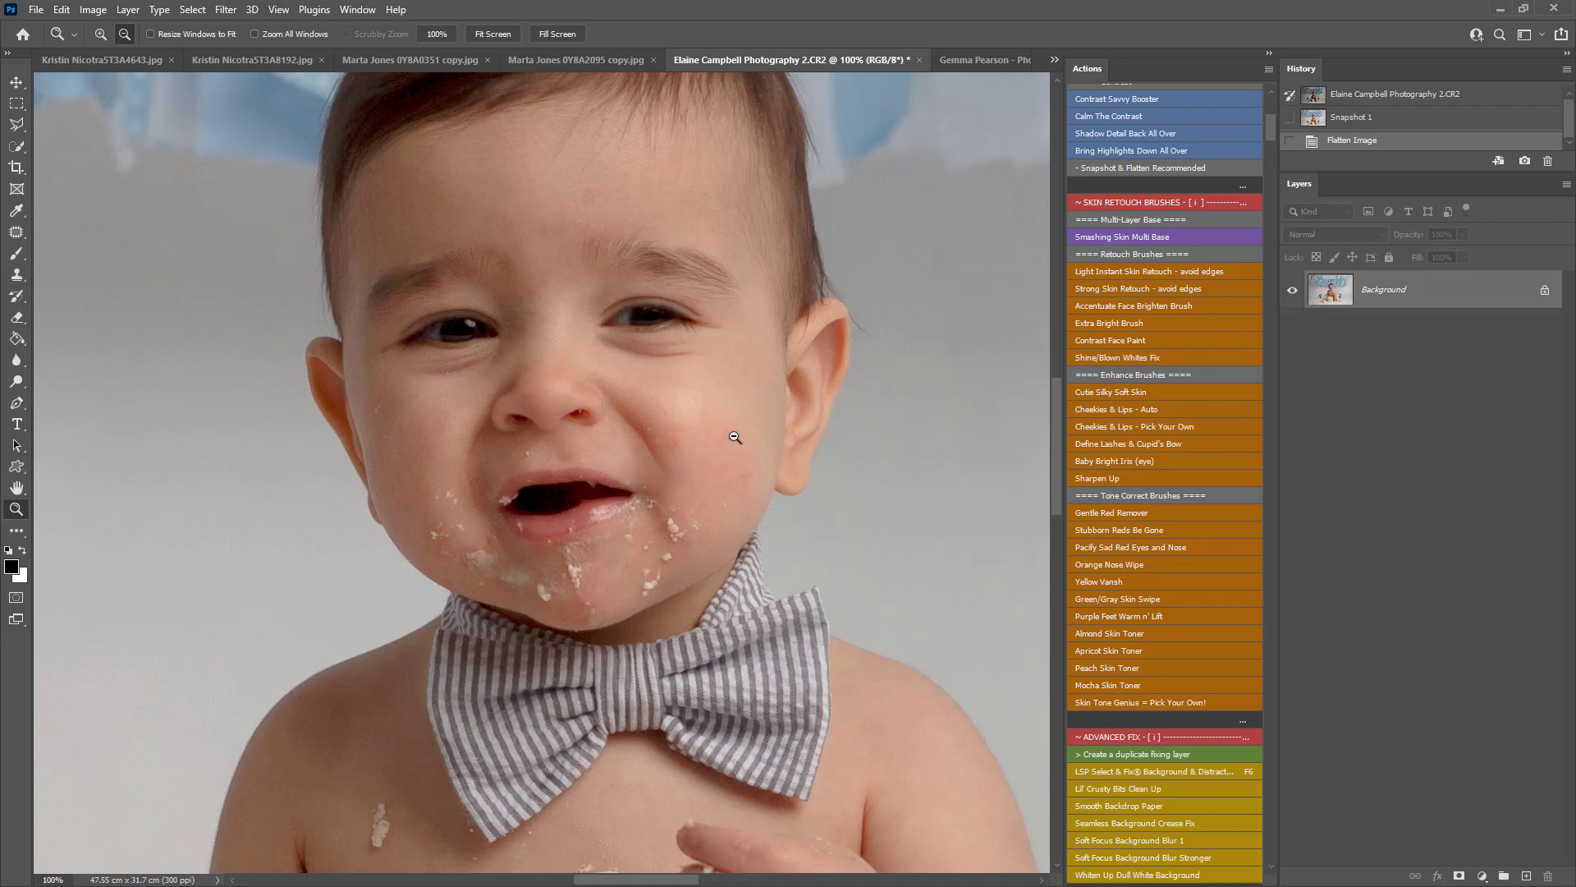
pyautogui.moveTo(743, 505)
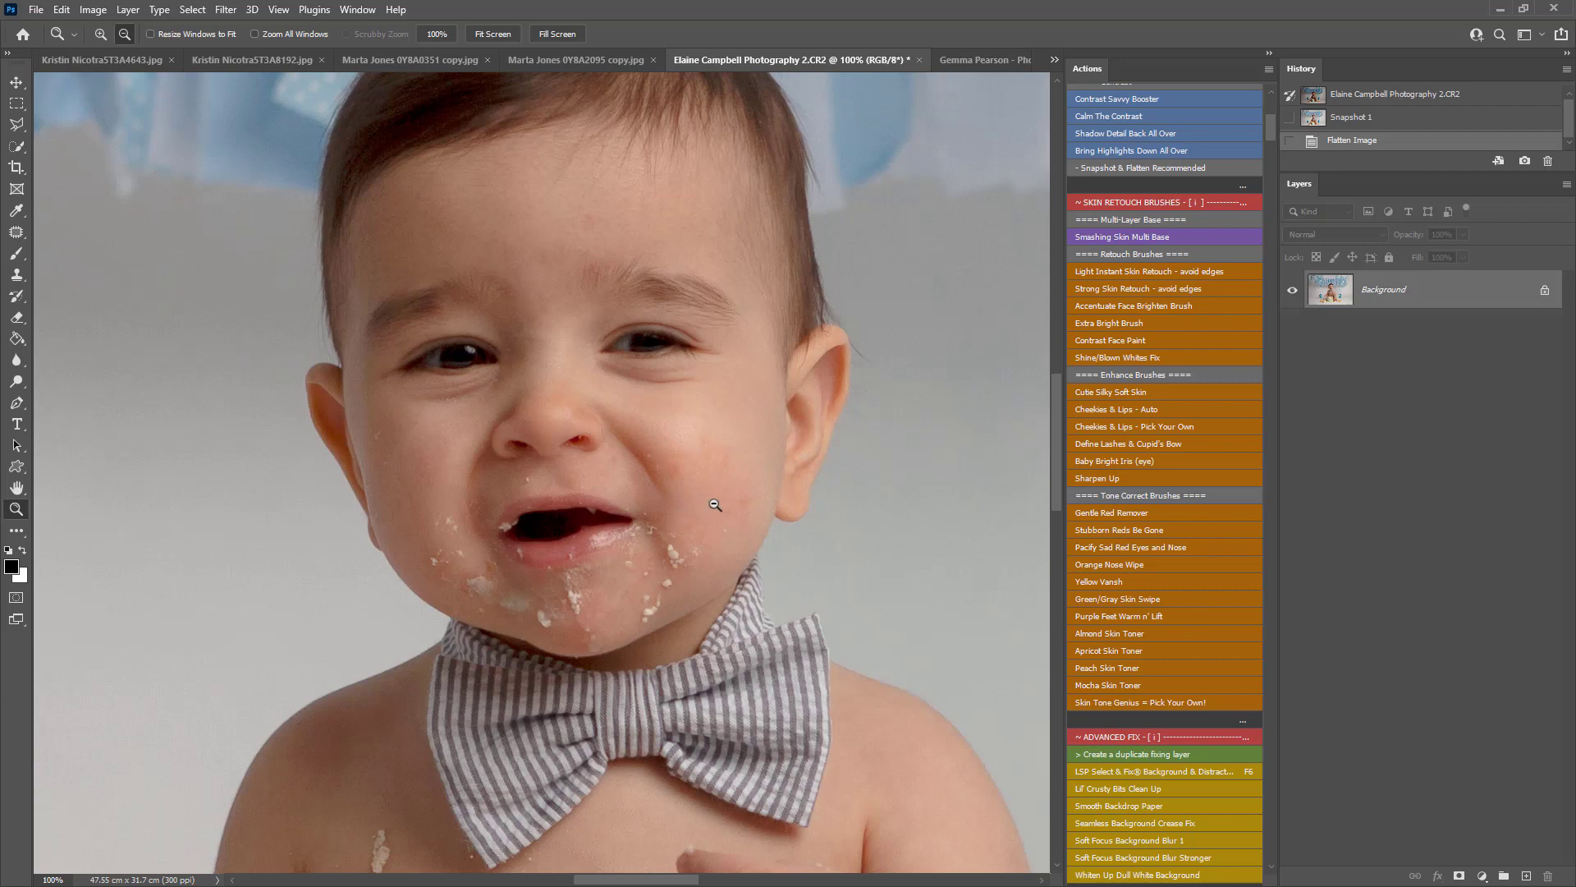
pyautogui.moveTo(707, 504)
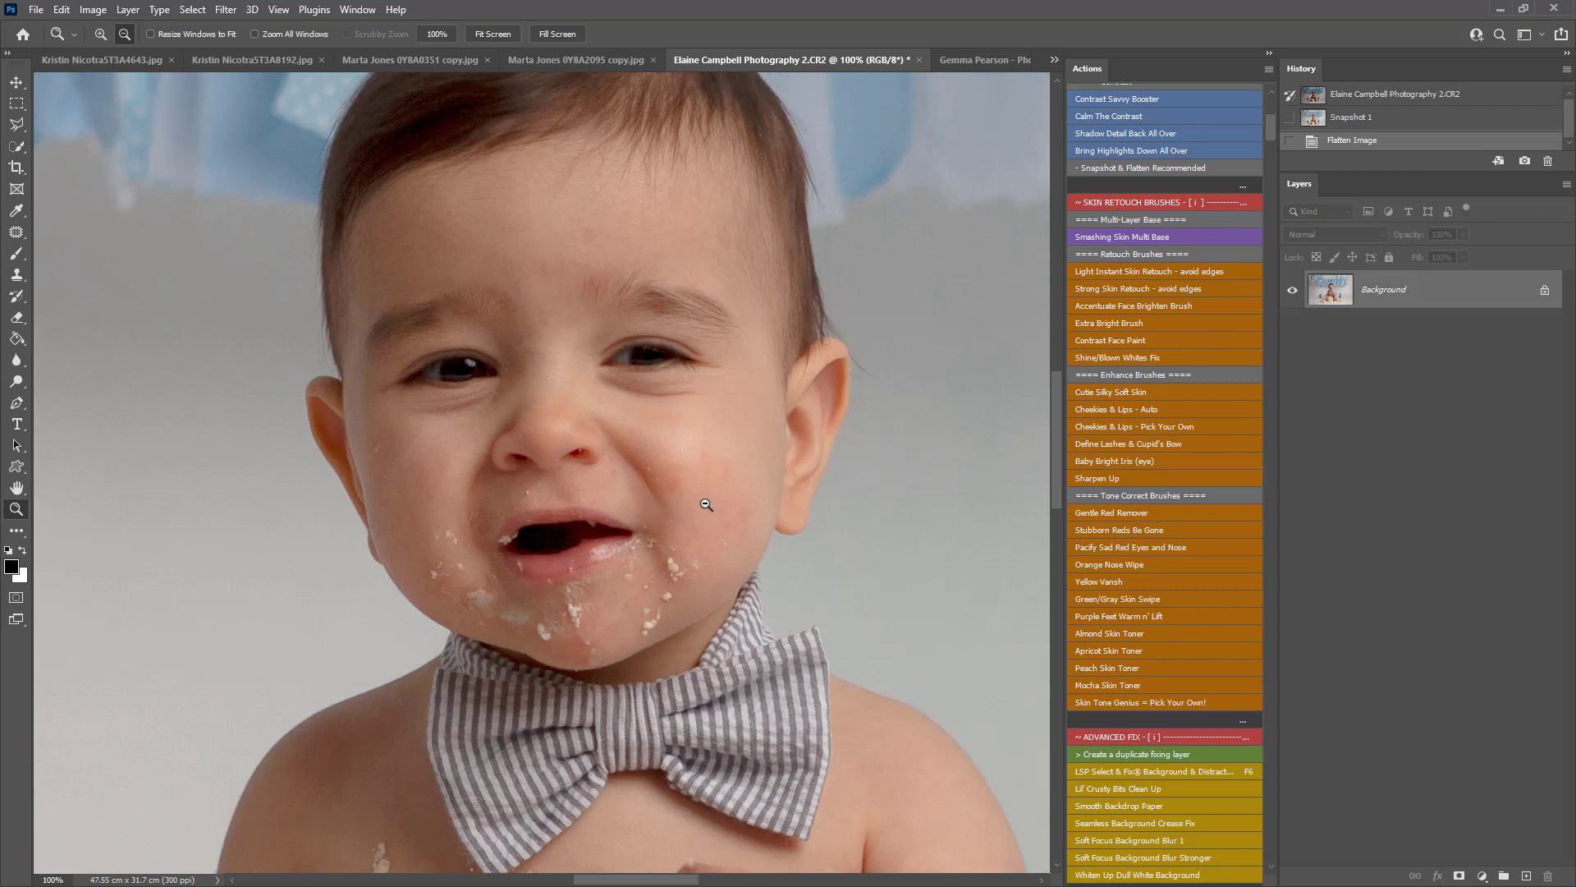
pyautogui.moveTo(713, 523)
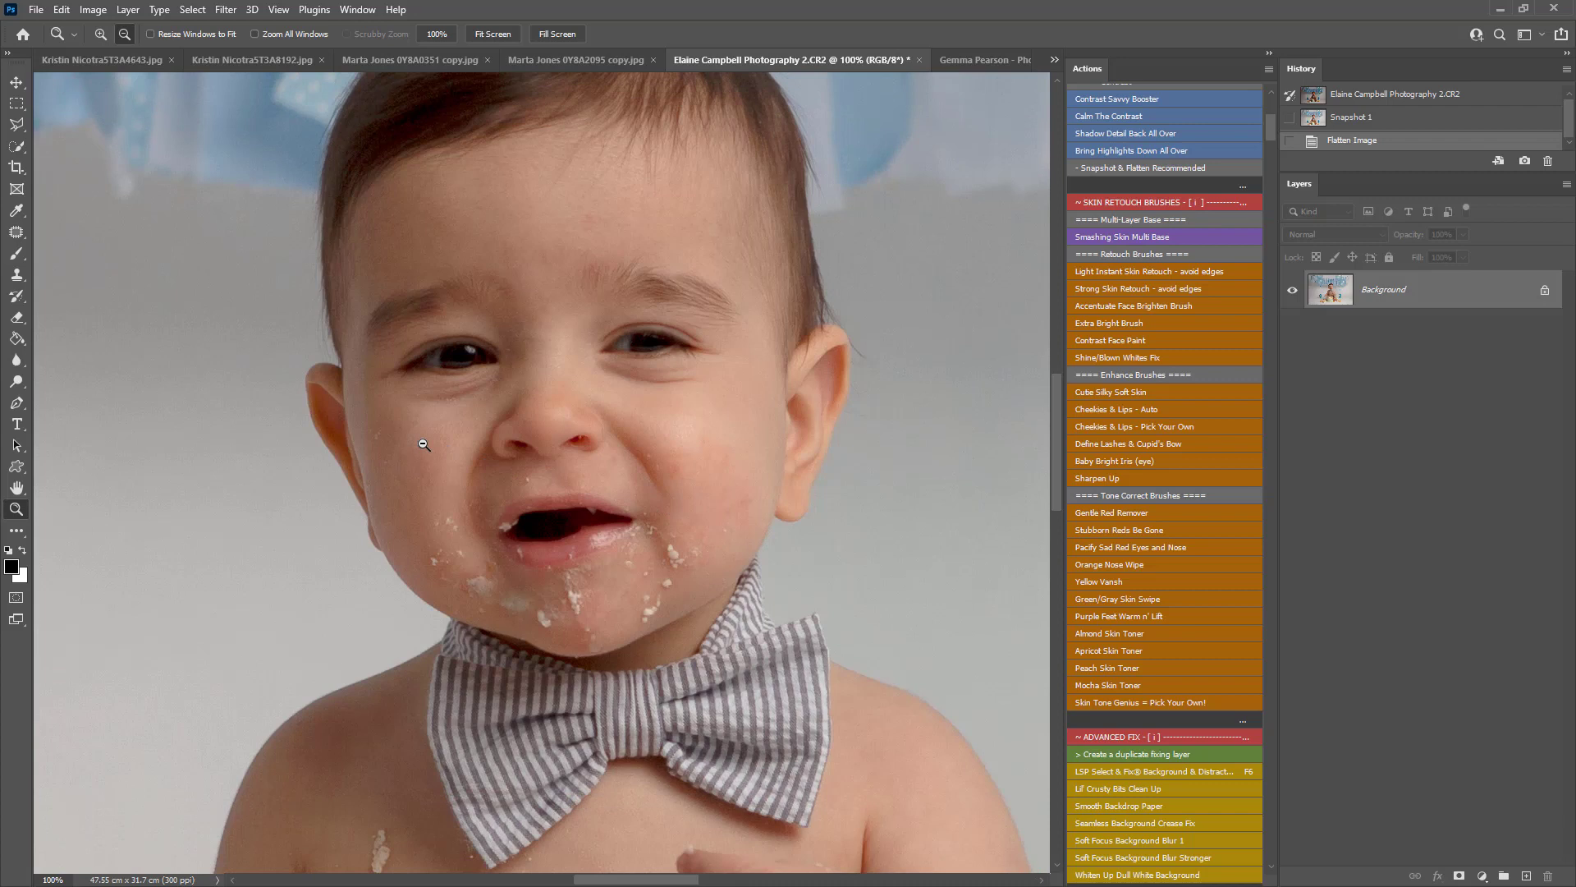
pyautogui.moveTo(444, 455)
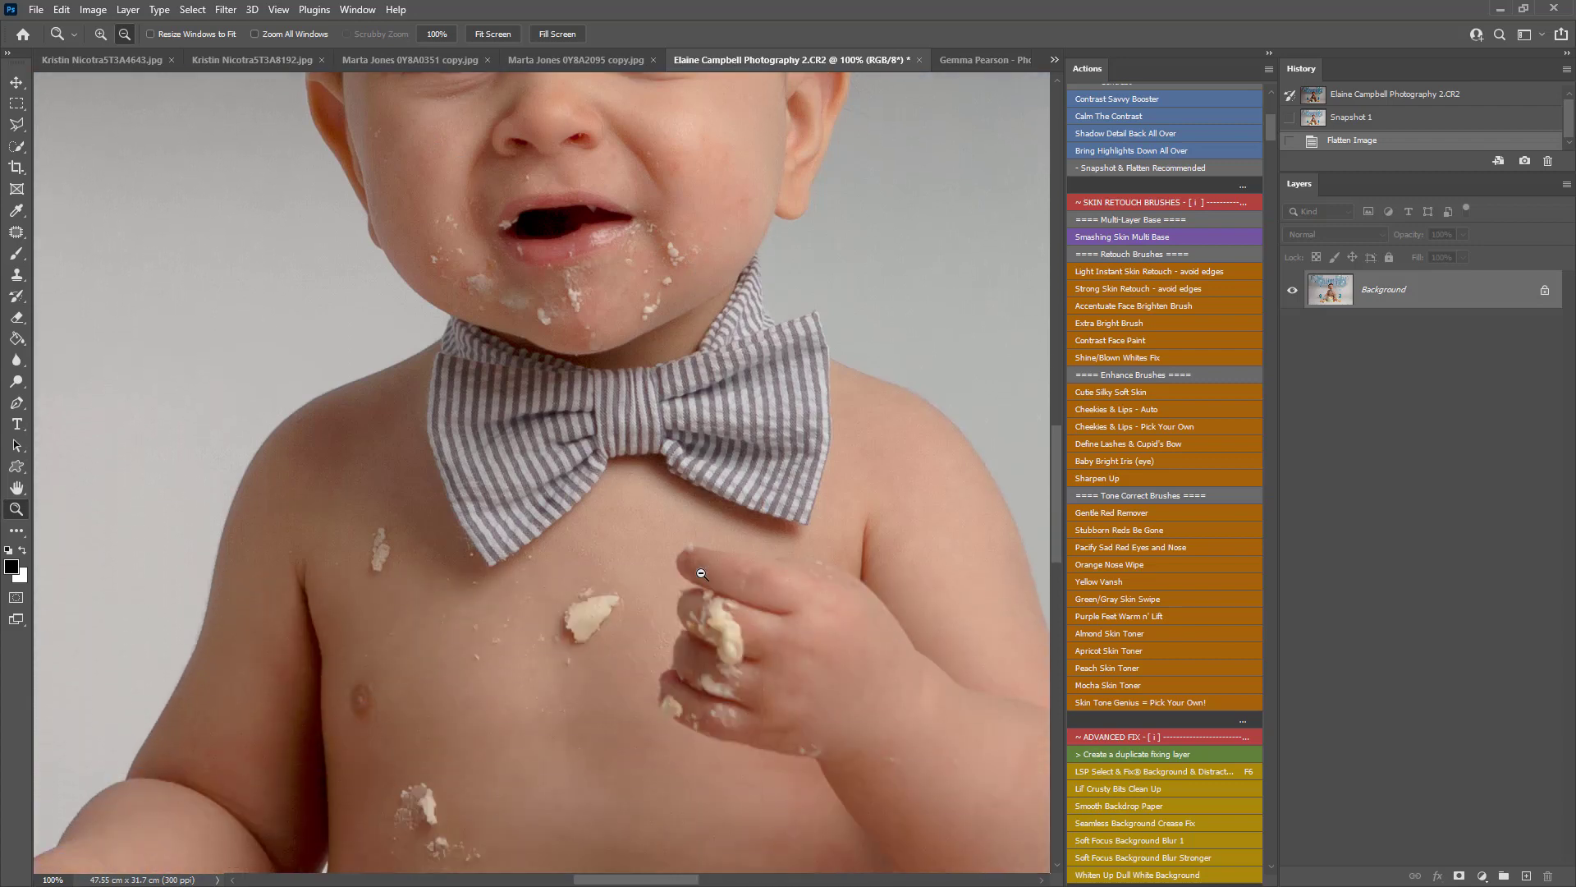
pyautogui.scroll(-3)
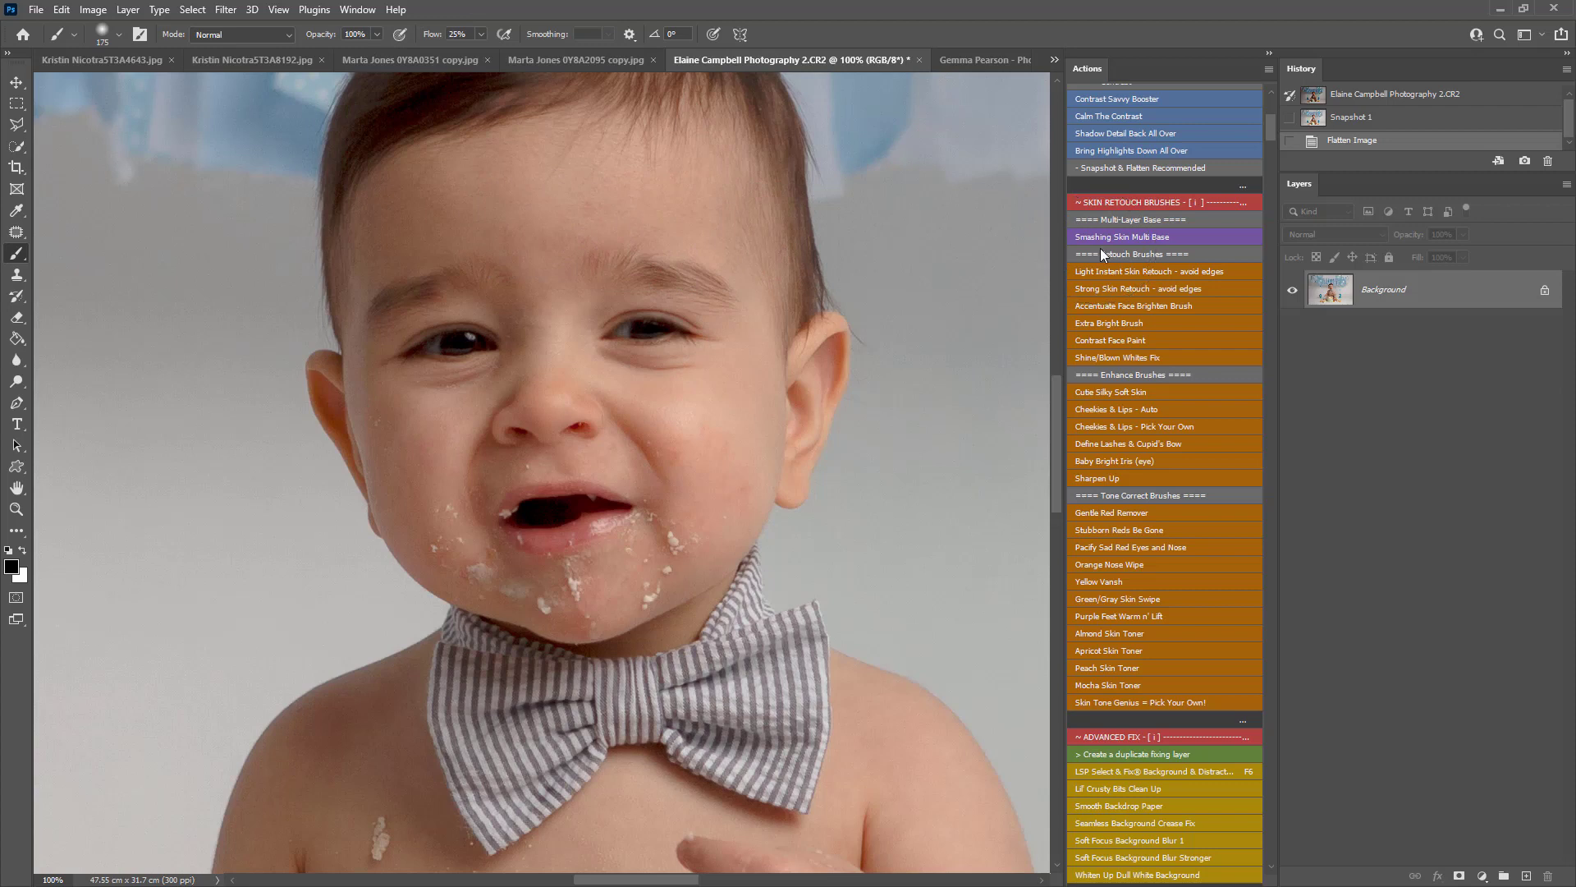
pyautogui.moveTo(1103, 255)
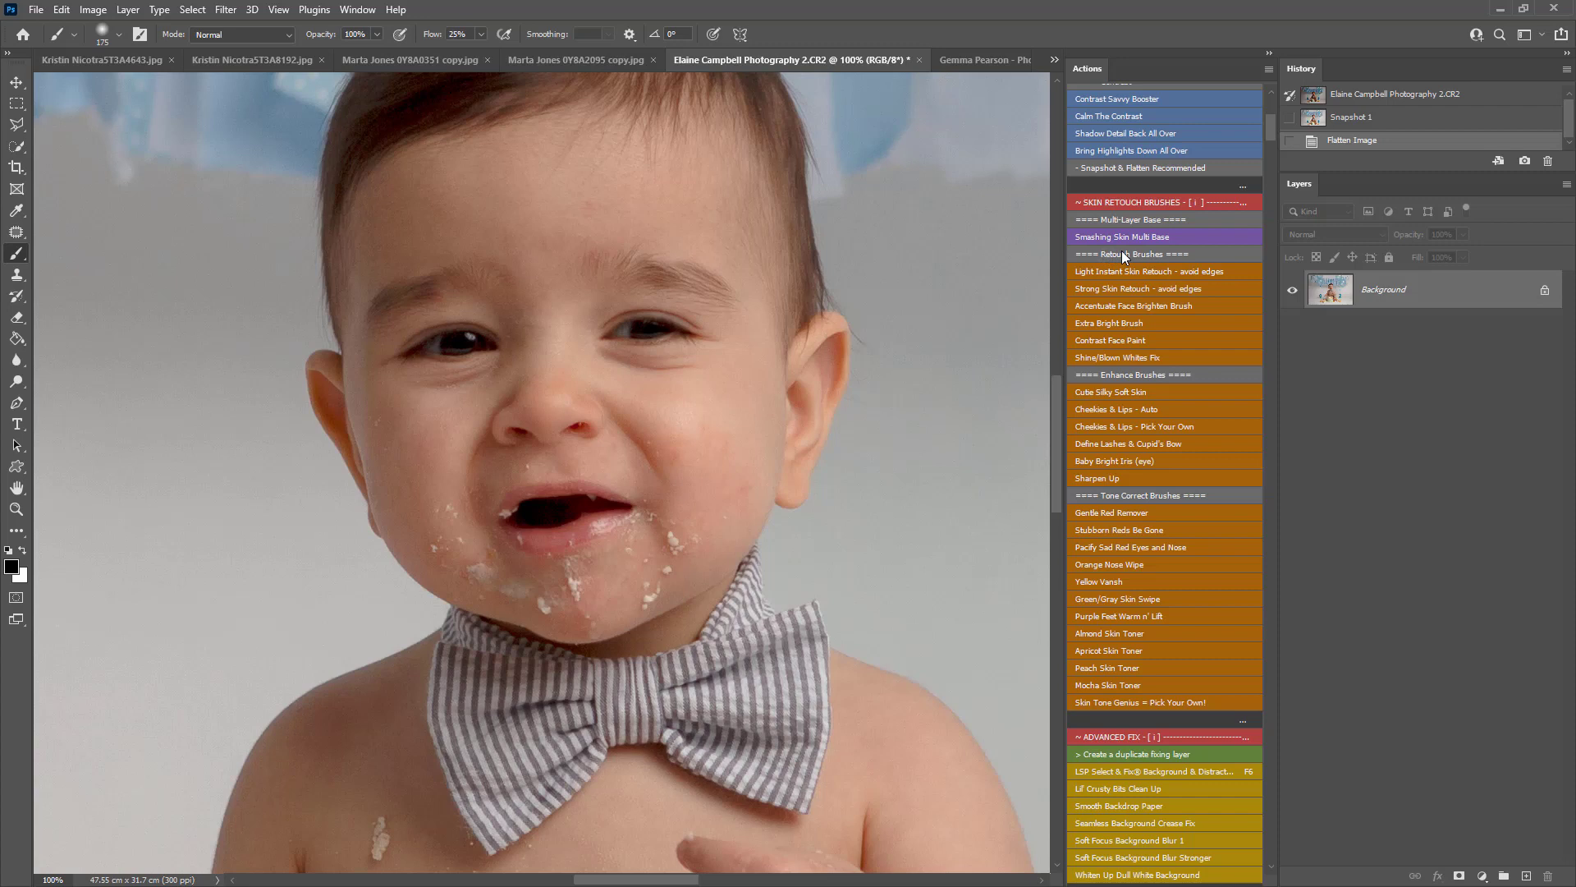
pyautogui.moveTo(1134, 324)
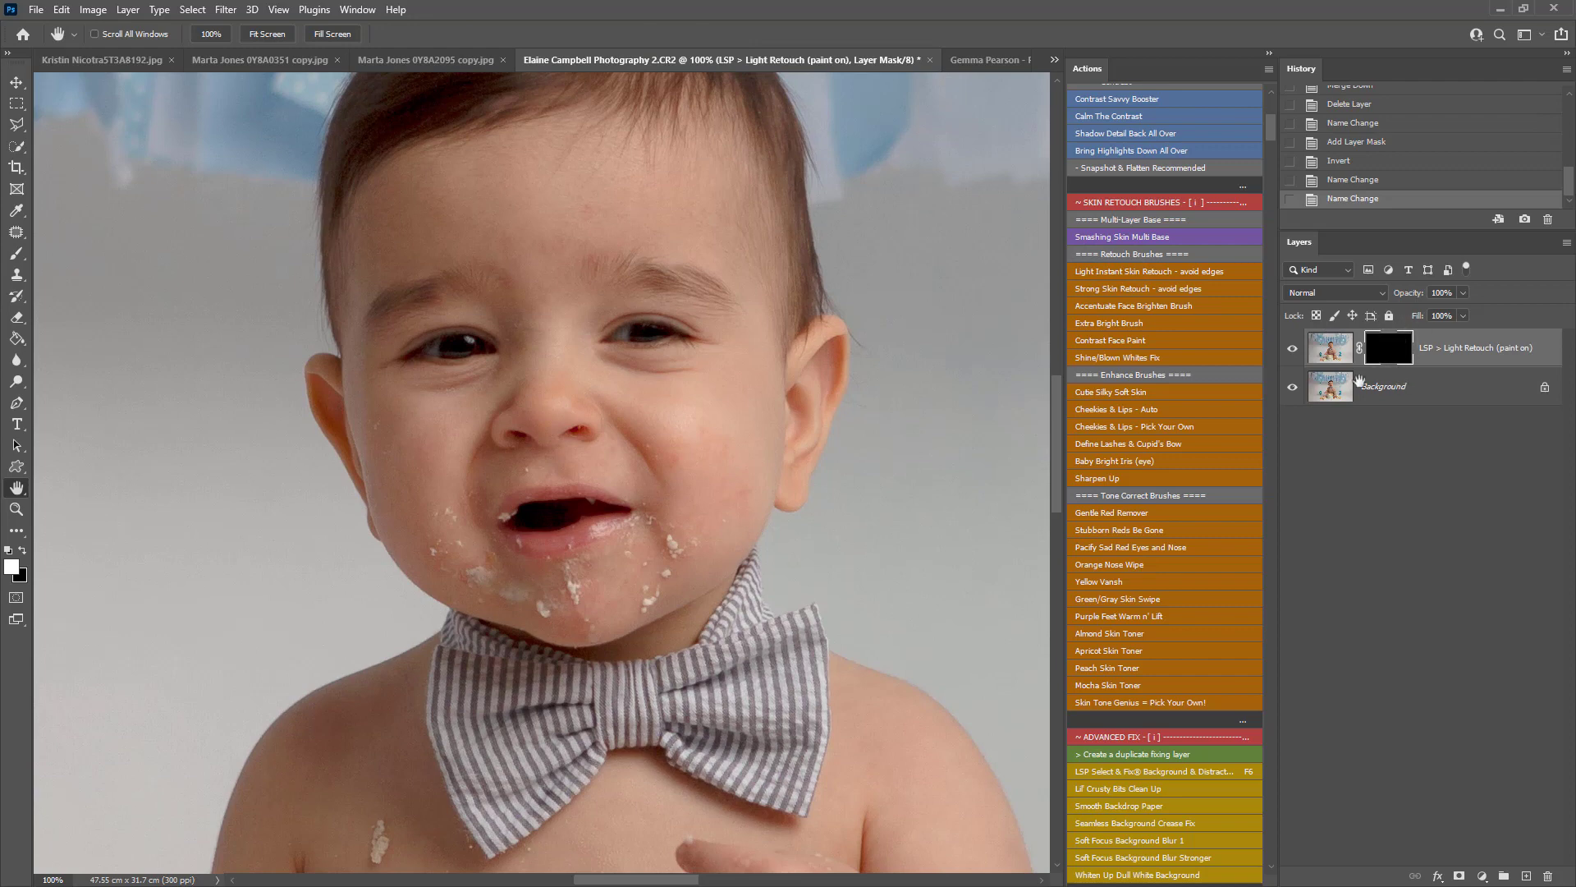
# Step: Choose a Soft Round brush and reveal the Light Retouch on the cheek beside the nose
pyautogui.click(17, 511)
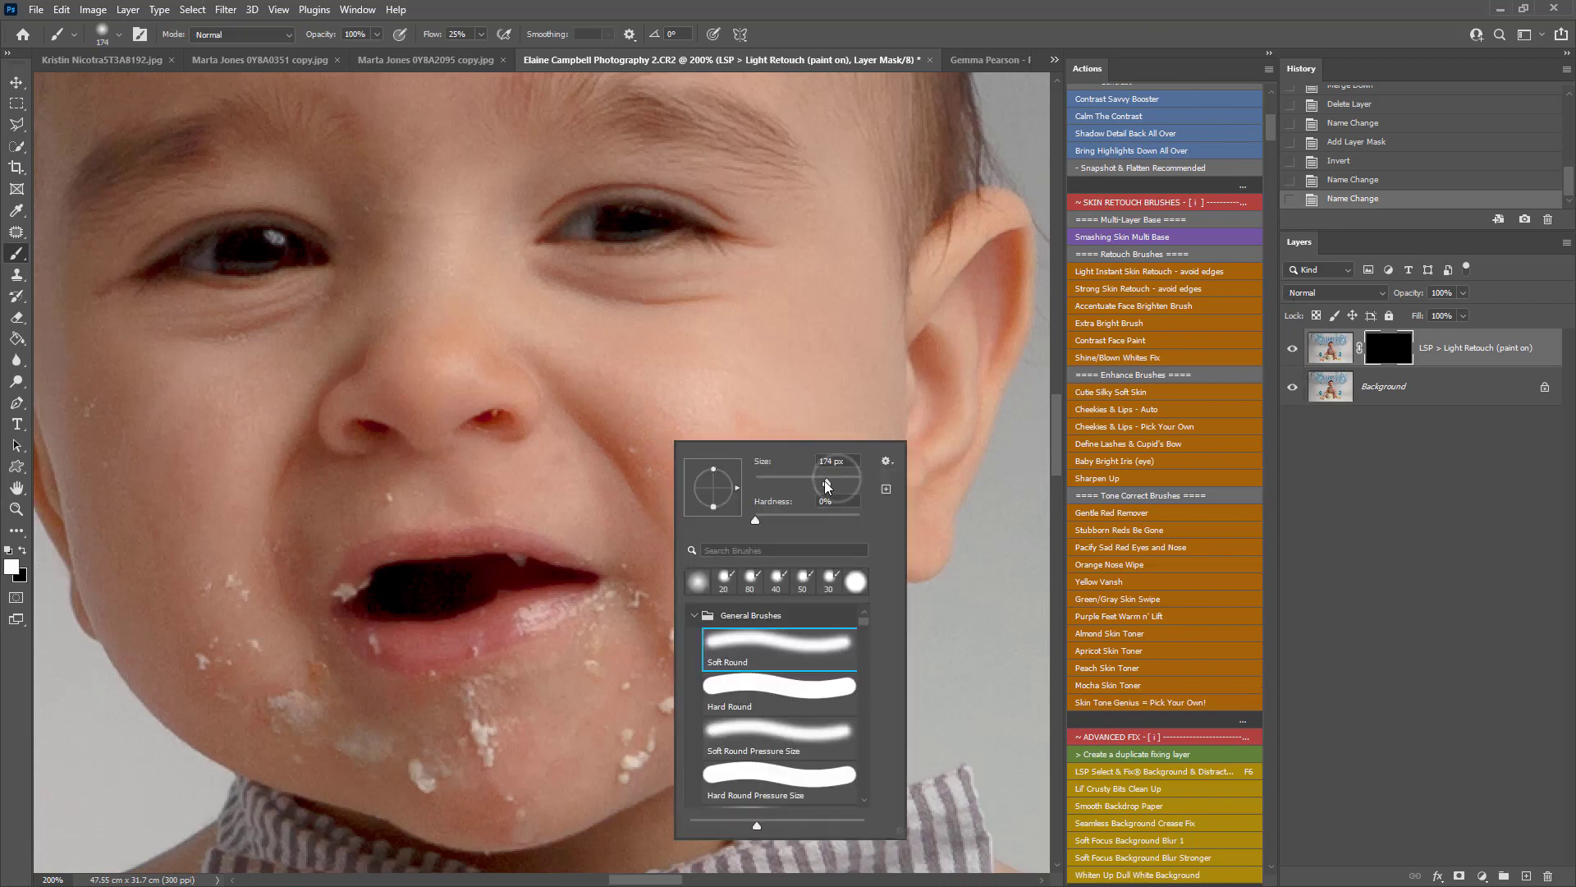
pyautogui.click(759, 407)
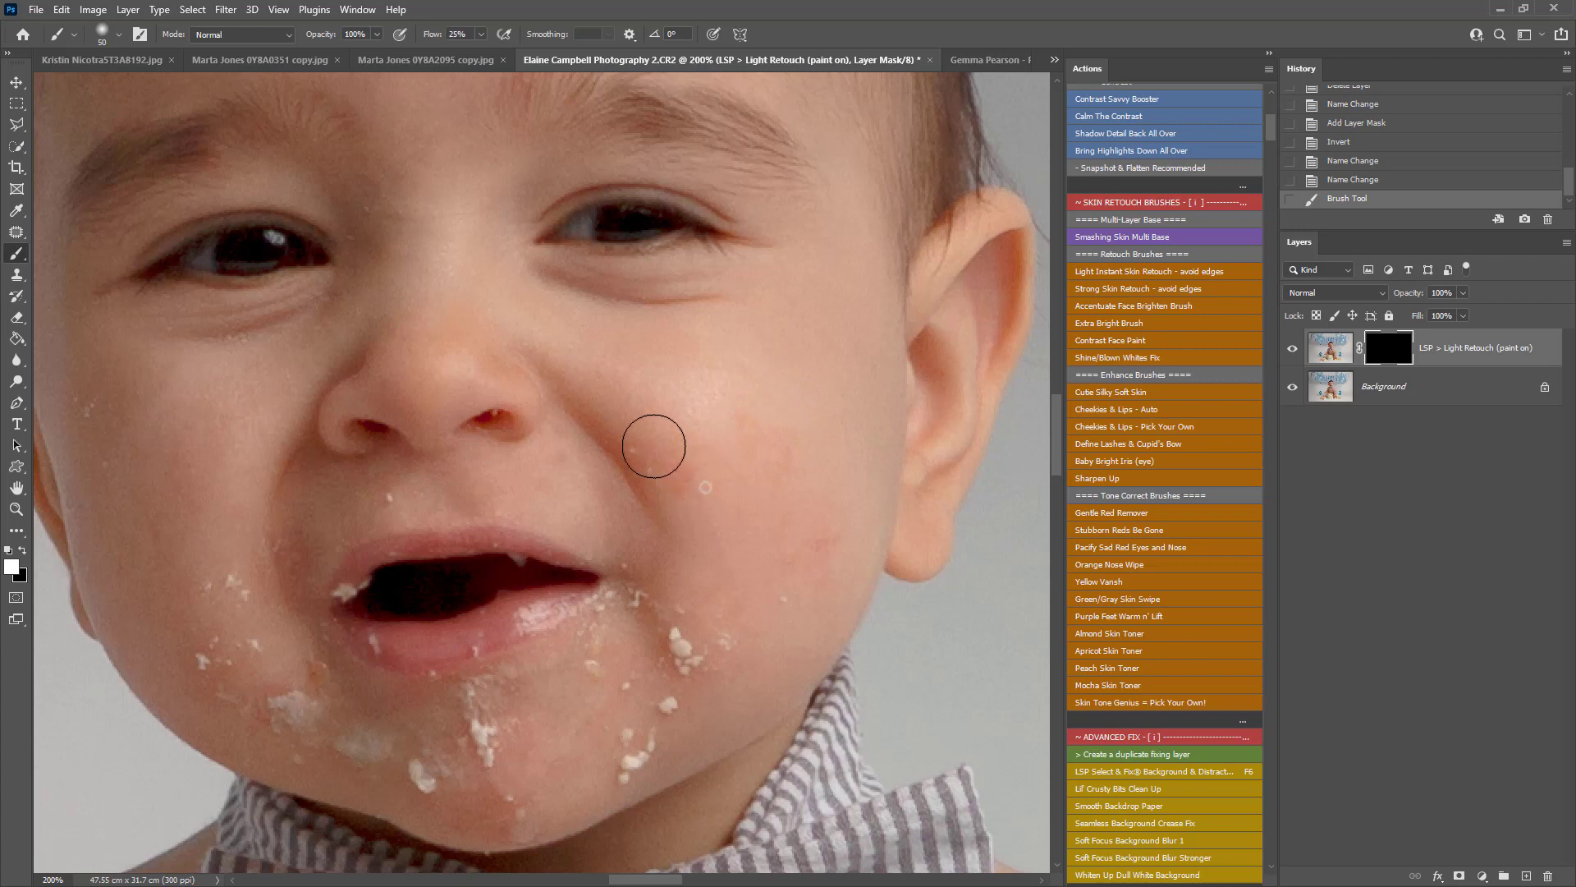
pyautogui.moveTo(775, 577)
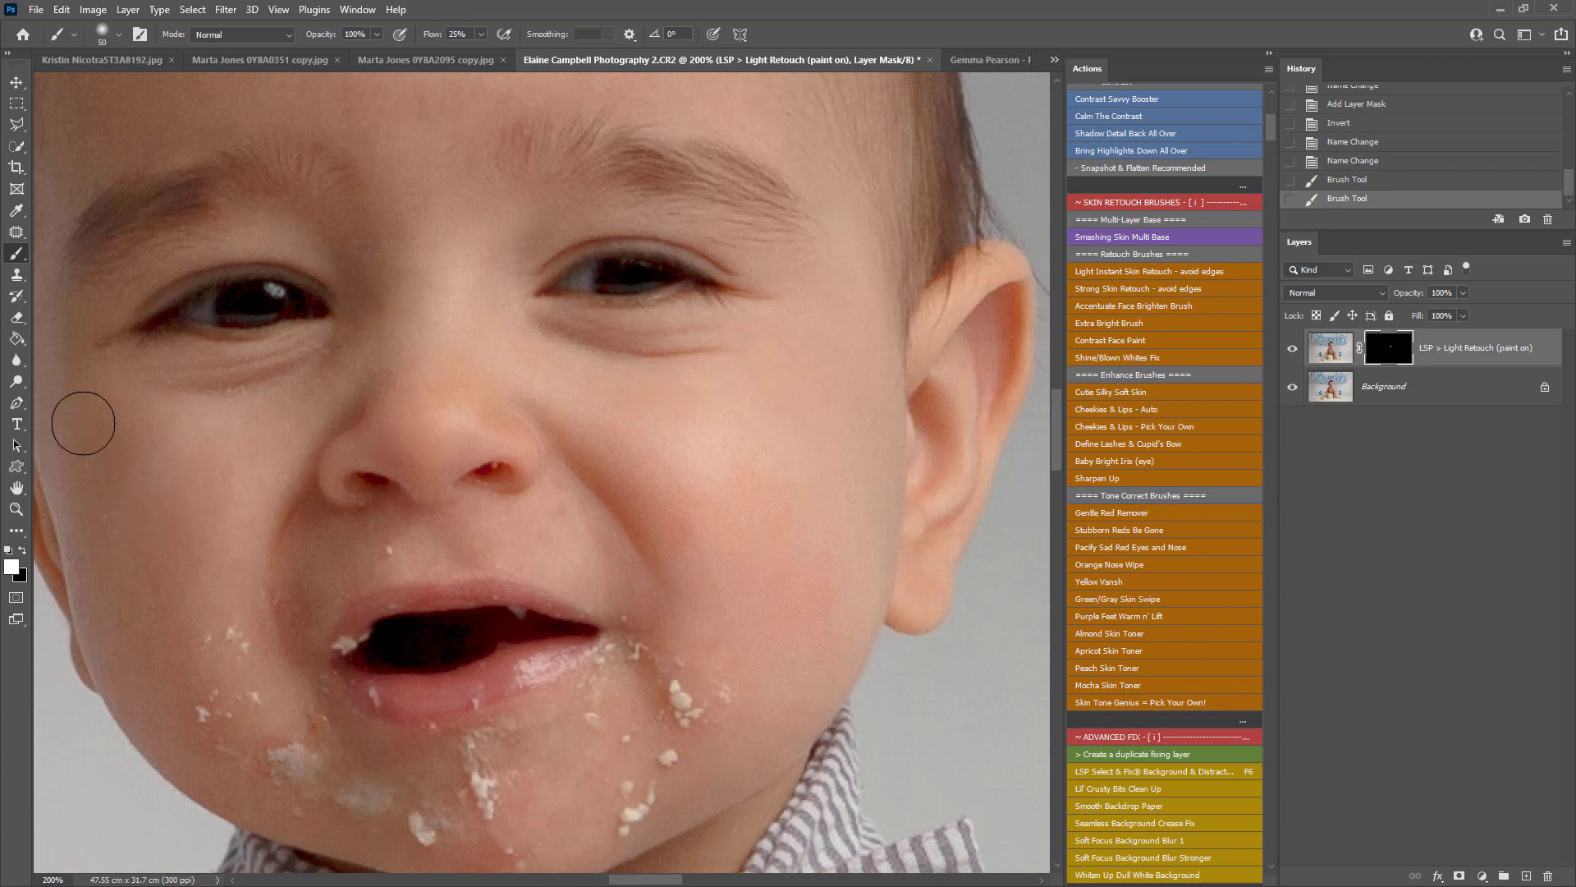
pyautogui.moveTo(161, 654)
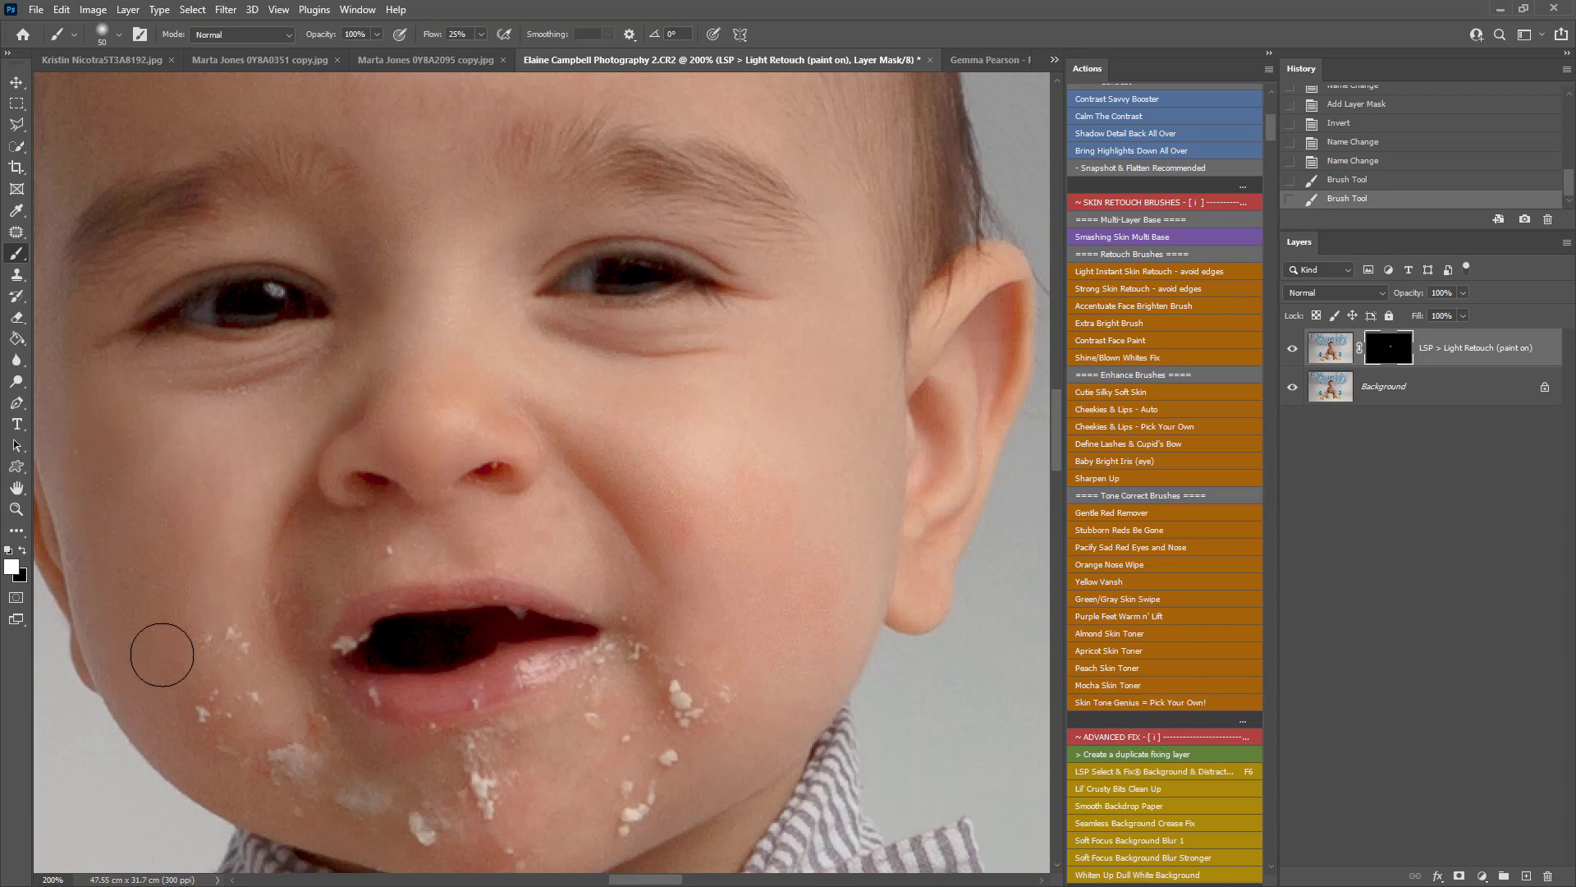
pyautogui.click(381, 558)
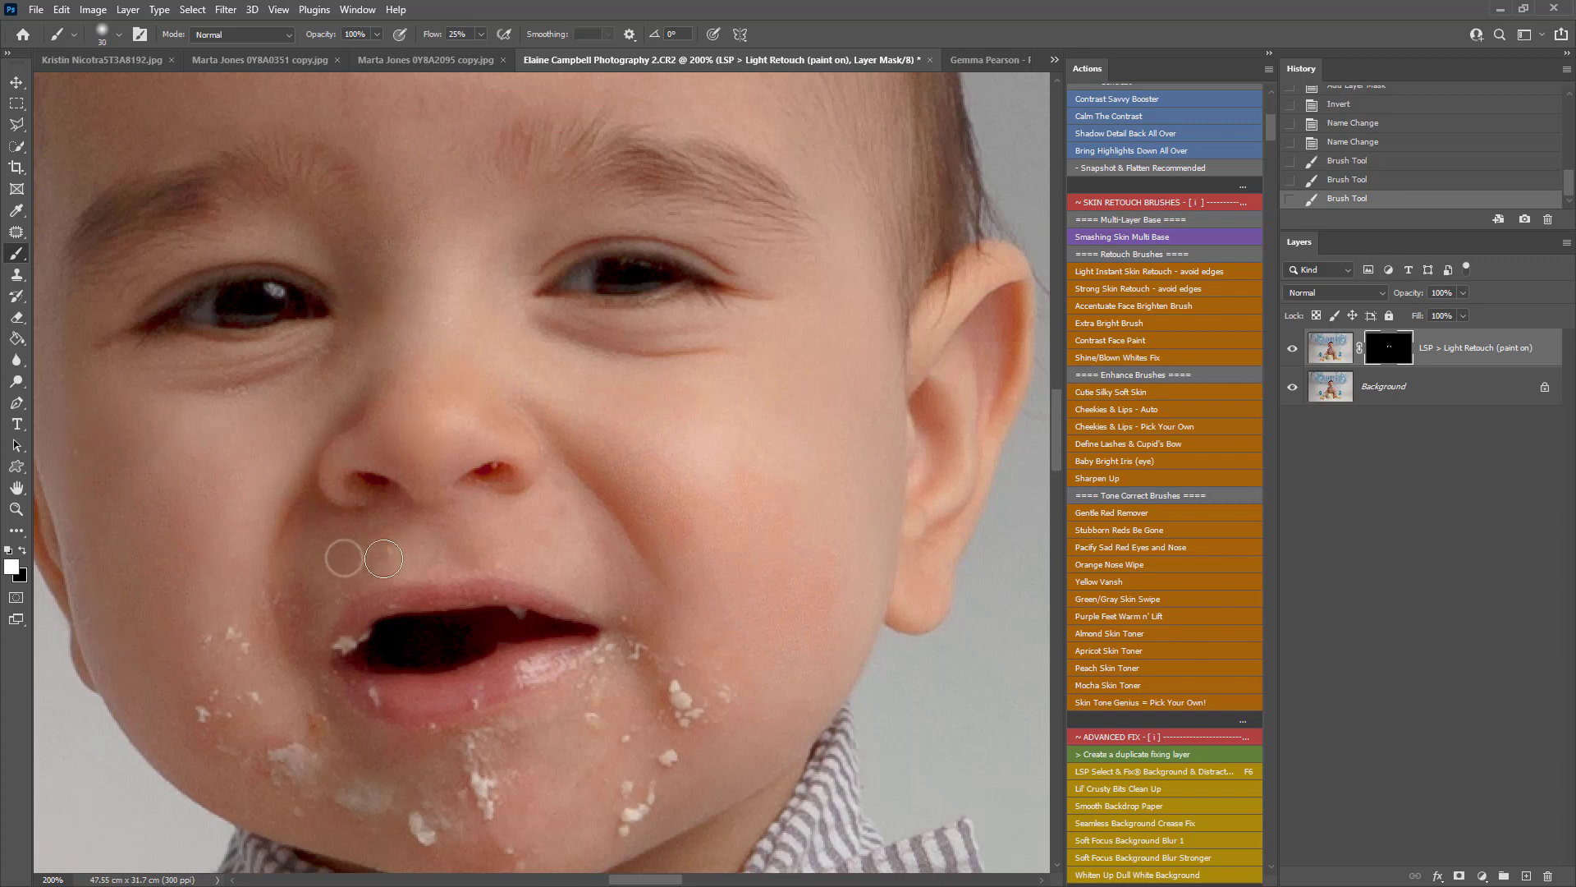
pyautogui.moveTo(482, 541)
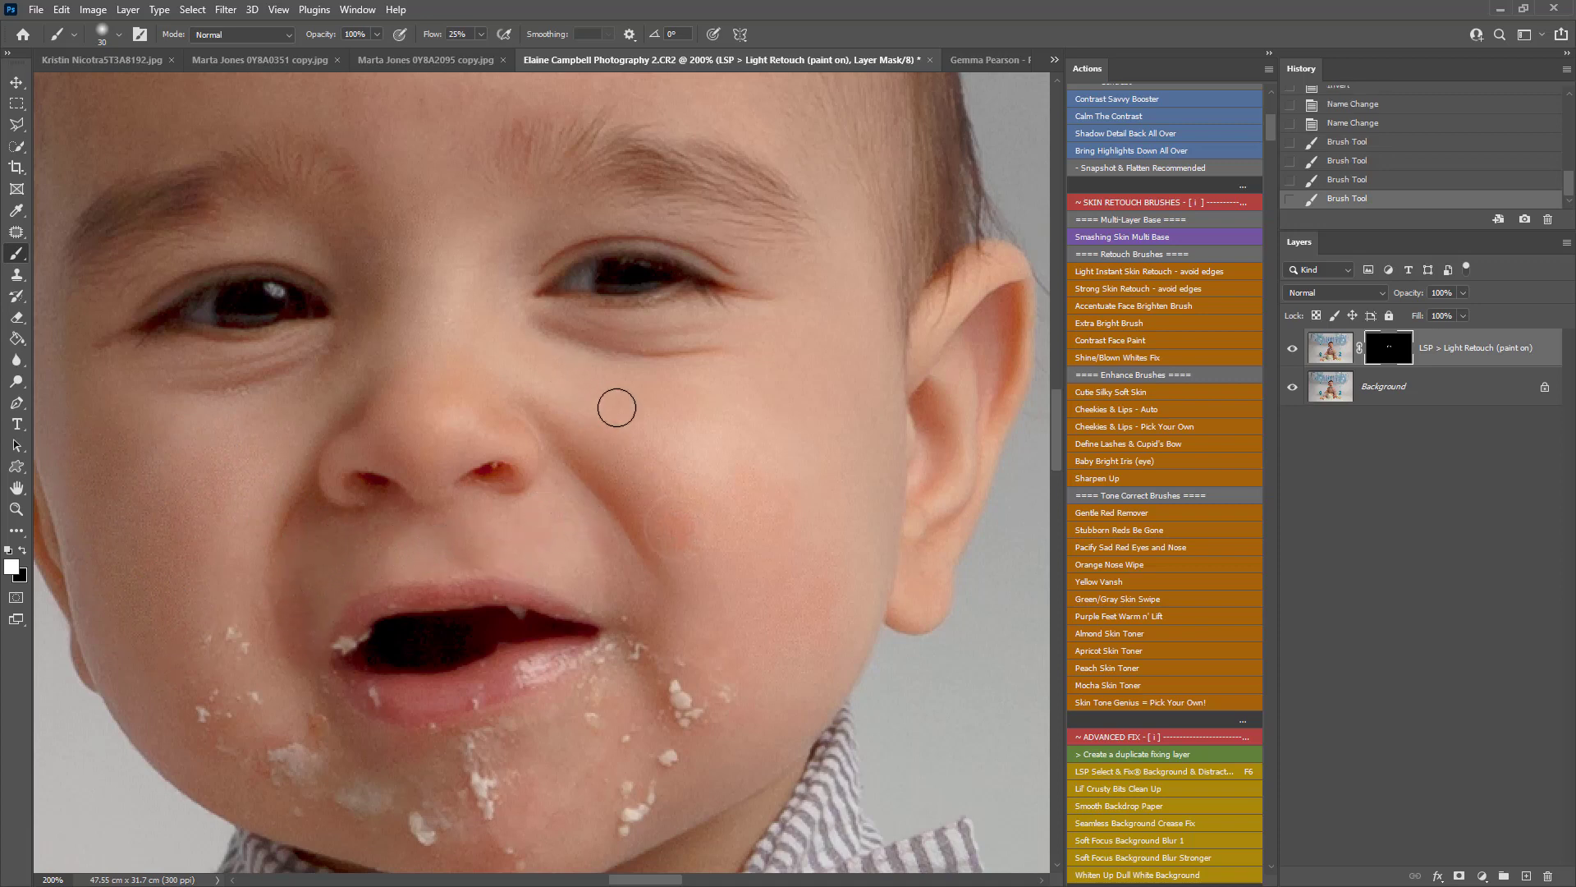
# Step: Paint the retouch mask over the forehead, shoulder, chest and belly skin
pyautogui.moveTo(616, 407); pyautogui.dragTo(704, 550)
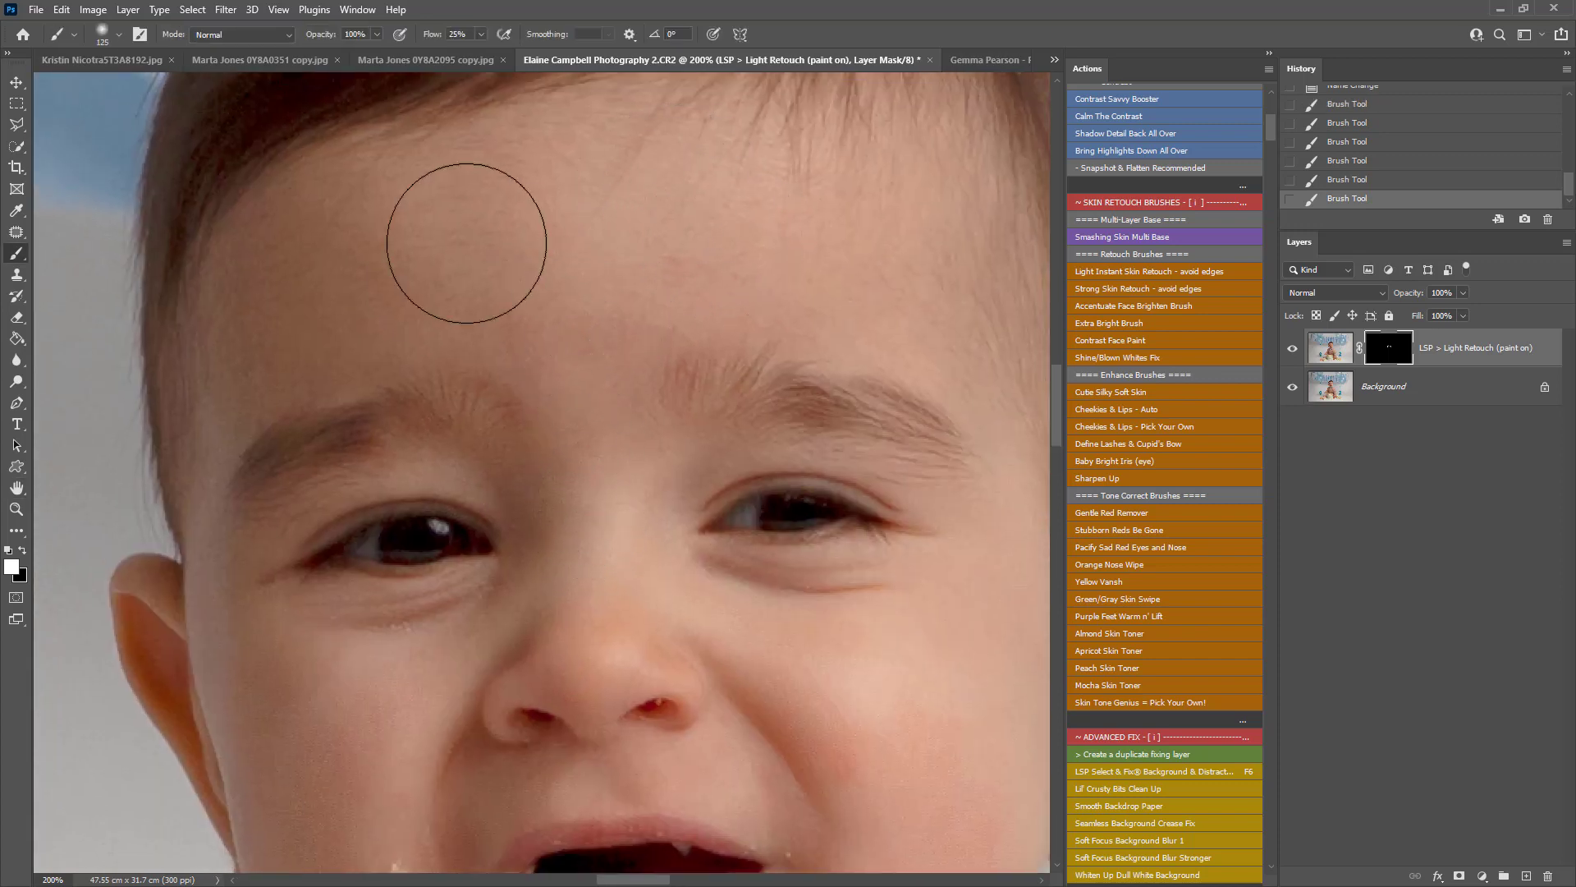
pyautogui.moveTo(967, 336)
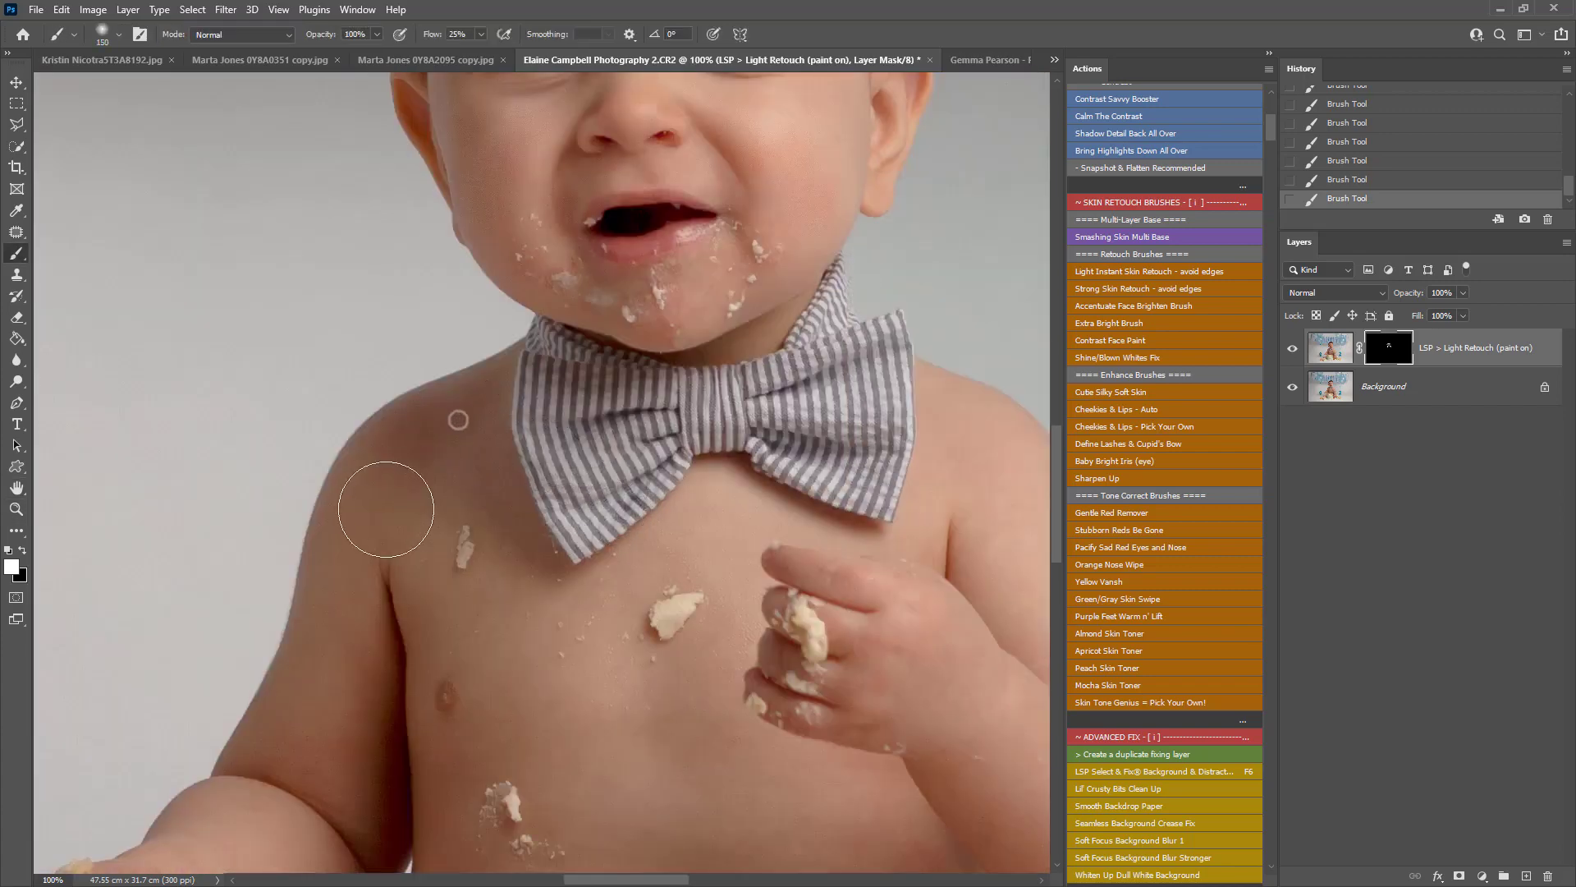
pyautogui.moveTo(384, 508); pyautogui.dragTo(508, 578)
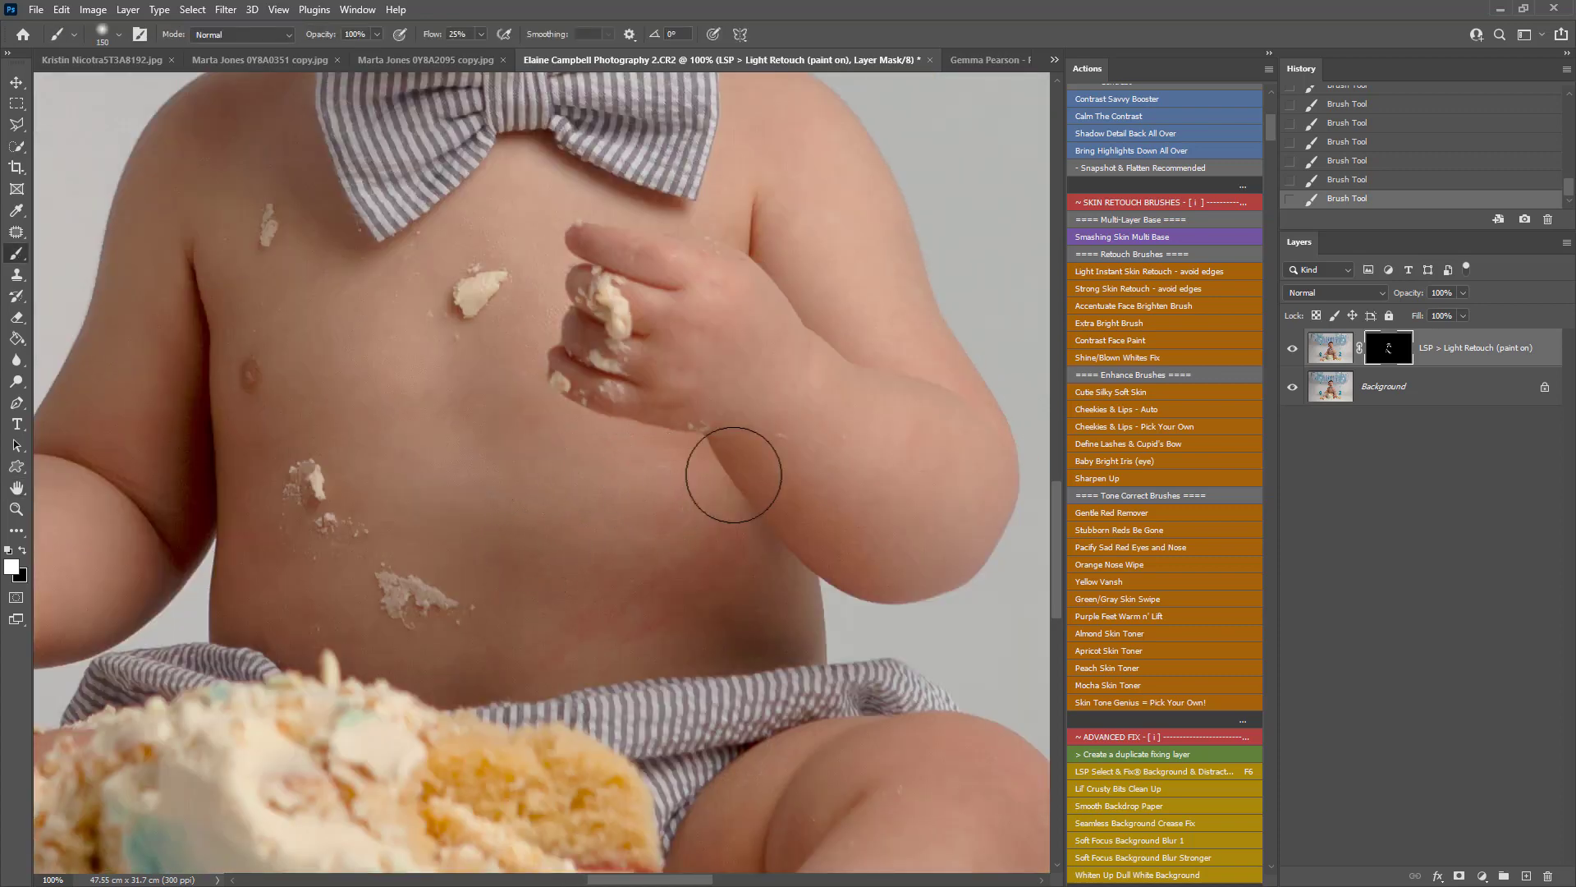
pyautogui.moveTo(794, 151)
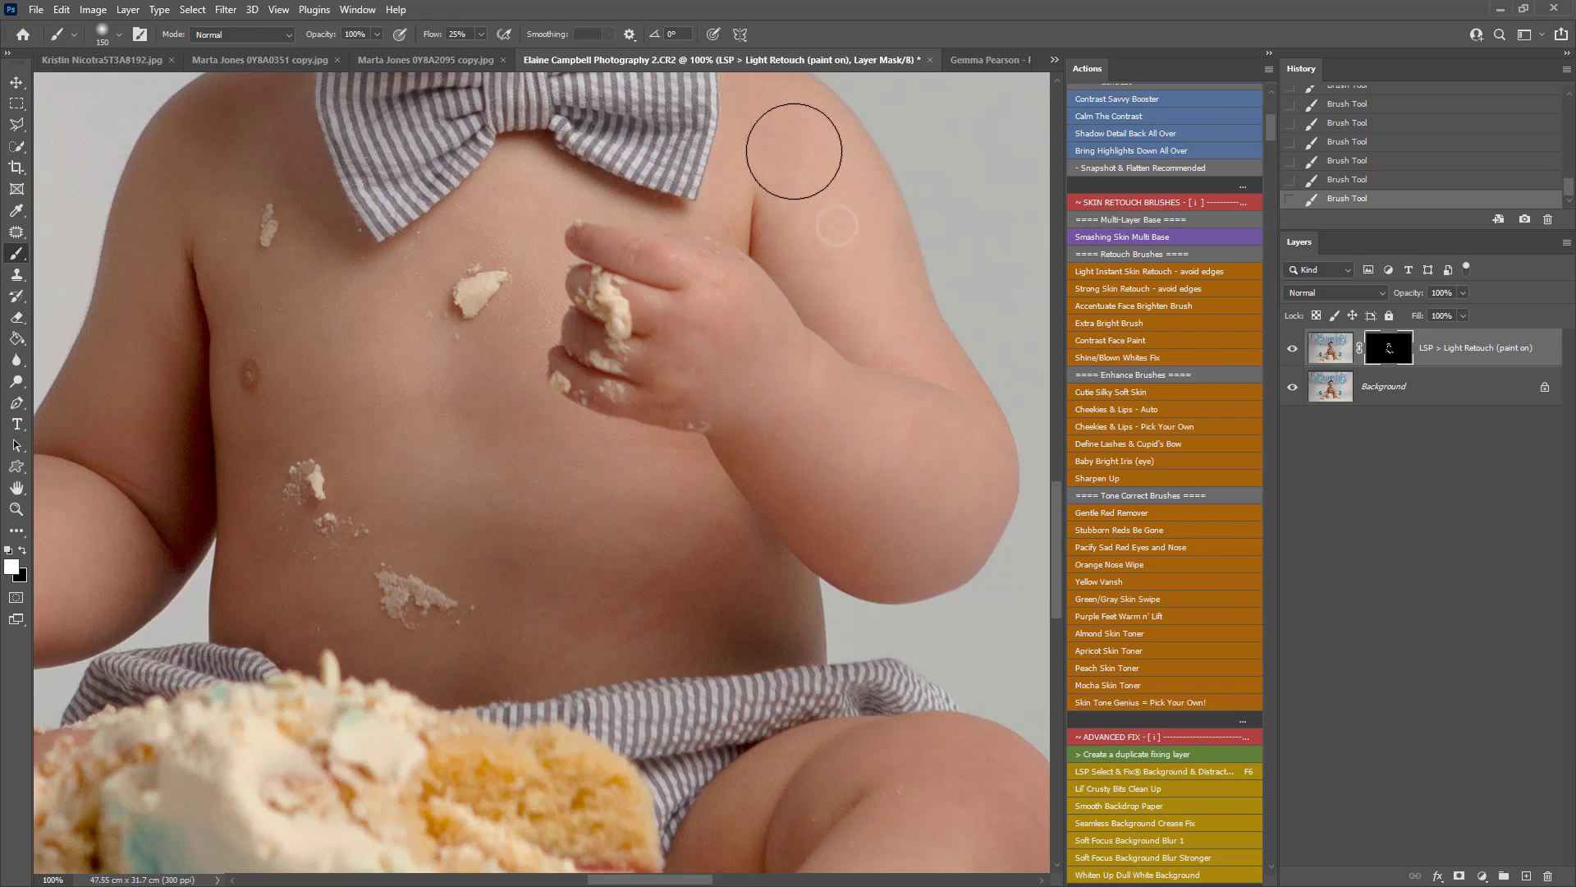
pyautogui.moveTo(614, 491)
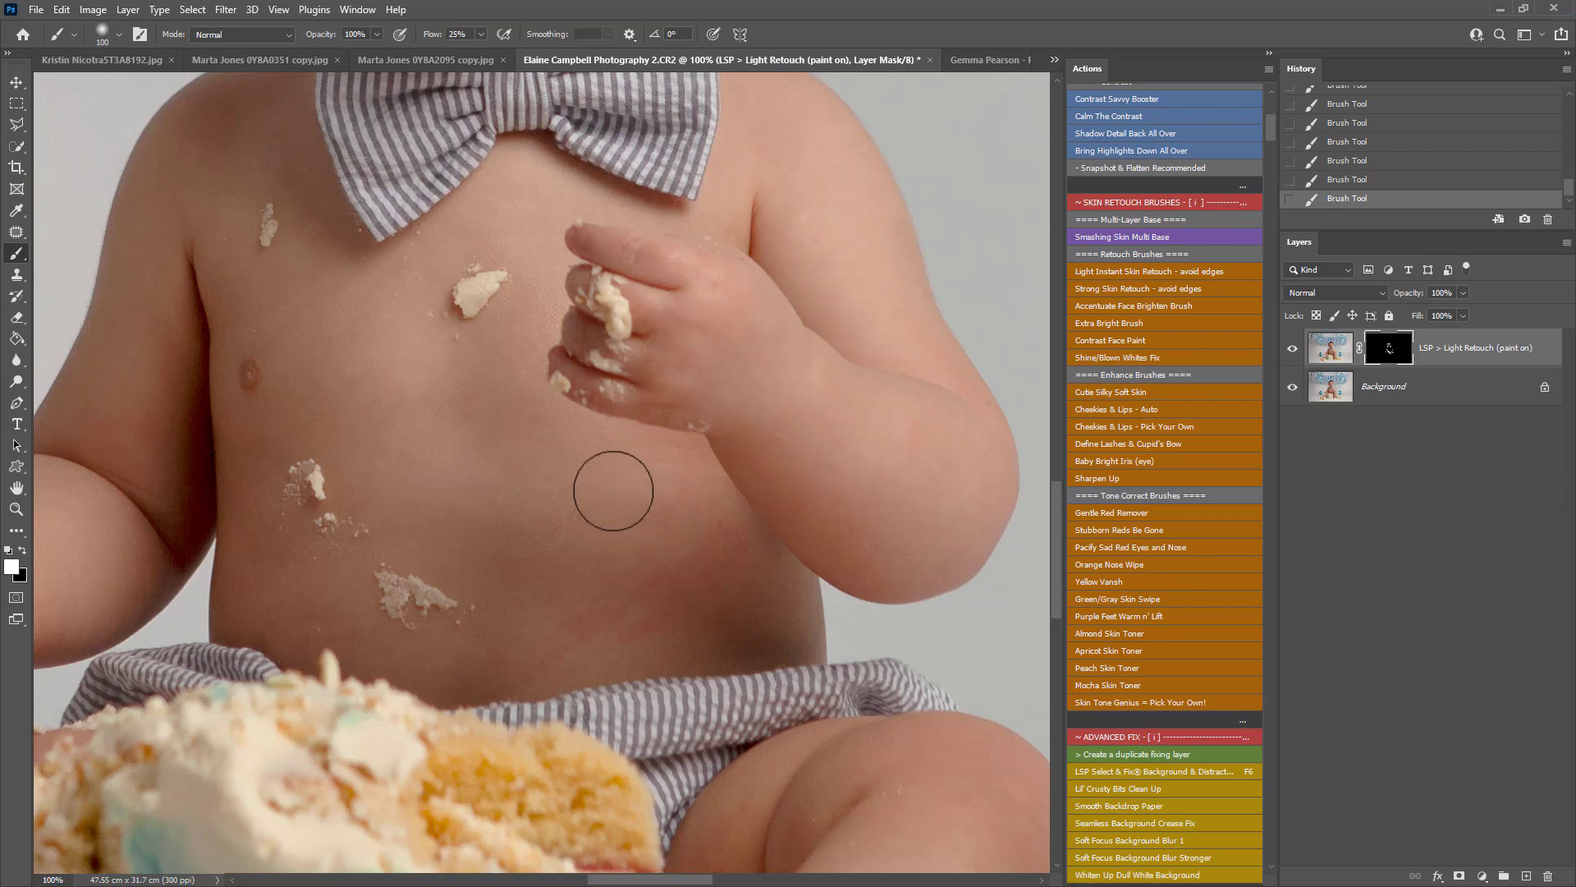
pyautogui.click(518, 273)
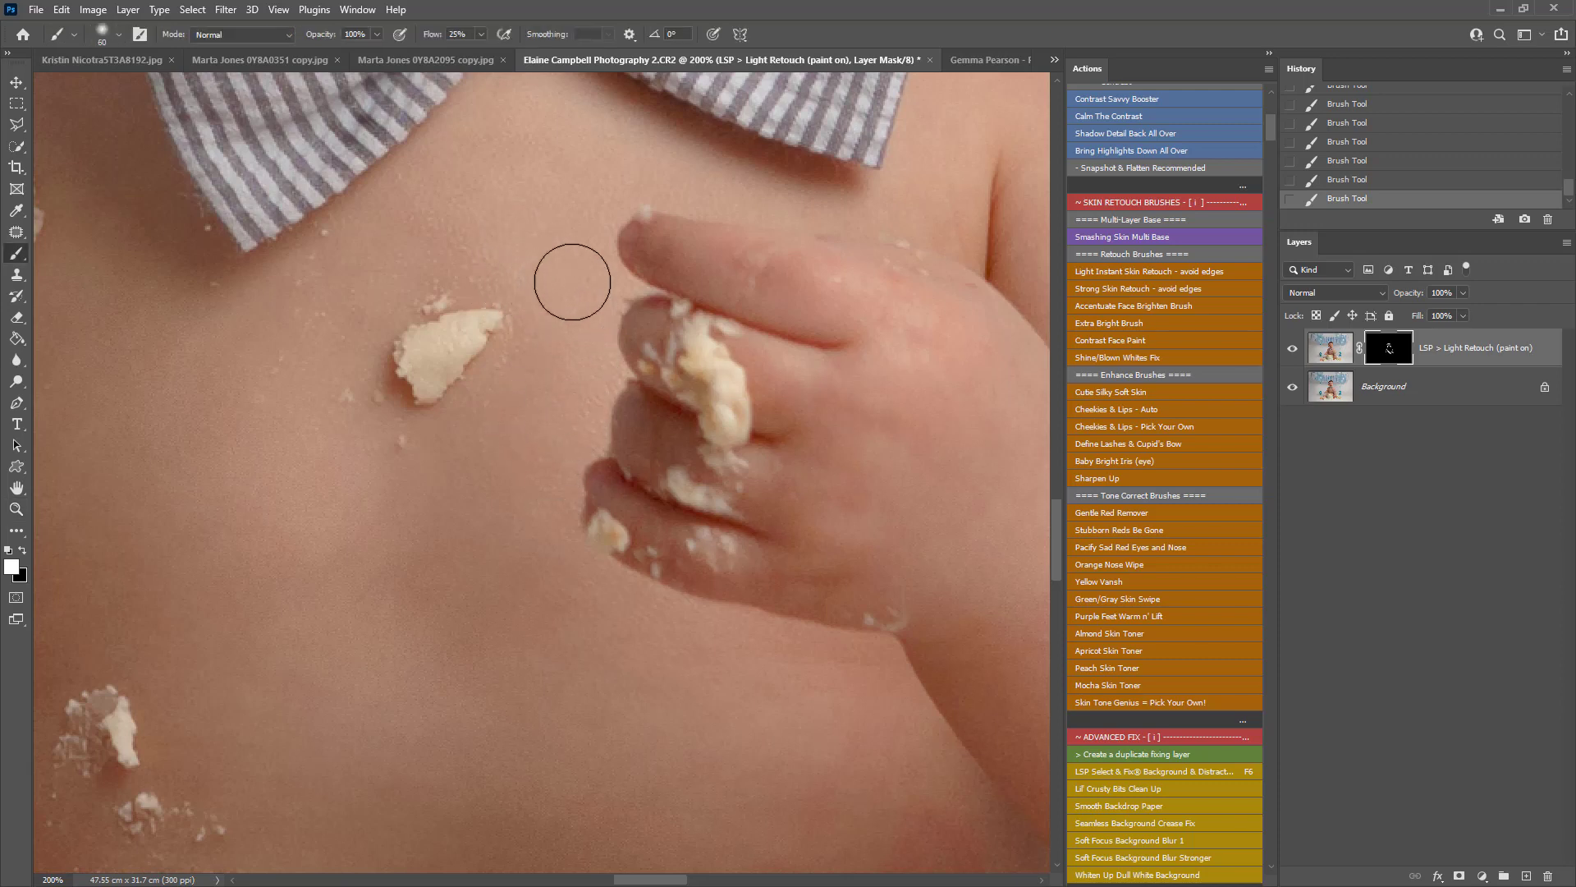
pyautogui.moveTo(604, 161)
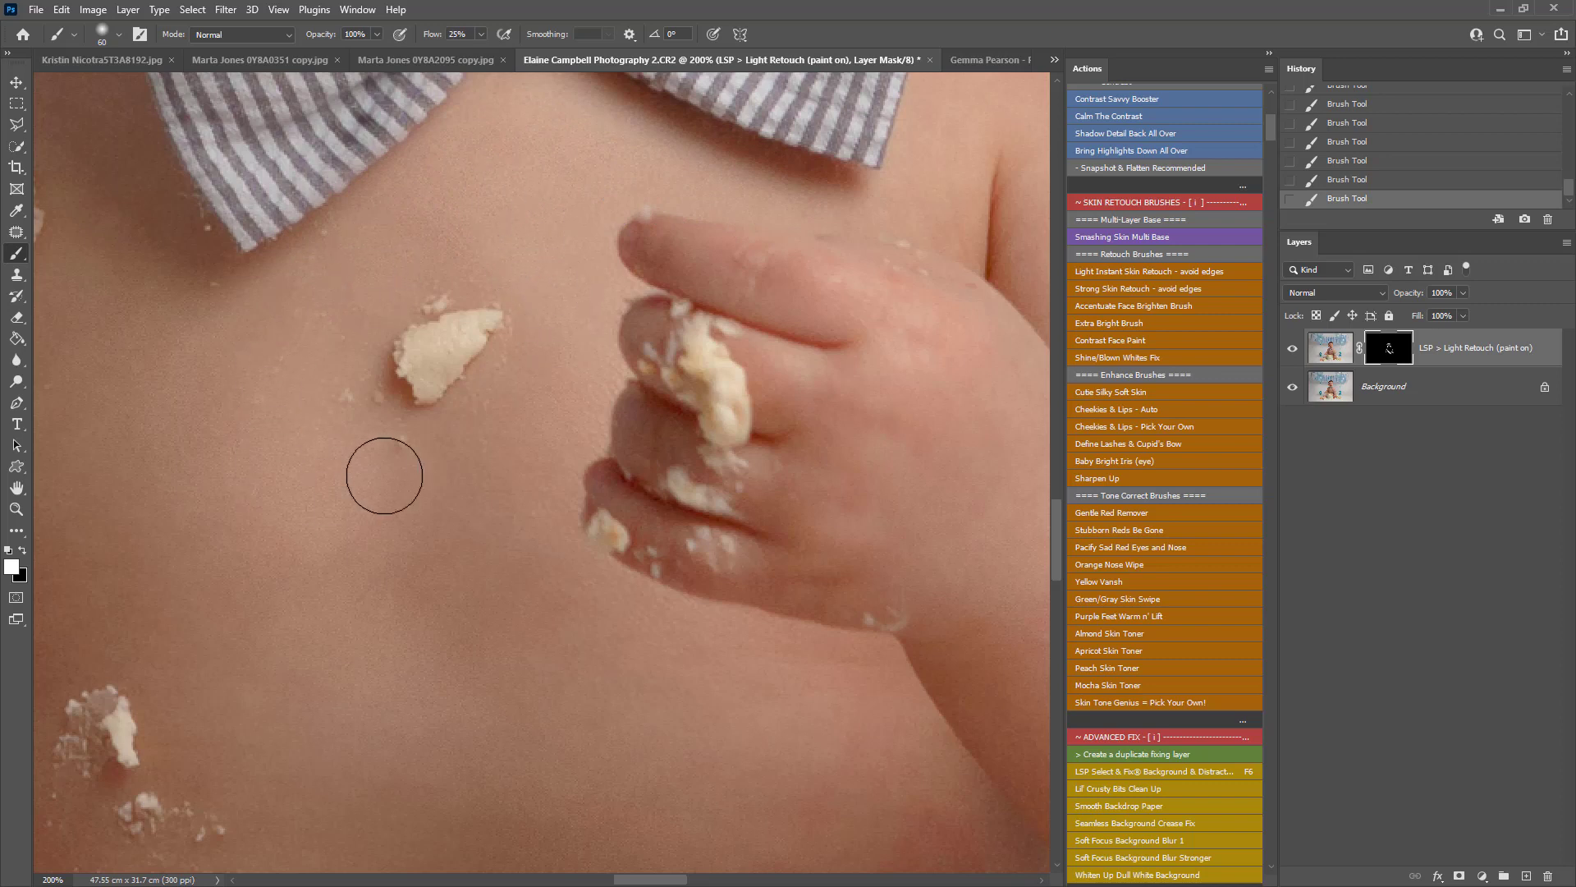
pyautogui.moveTo(434, 554)
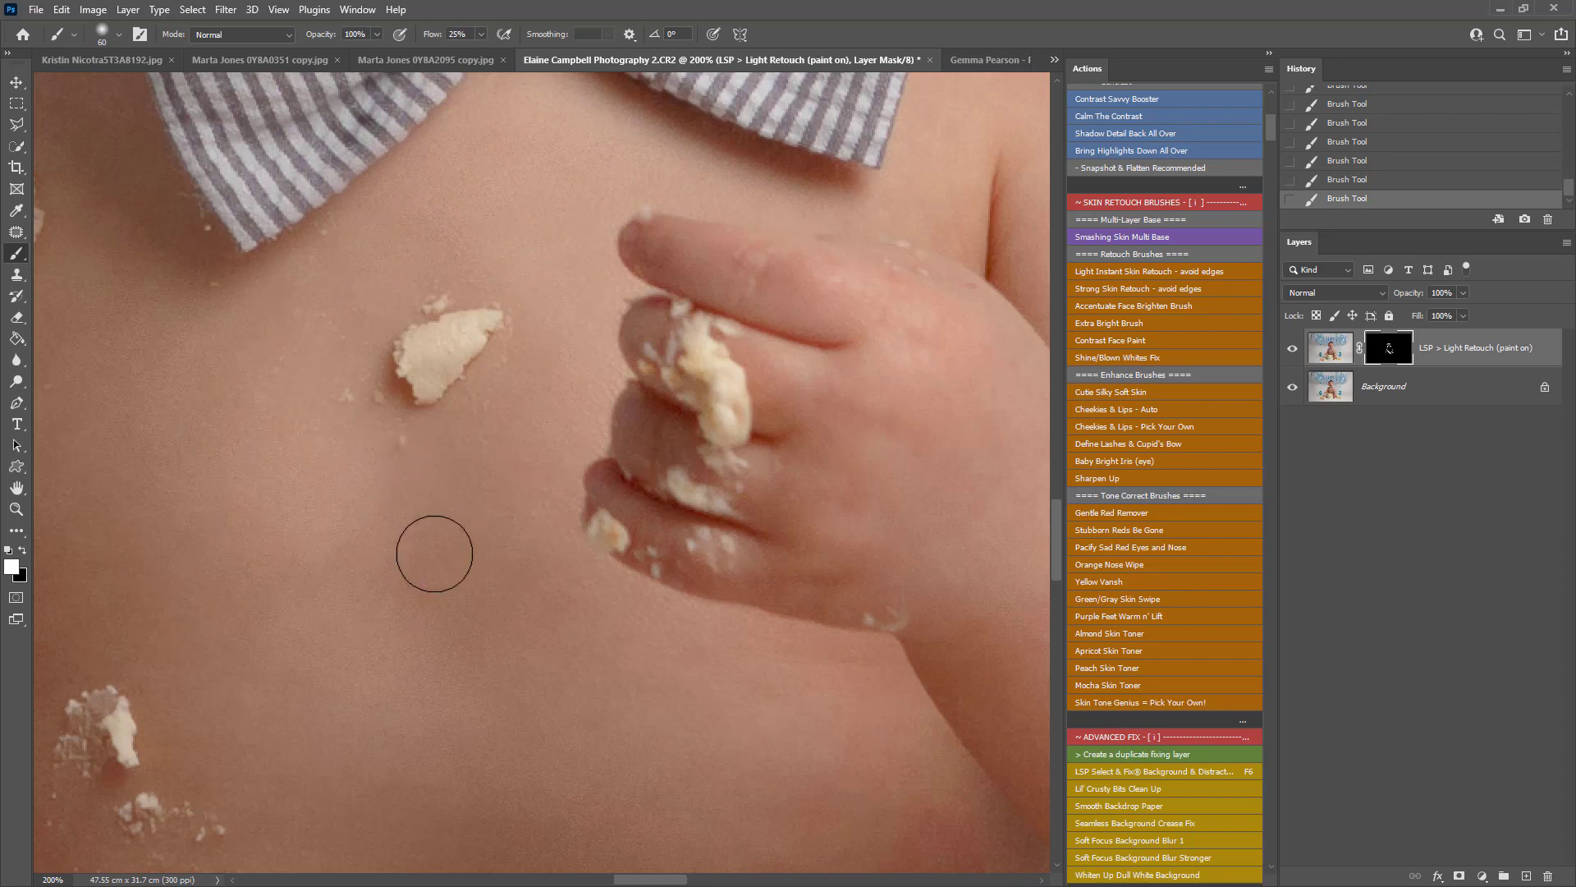
pyautogui.moveTo(380, 619)
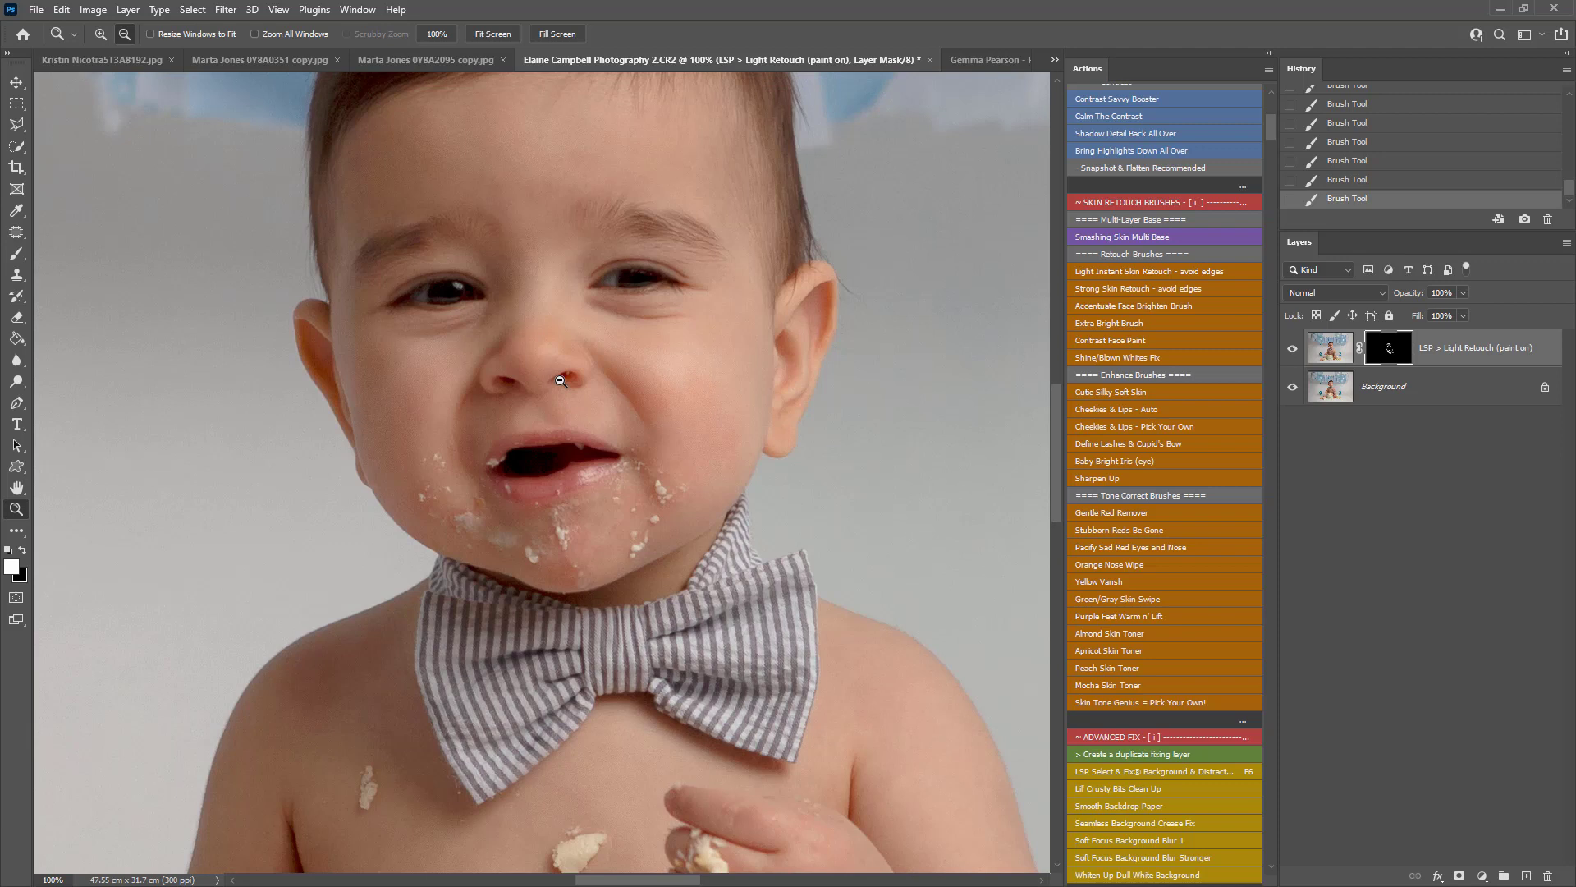
pyautogui.moveTo(1115, 383)
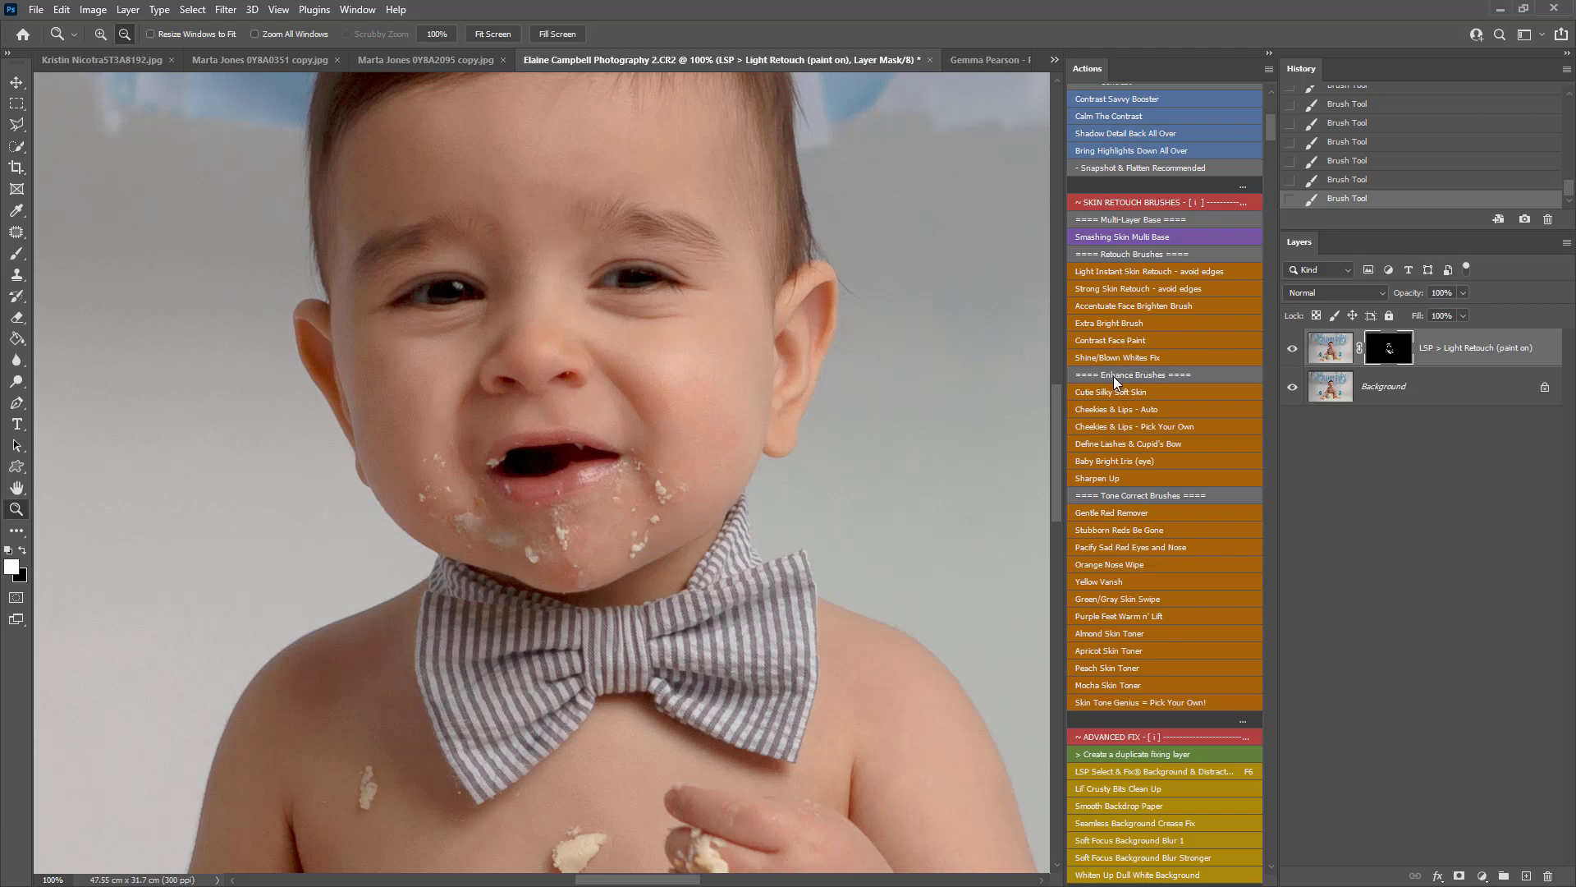
pyautogui.moveTo(1111, 411)
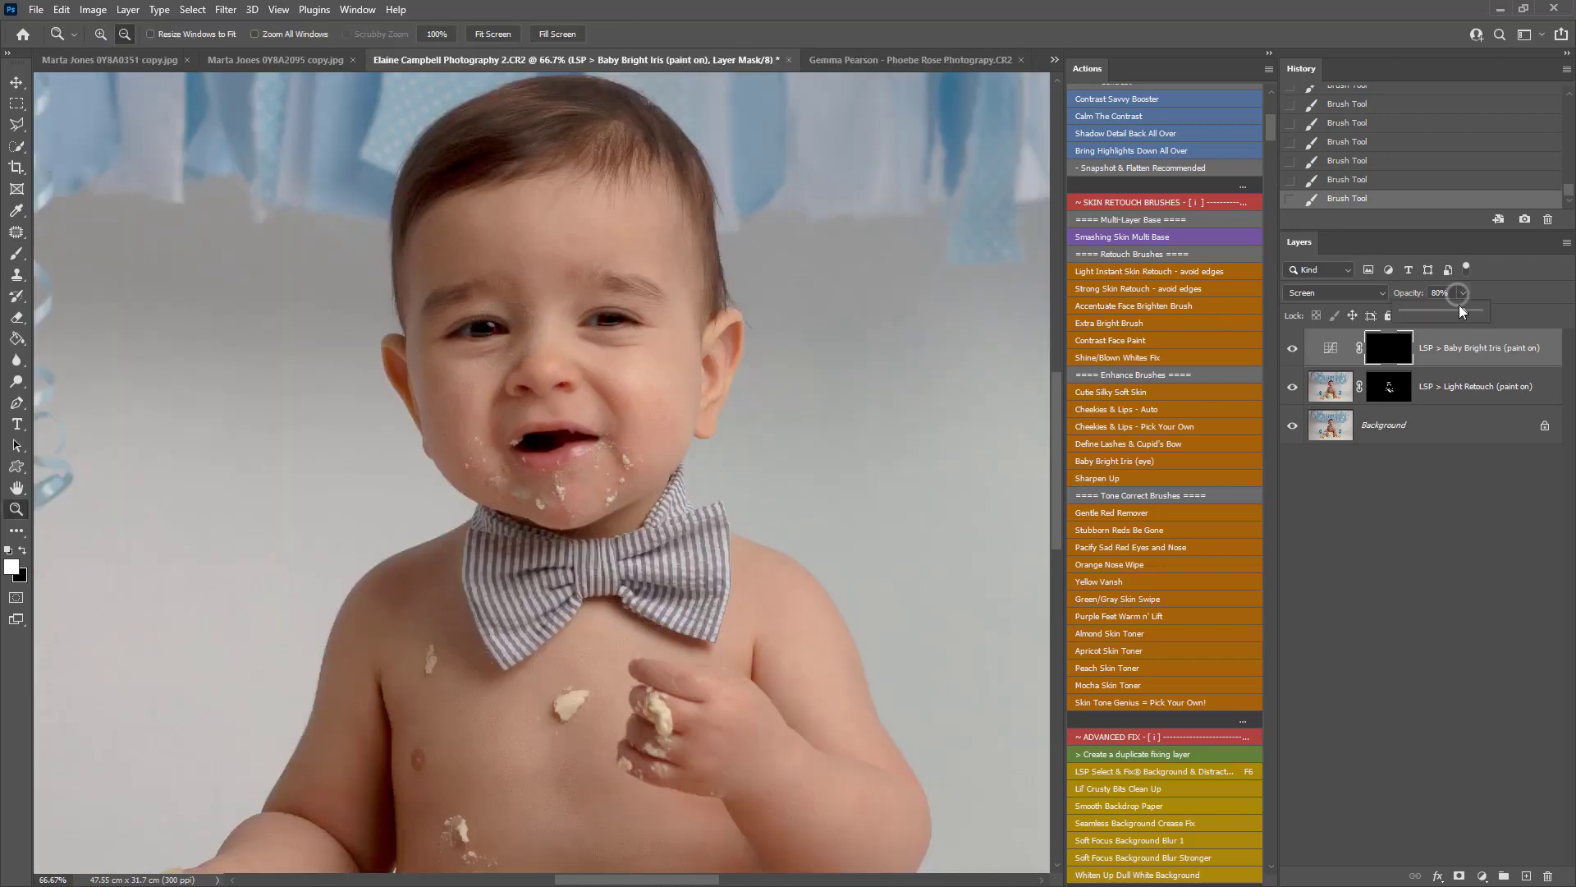
# Step: Lower the Baby Bright Iris layer's opacity to about 61%
pyautogui.moveTo(1461, 313); pyautogui.dragTo(1459, 314)
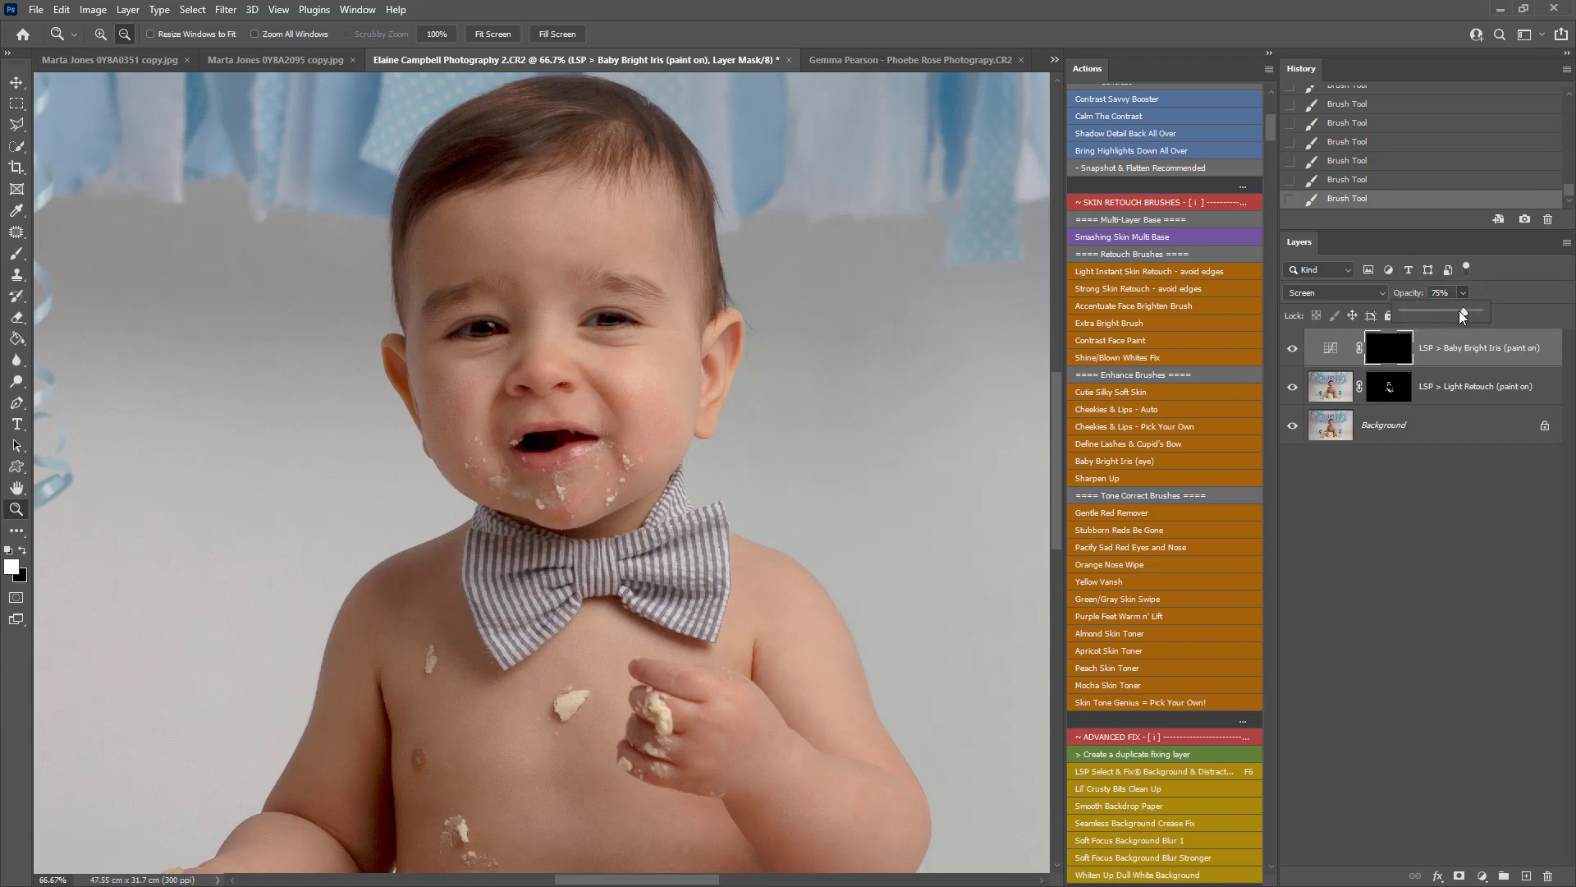
pyautogui.moveTo(1461, 315); pyautogui.dragTo(1437, 314)
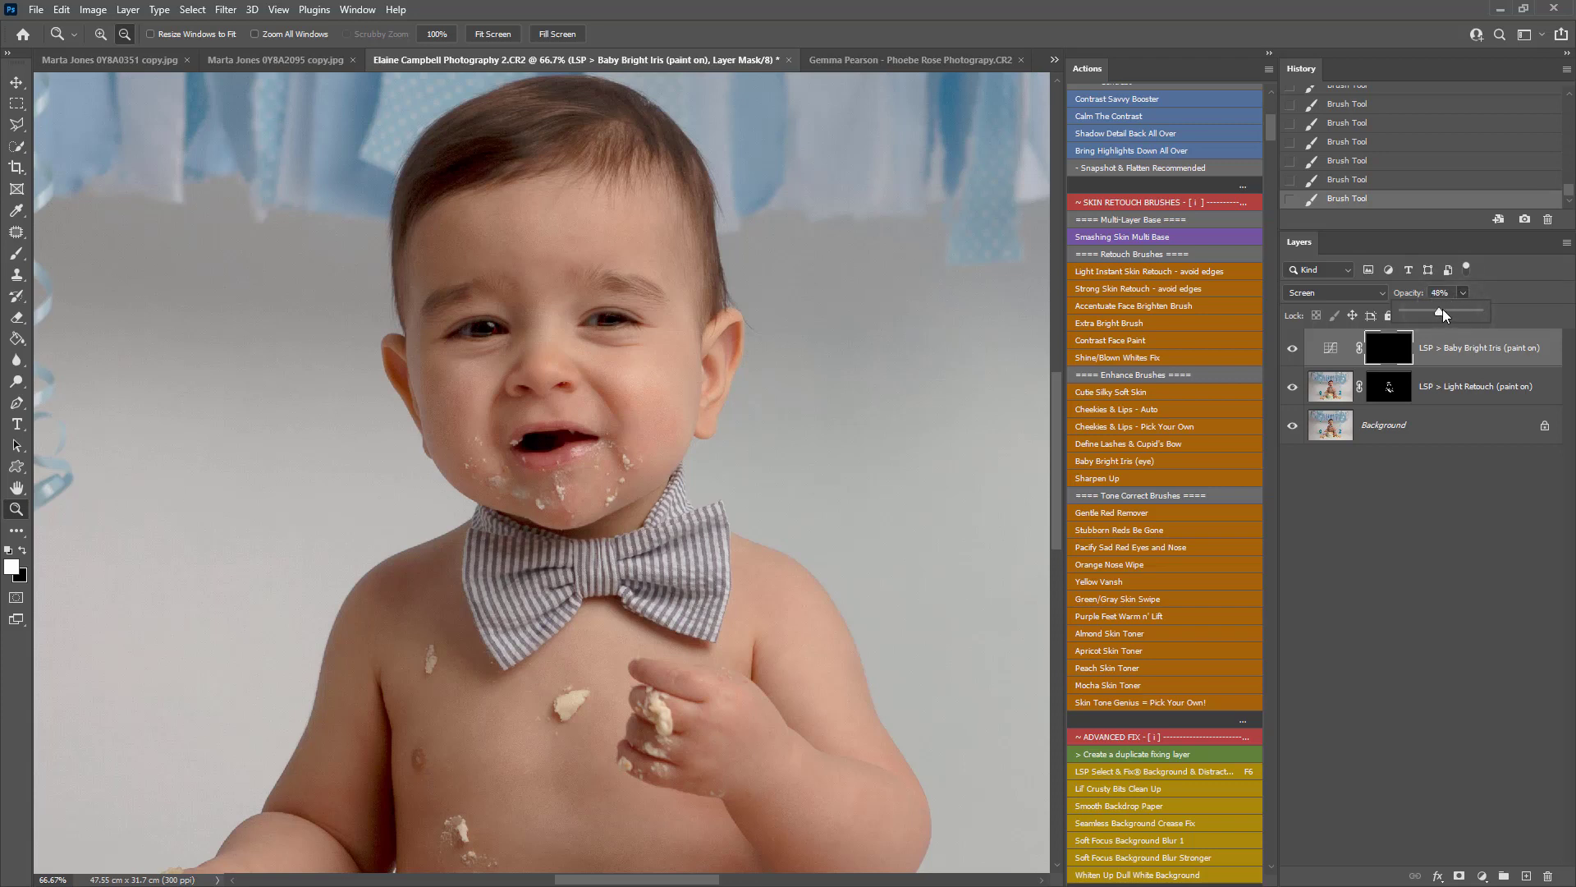
pyautogui.moveTo(1437, 319); pyautogui.dragTo(1452, 320)
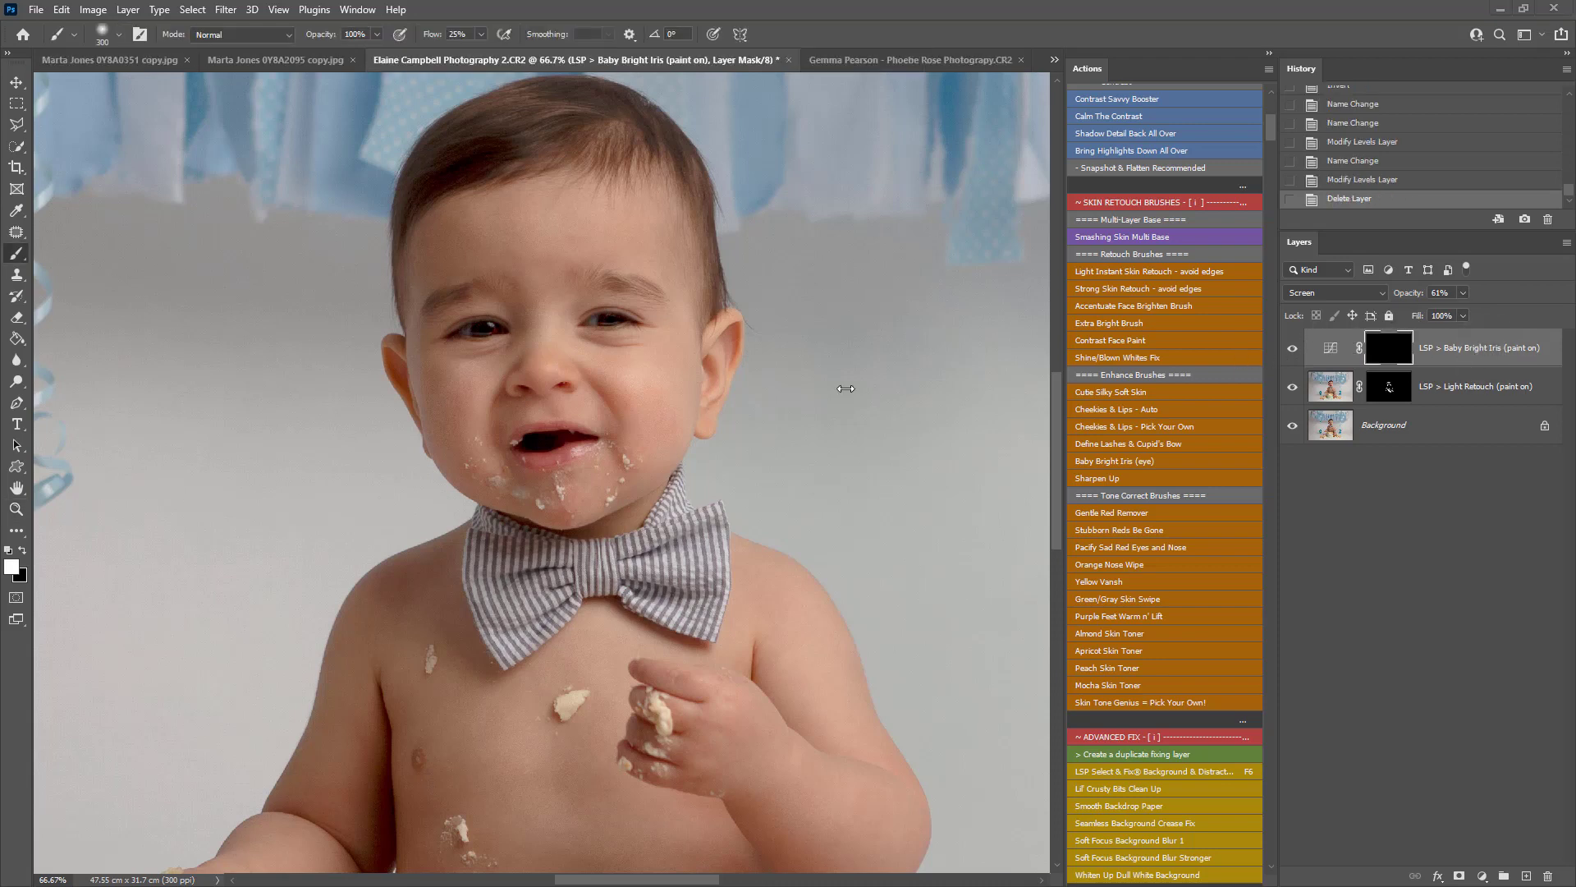
pyautogui.moveTo(1152, 309)
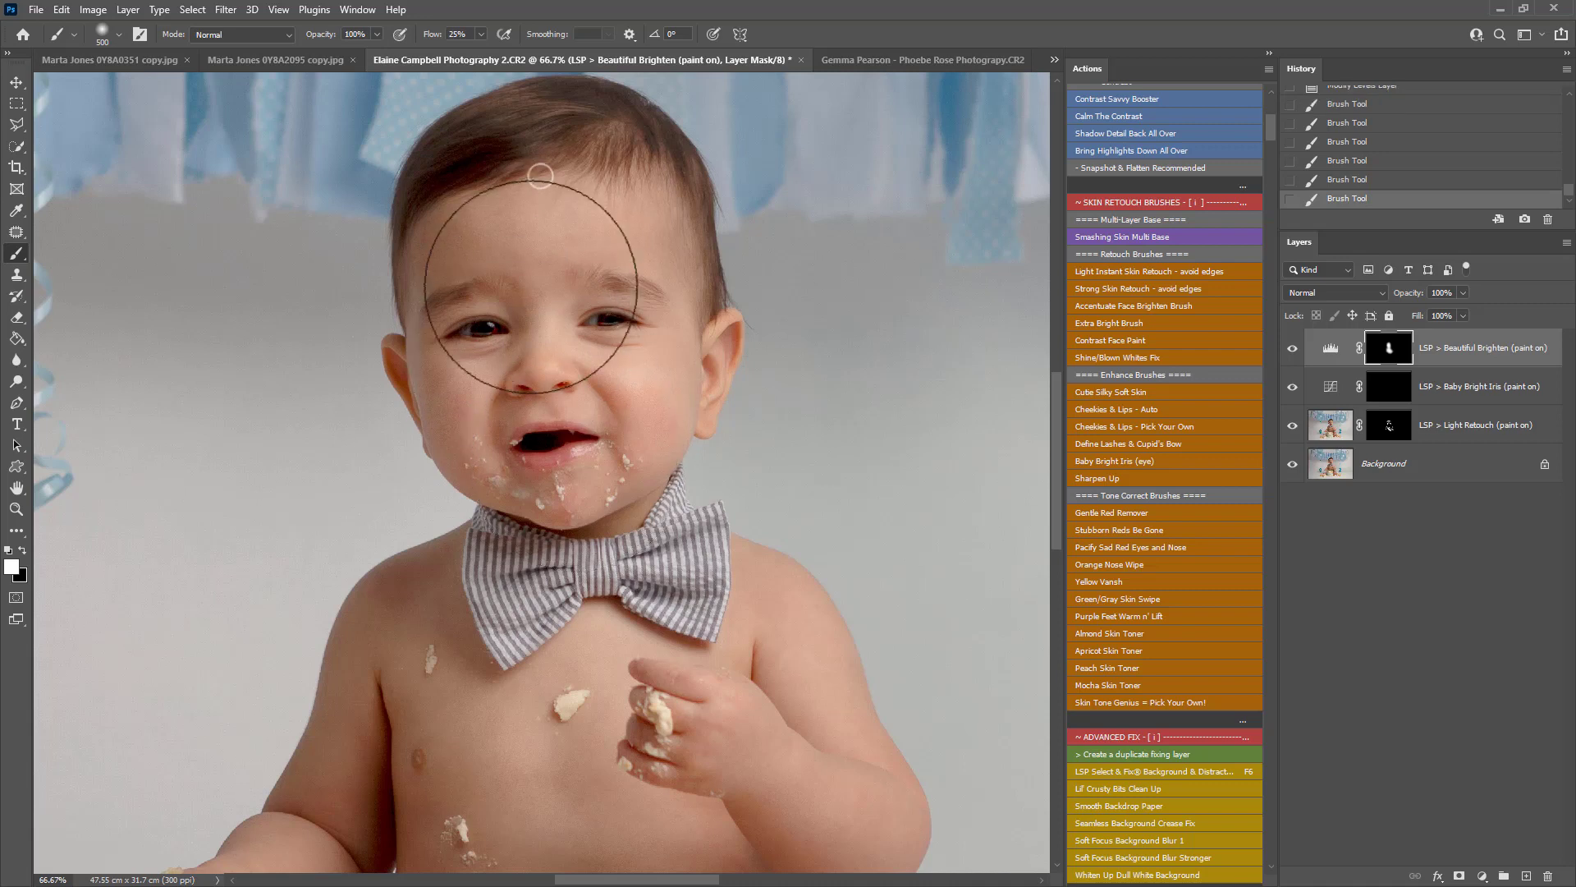
pyautogui.moveTo(598, 412)
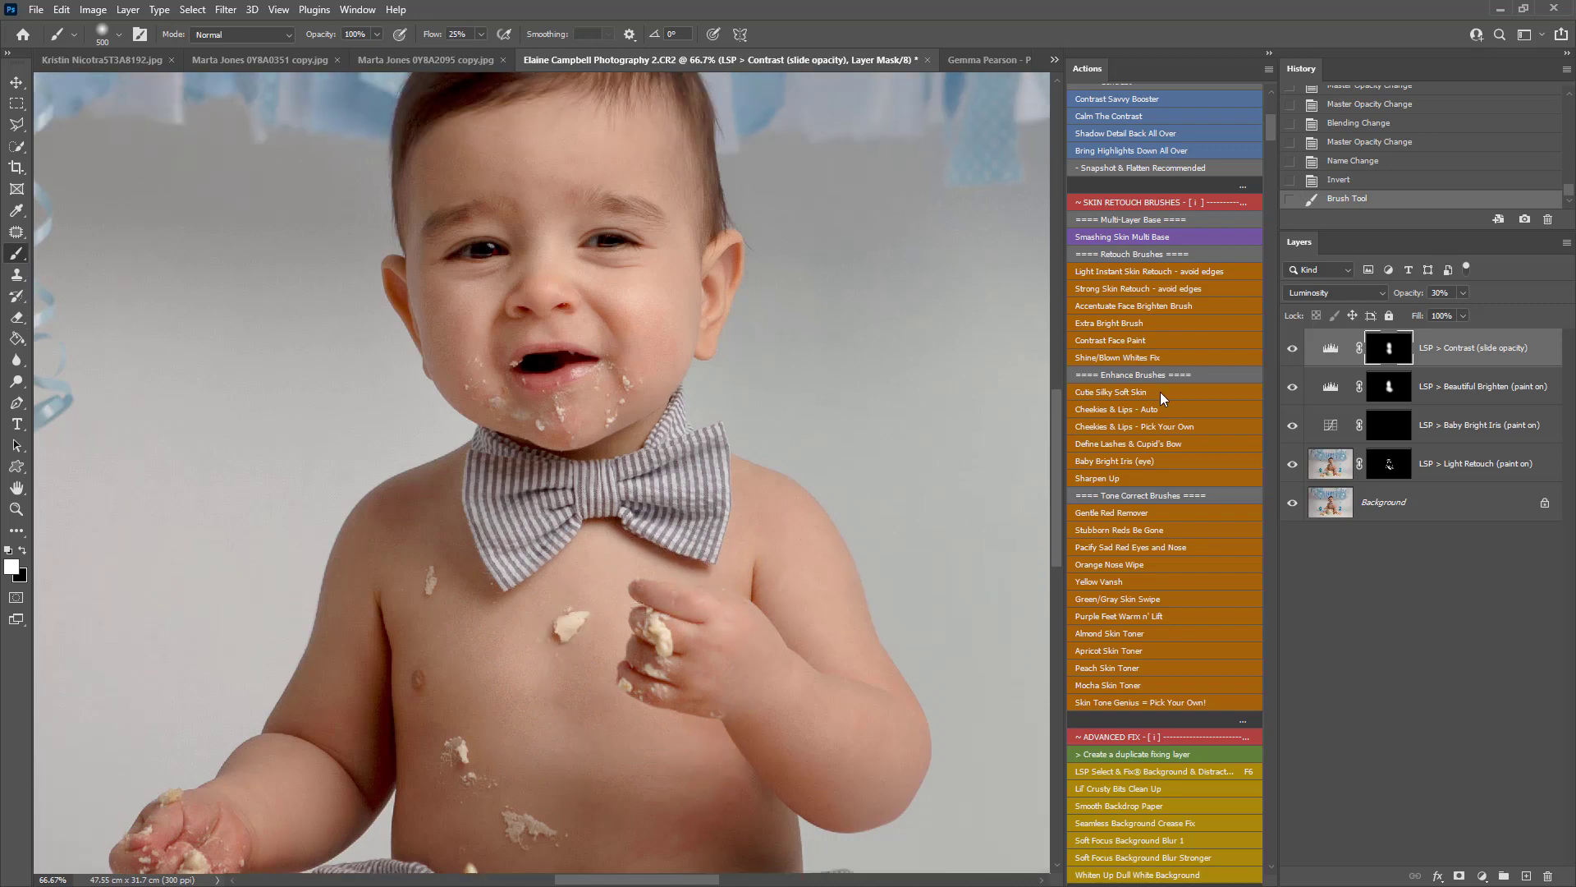
# Step: Paint the Green/Gray Skin Swipe correction near the arm and over the baby's face
pyautogui.click(1334, 293)
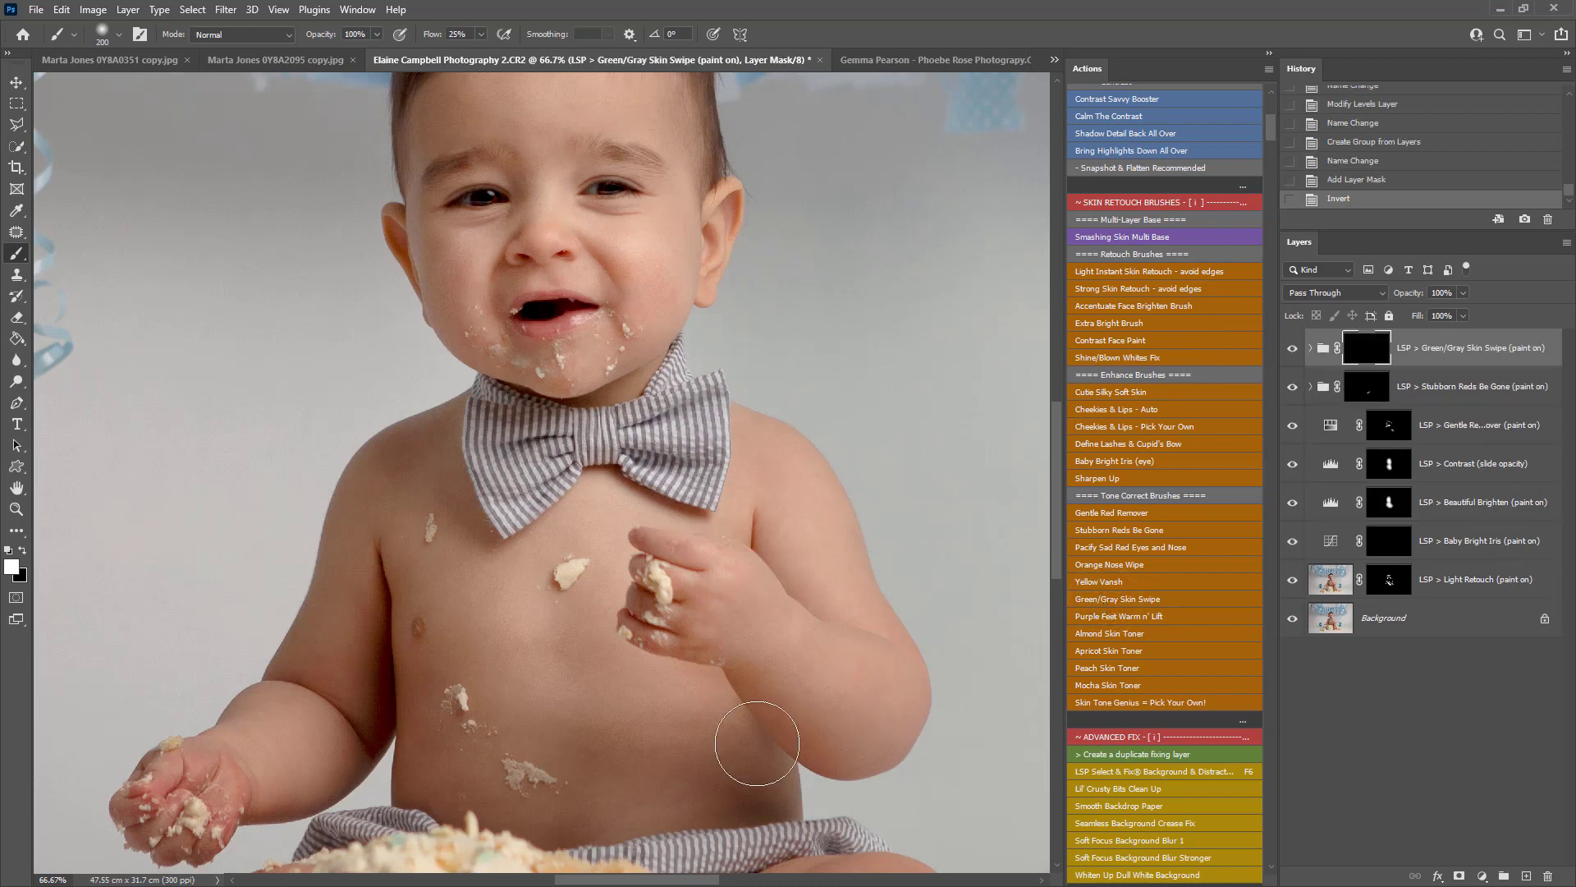
pyautogui.moveTo(759, 744); pyautogui.dragTo(614, 342)
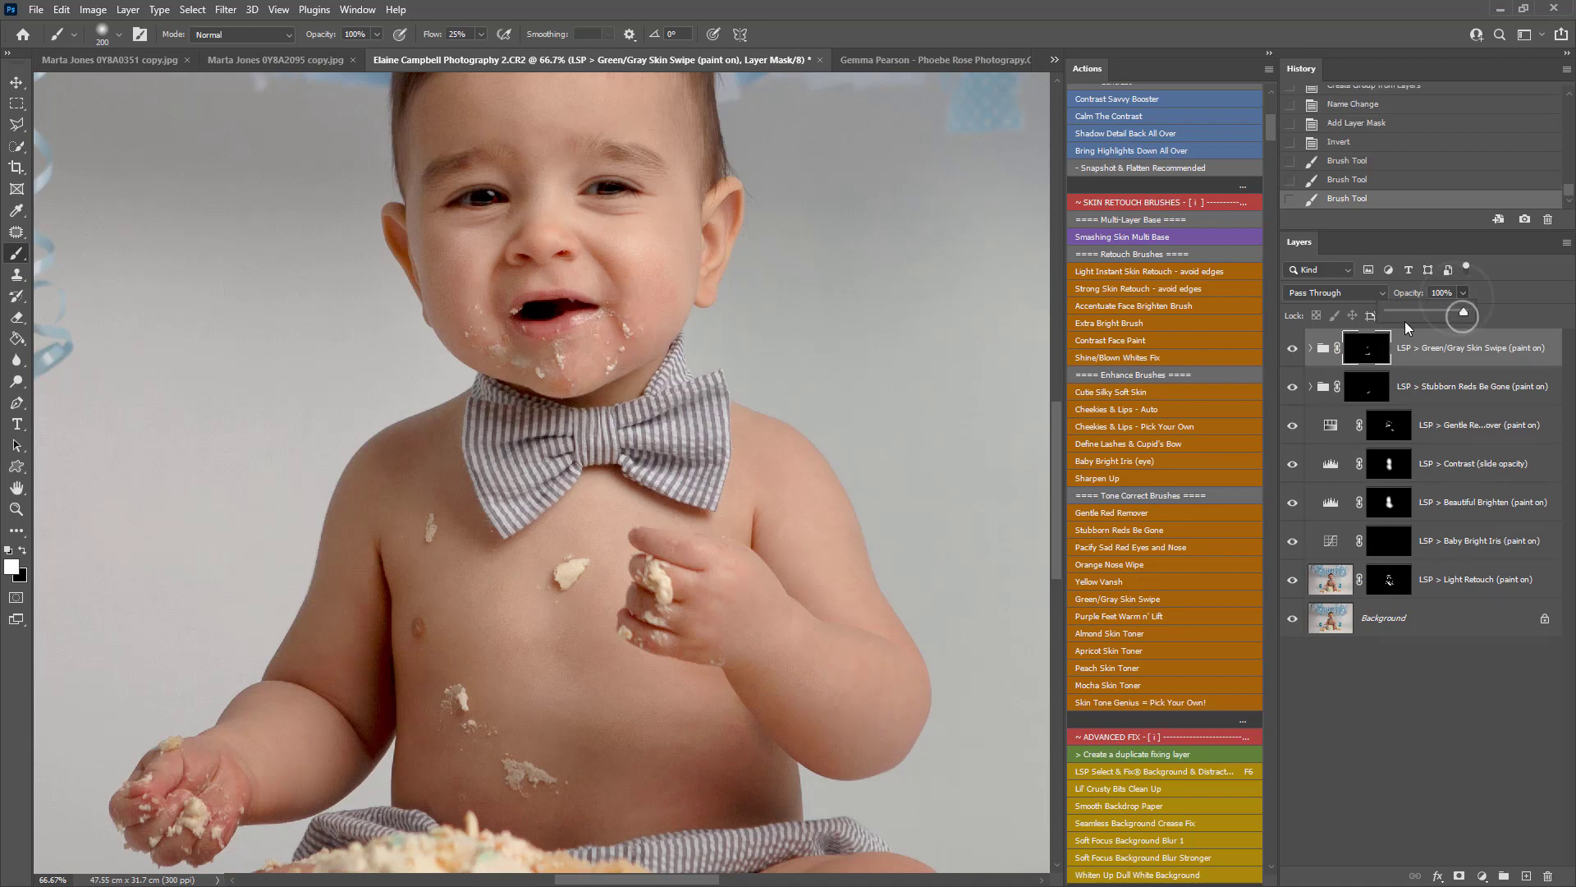
pyautogui.moveTo(1461, 314); pyautogui.dragTo(1426, 312)
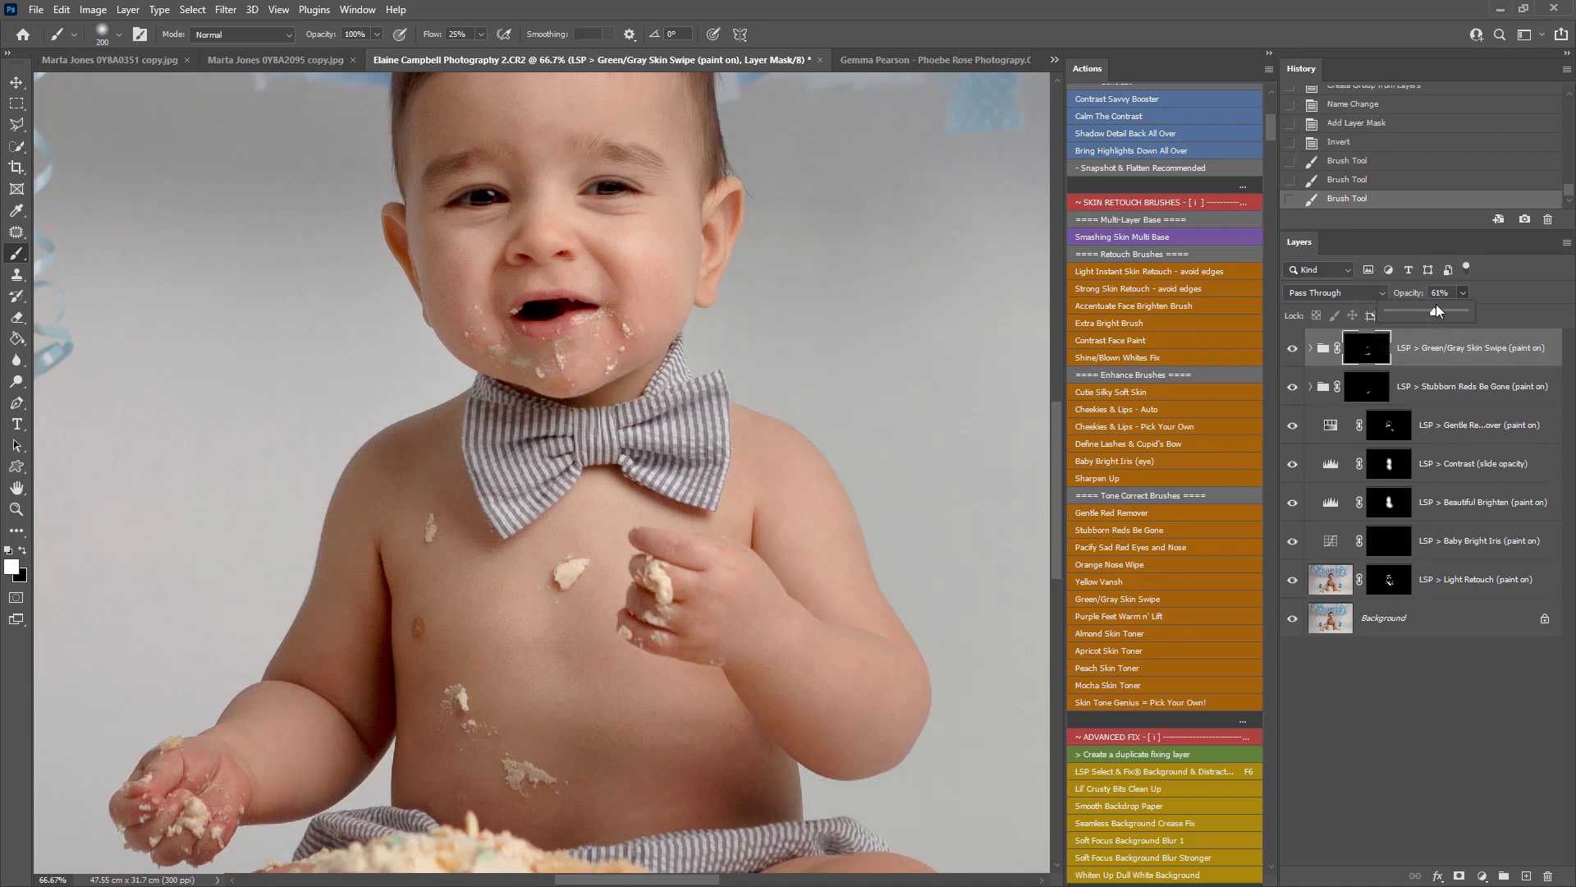
pyautogui.moveTo(1427, 312); pyautogui.dragTo(1442, 312)
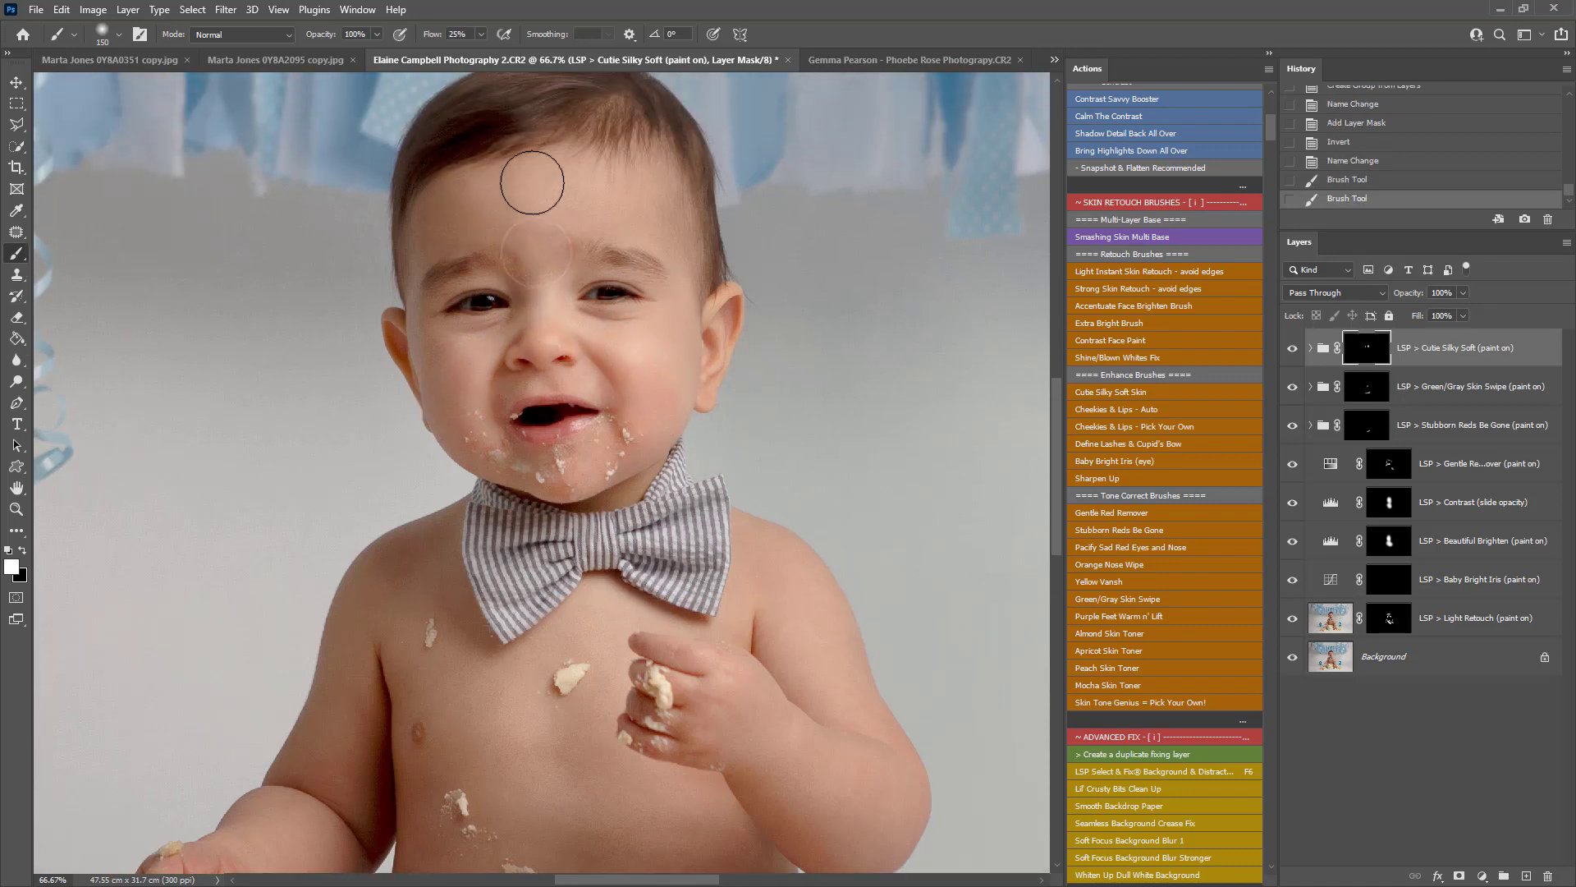
# Step: Soften the forehead with Cutie Silky Soft and warm the hand with Purple Feet Warm n' Lift
pyautogui.moveTo(533, 184); pyautogui.dragTo(648, 593)
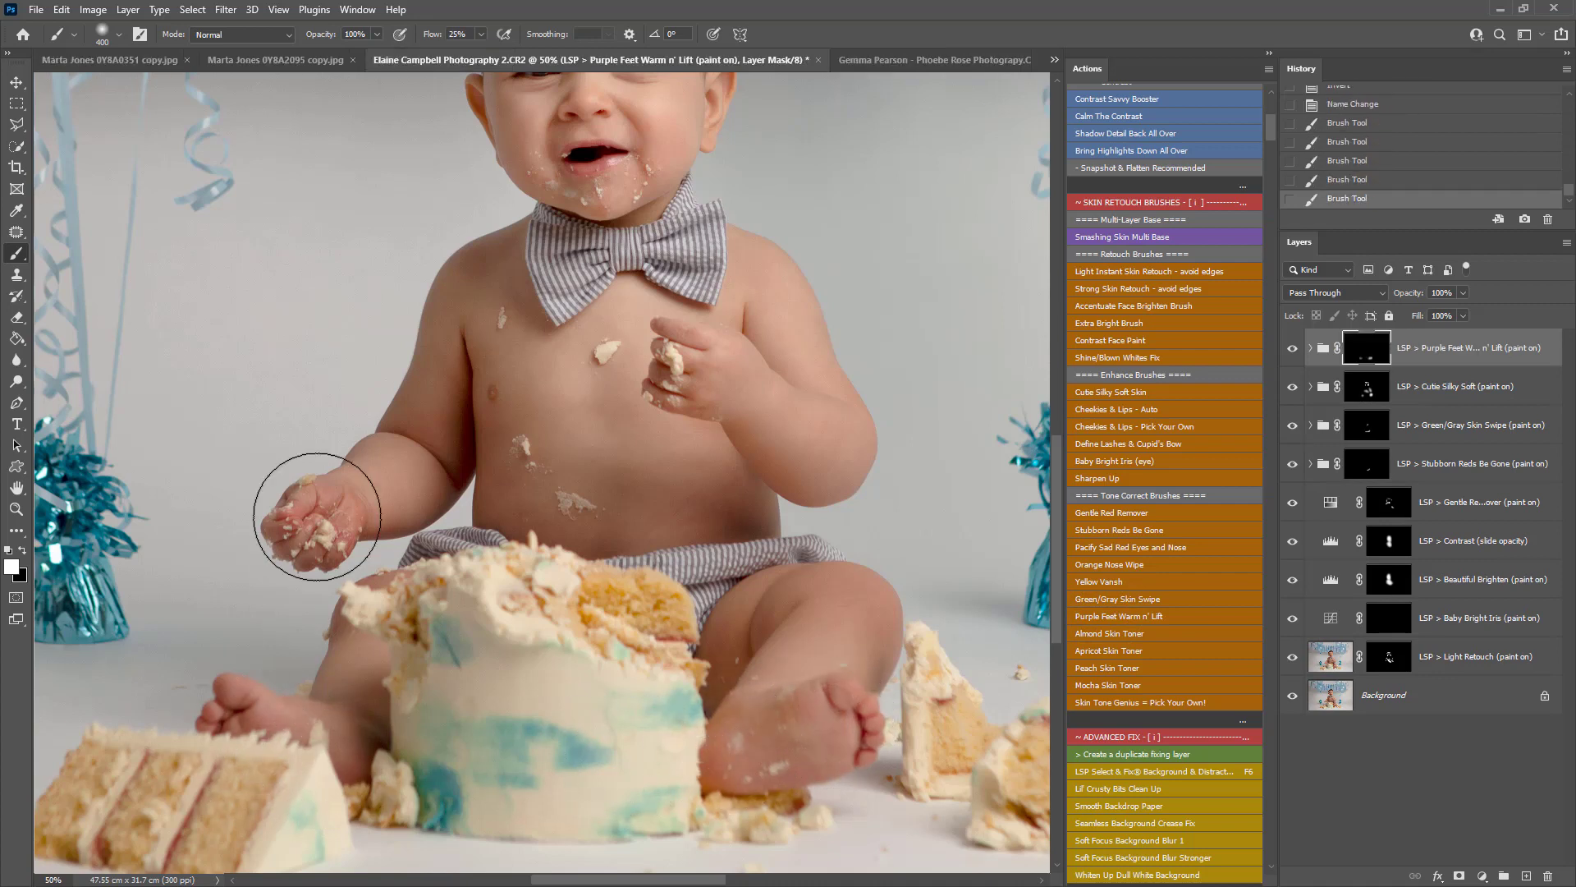
pyautogui.click(317, 528)
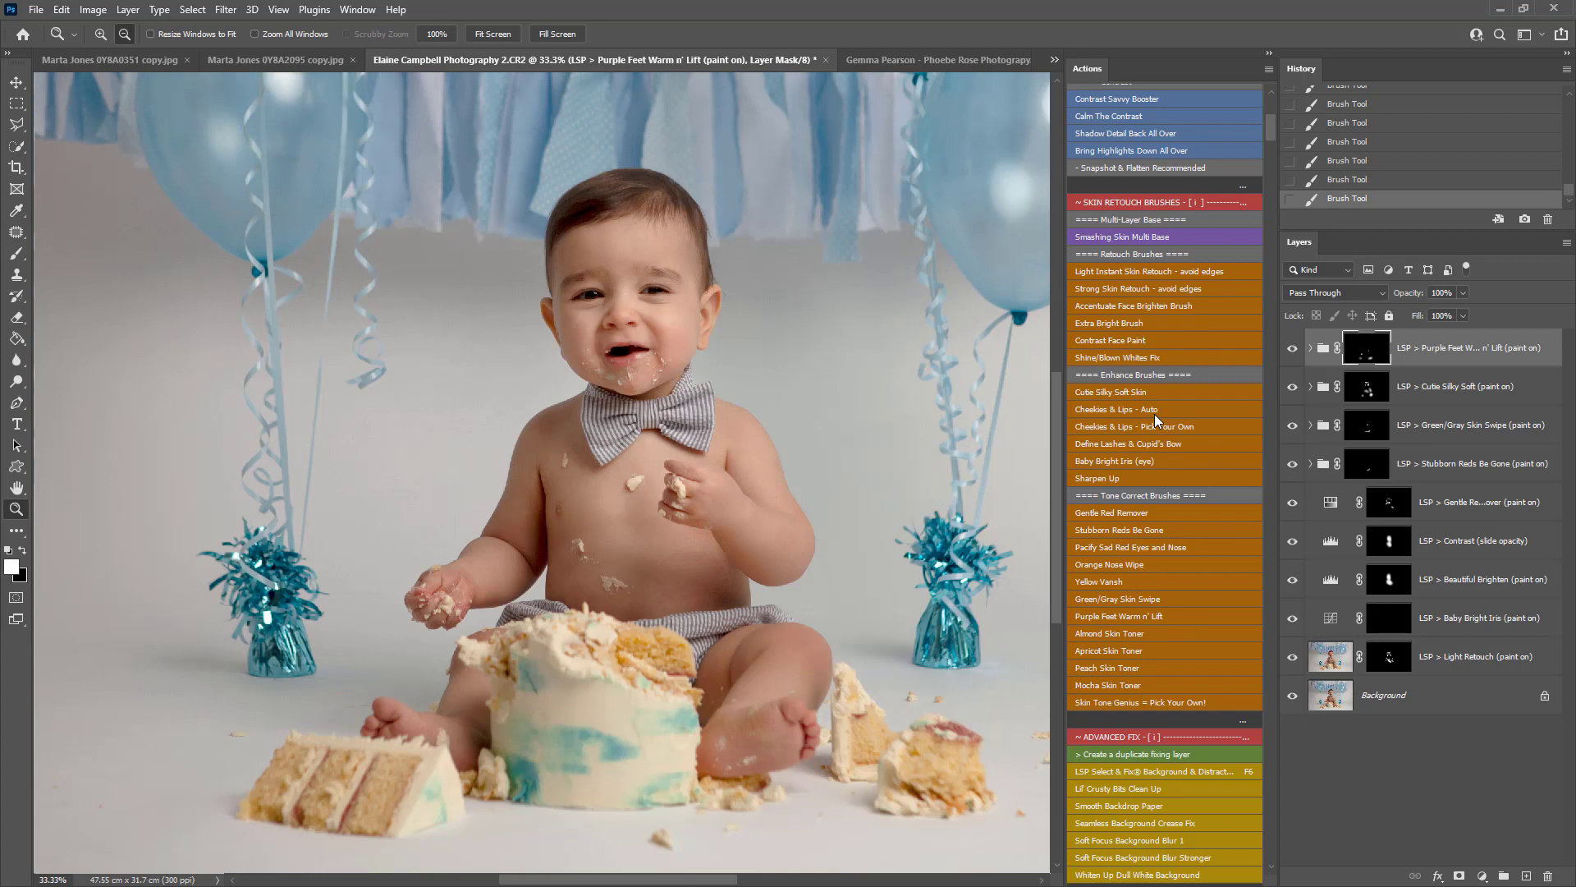
pyautogui.moveTo(1154, 420)
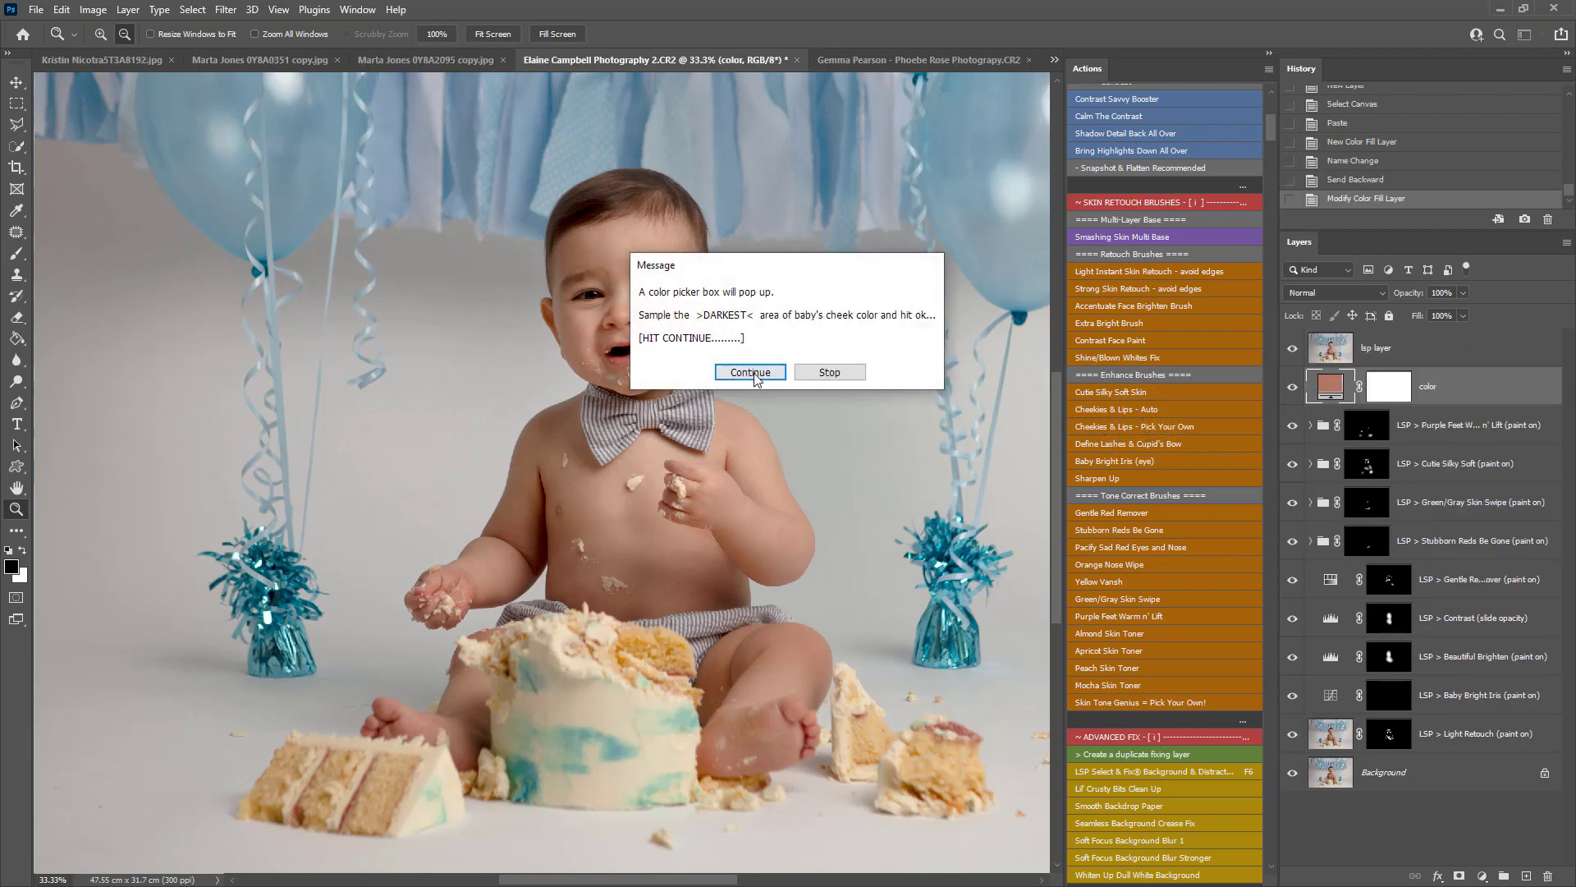
# Step: Sample the baby's cheek colour with the eyedropper and brush blush onto both cheeks
pyautogui.click(749, 372)
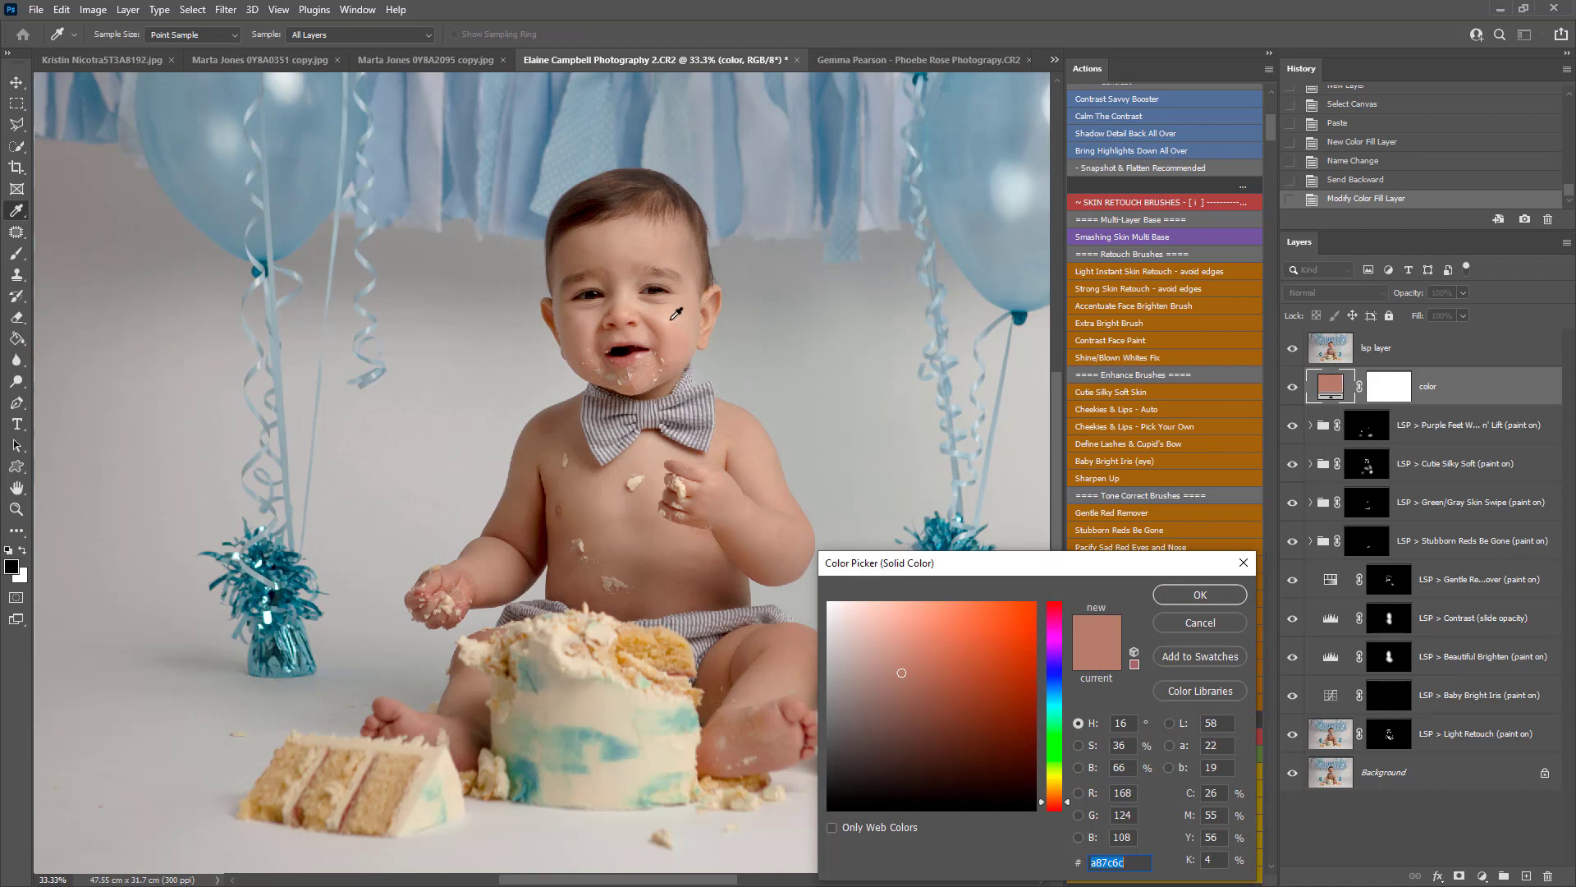
pyautogui.click(879, 631)
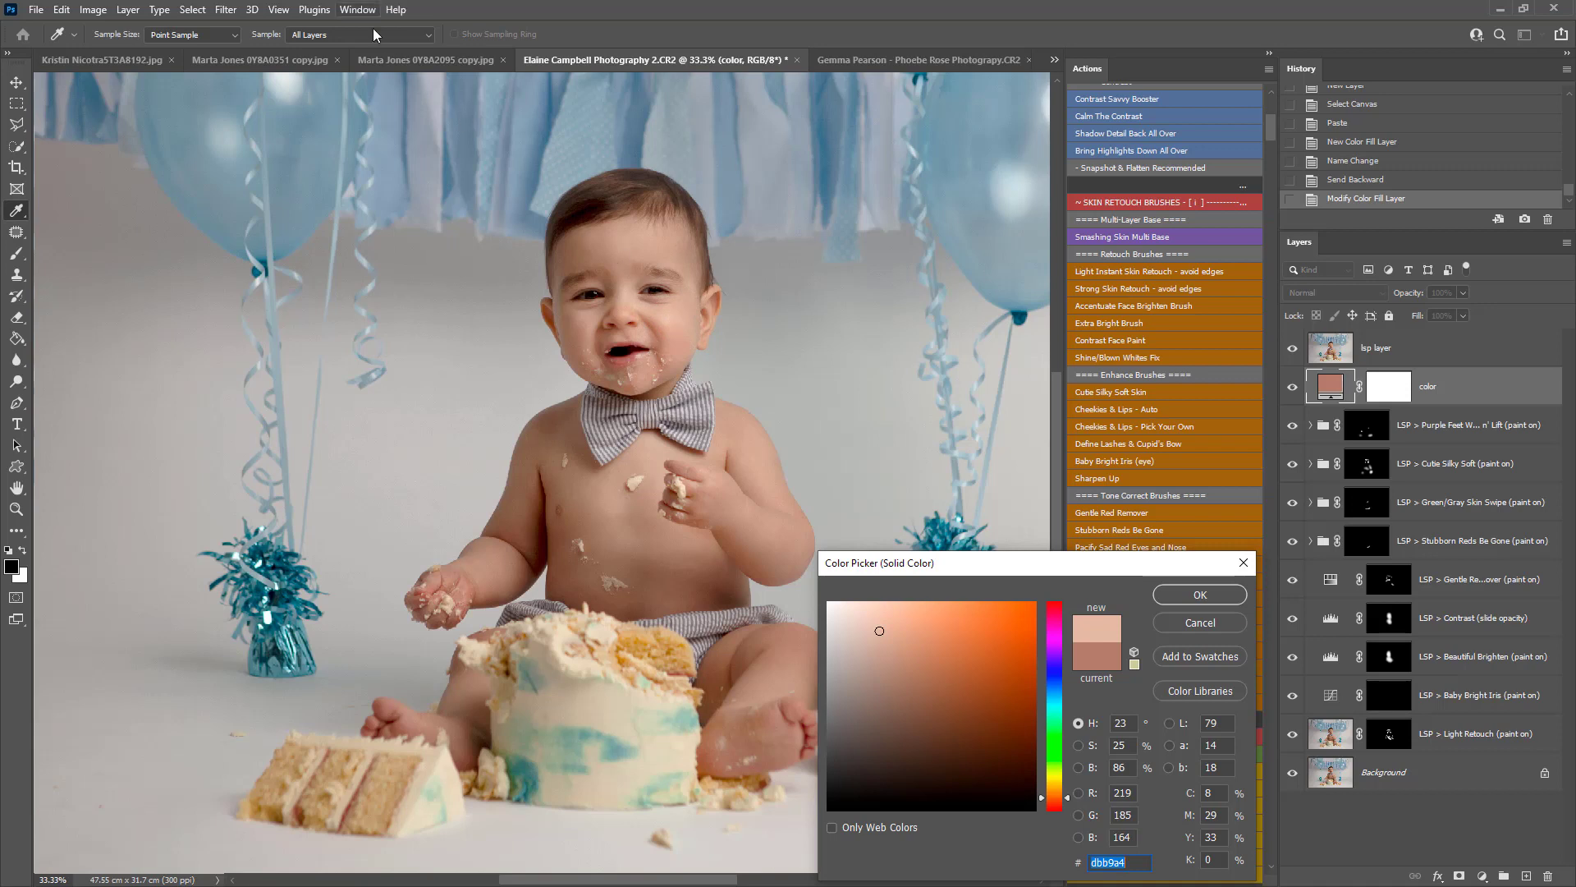
pyautogui.click(359, 34)
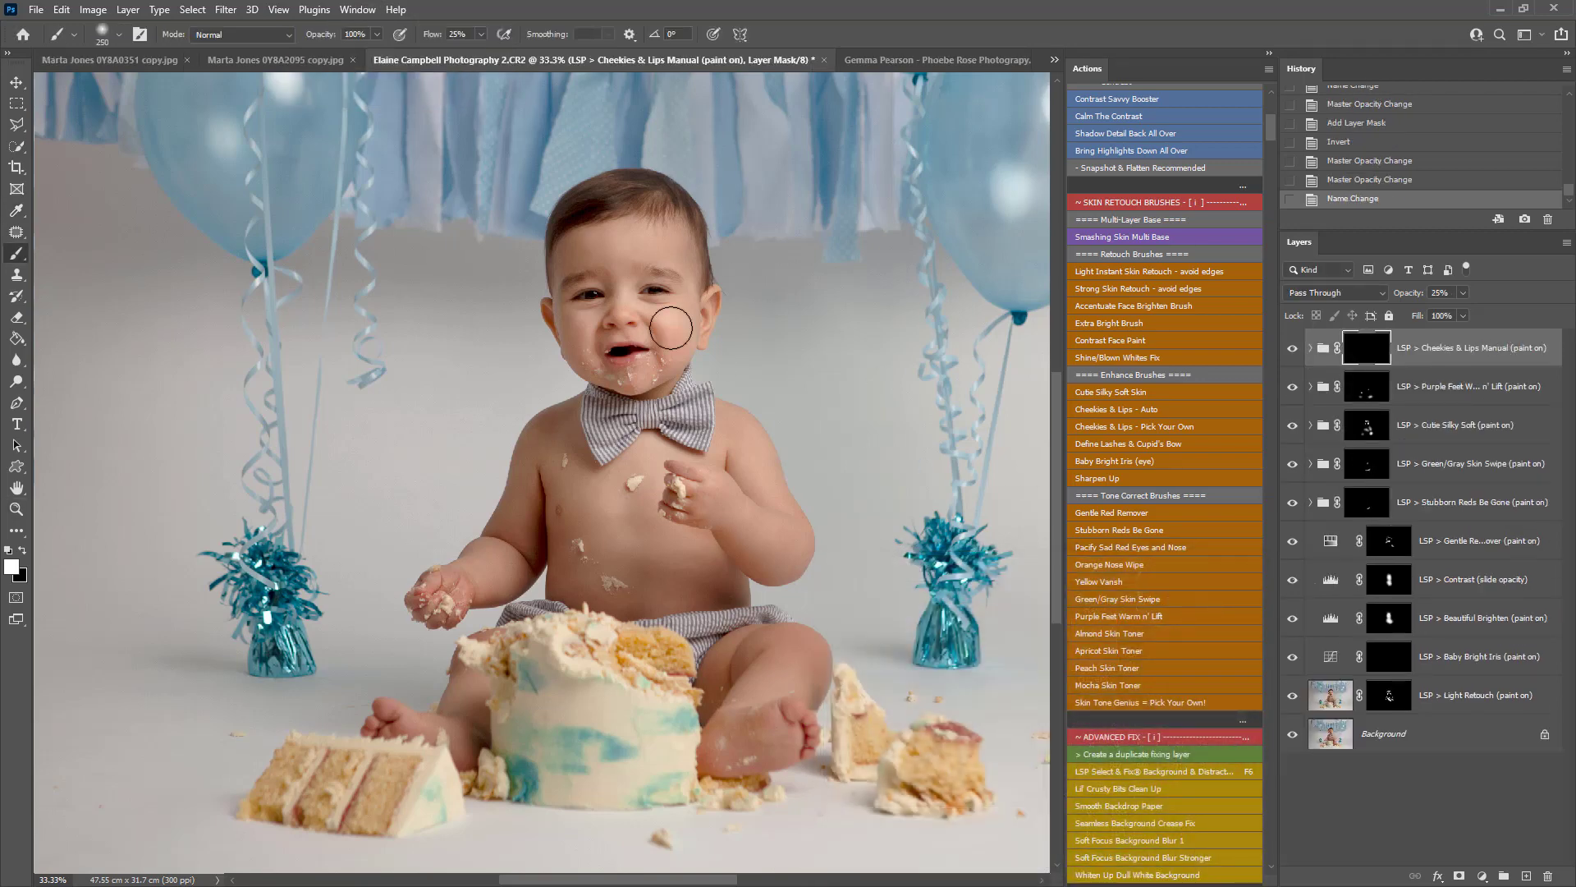
pyautogui.moveTo(669, 329); pyautogui.dragTo(663, 322)
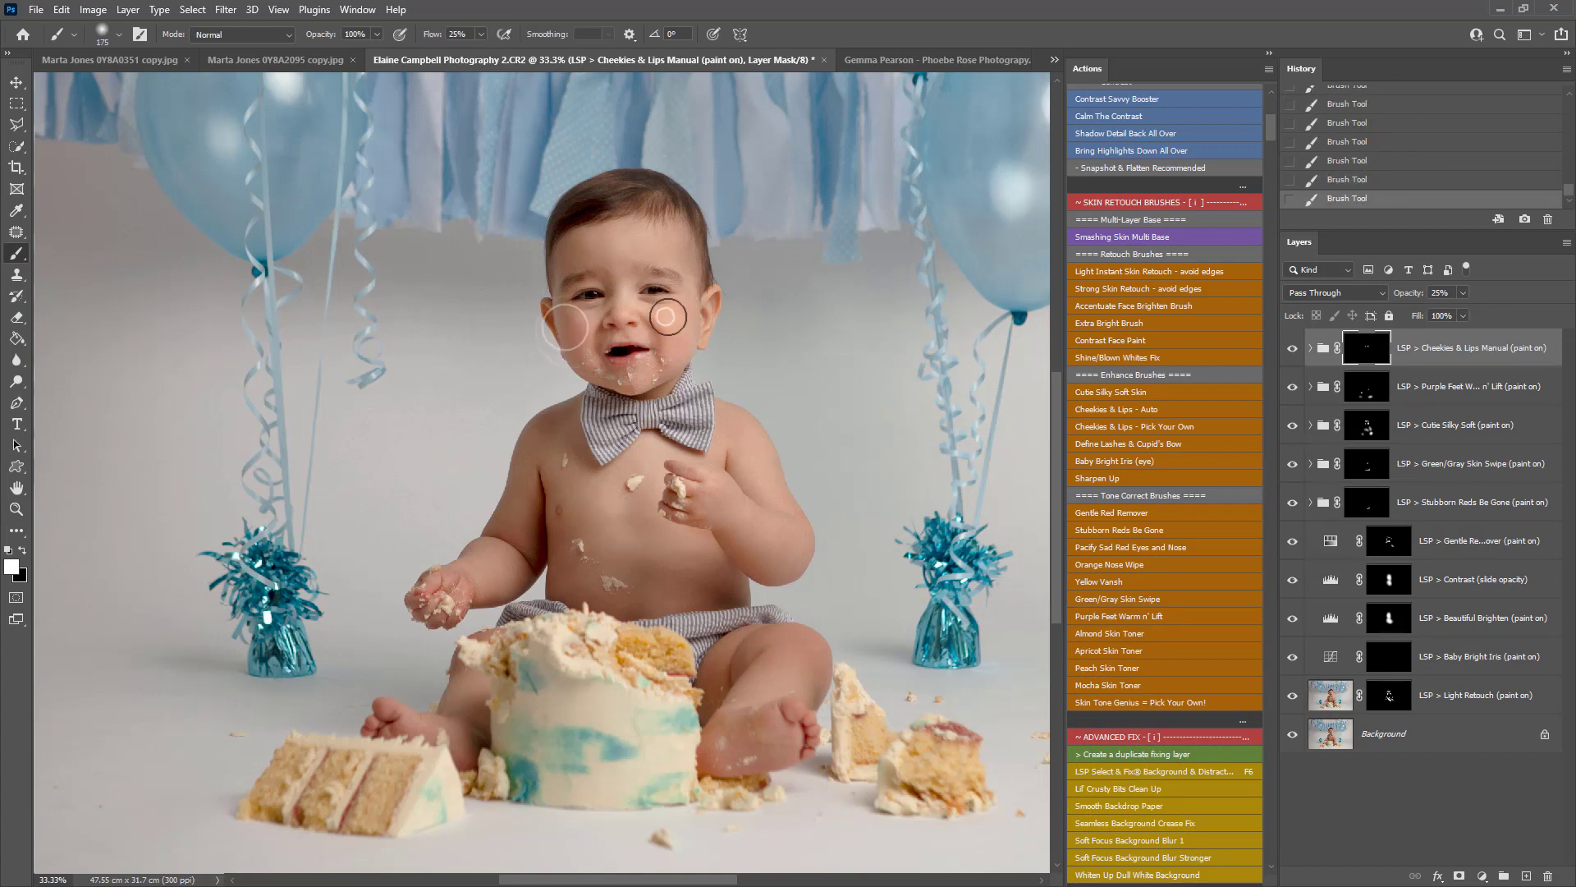
pyautogui.click(1294, 348)
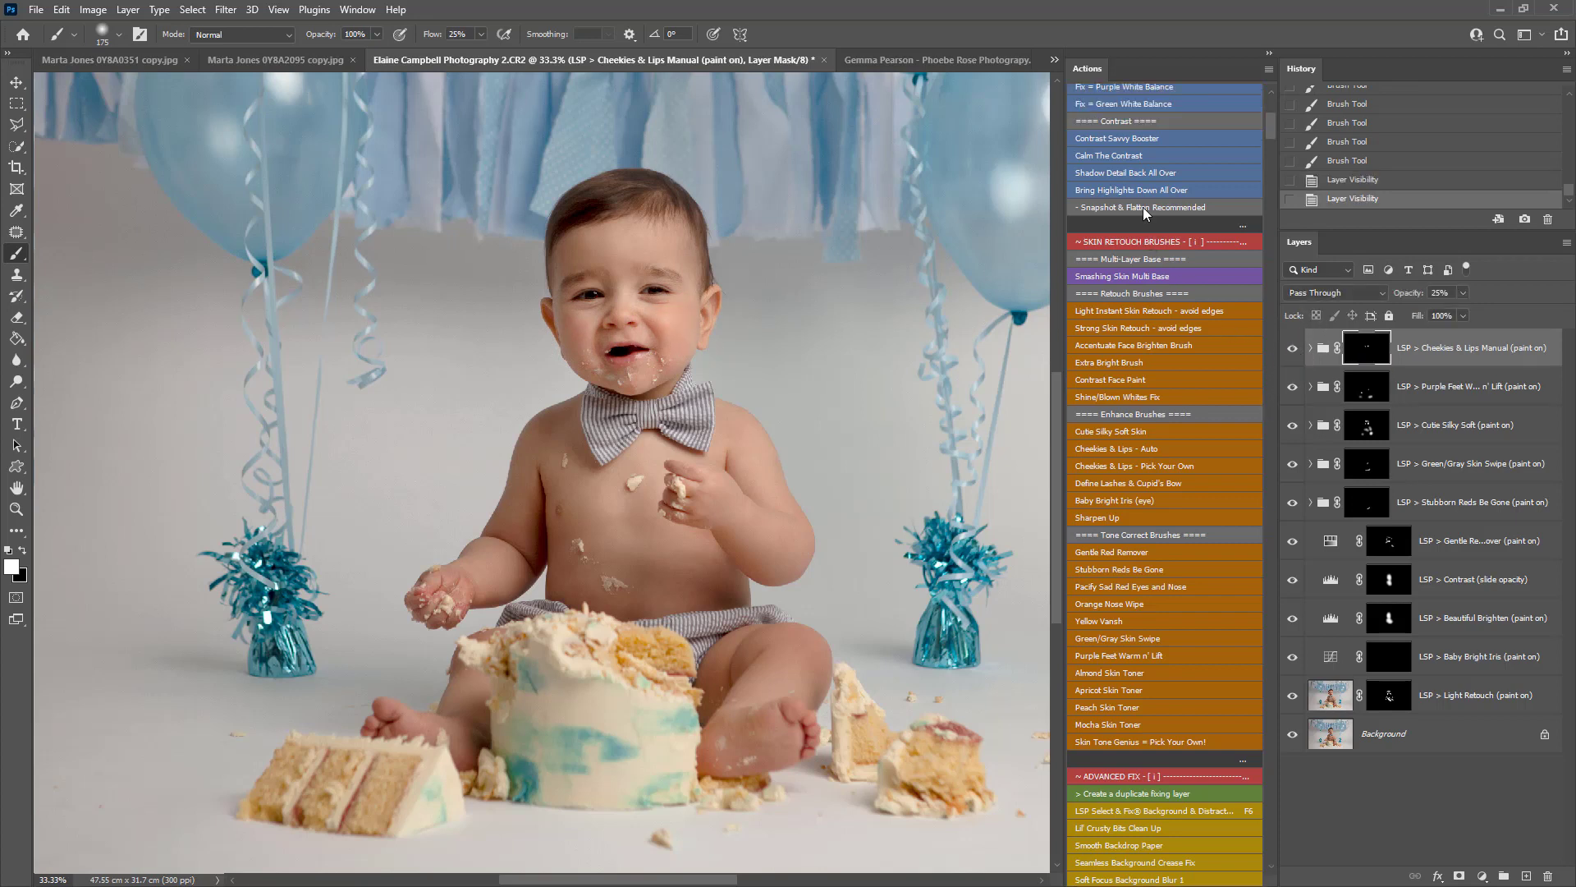
# Step: Snapshot and flatten the retouch, then create a duplicate LSP FIX LAYER copy for healing
pyautogui.click(1143, 207)
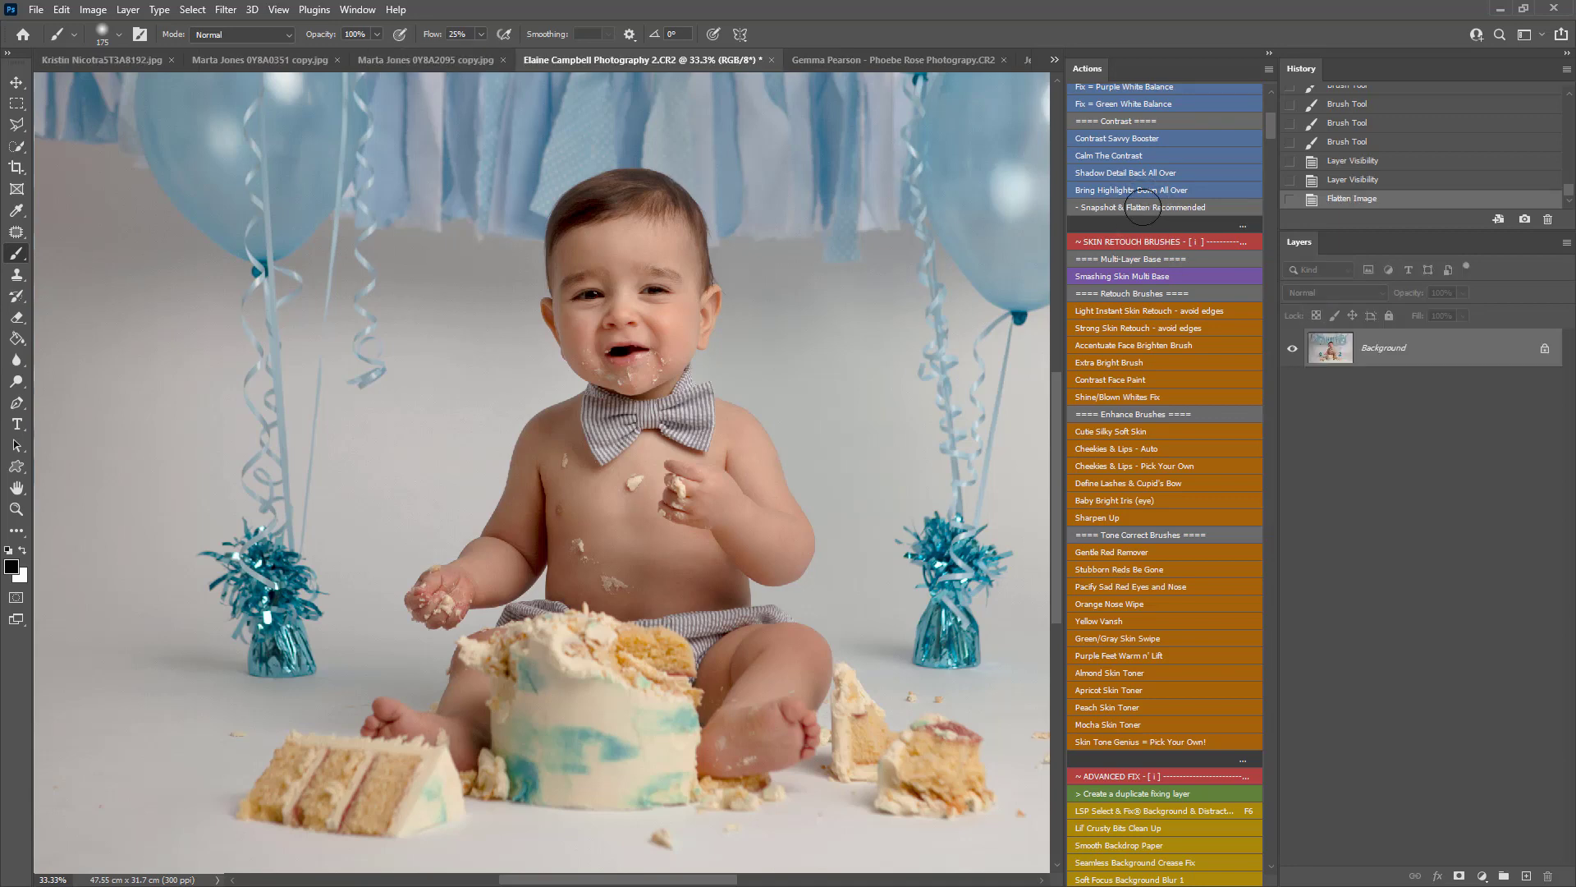
pyautogui.scroll(-3)
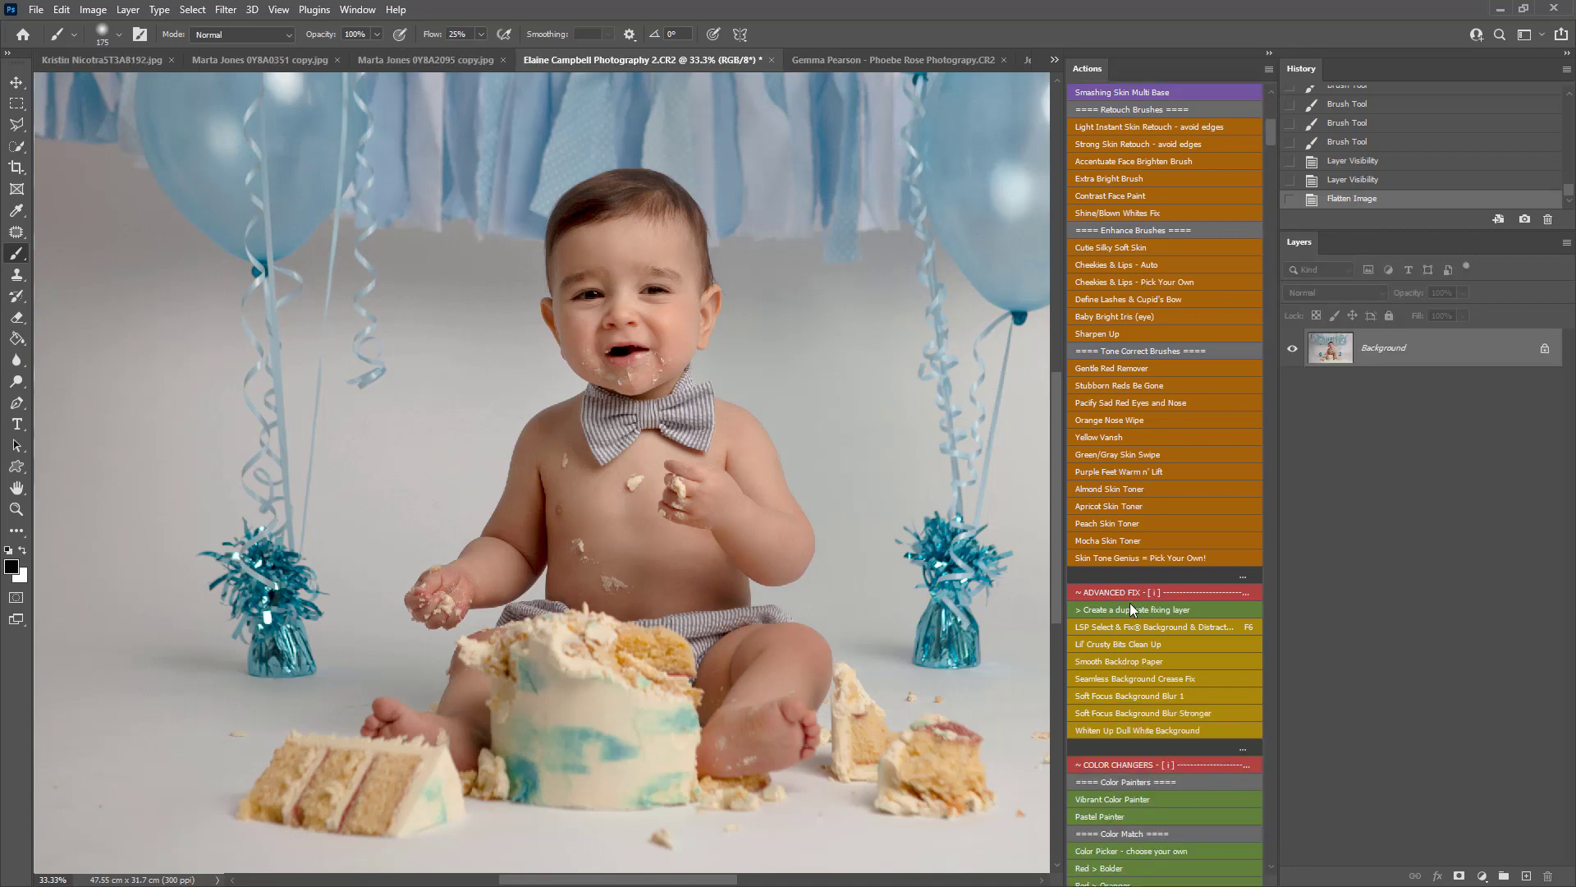
pyautogui.scroll(-3)
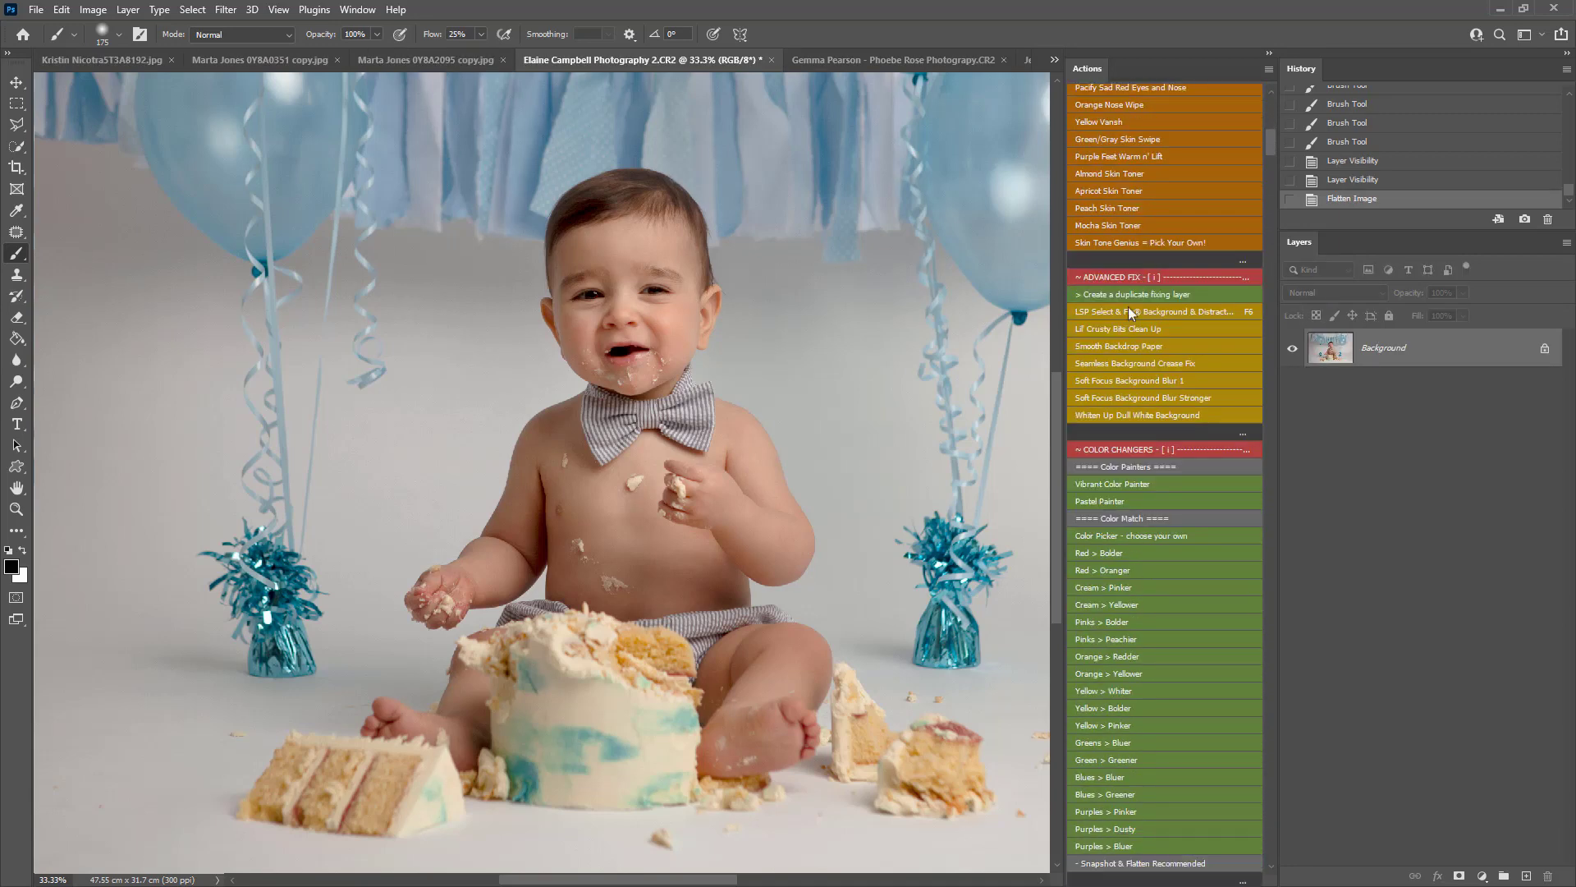
pyautogui.click(1156, 311)
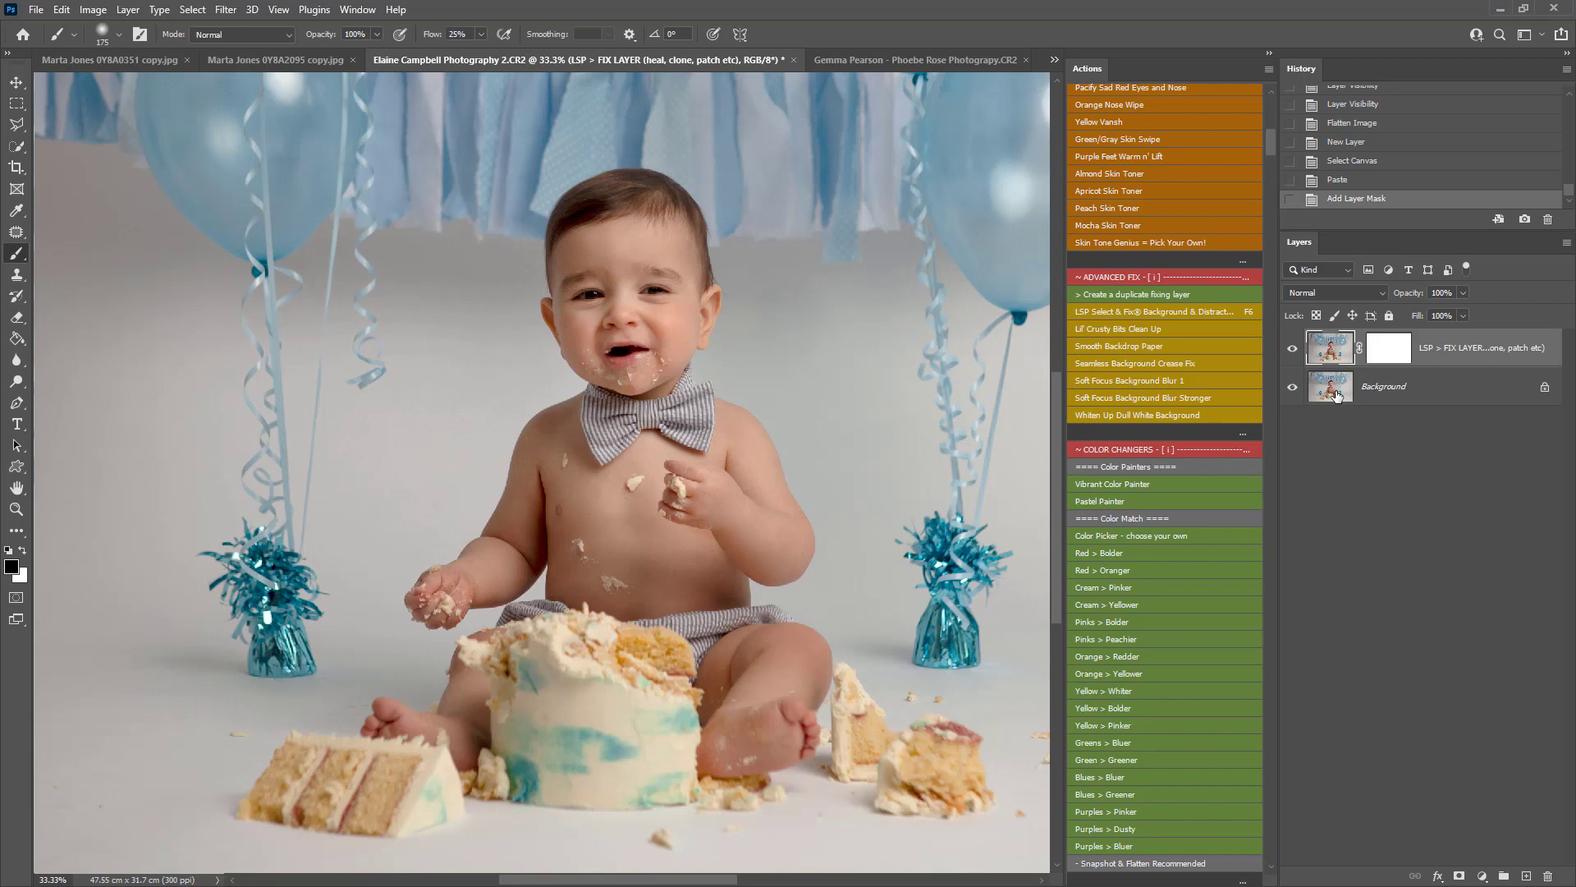
pyautogui.moveTo(799, 453)
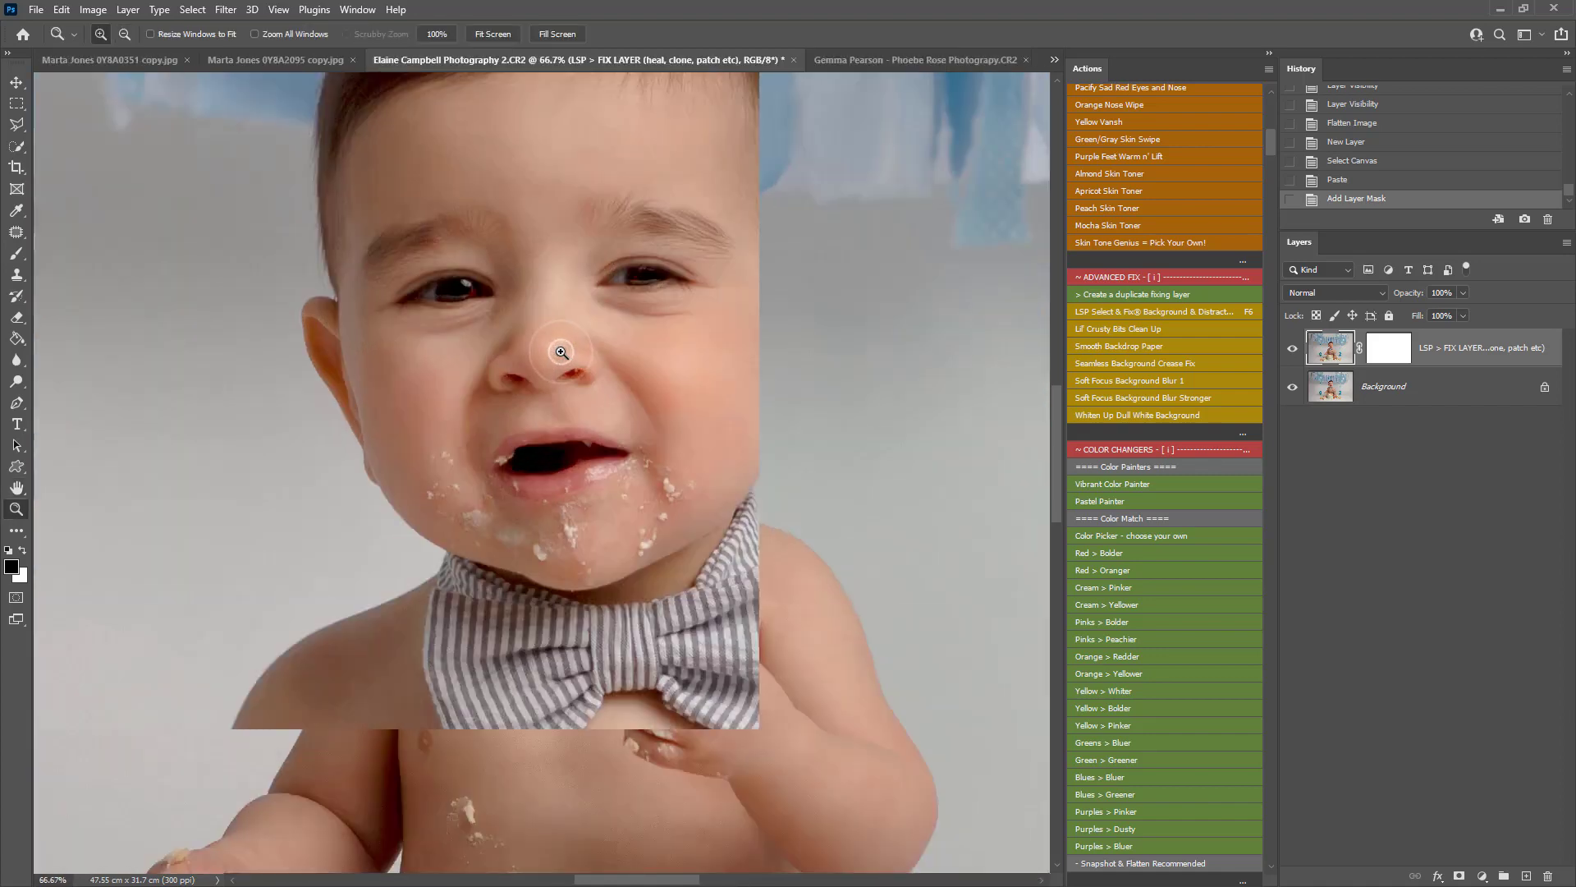
# Step: Zoom in on the baby's face to patch small flaws on the FIX LAYER copy
pyautogui.click(560, 350)
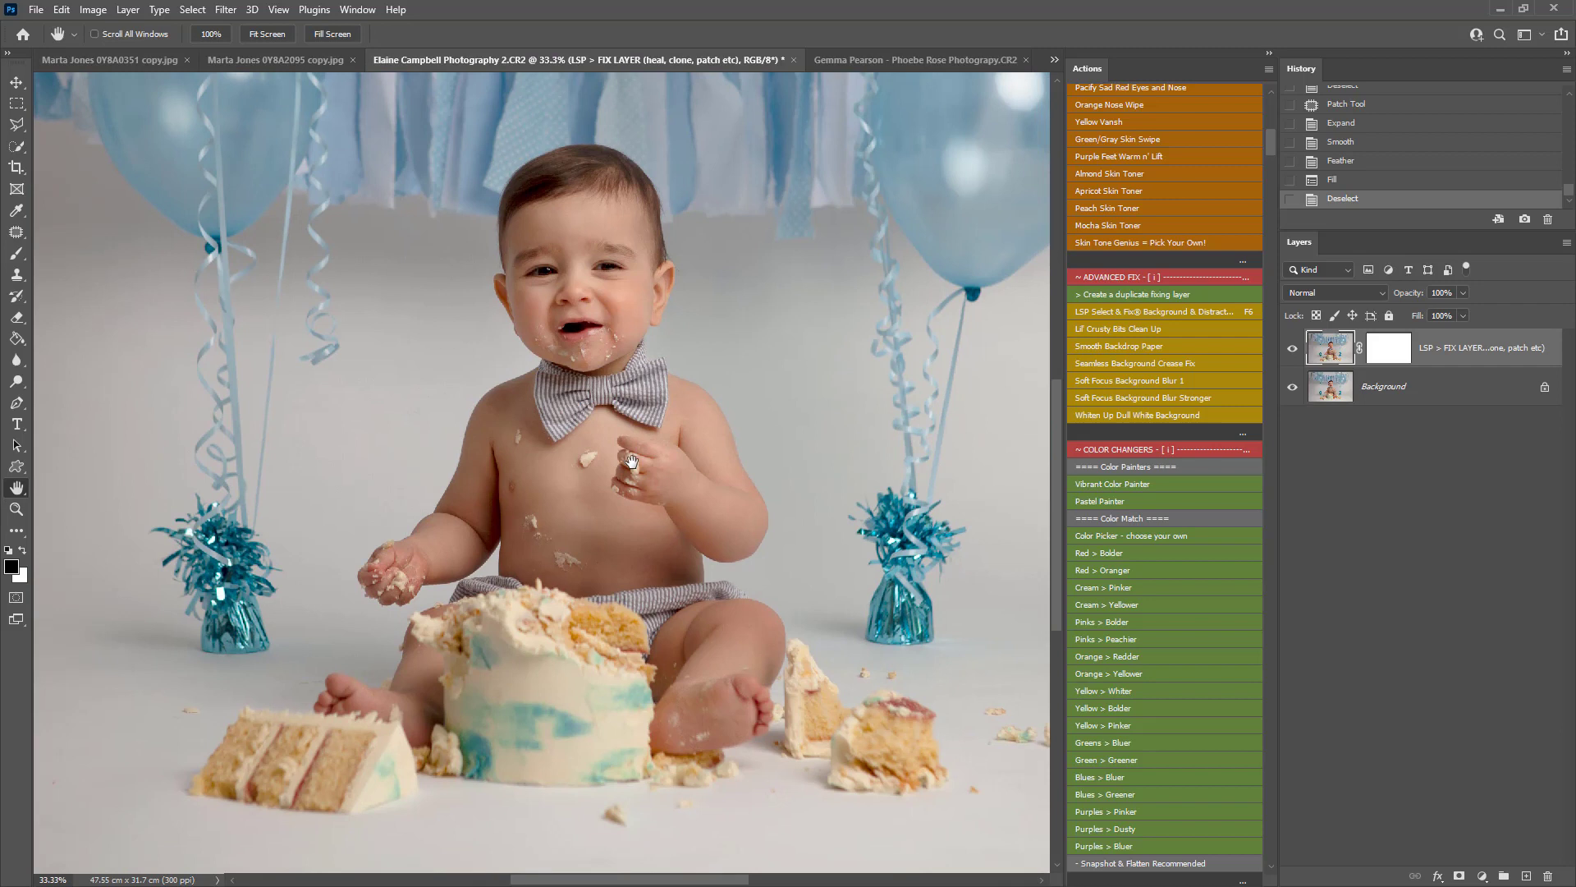
pyautogui.moveTo(633, 467)
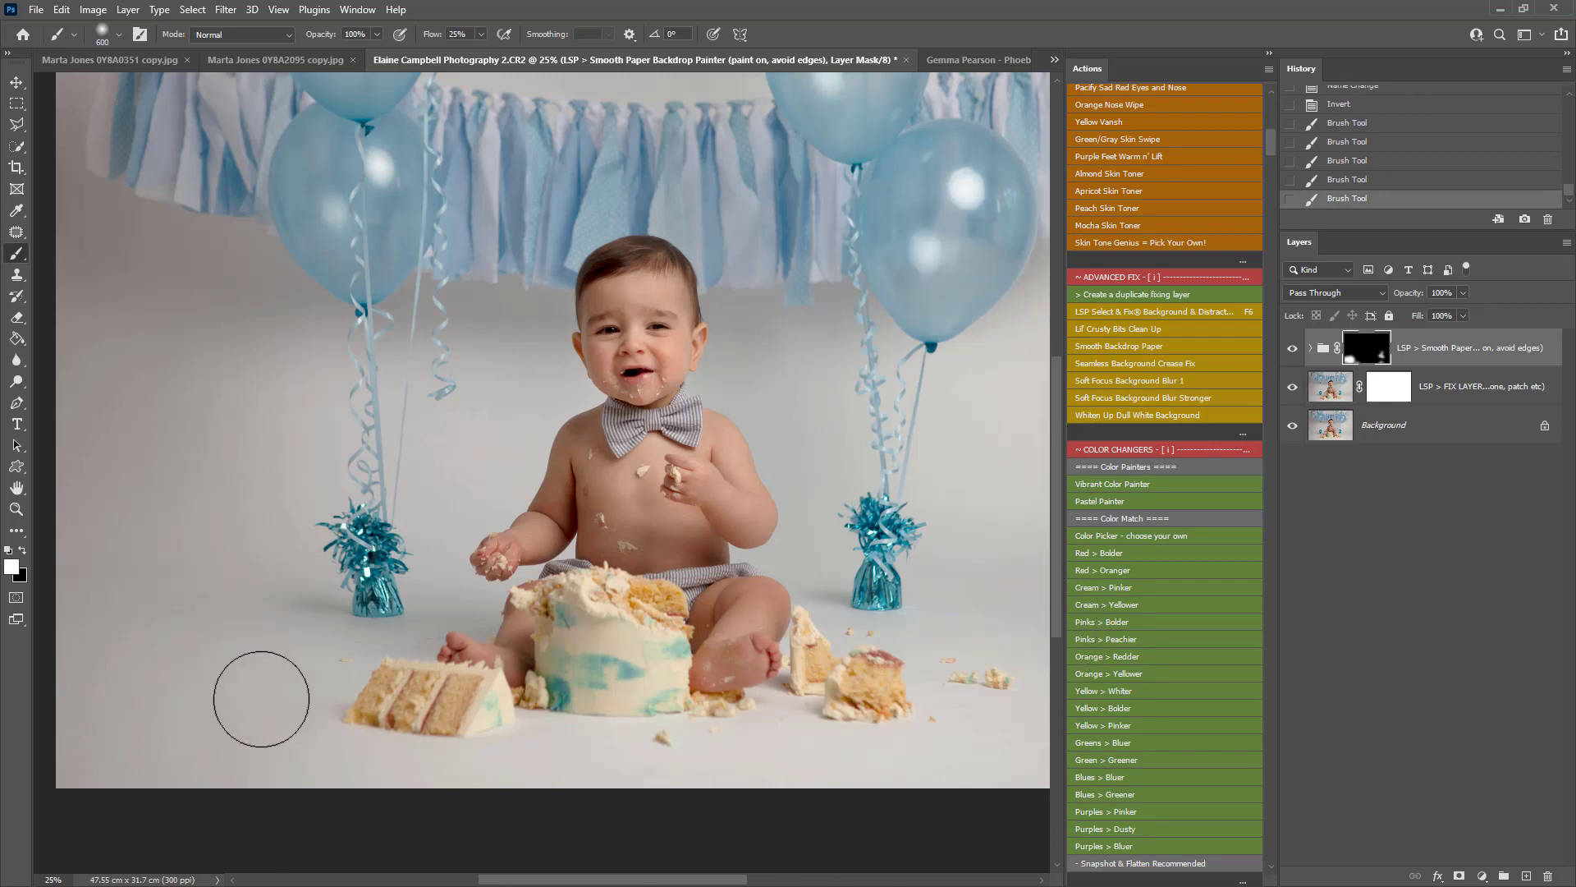
pyautogui.moveTo(900, 448)
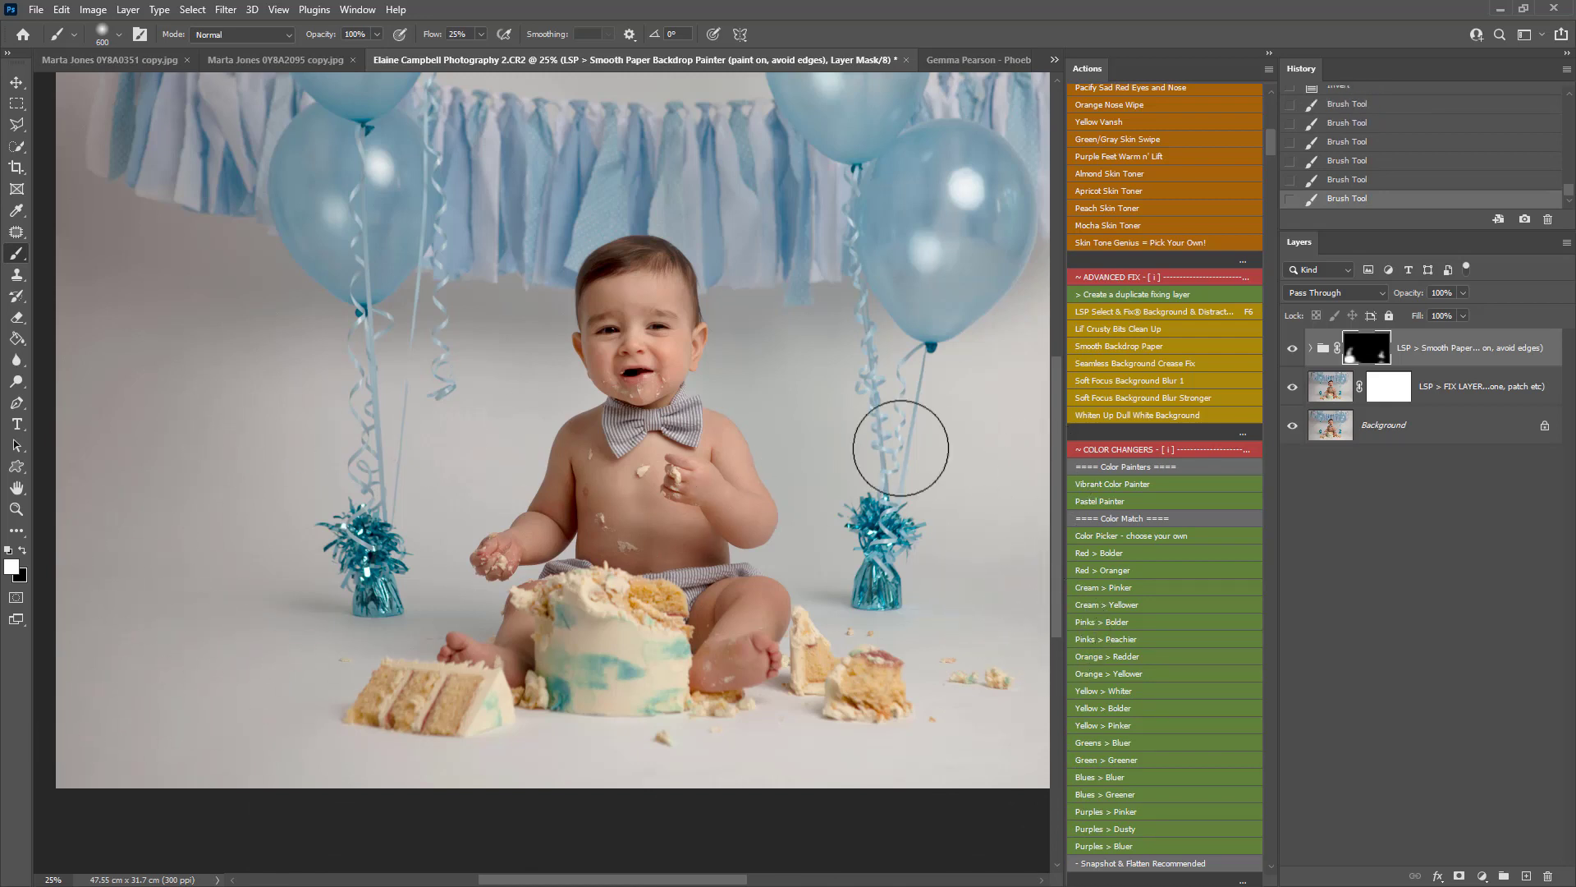
pyautogui.moveTo(1126, 365)
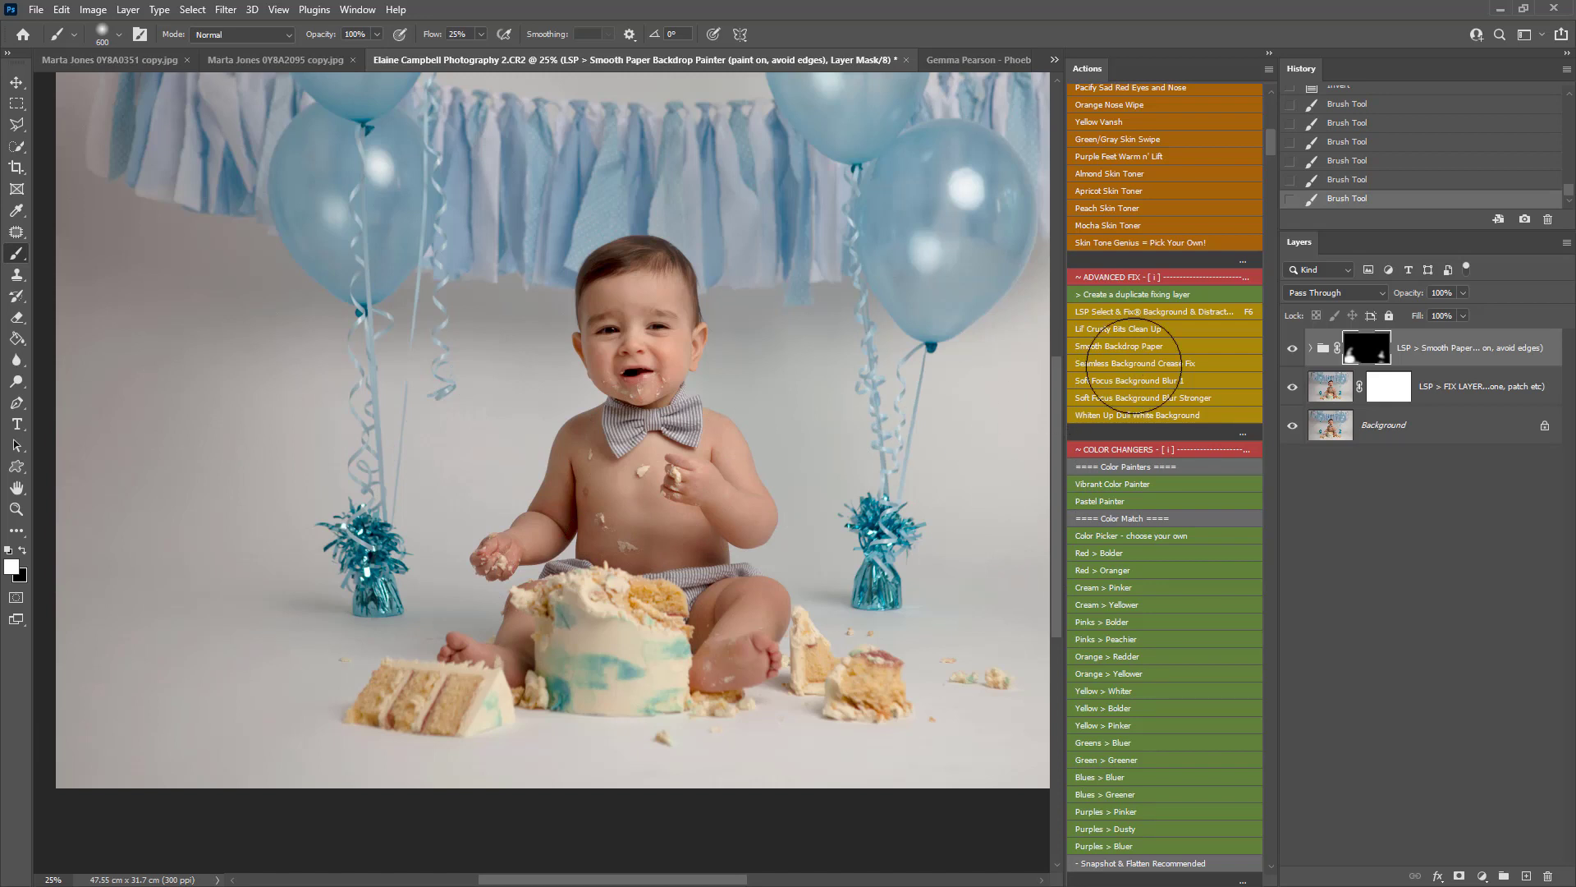
pyautogui.moveTo(856, 458)
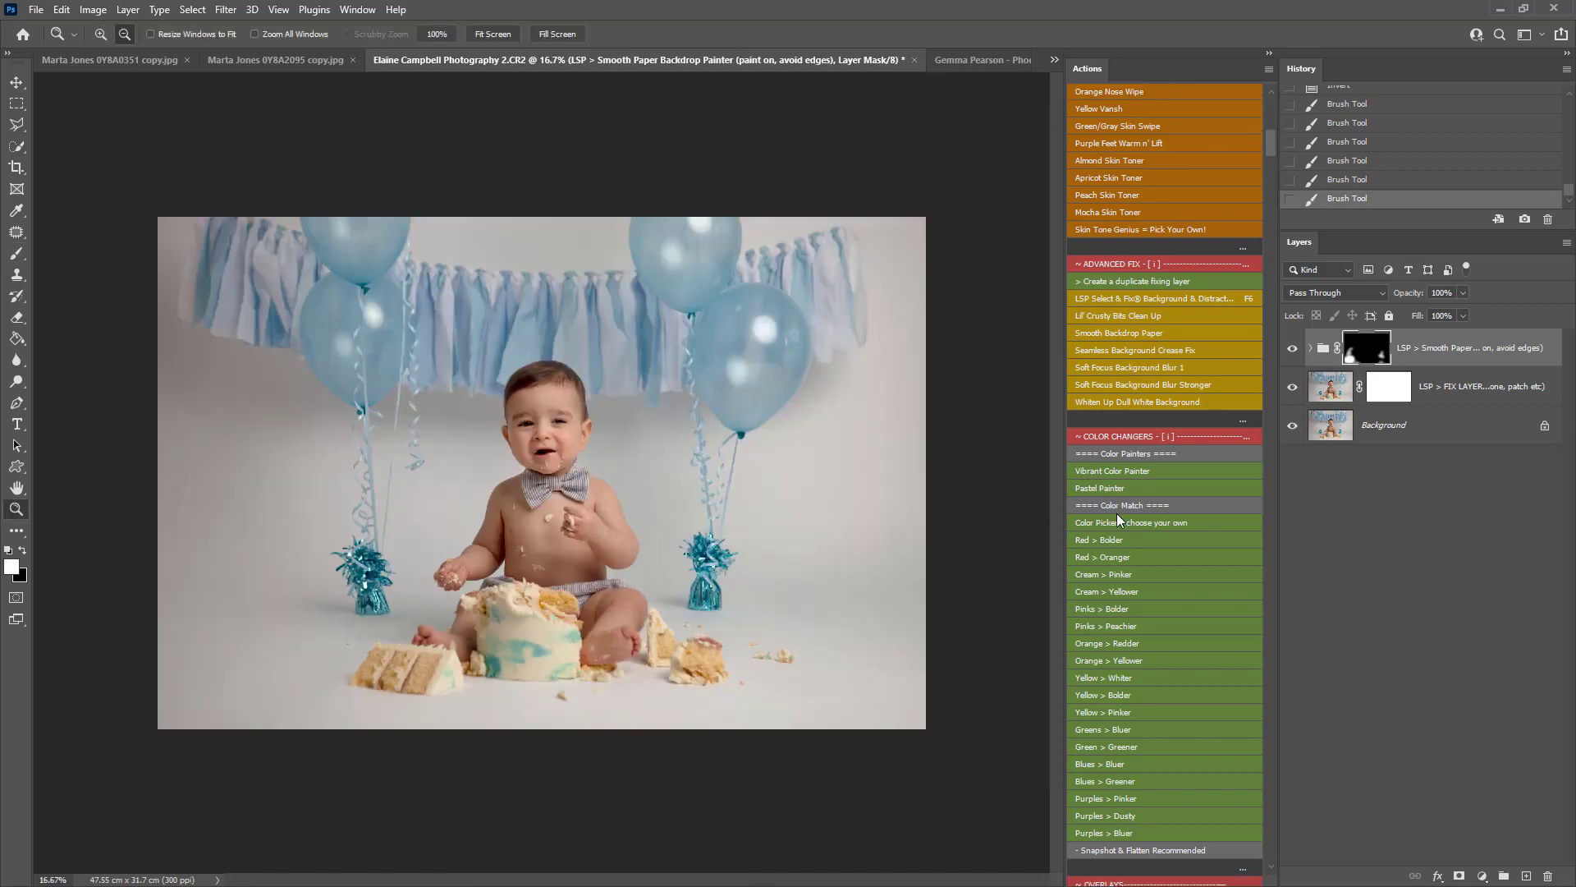
# Step: Scroll the Actions panel to reach the Smooth Paper Backdrop Painter action
pyautogui.scroll(-3)
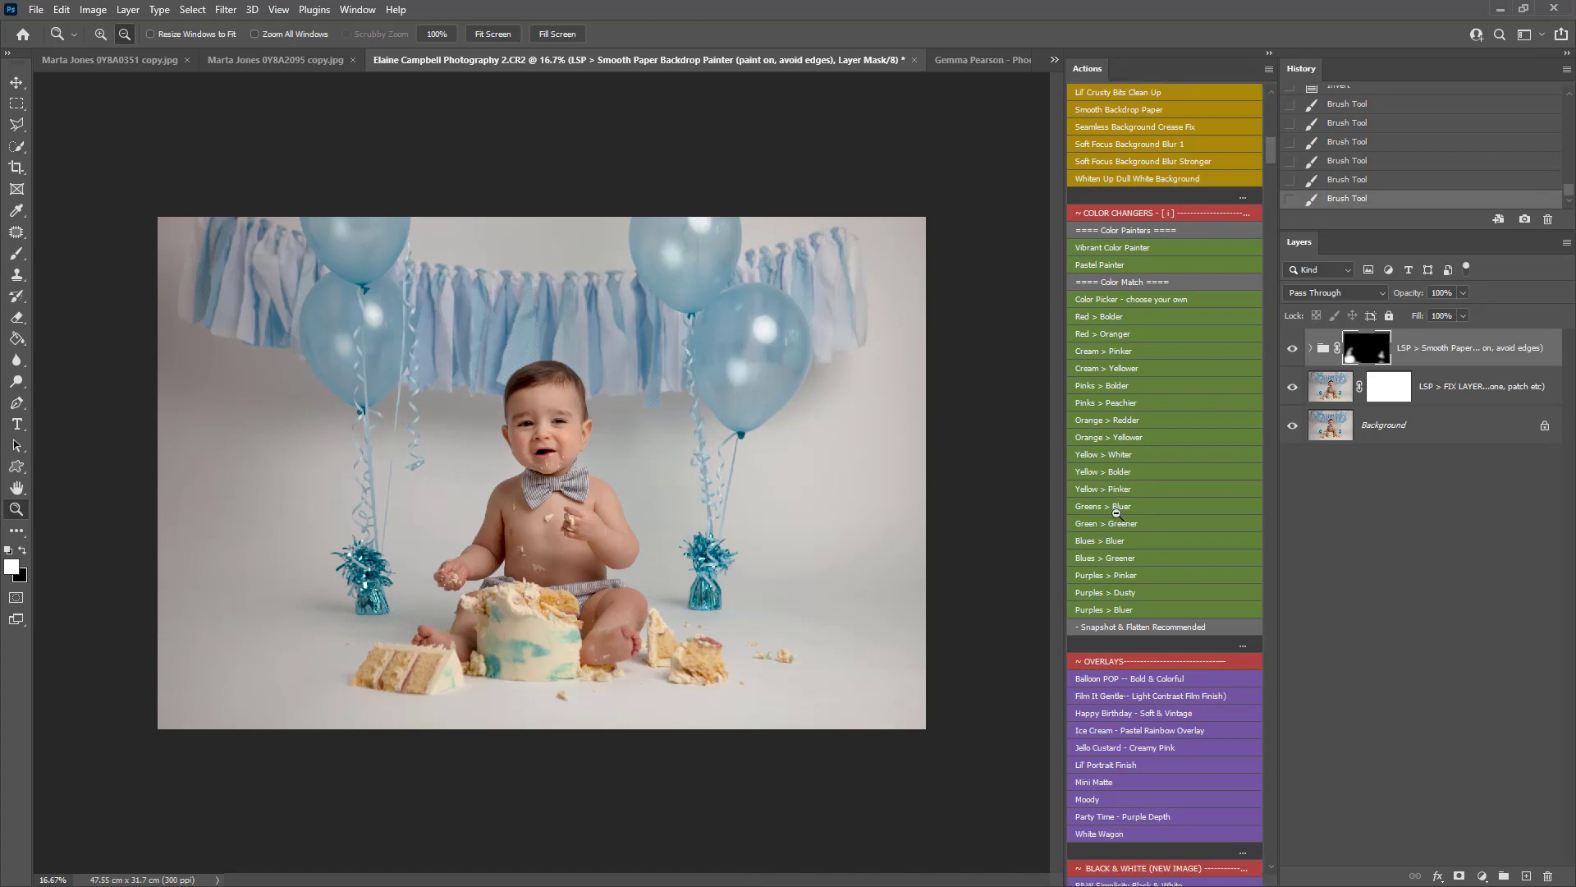
pyautogui.moveTo(538, 667)
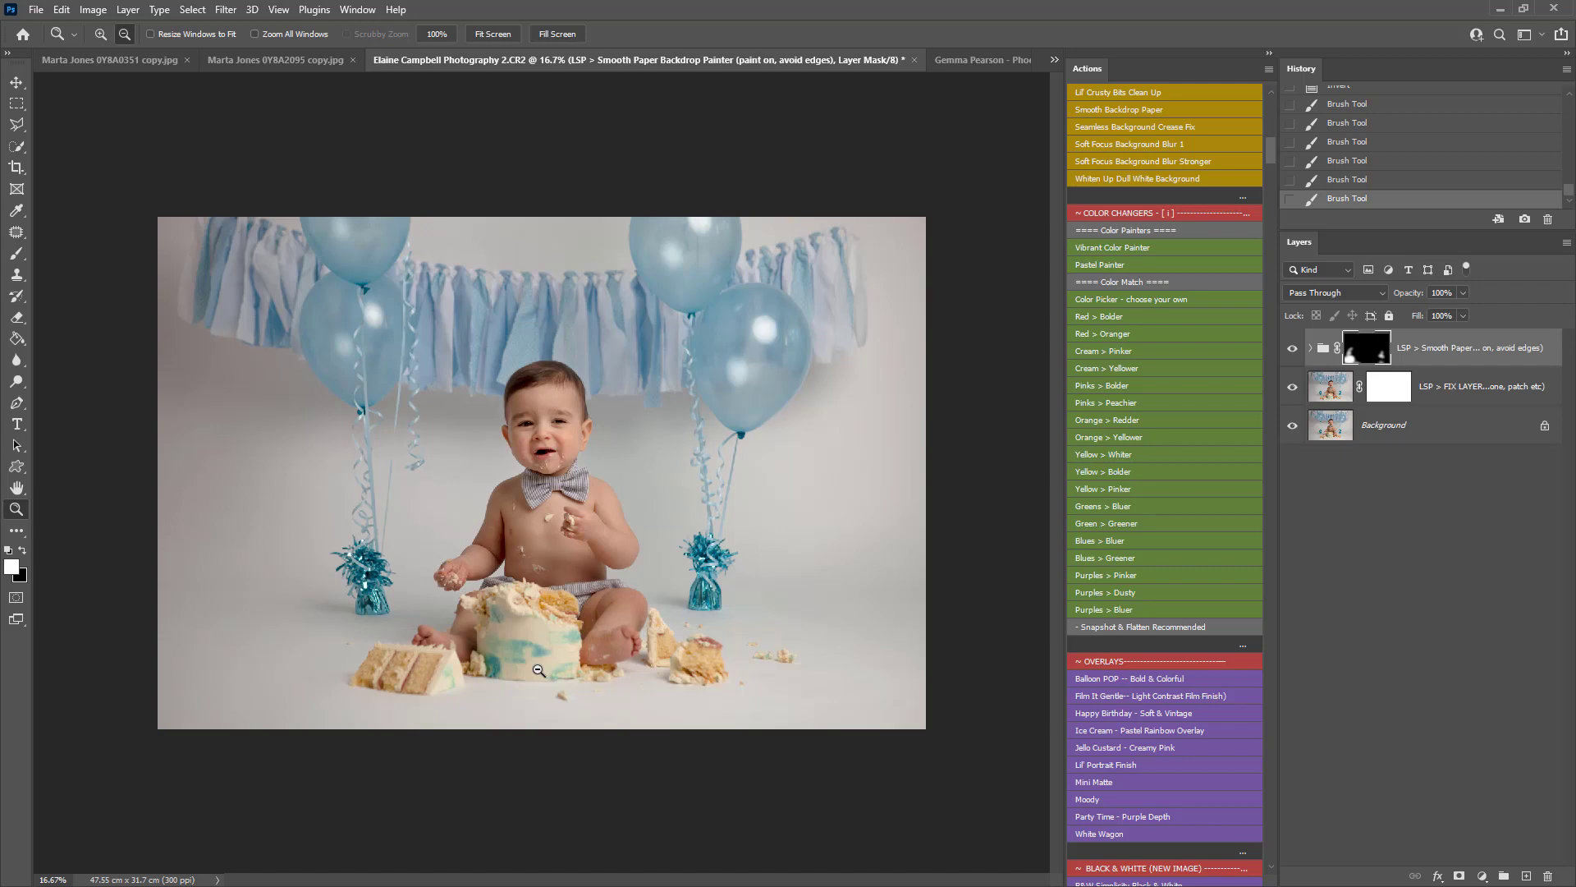
pyautogui.moveTo(730, 594)
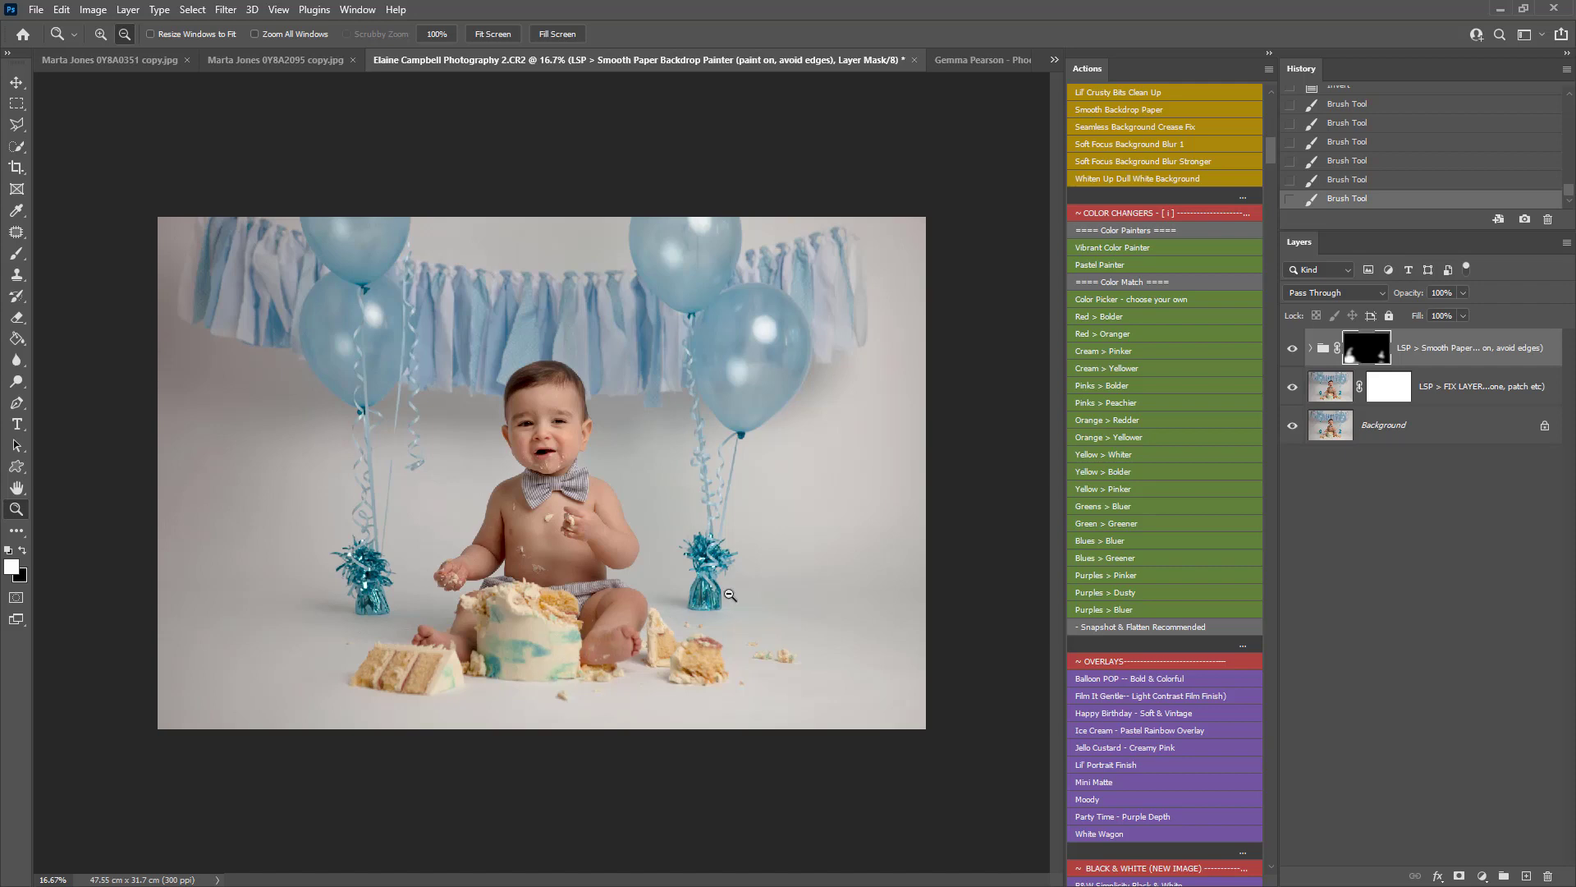
pyautogui.moveTo(1059, 554)
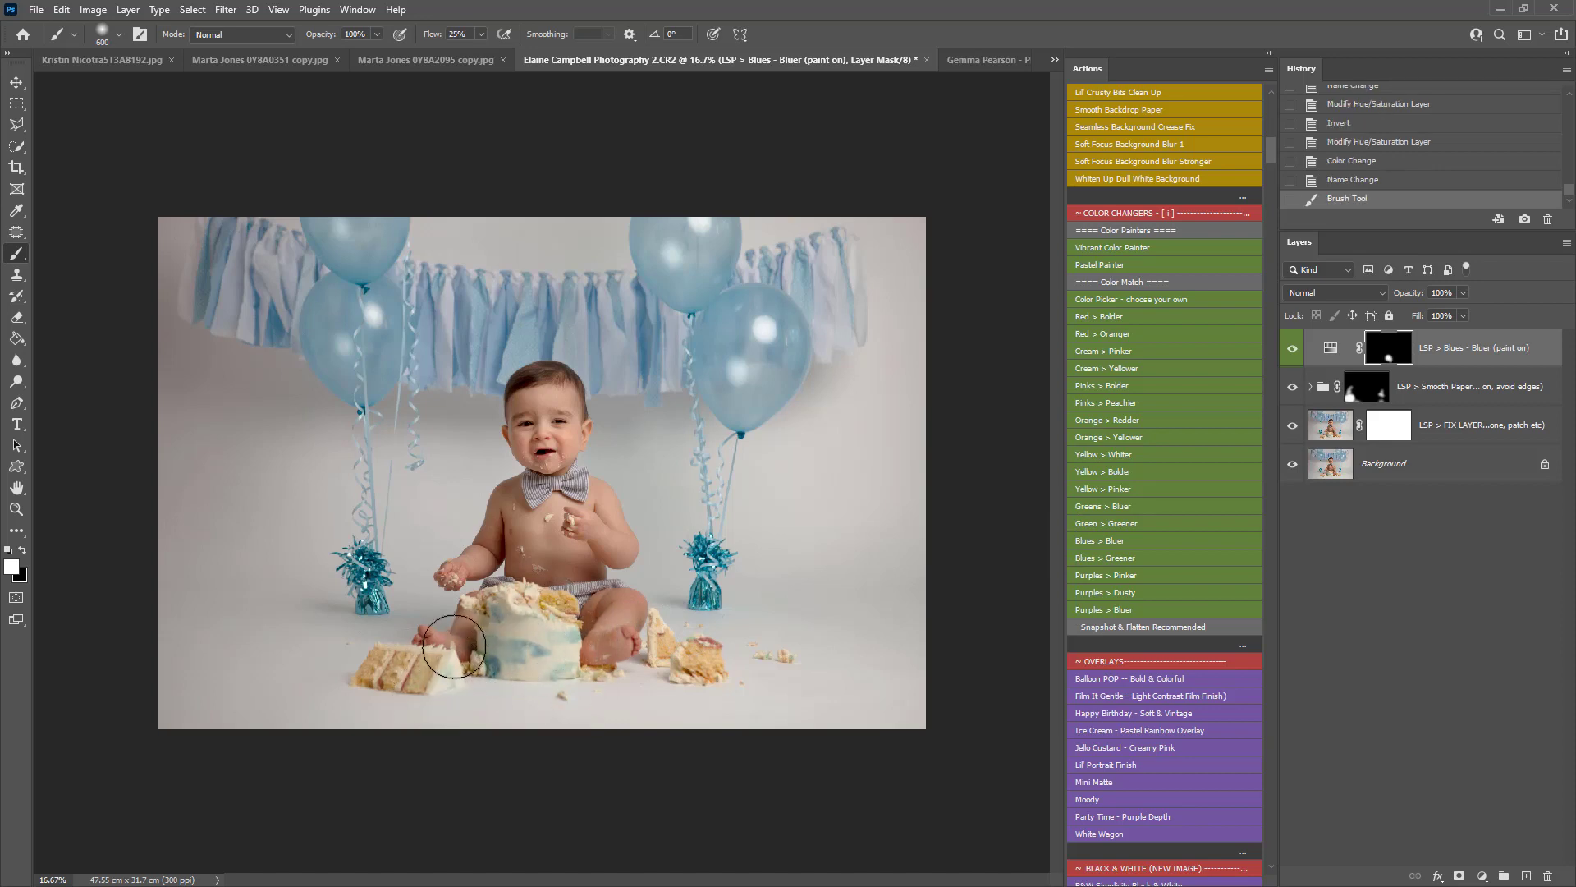
# Step: Brush the Bluer effect onto the cake, toggle it off and on to compare
pyautogui.moveTo(453, 649); pyautogui.dragTo(478, 659)
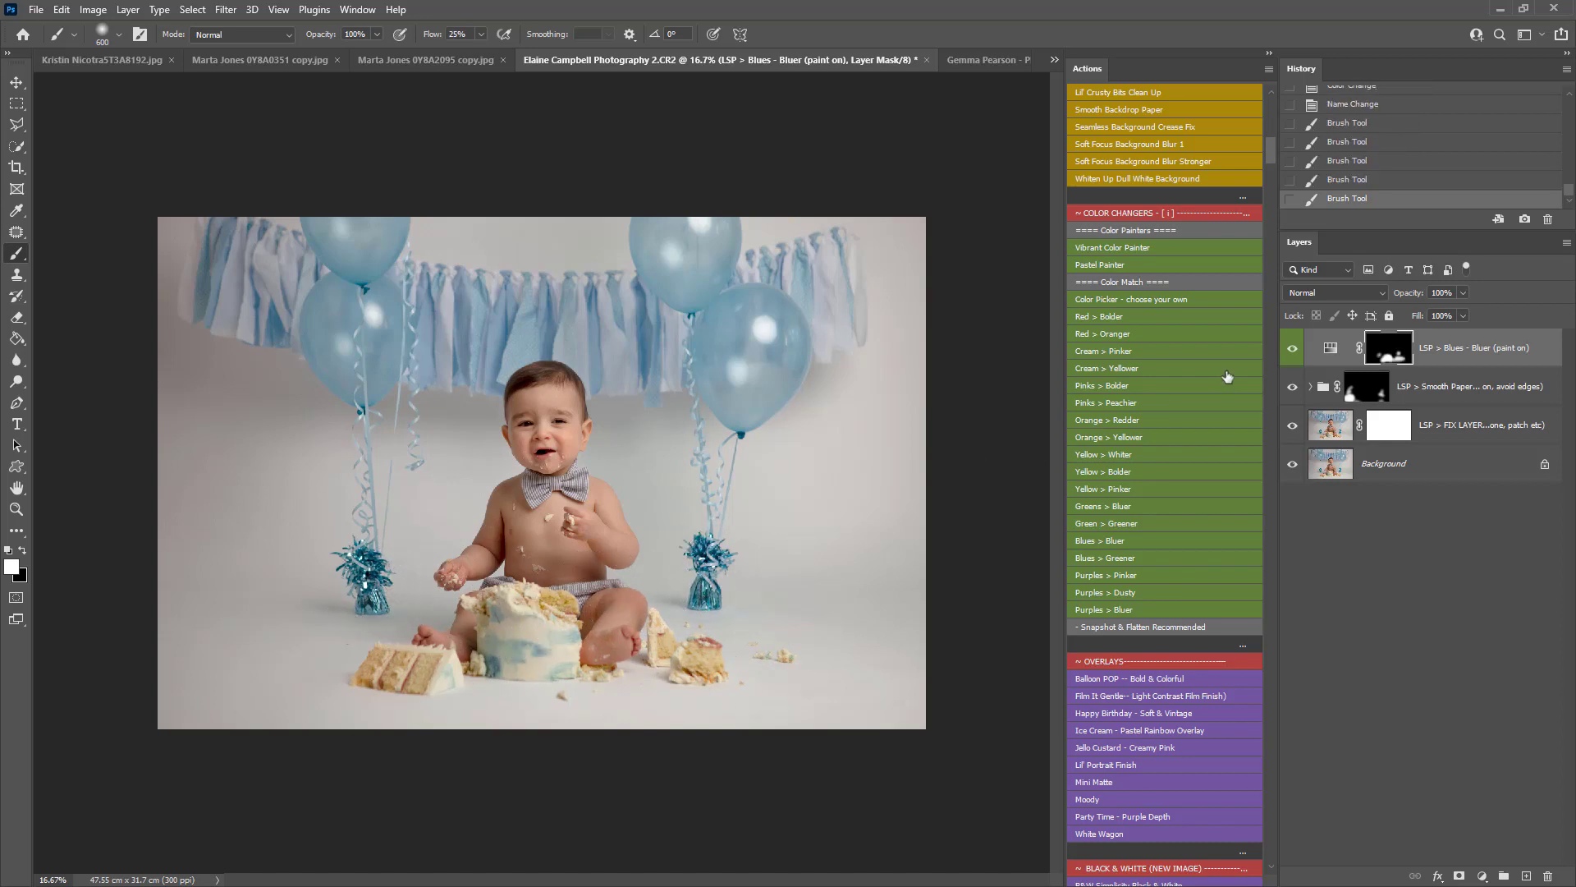
pyautogui.click(1293, 348)
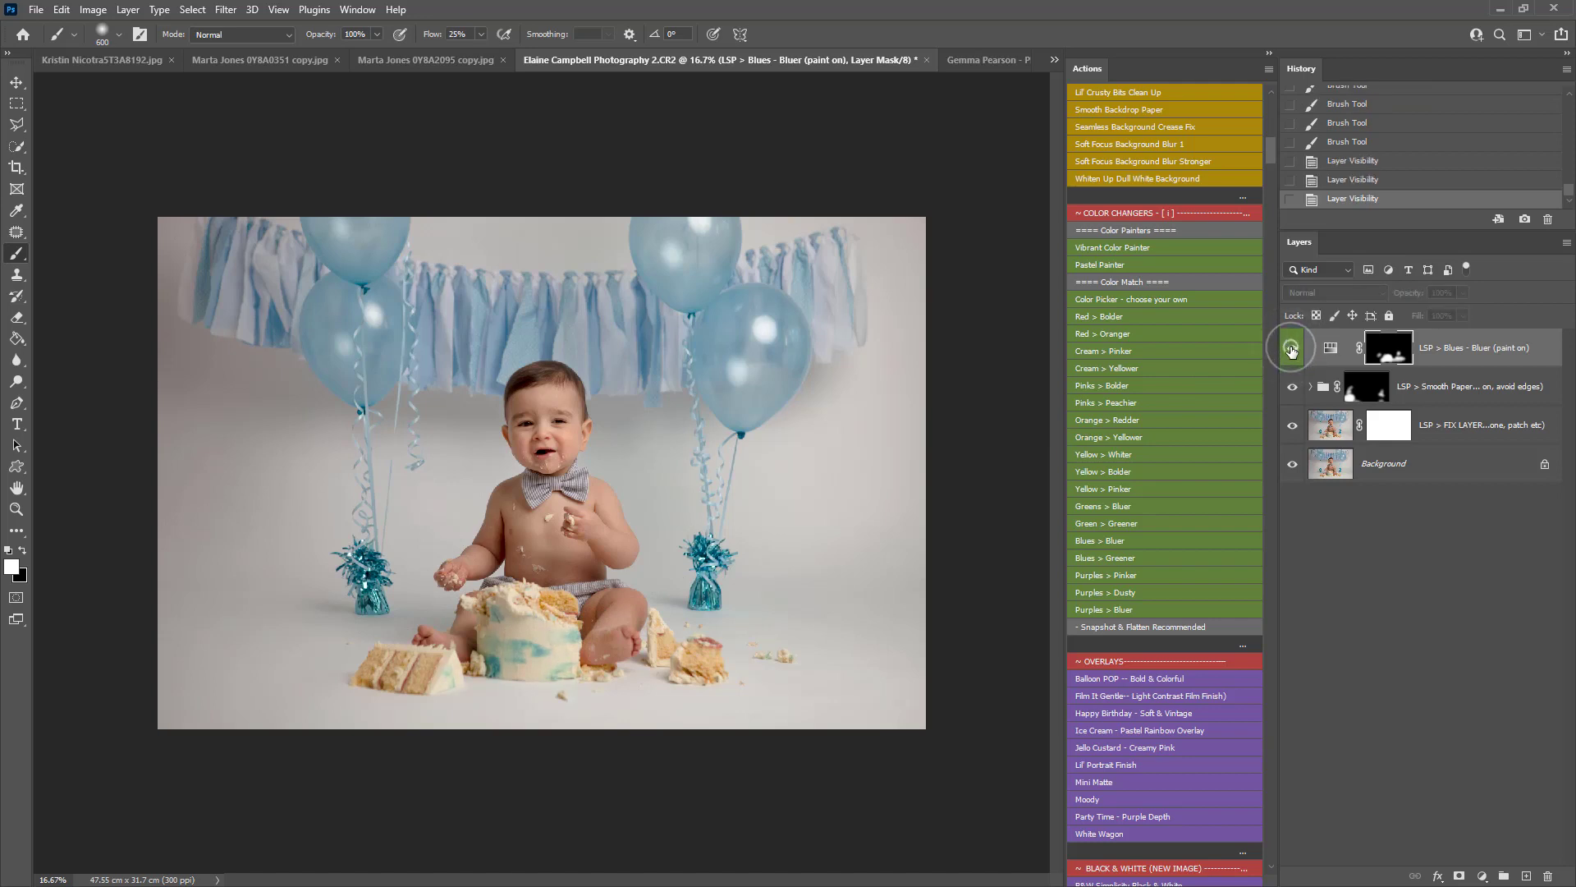
pyautogui.click(1292, 346)
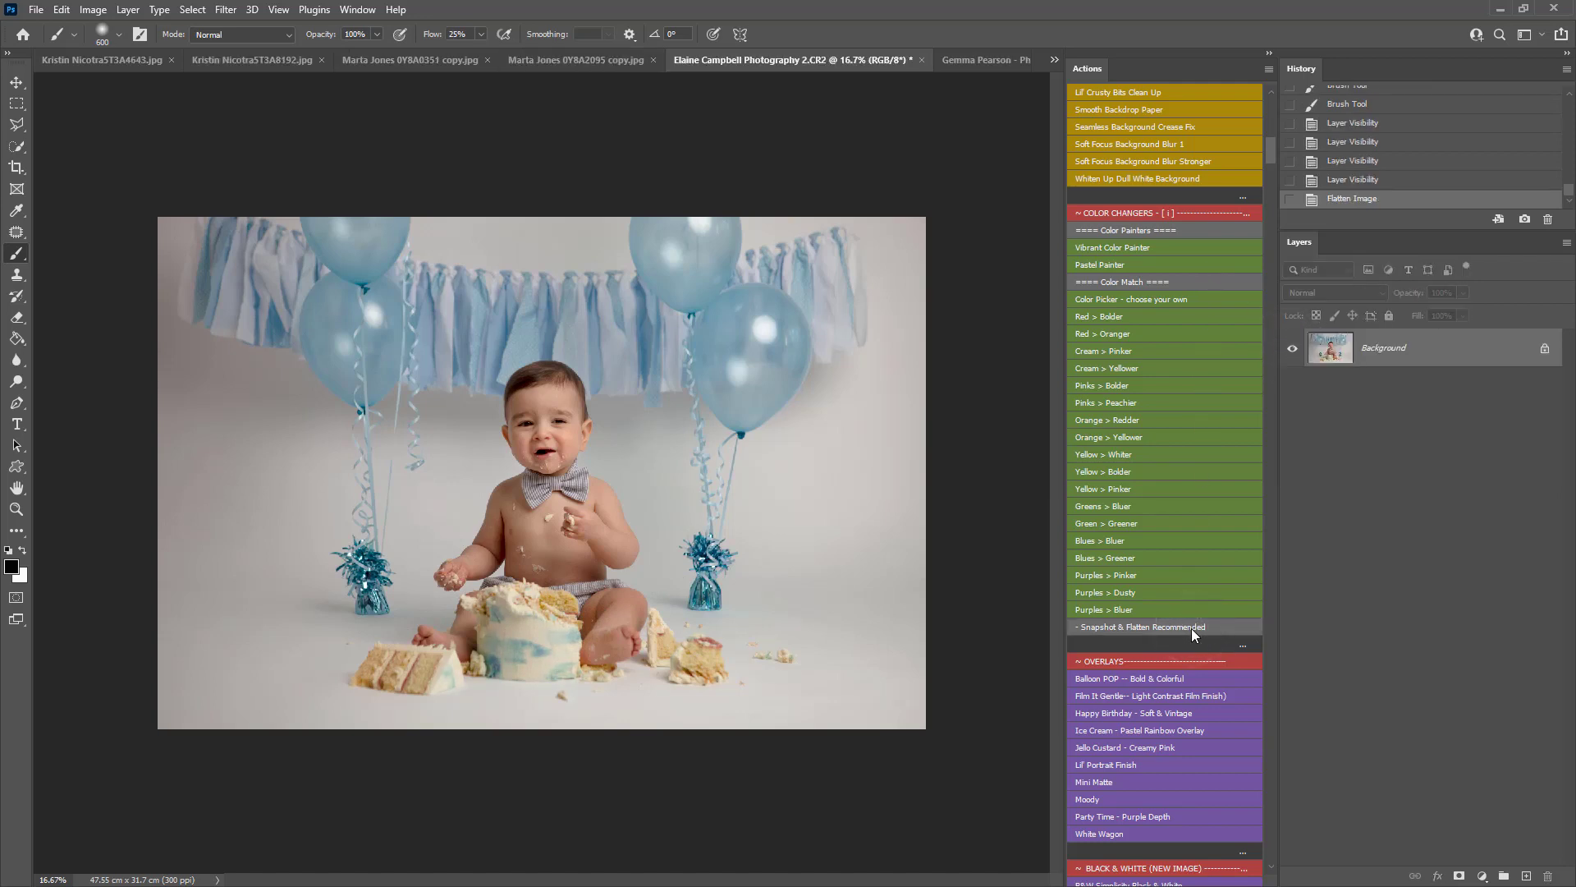
pyautogui.scroll(-3)
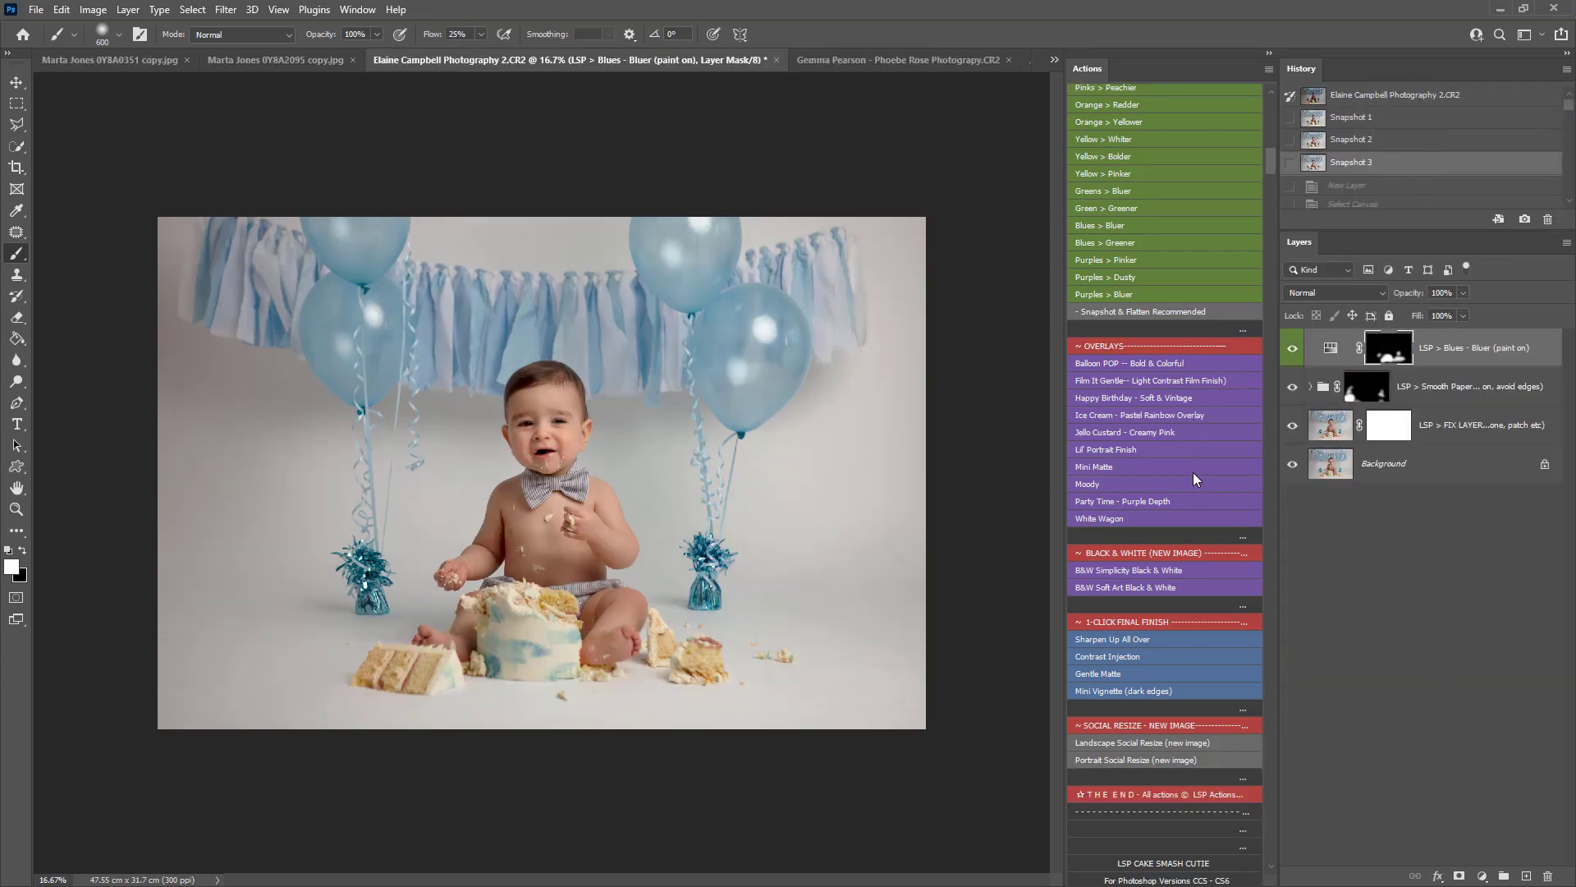
# Step: Apply the Party Time purple overlay from the Actions panel at 30% opacity
pyautogui.scroll(-3)
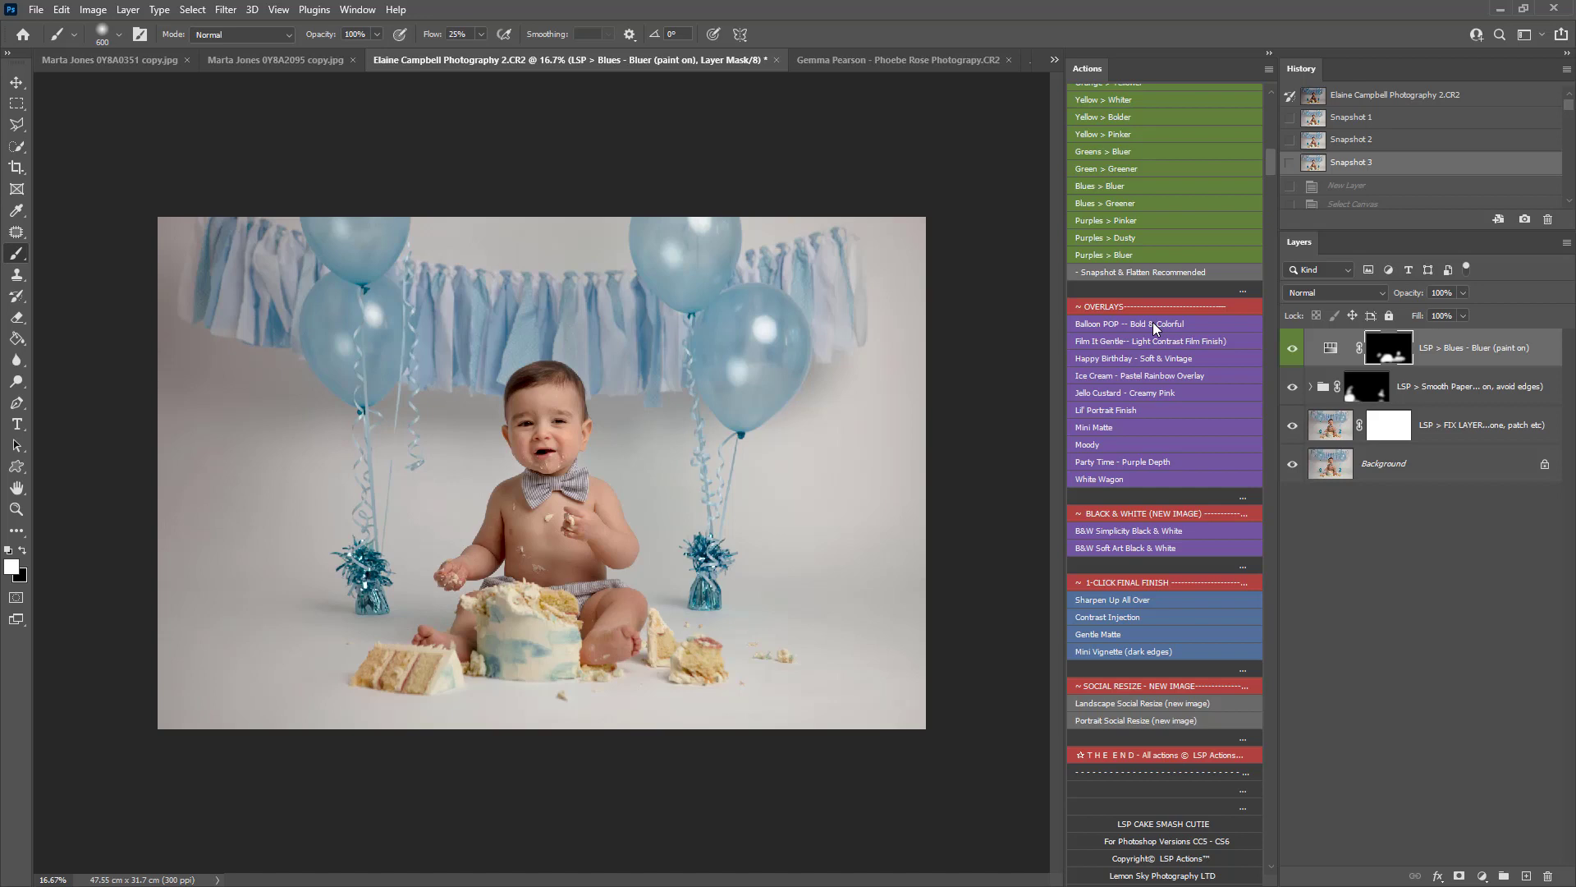
pyautogui.moveTo(1134, 364)
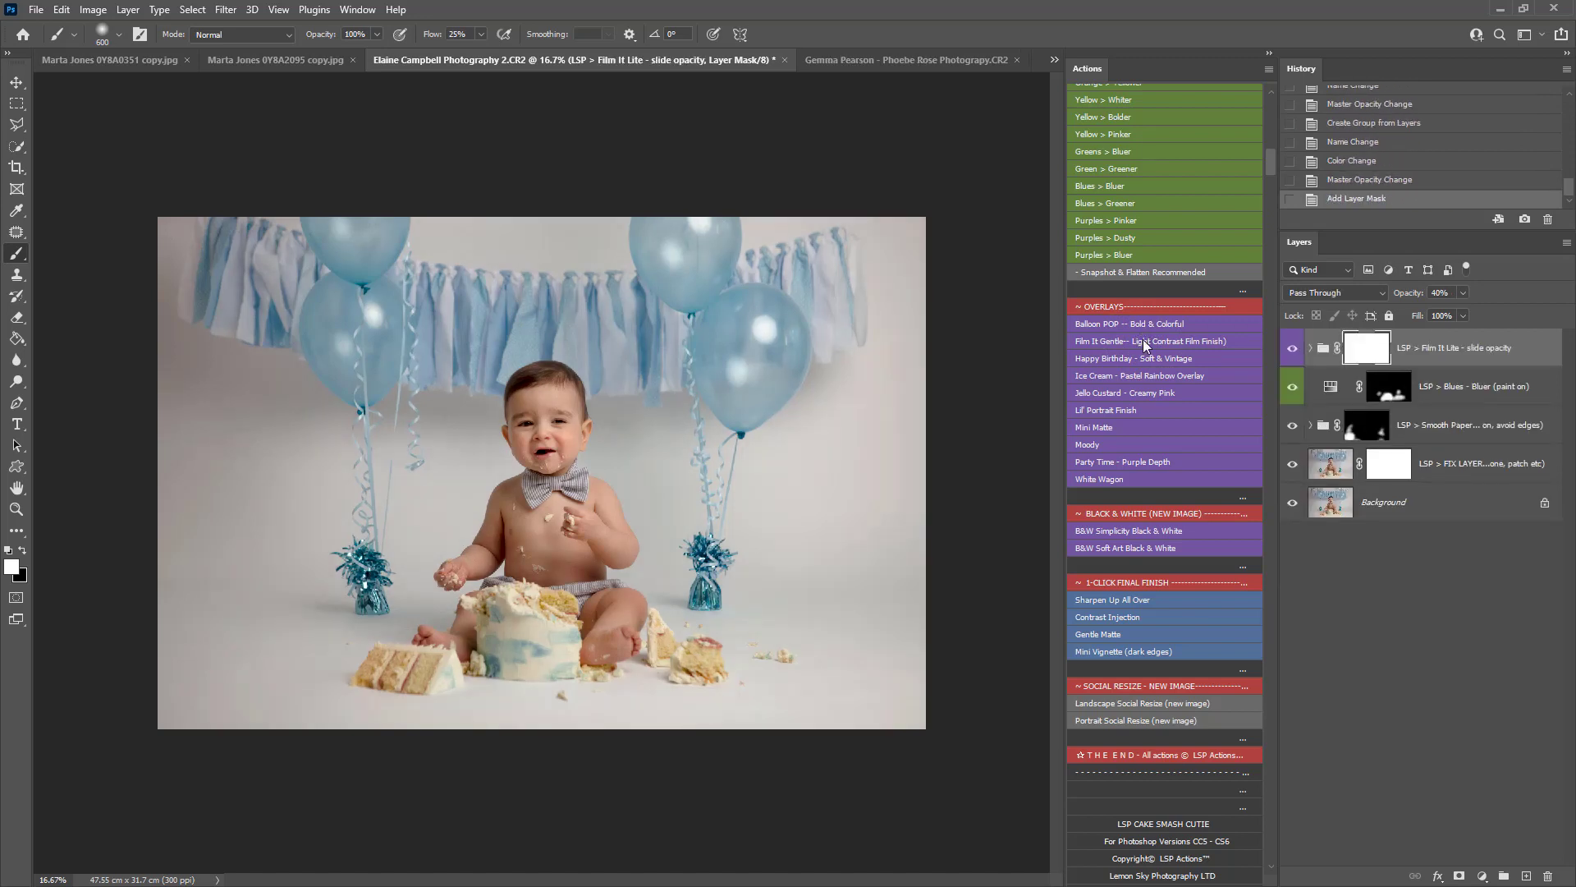
pyautogui.moveTo(1106, 464)
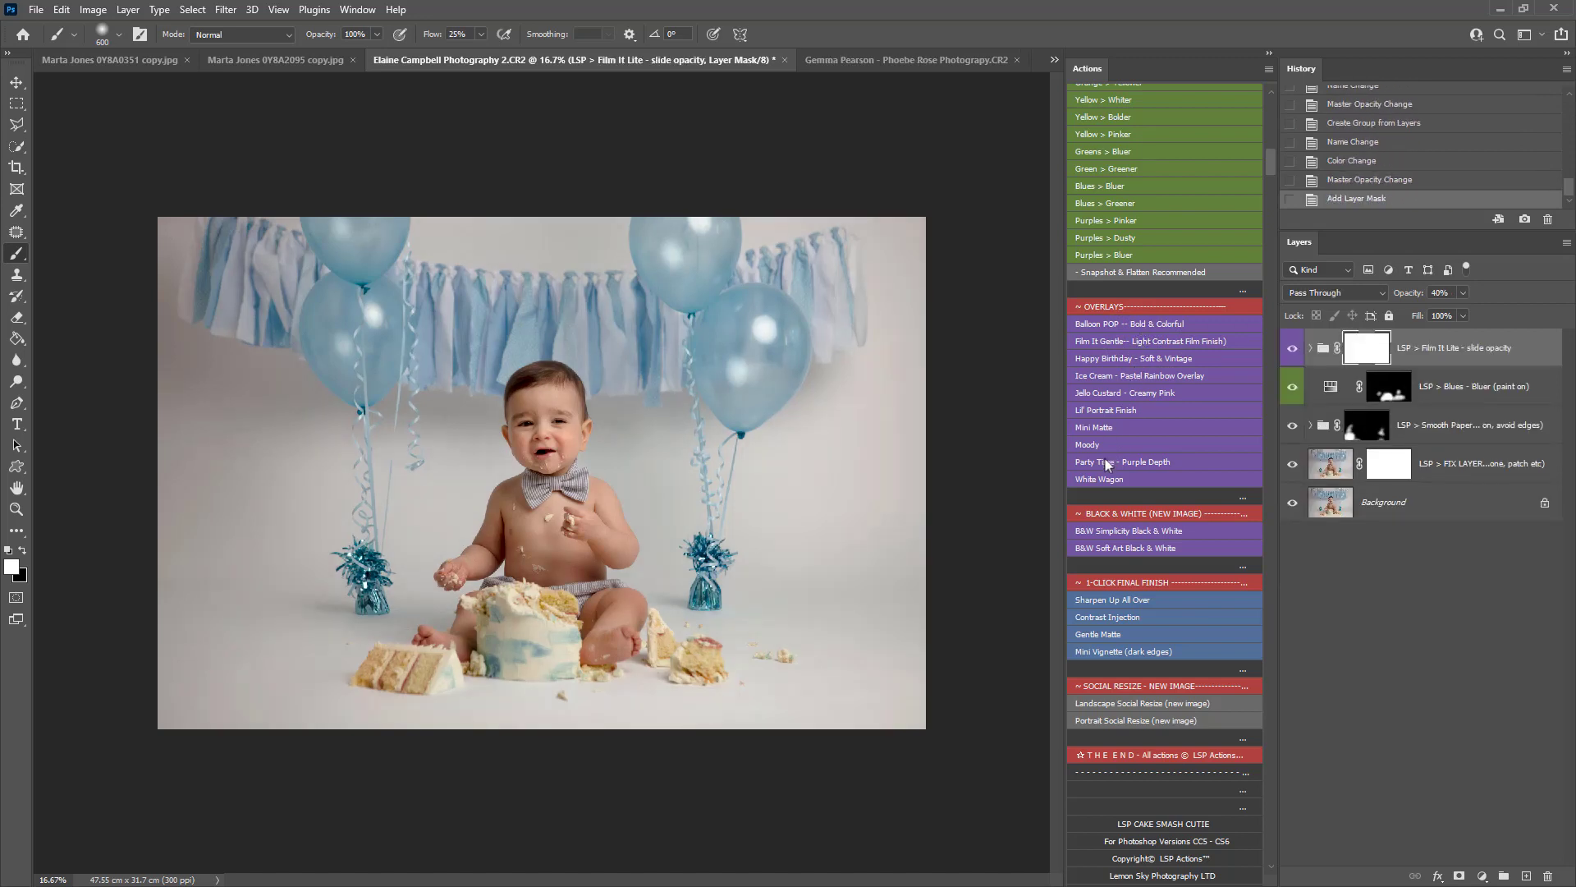
pyautogui.click(1098, 479)
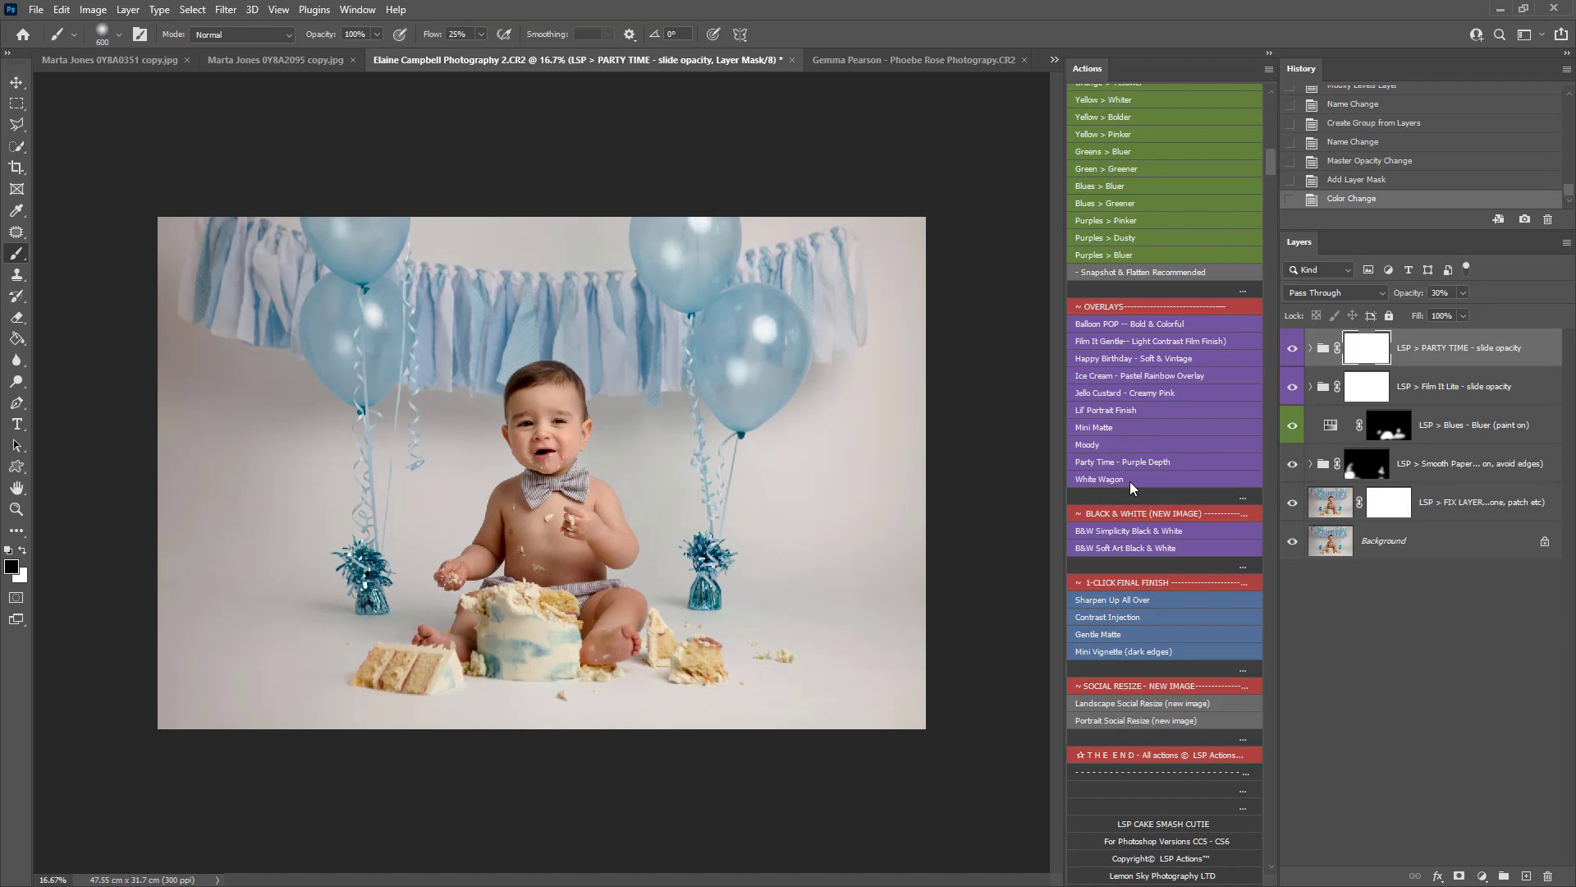
pyautogui.moveTo(1130, 480)
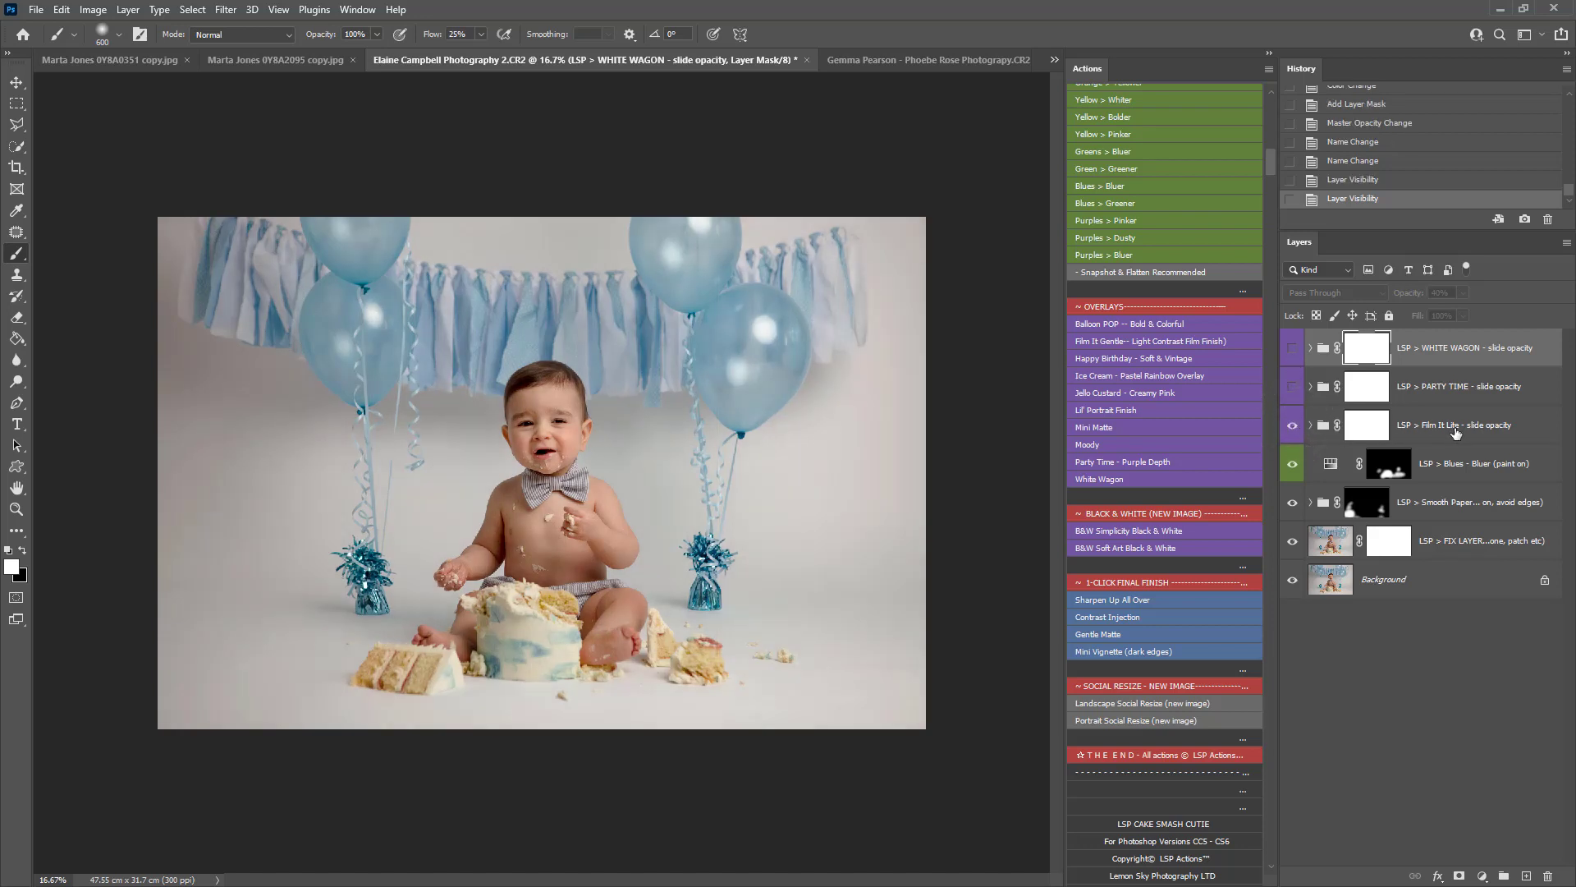
# Step: Lower Film It Lite to about 39% opacity and fade White Wagon to a faint strength
pyautogui.moveTo(1456, 310); pyautogui.dragTo(1469, 309)
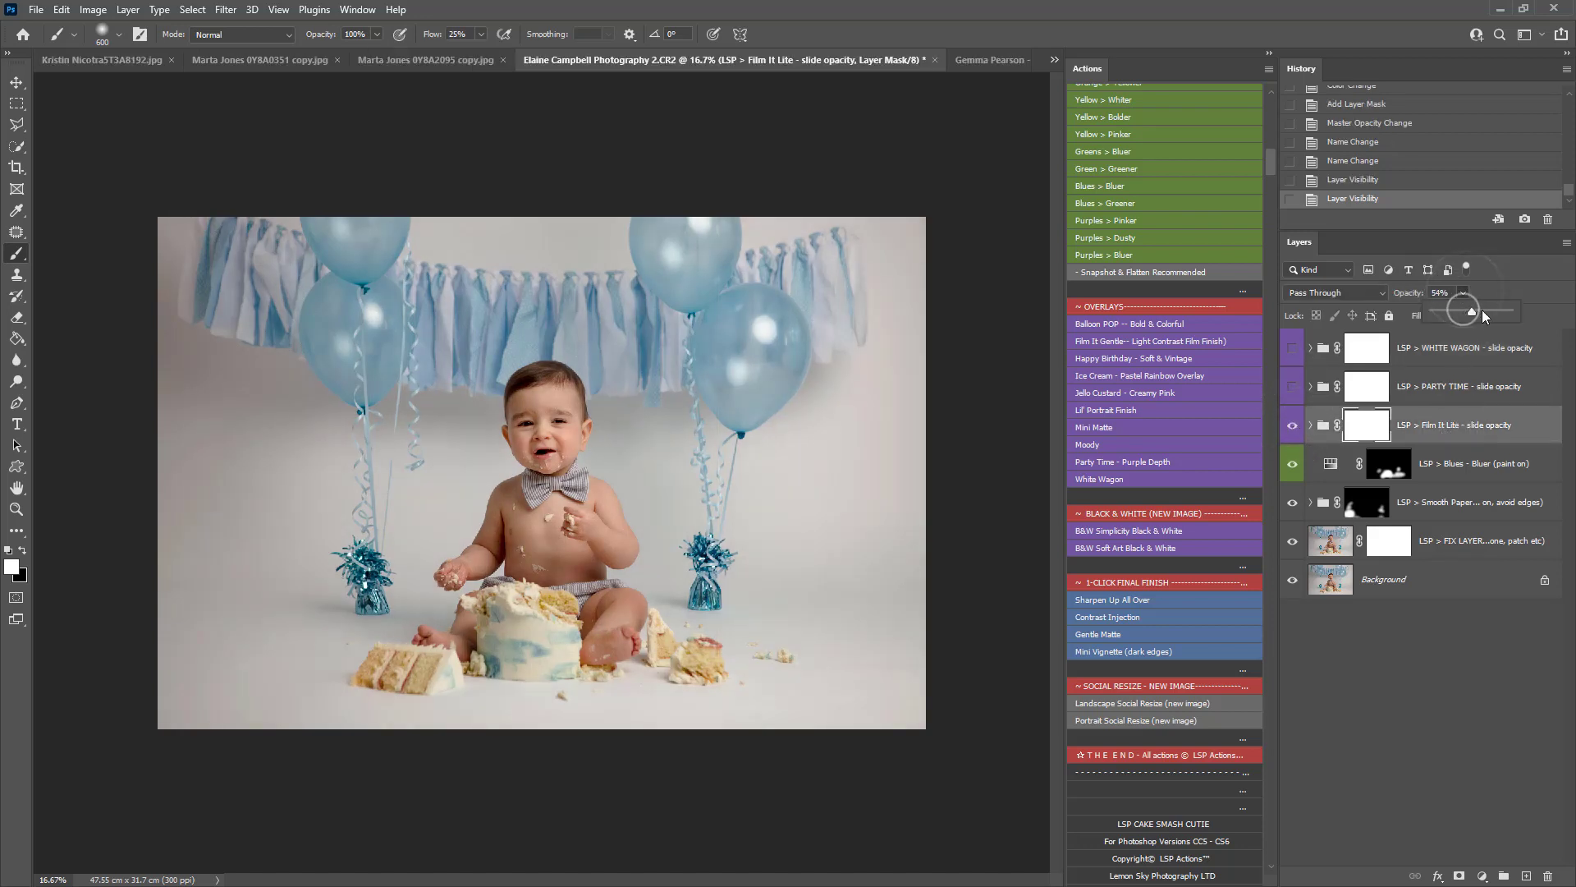
pyautogui.moveTo(1468, 309); pyautogui.dragTo(1464, 309)
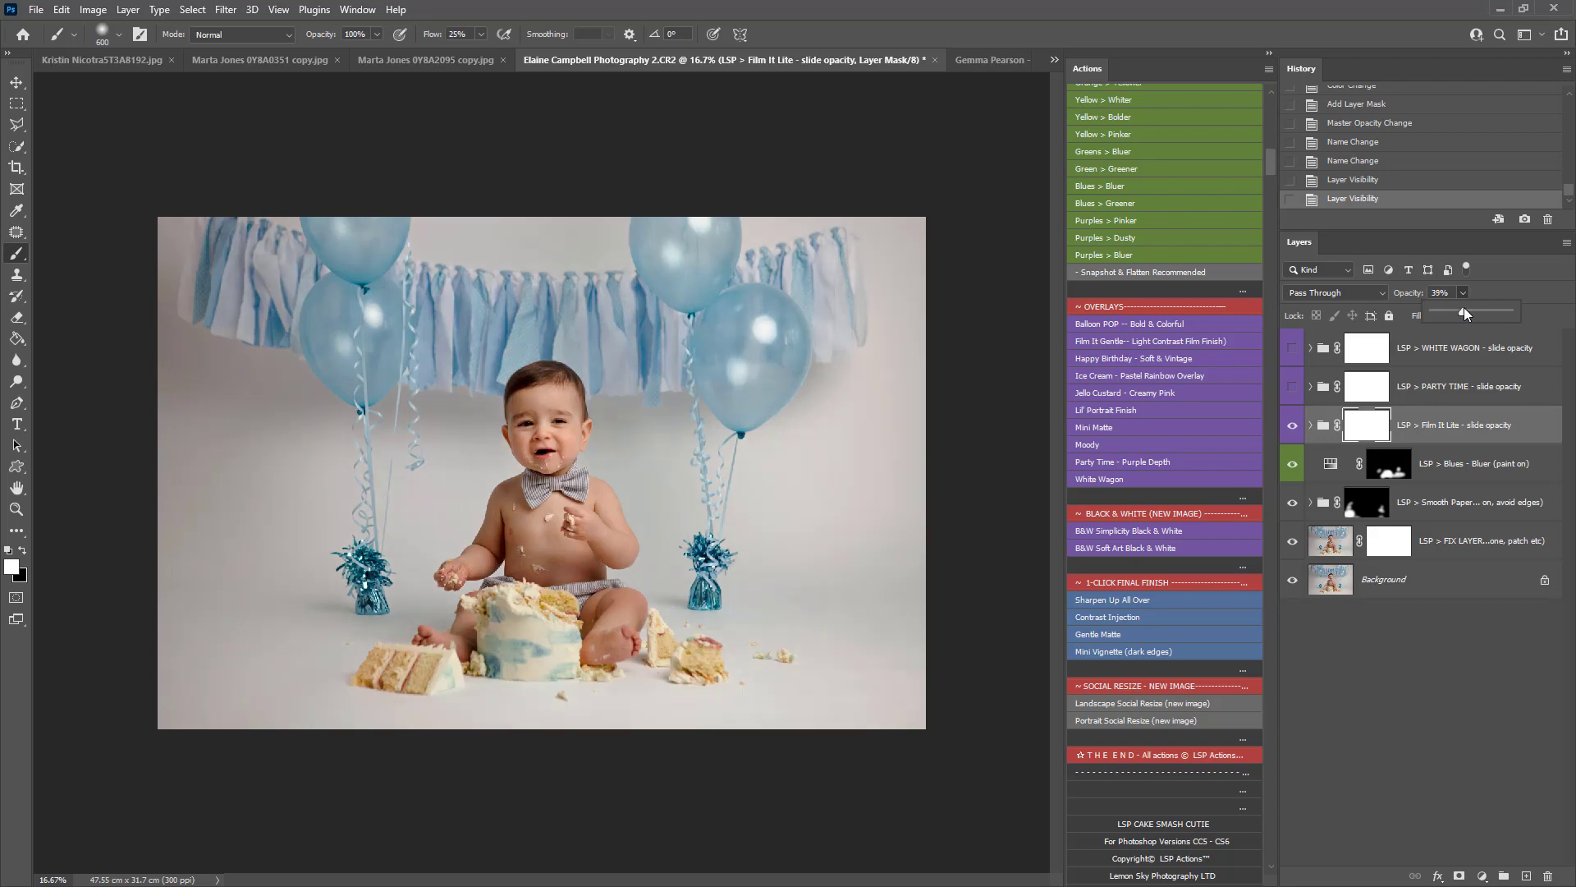
pyautogui.click(1294, 390)
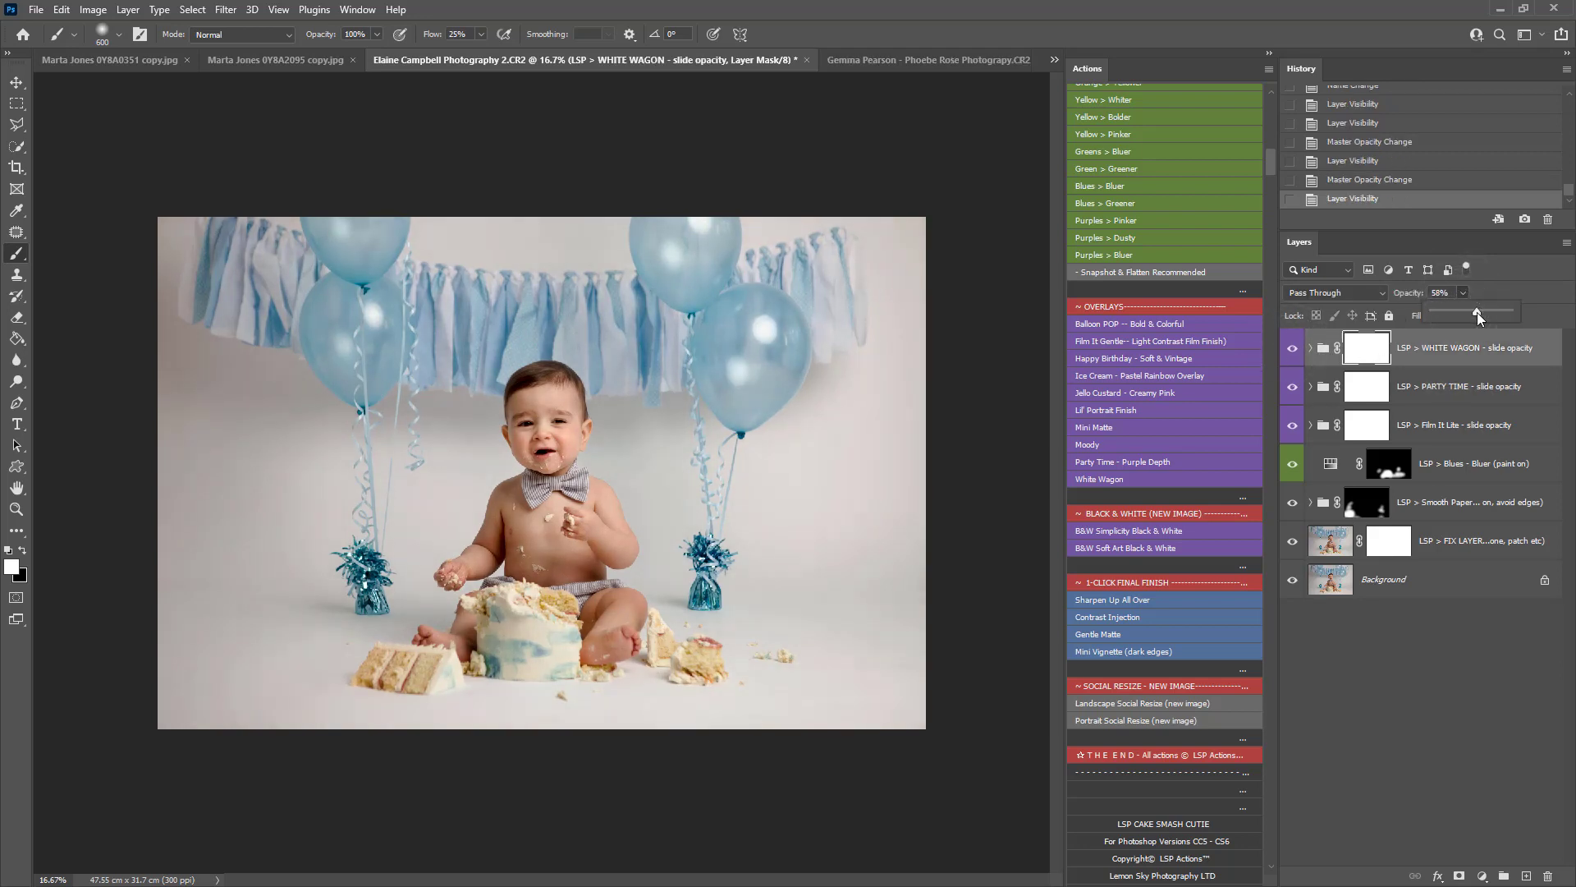
pyautogui.moveTo(1478, 313); pyautogui.dragTo(1447, 312)
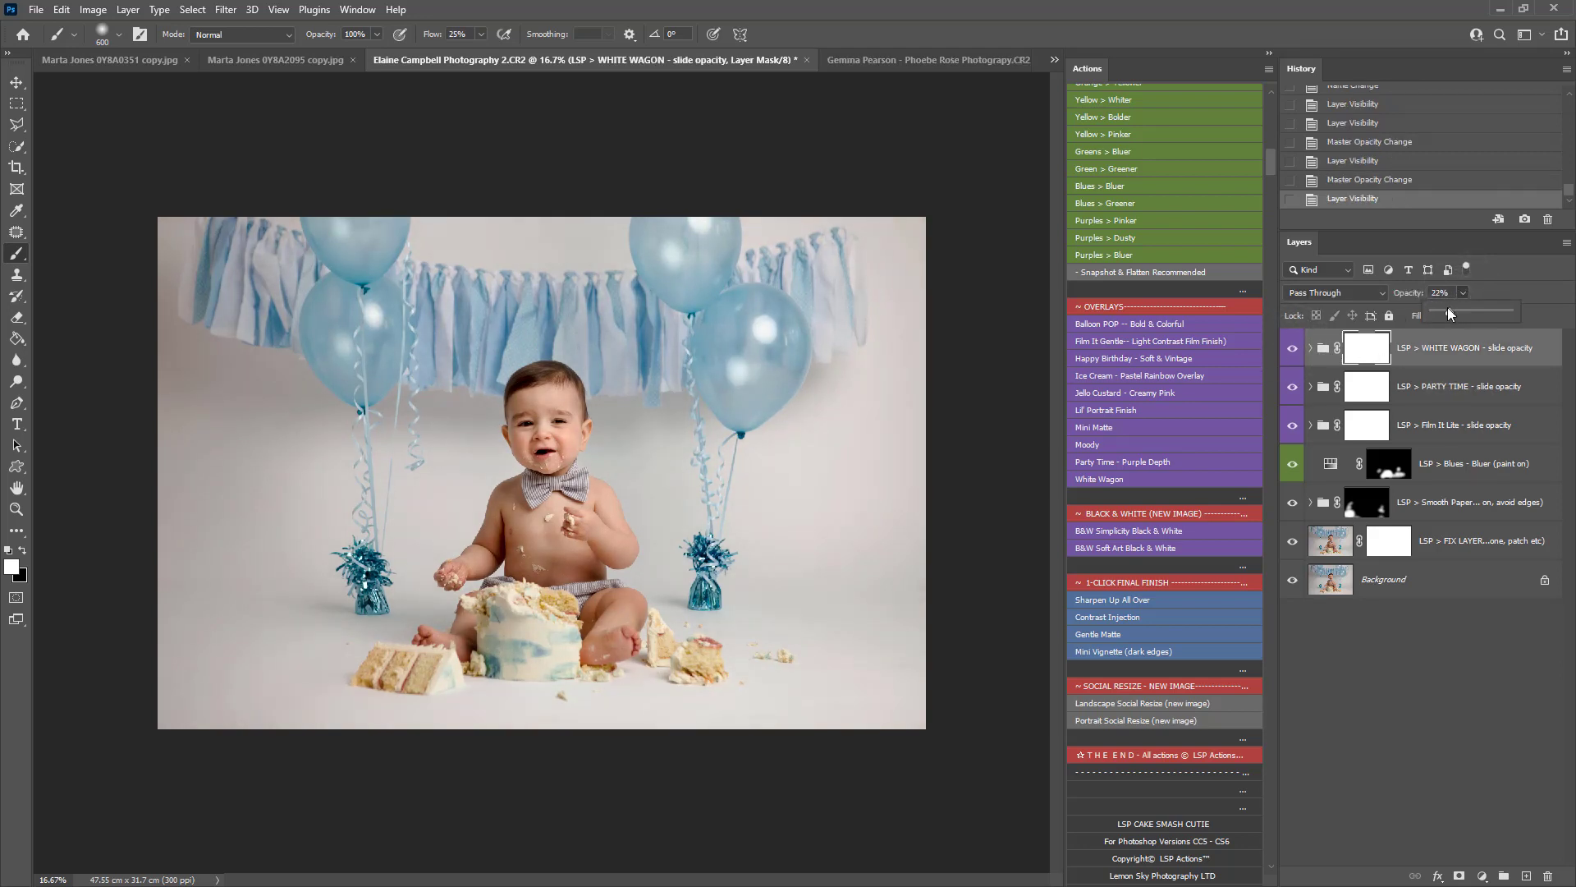
pyautogui.click(1468, 385)
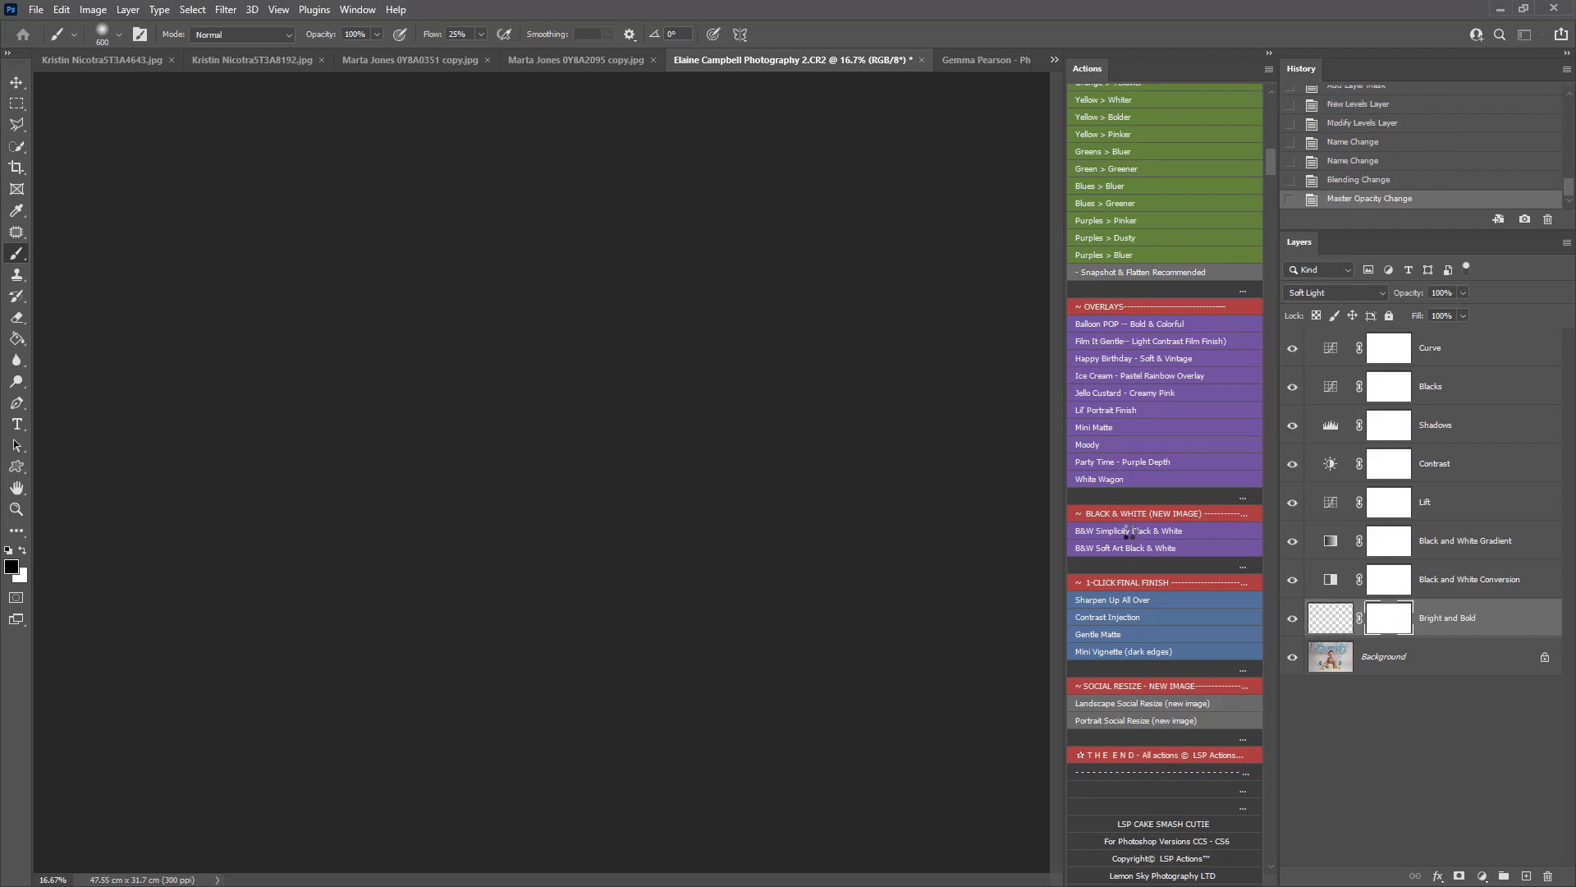
# Step: Play Simplicity B&W, expand its group and toggle the Shadows adjustment to compare
pyautogui.click(1128, 531)
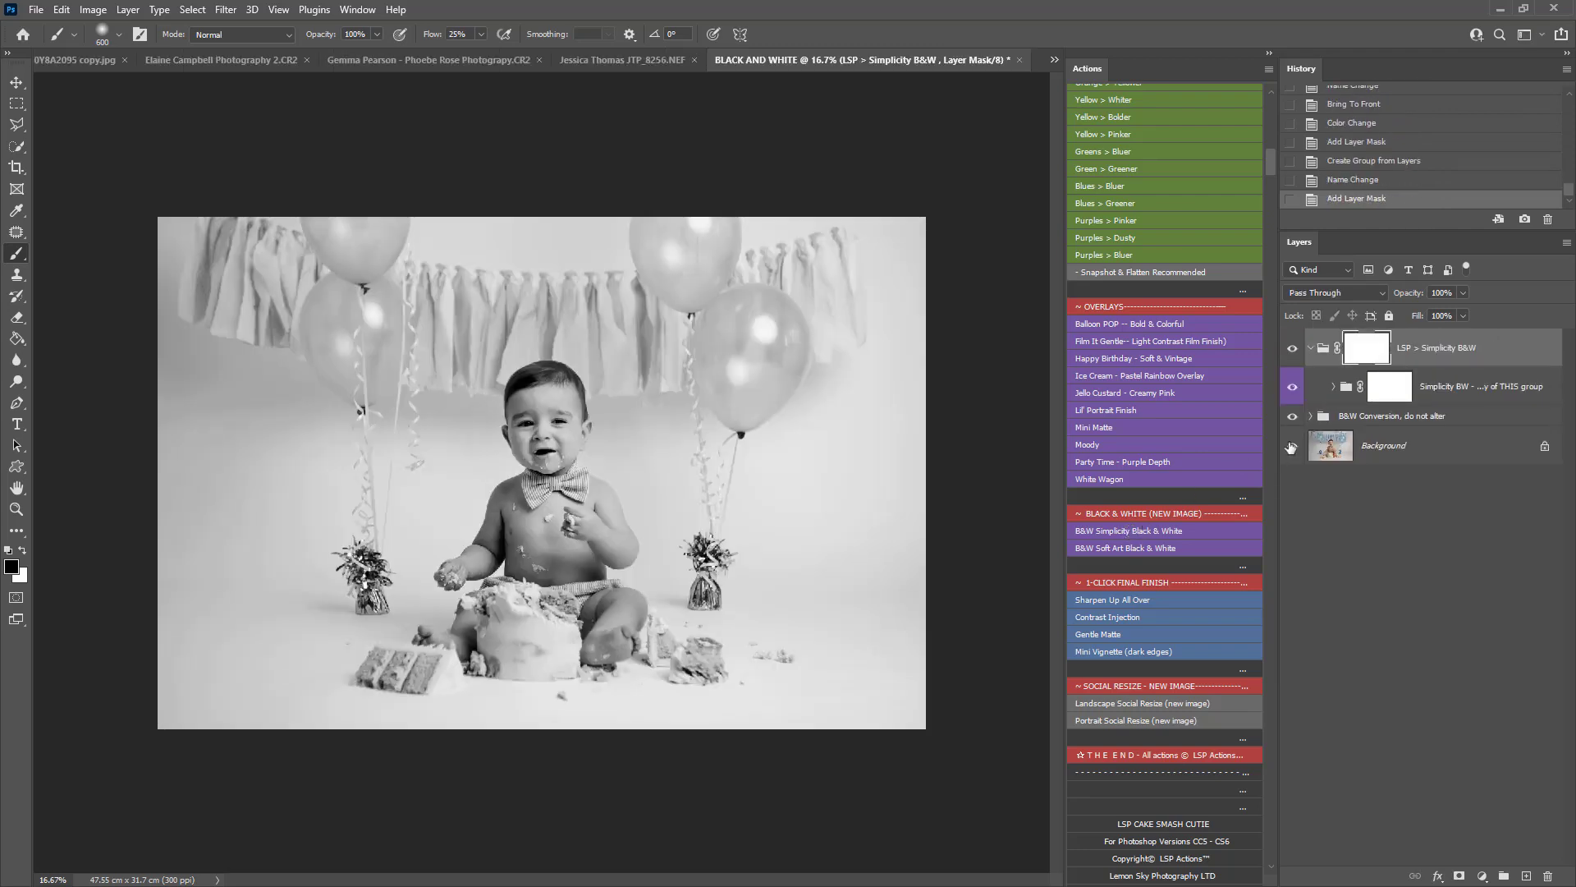
pyautogui.click(1334, 386)
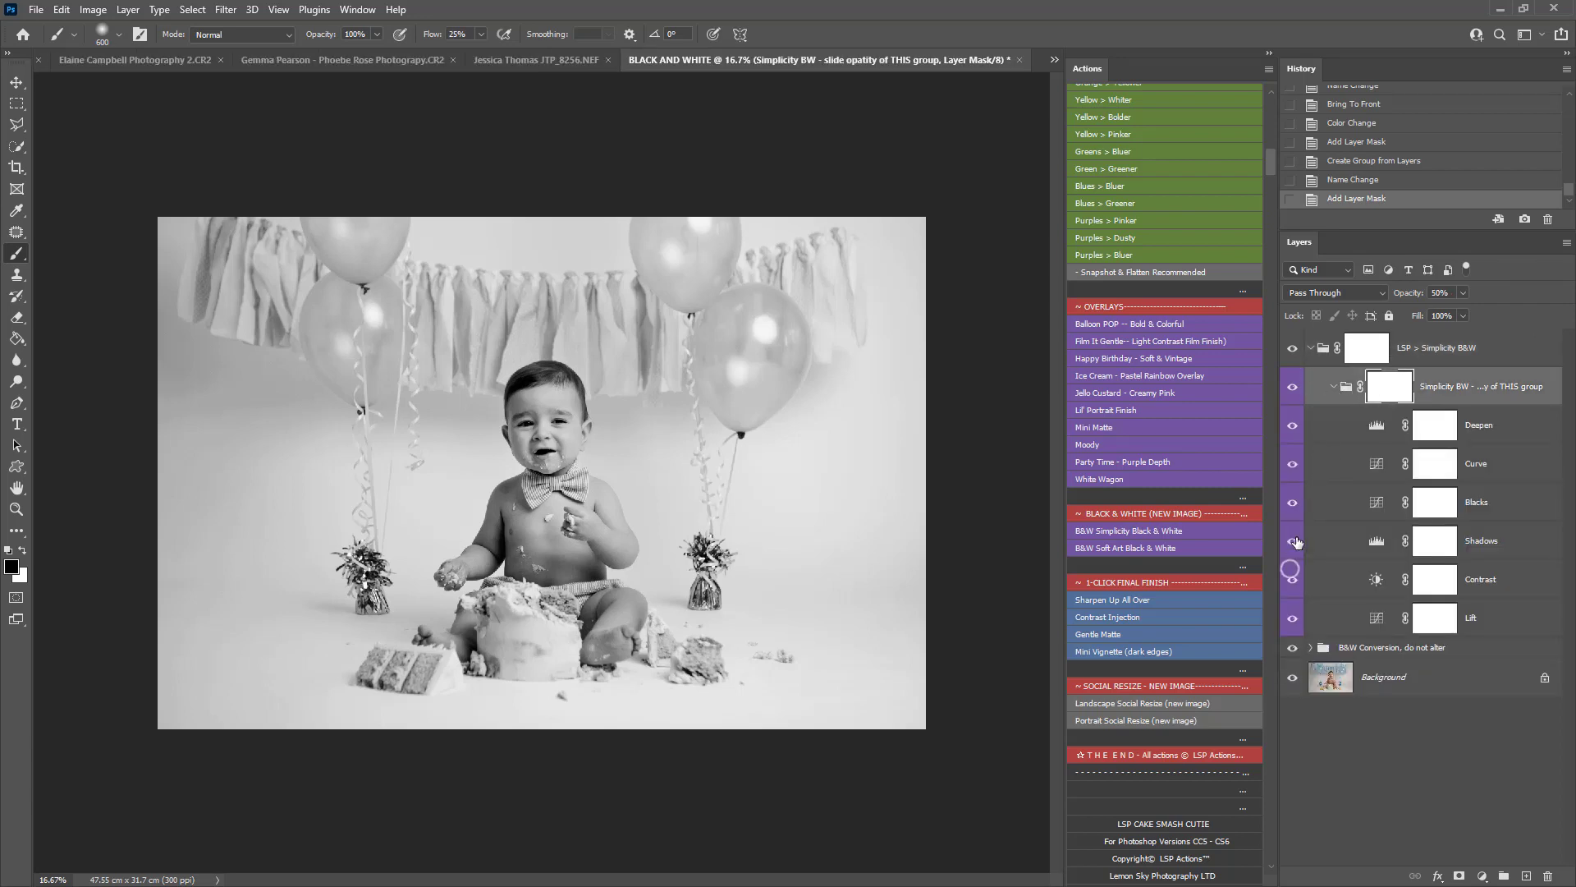
pyautogui.click(1293, 541)
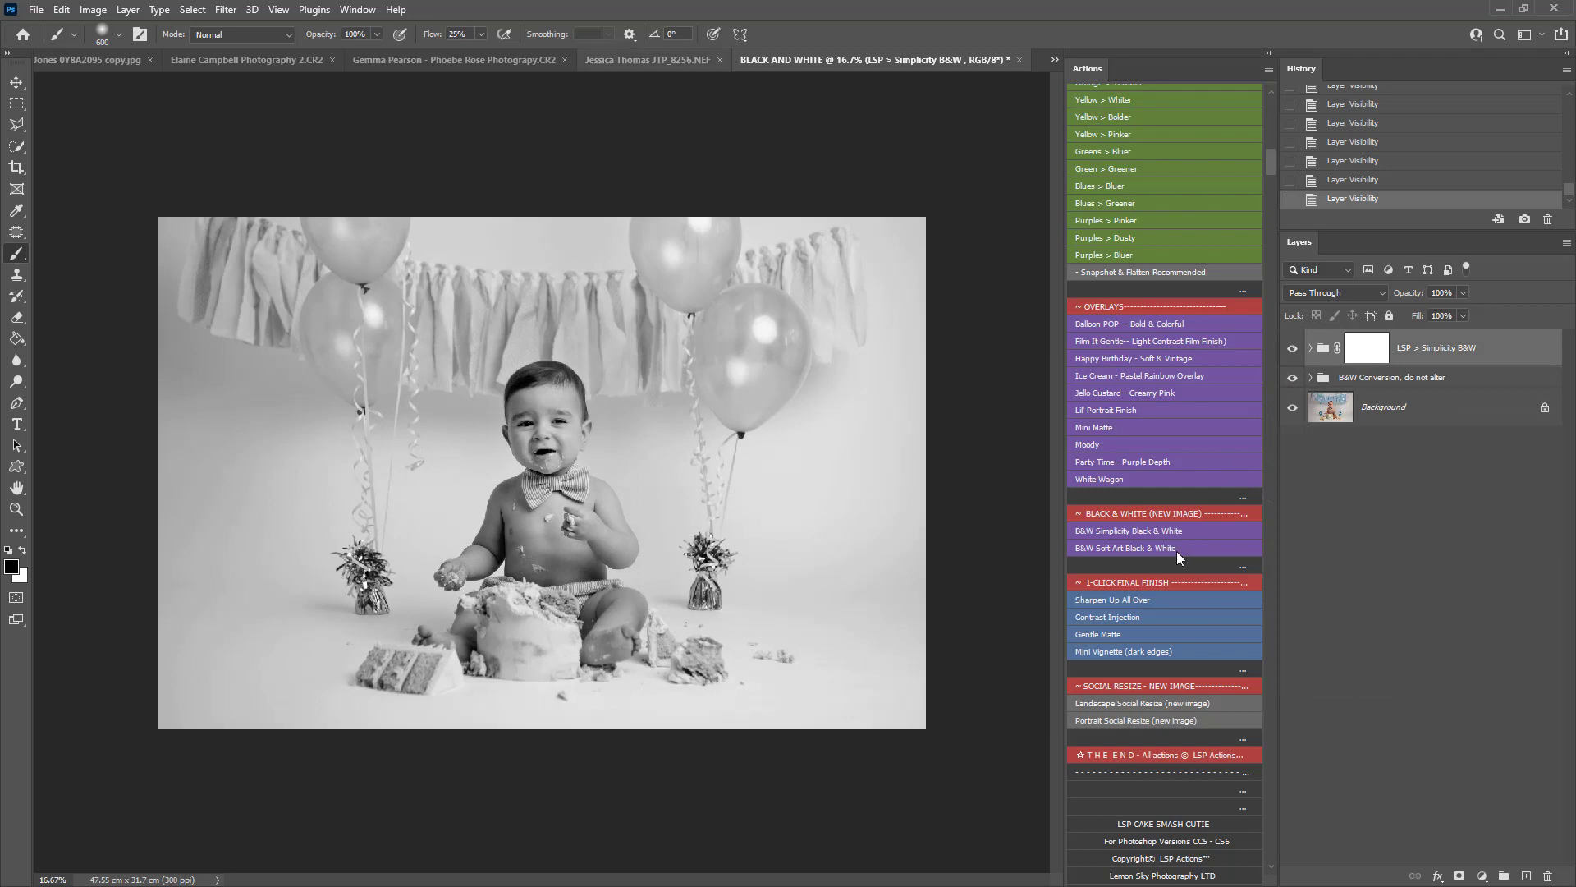
pyautogui.click(1021, 59)
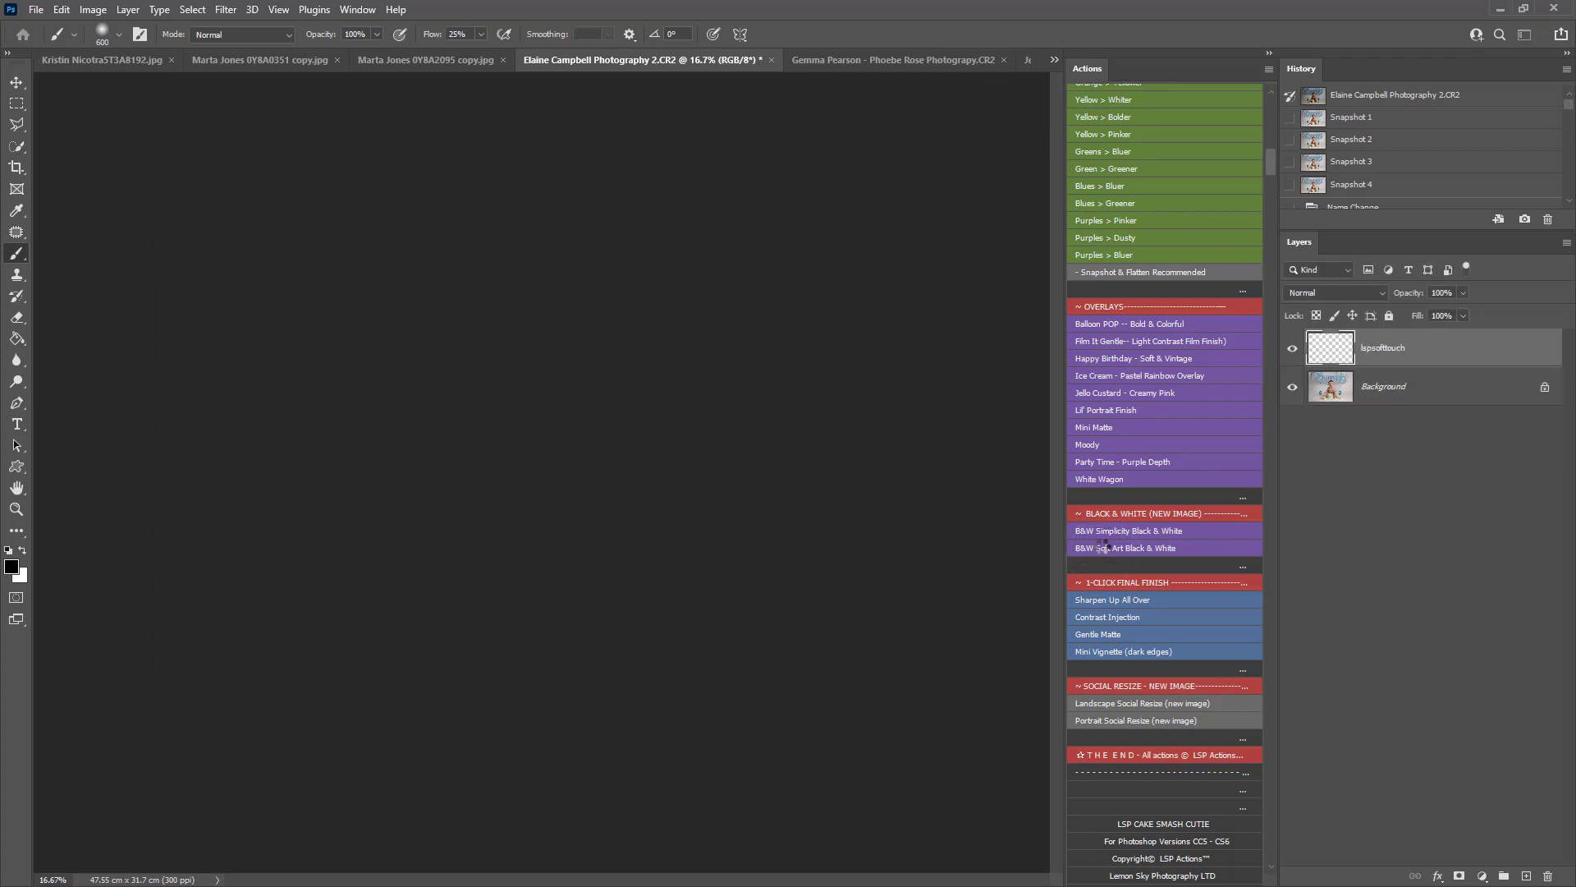
# Step: Play Soft Art B&W, paint shading onto the baby, lighten the face and compare Define Features
pyautogui.click(1126, 547)
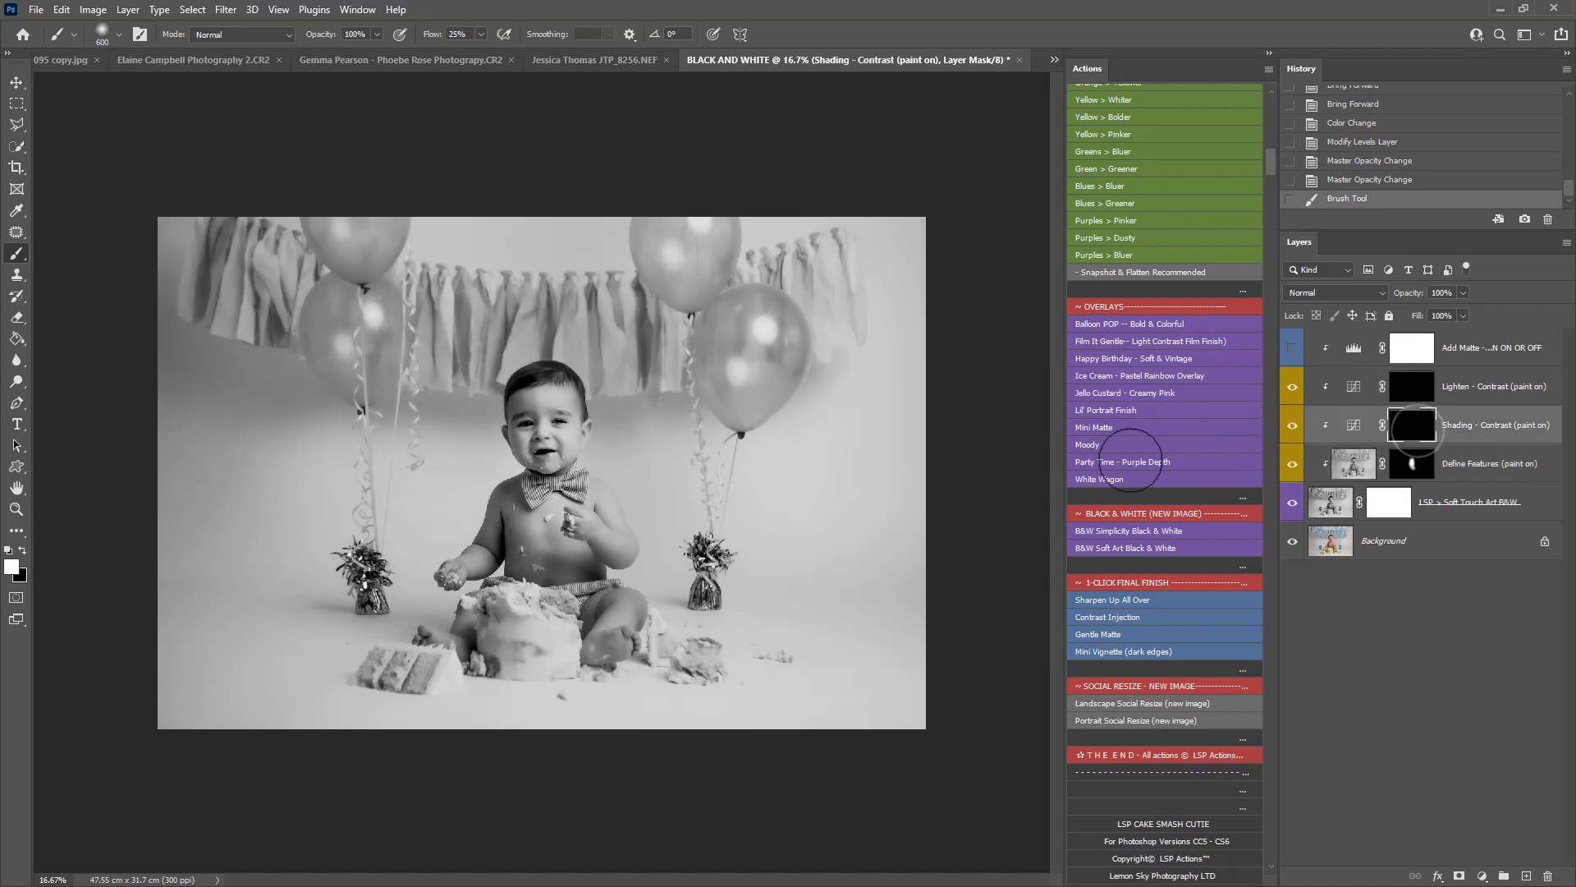
pyautogui.moveTo(1106, 458); pyautogui.dragTo(412, 633)
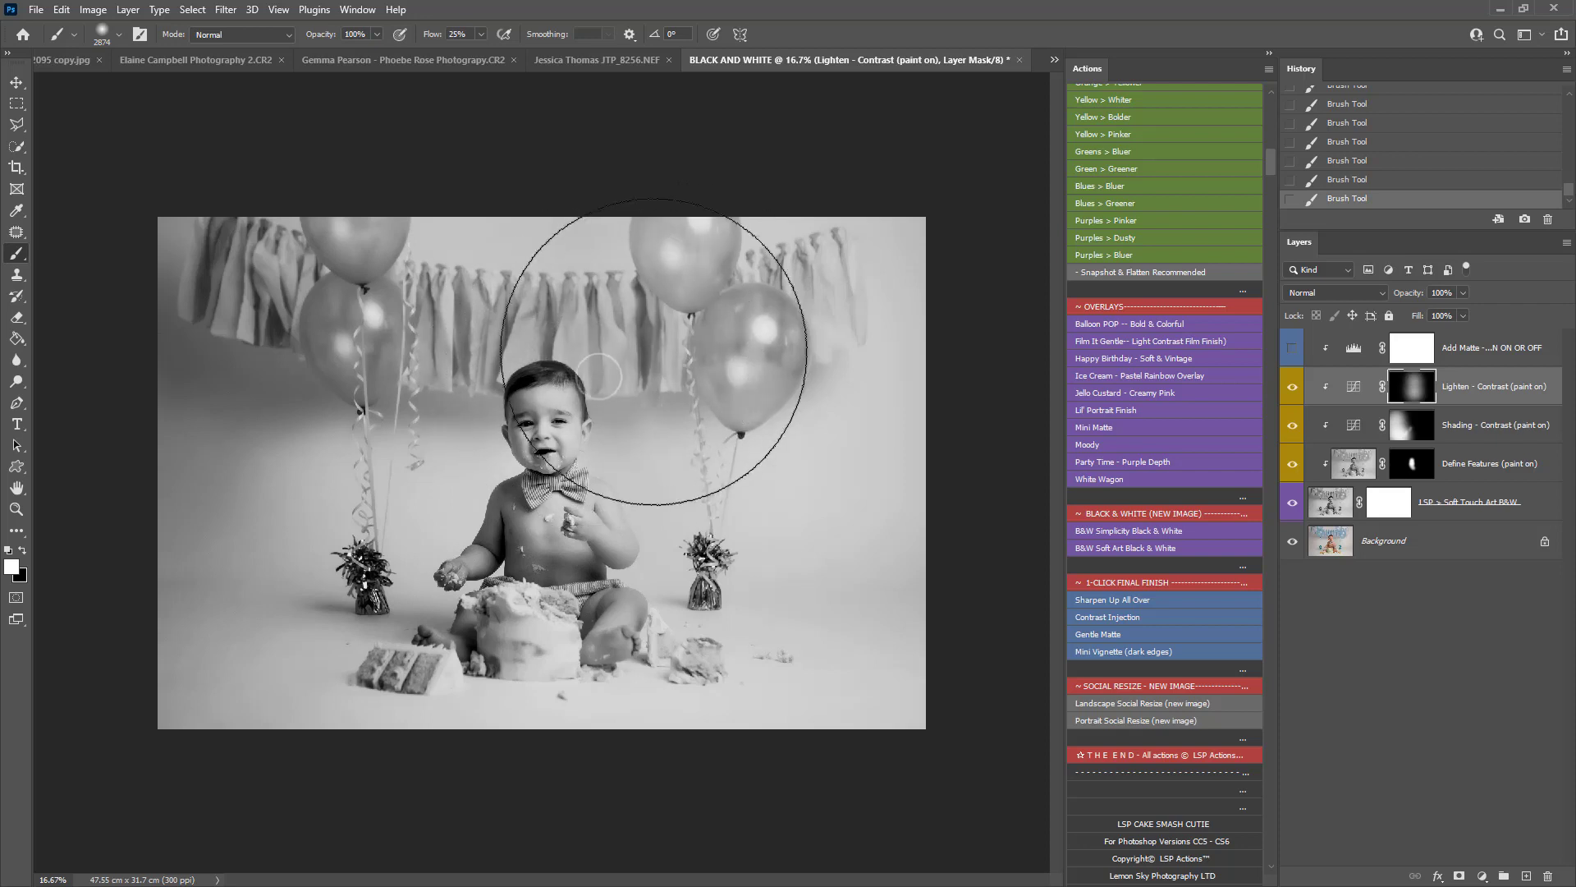
pyautogui.click(1291, 347)
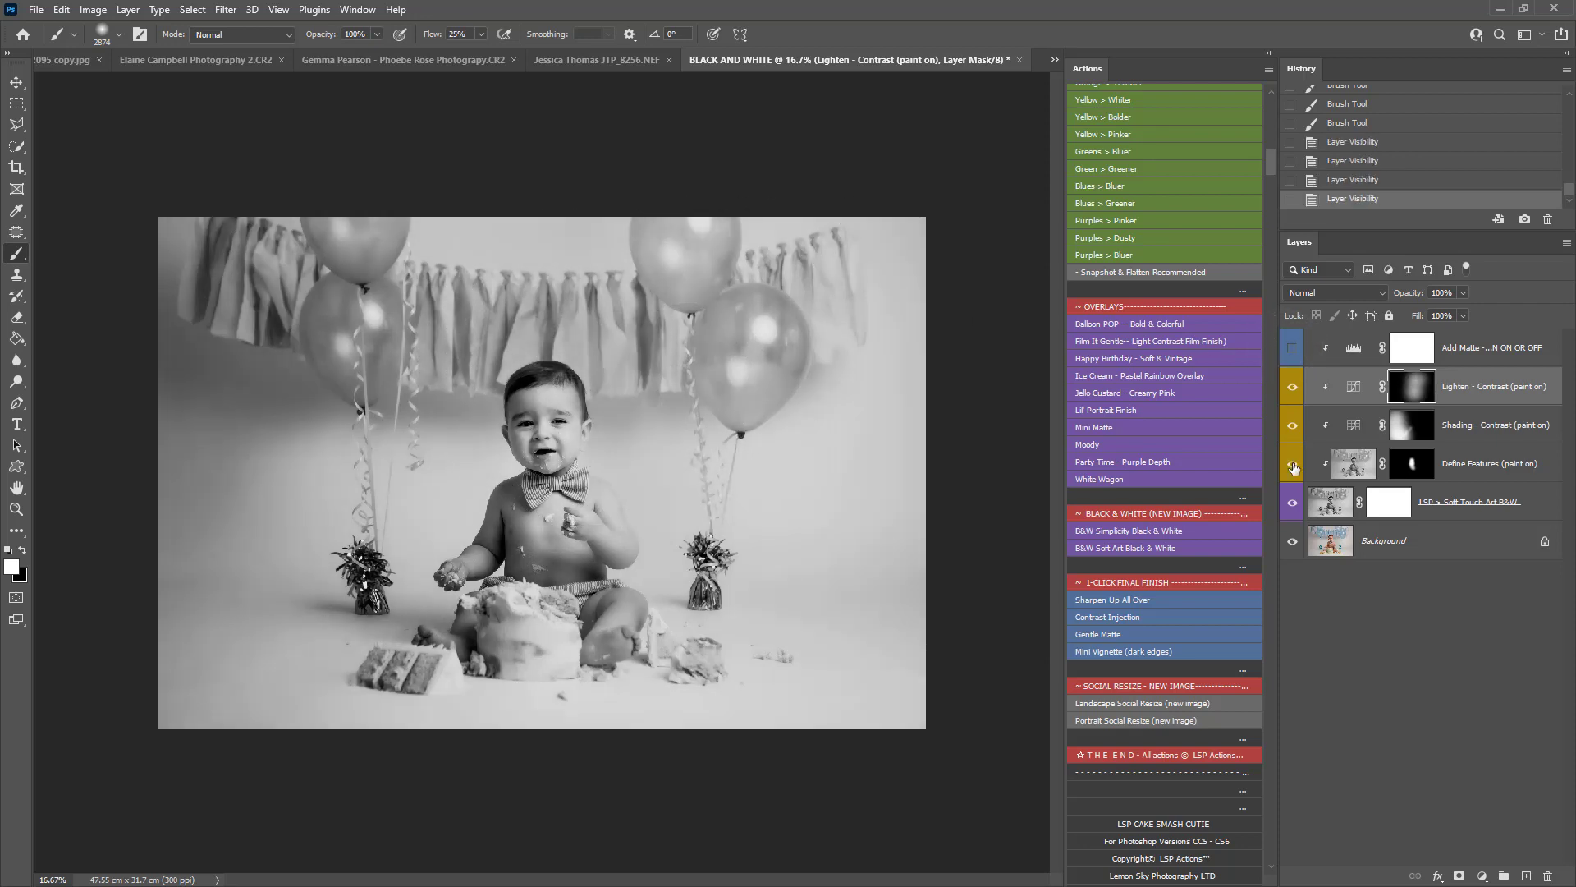
pyautogui.click(1293, 463)
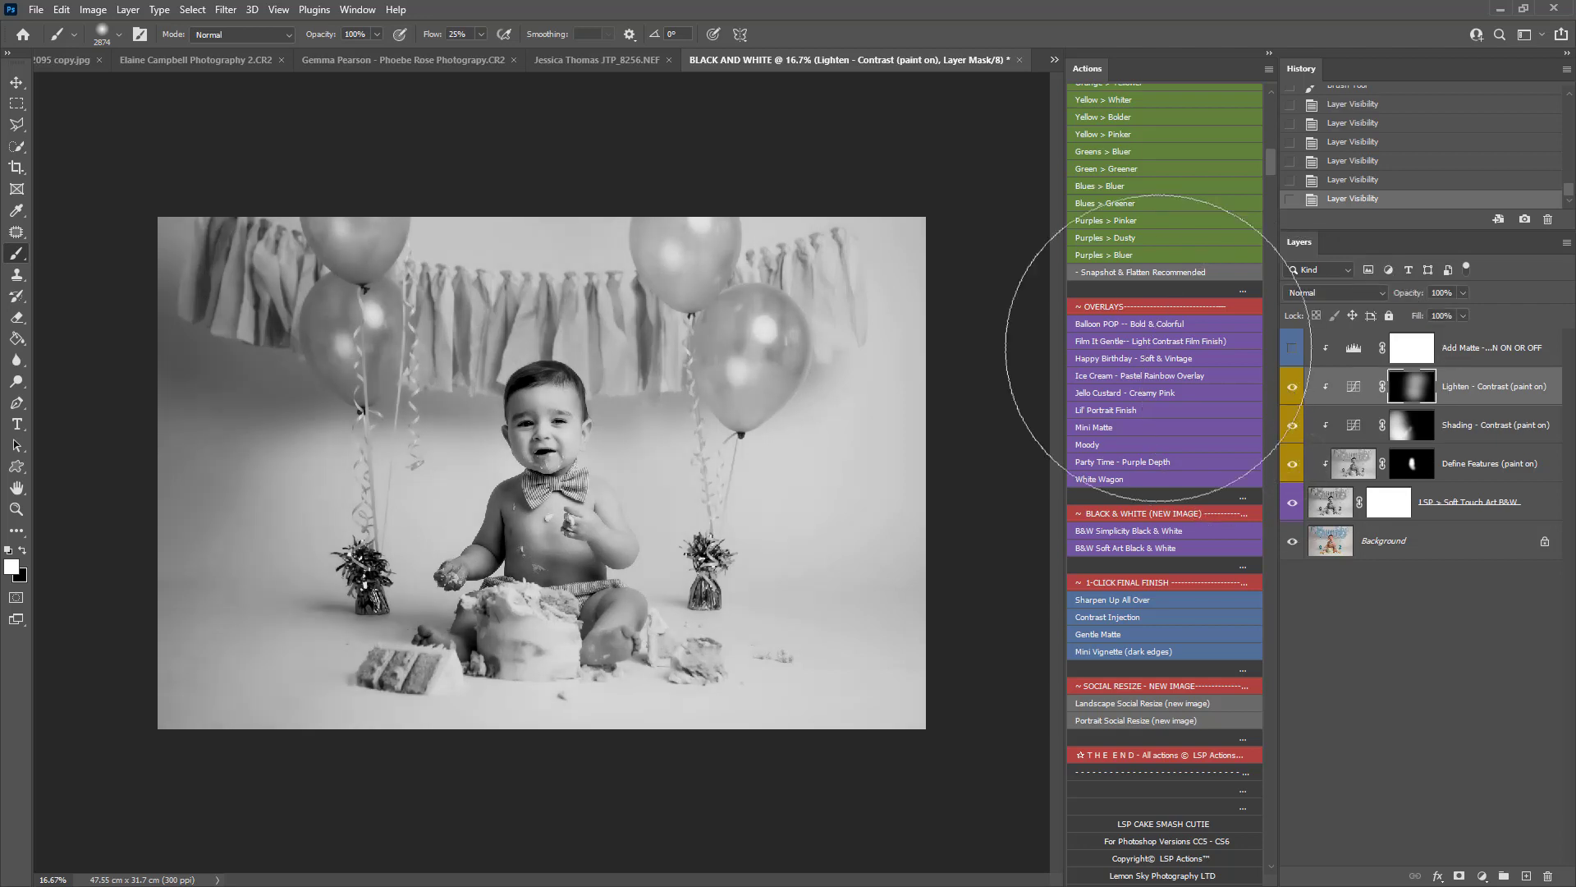
# Step: Close the BLACK AND WHITE document, bringing up the save prompt
pyautogui.click(35, 9)
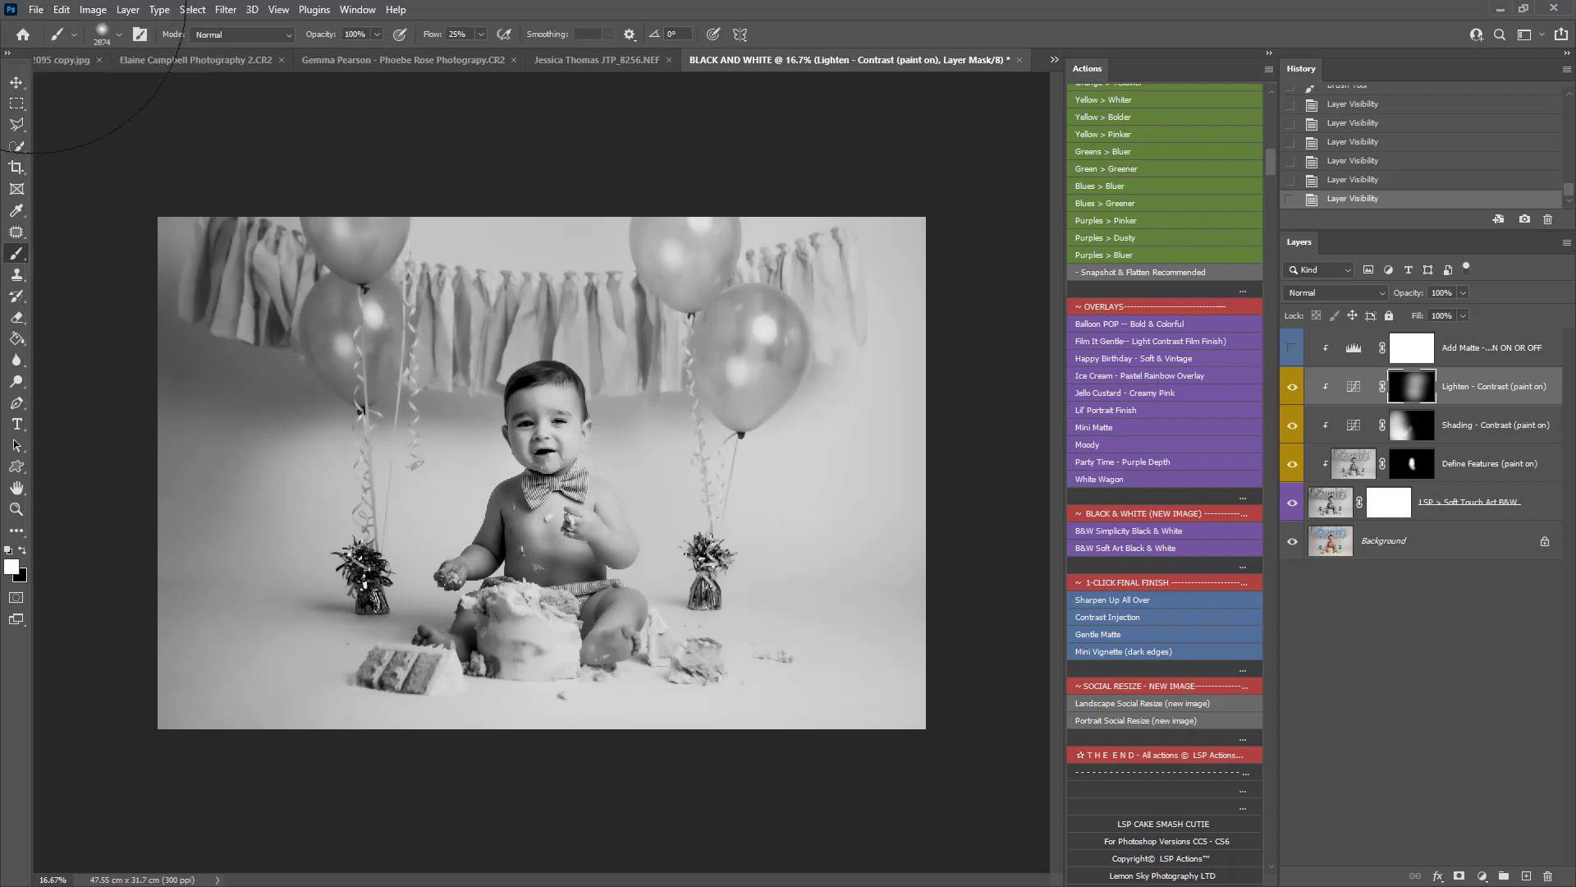
pyautogui.click(1011, 59)
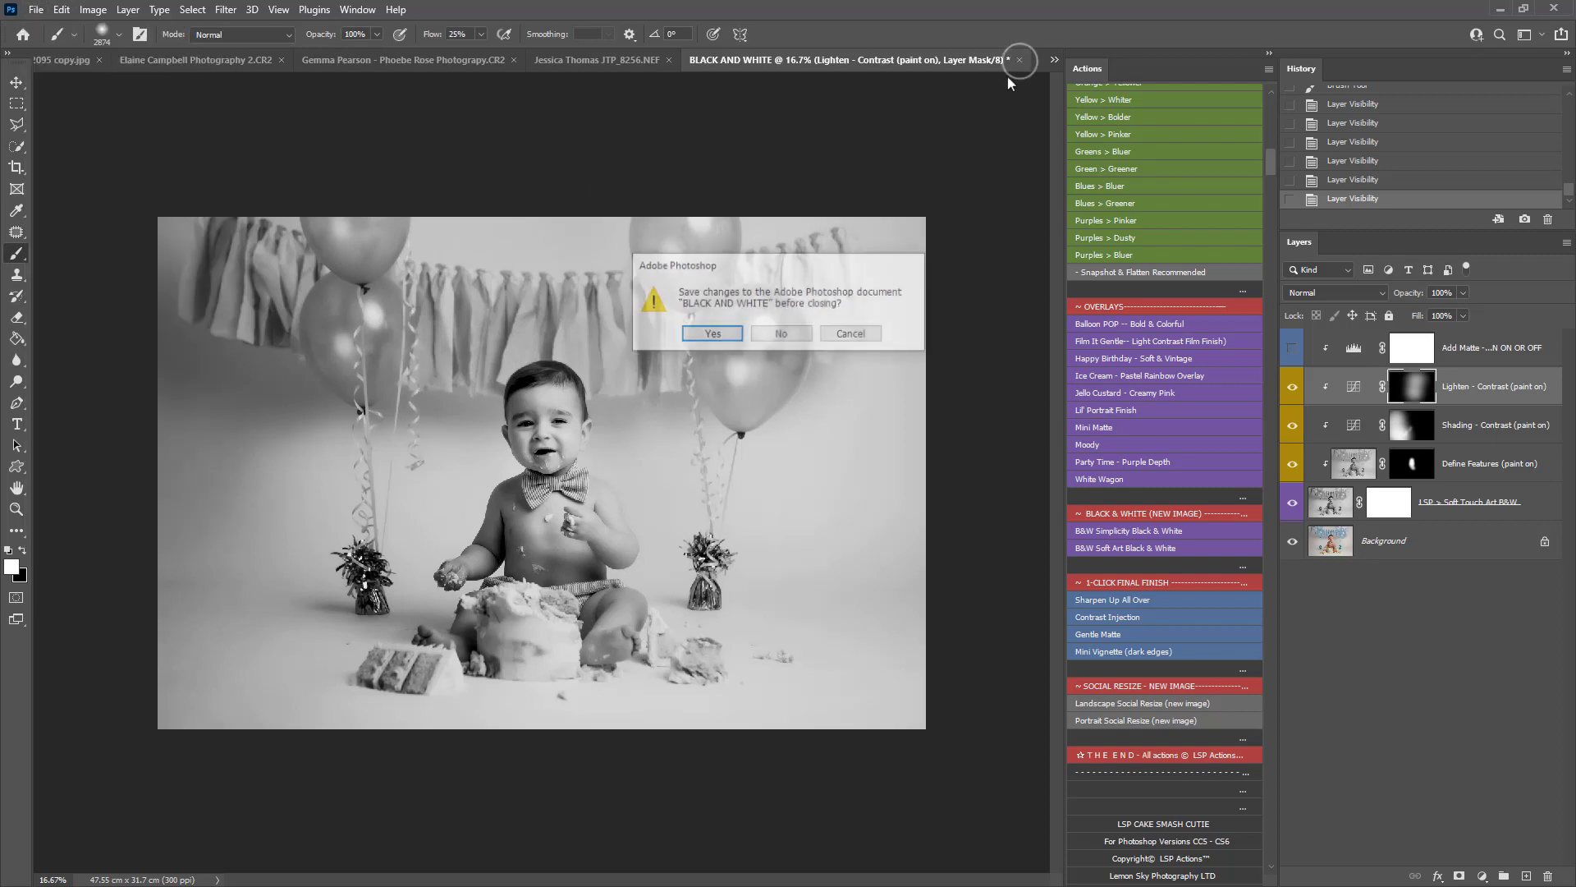
# Step: Discard the black-and-white changes and switch to the pink cake smash photo
pyautogui.click(780, 332)
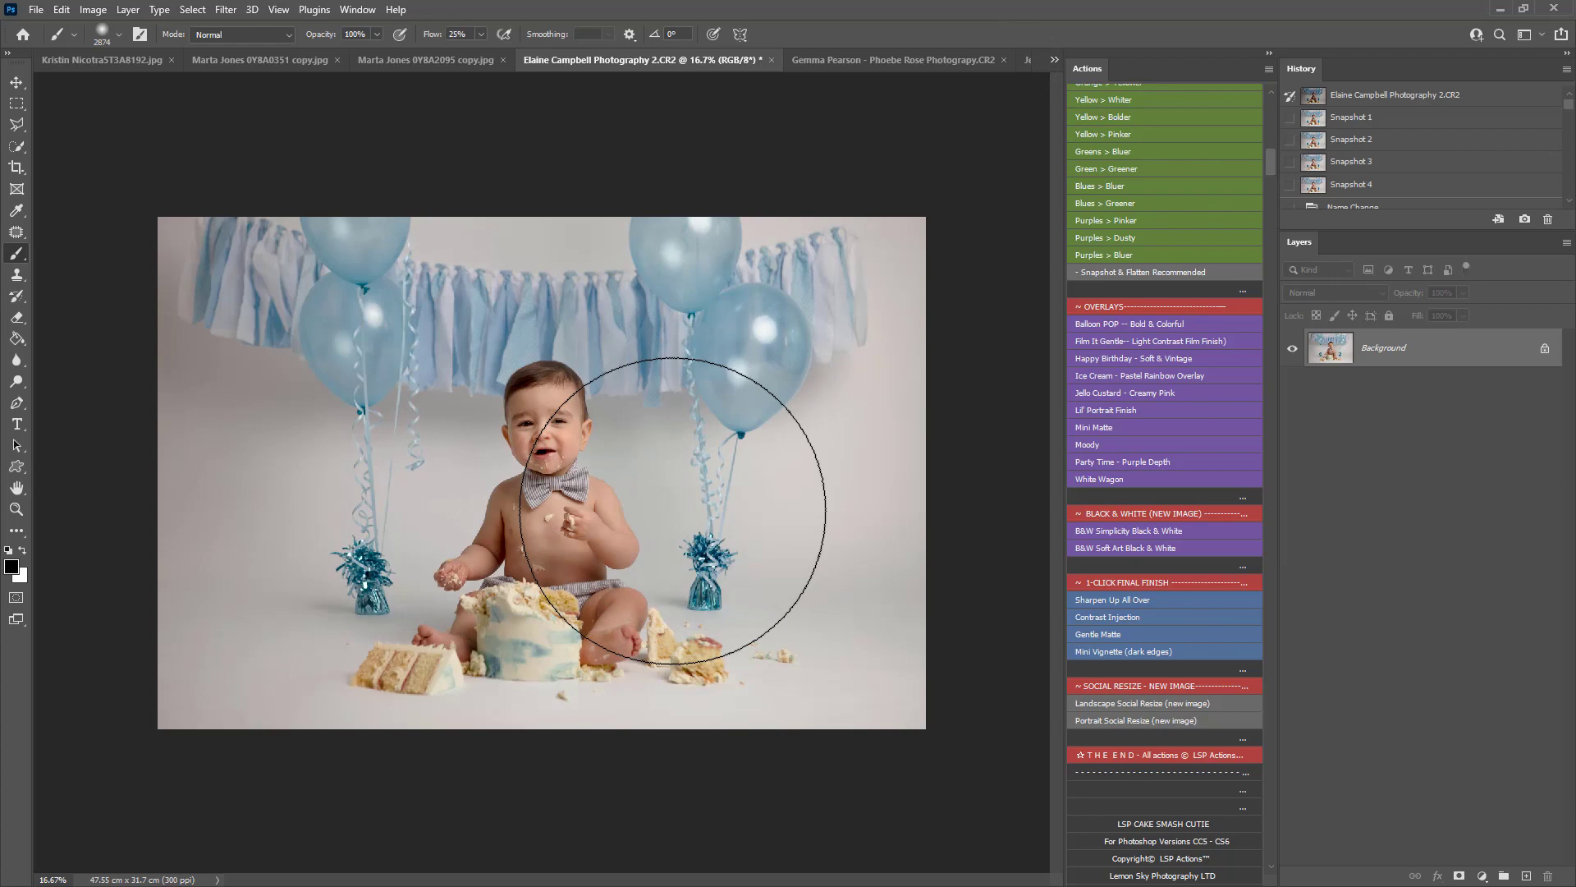
pyautogui.scroll(-3)
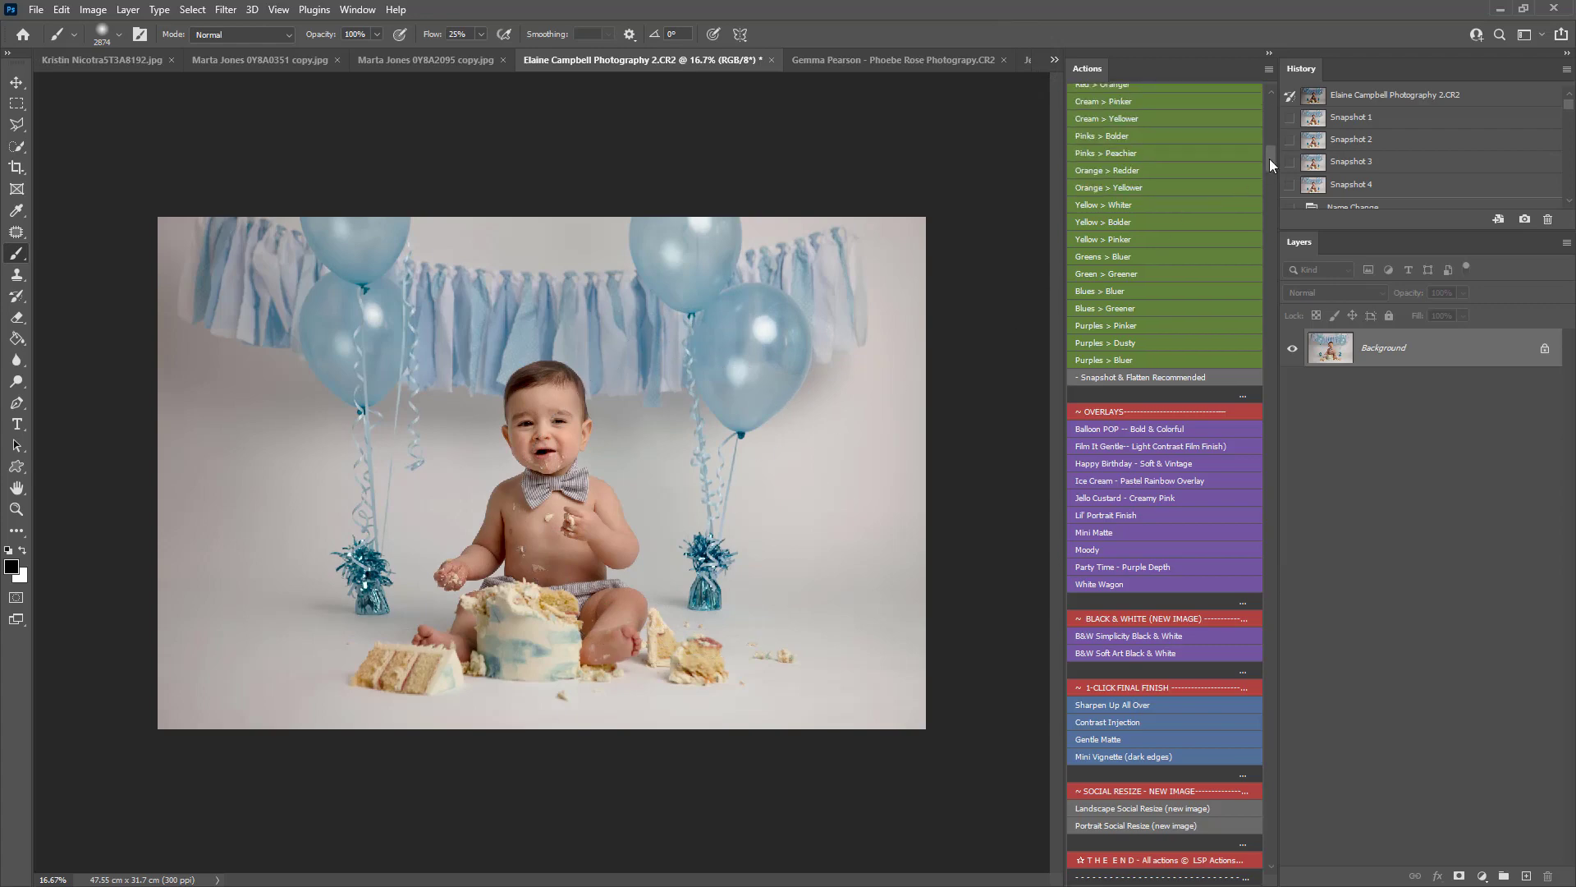
pyautogui.scroll(-3)
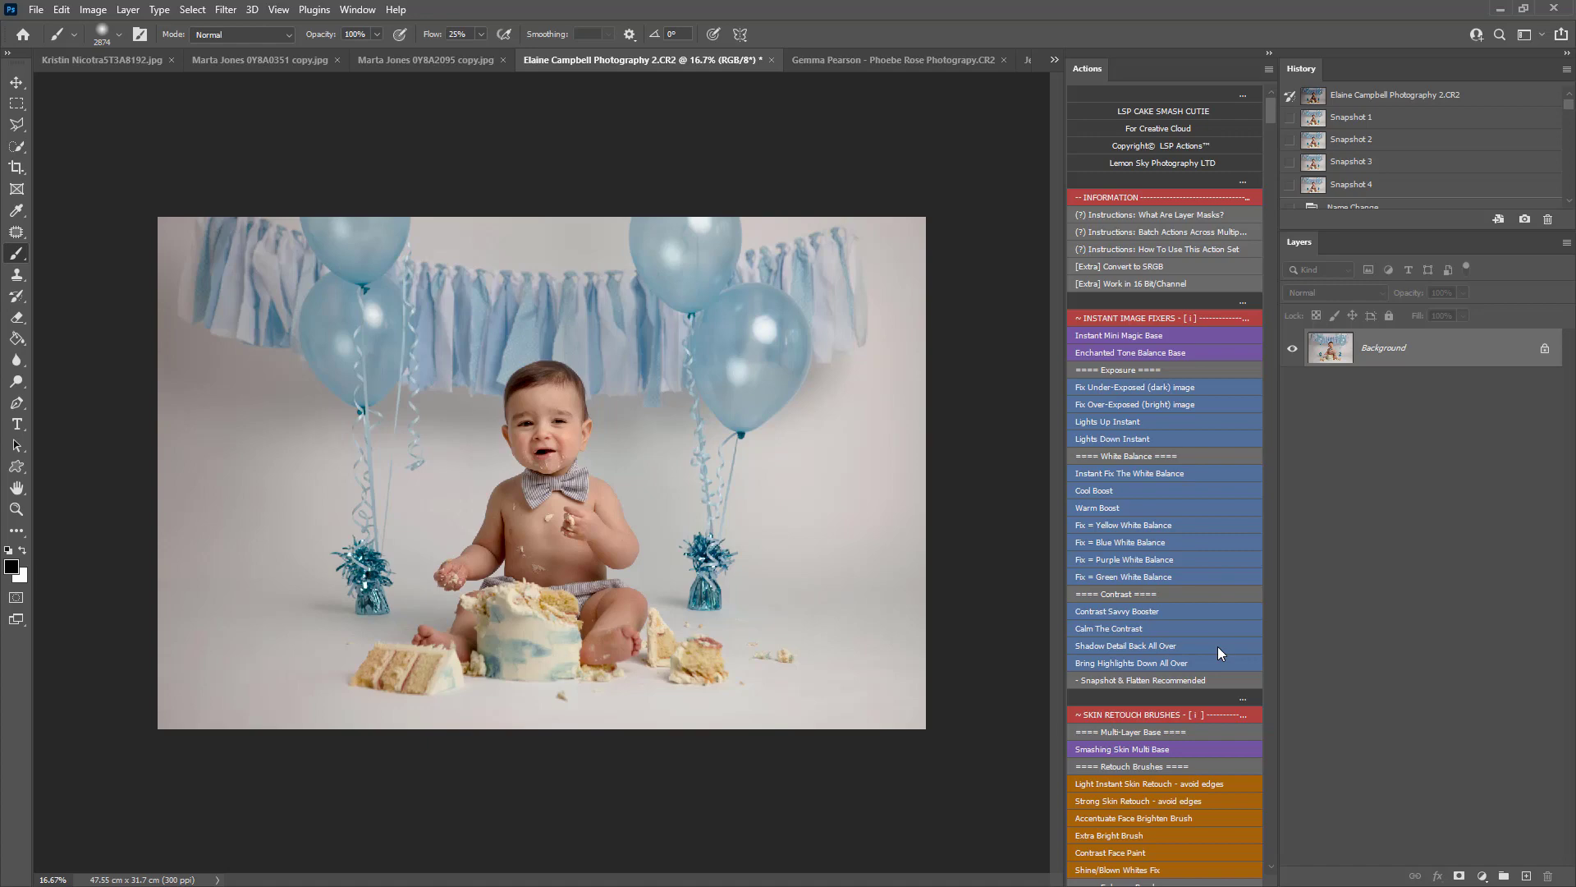
pyautogui.scroll(-3)
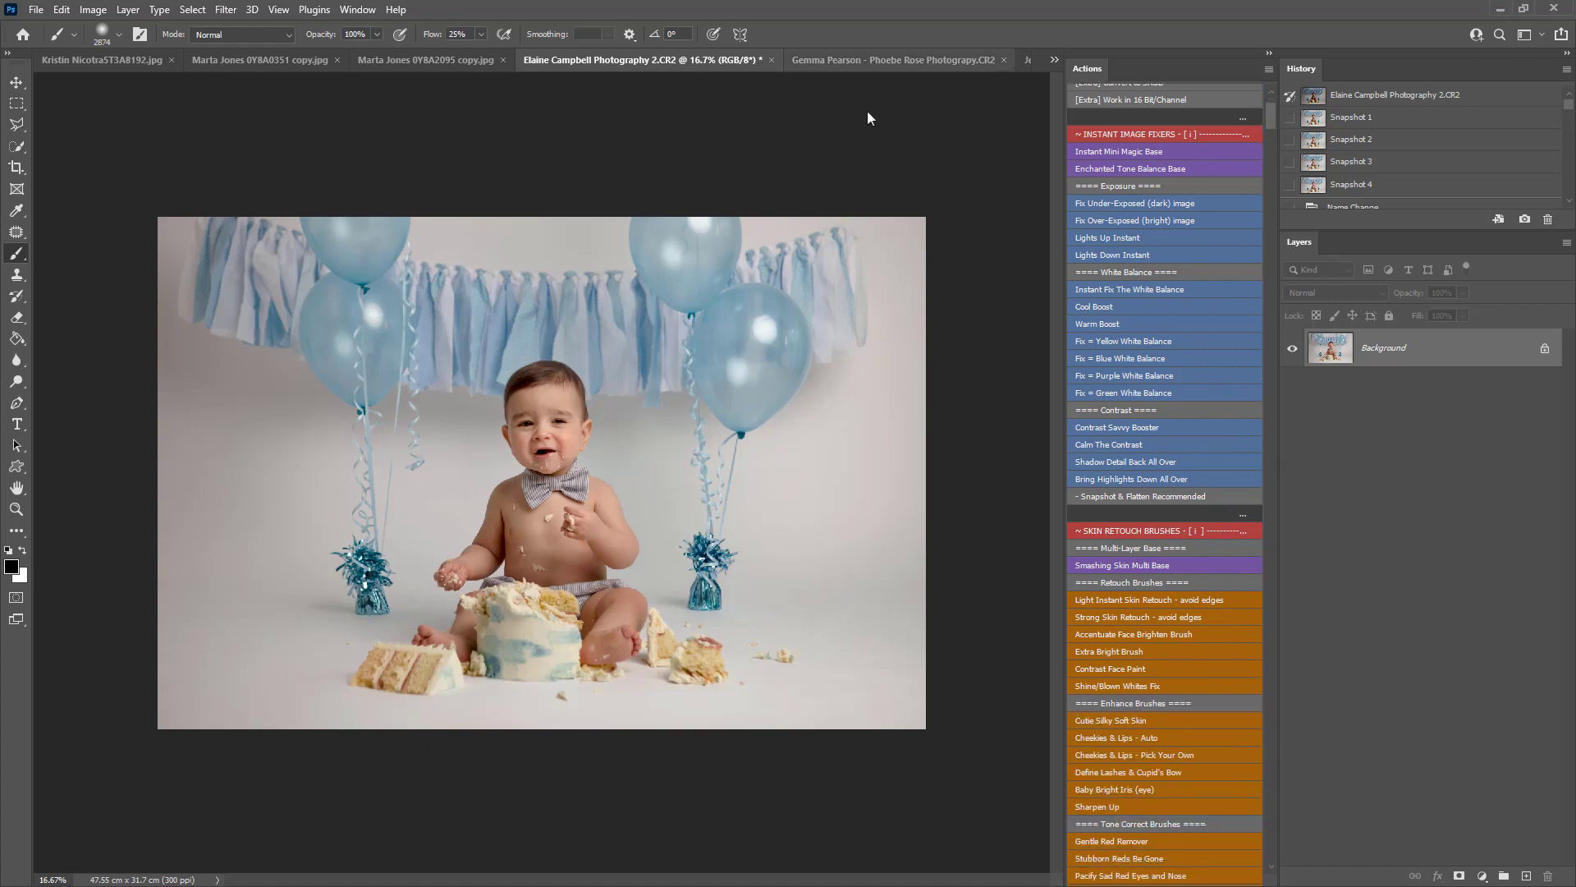
pyautogui.click(256, 59)
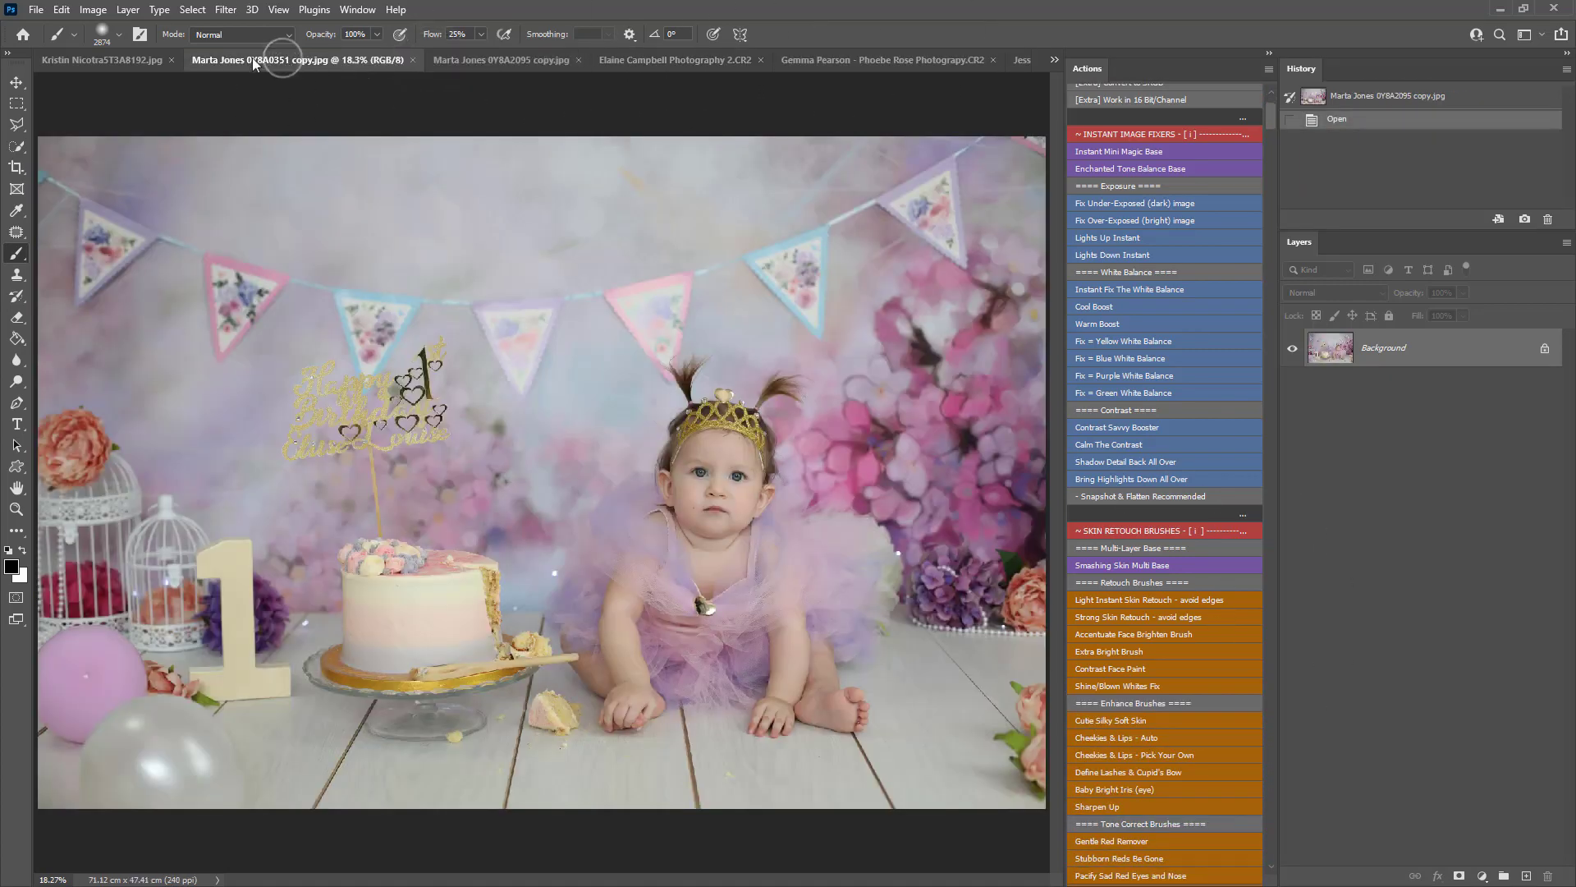